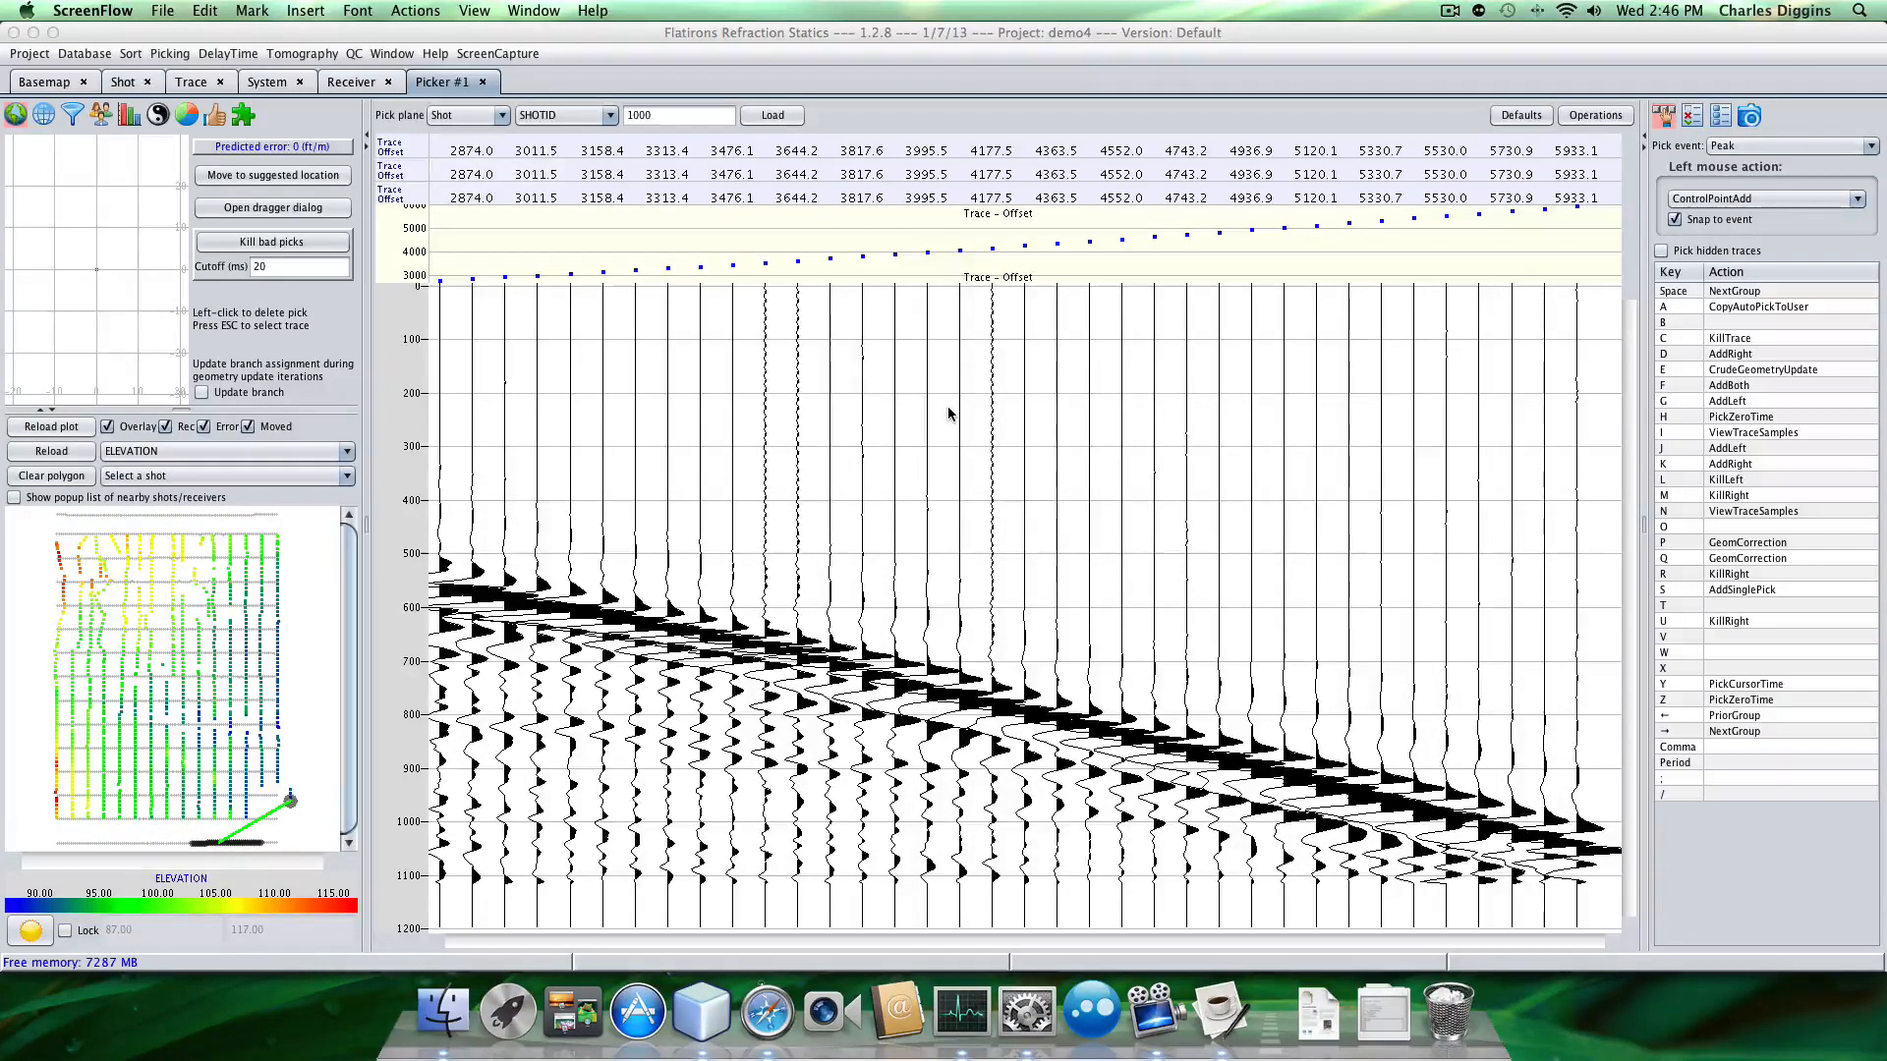
{"action": "mouse_move", "coordinate": [219, 698]}
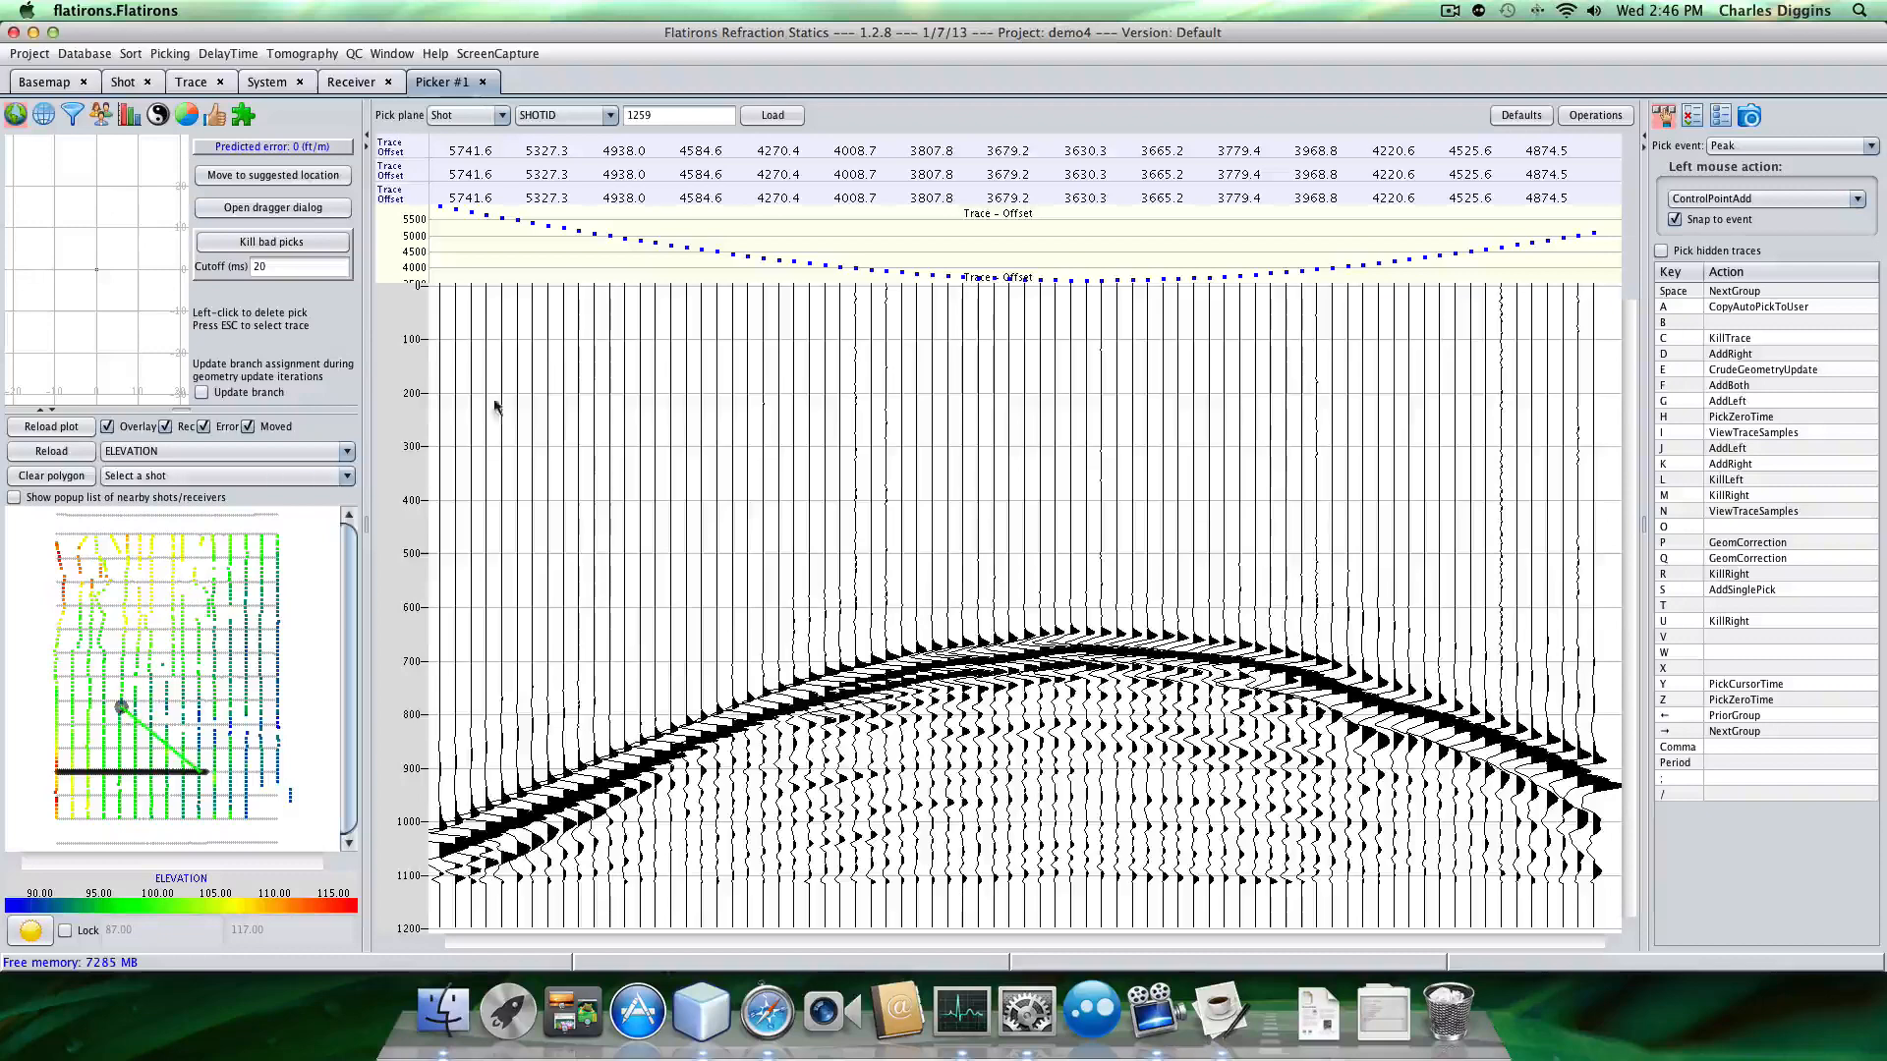
{"action": "mouse_move", "coordinate": [98, 114]}
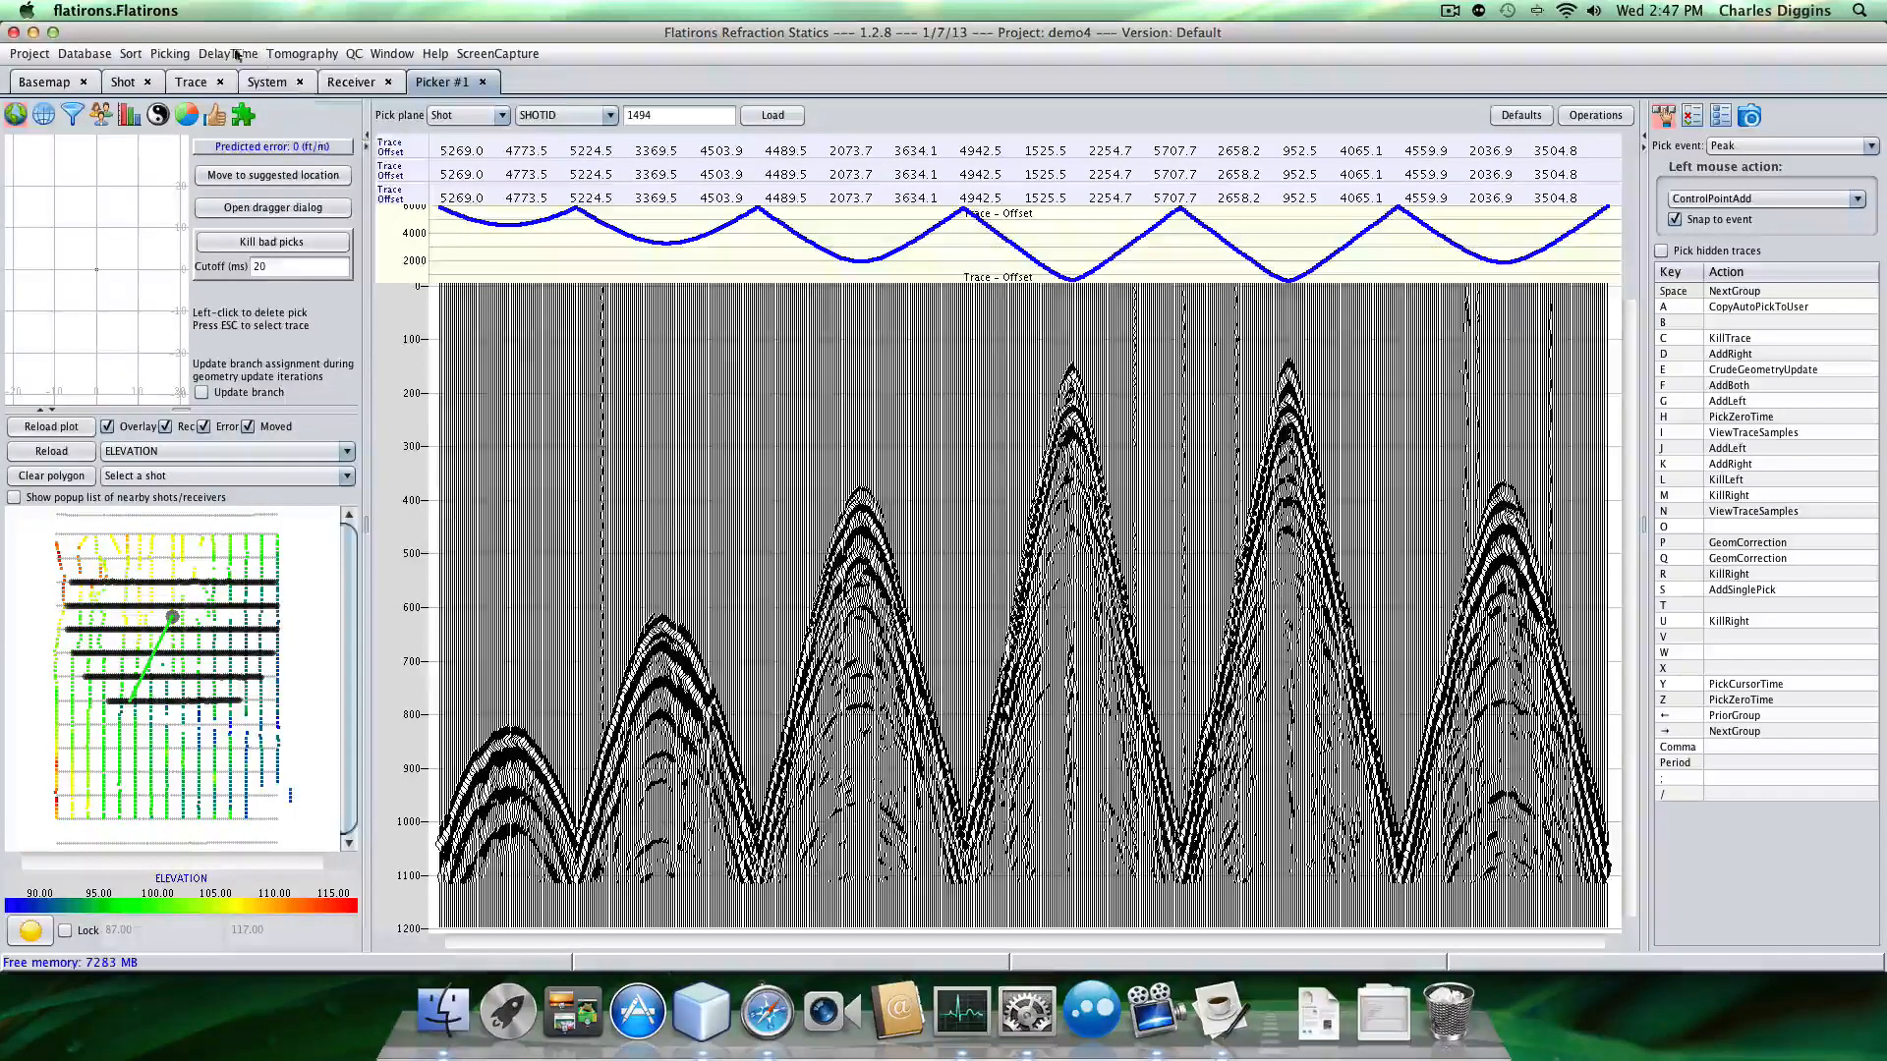
Open branch assignment and preview top-left, top-right and left gathers, ending at top-left.
{"action": "left_click", "coordinate": [227, 53]}
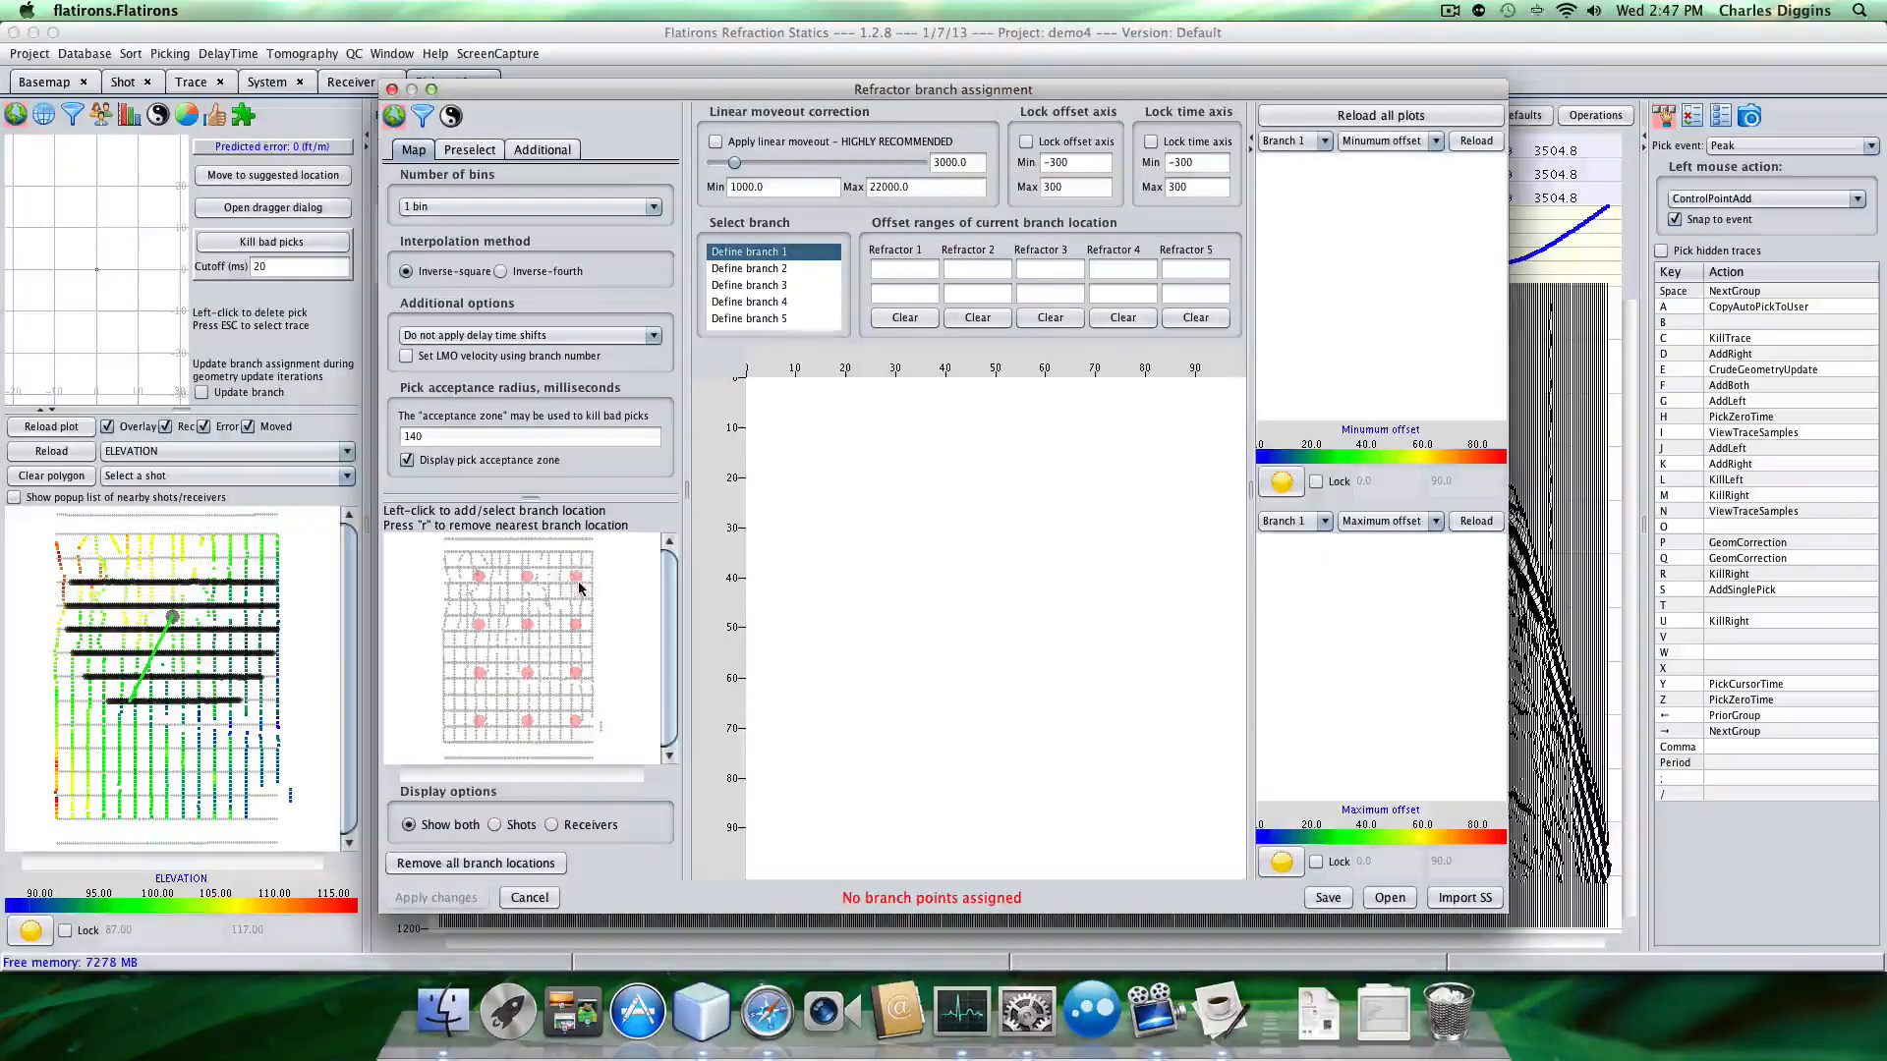
{"action": "left_click", "coordinate": [477, 577]}
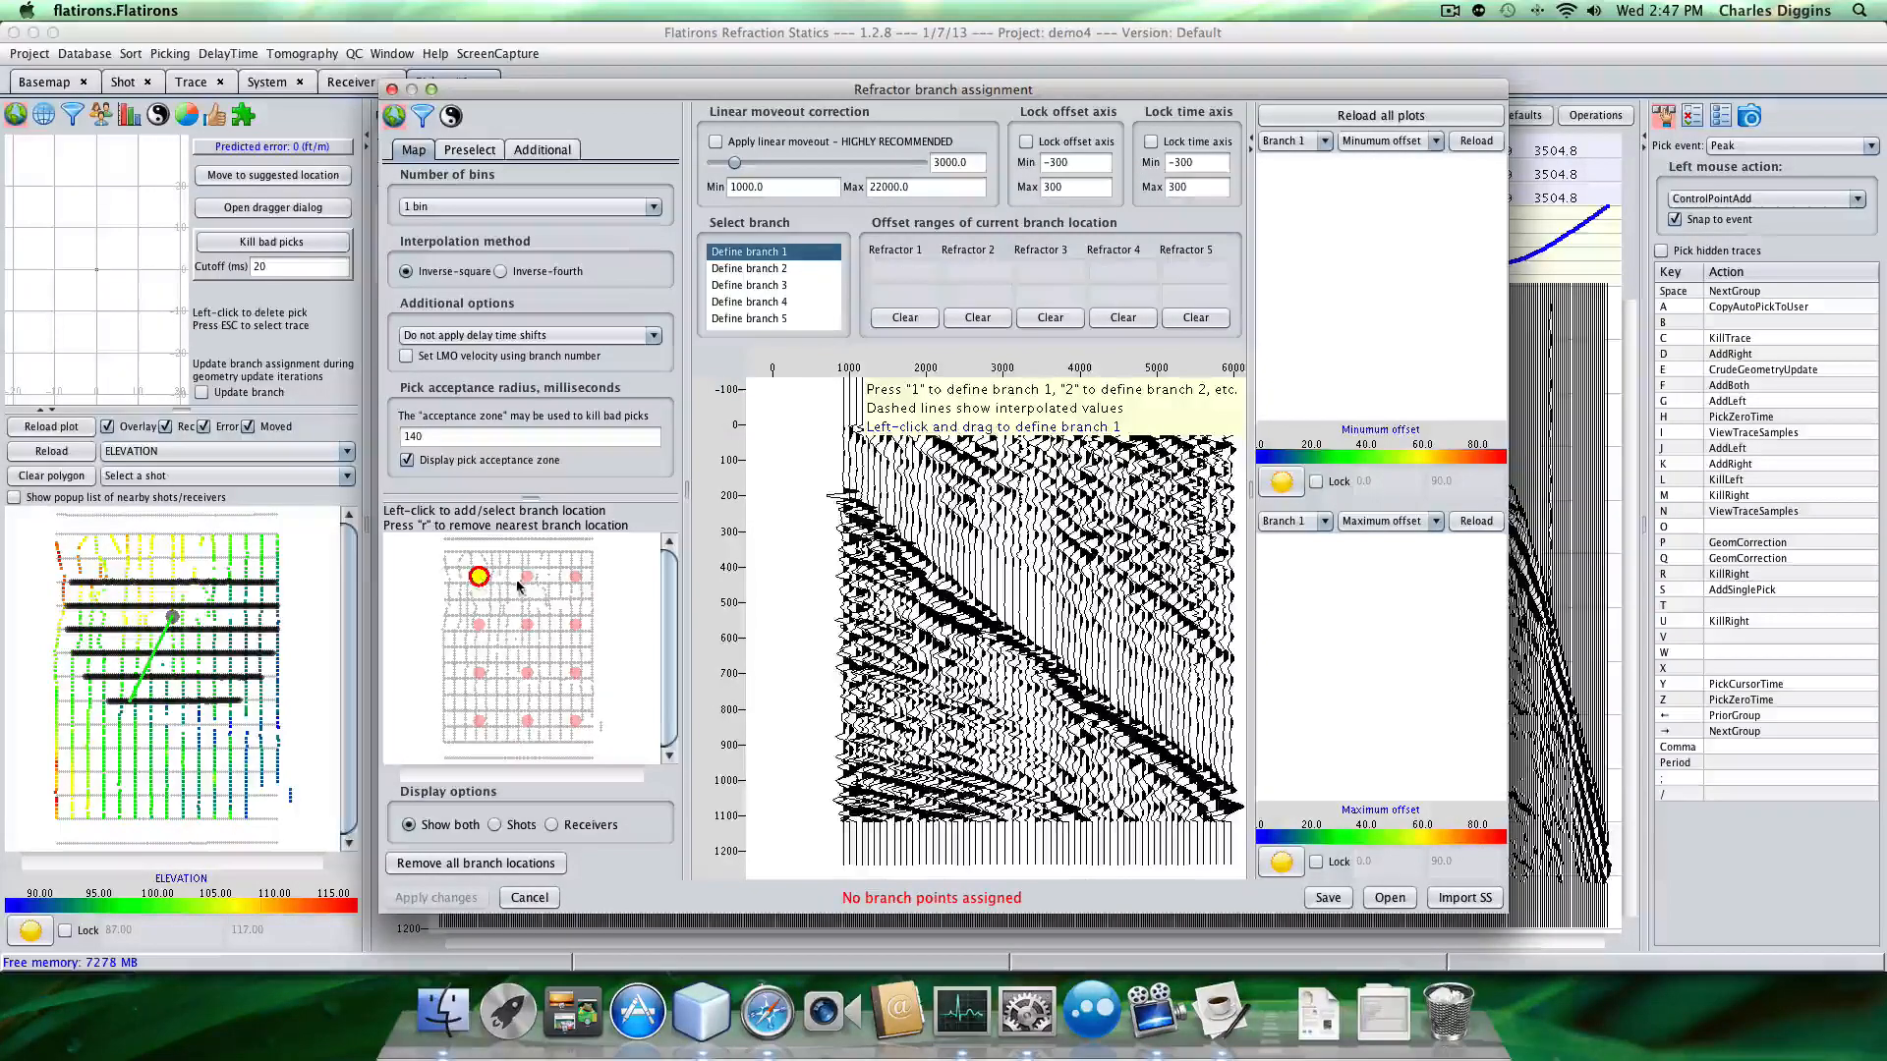
{"action": "left_click", "coordinate": [575, 577]}
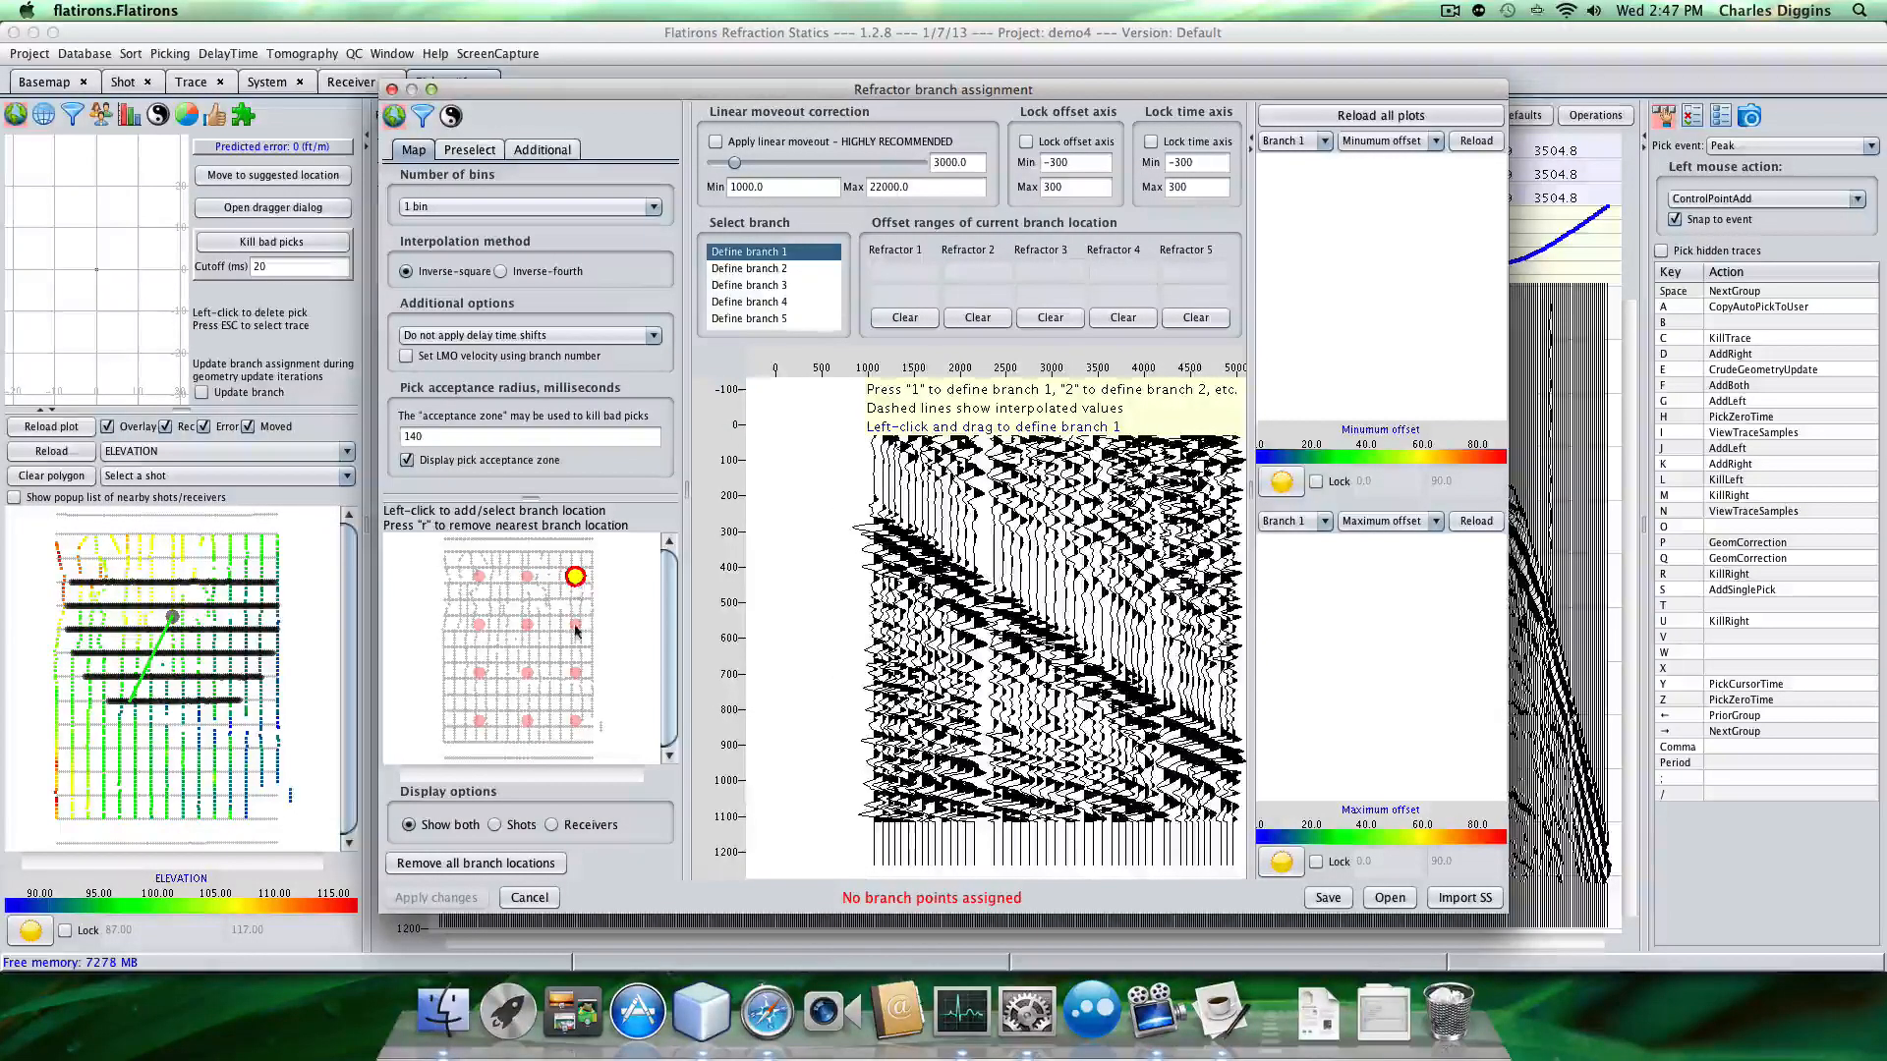
{"action": "left_click", "coordinate": [485, 625]}
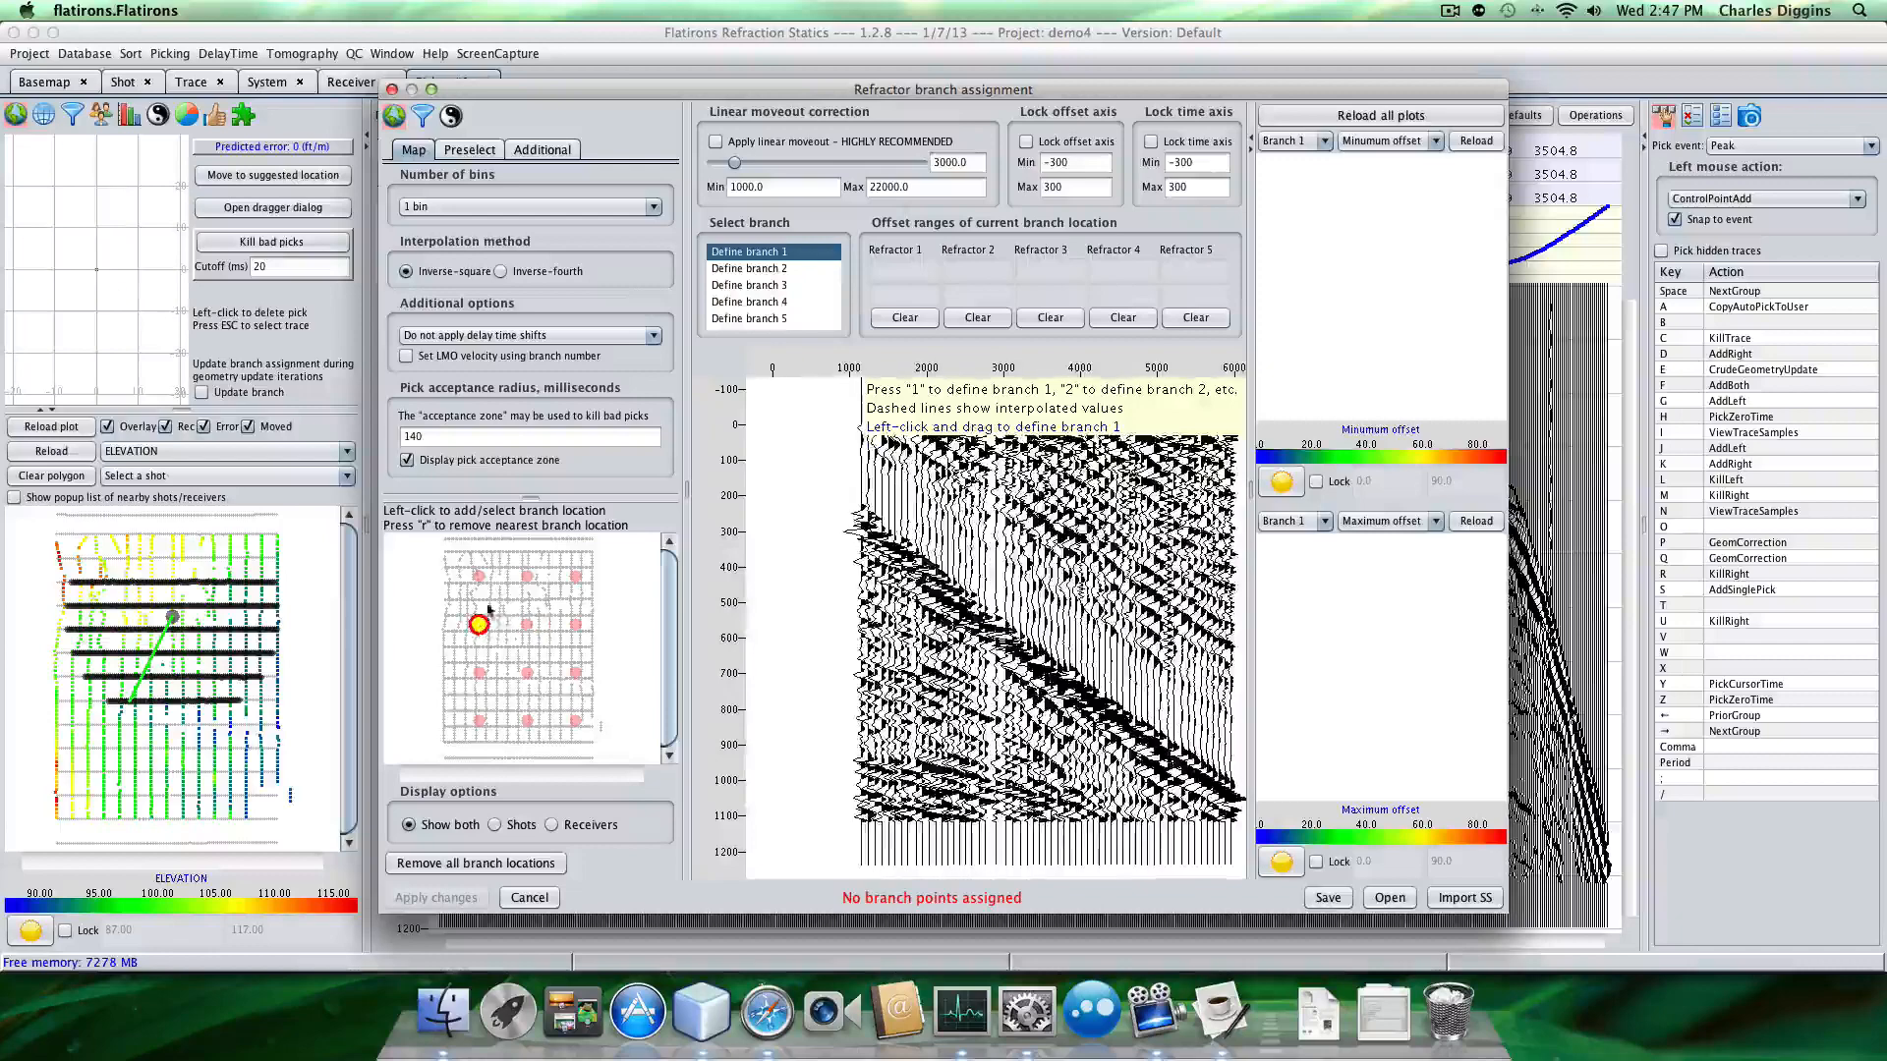
{"action": "left_click", "coordinate": [477, 577]}
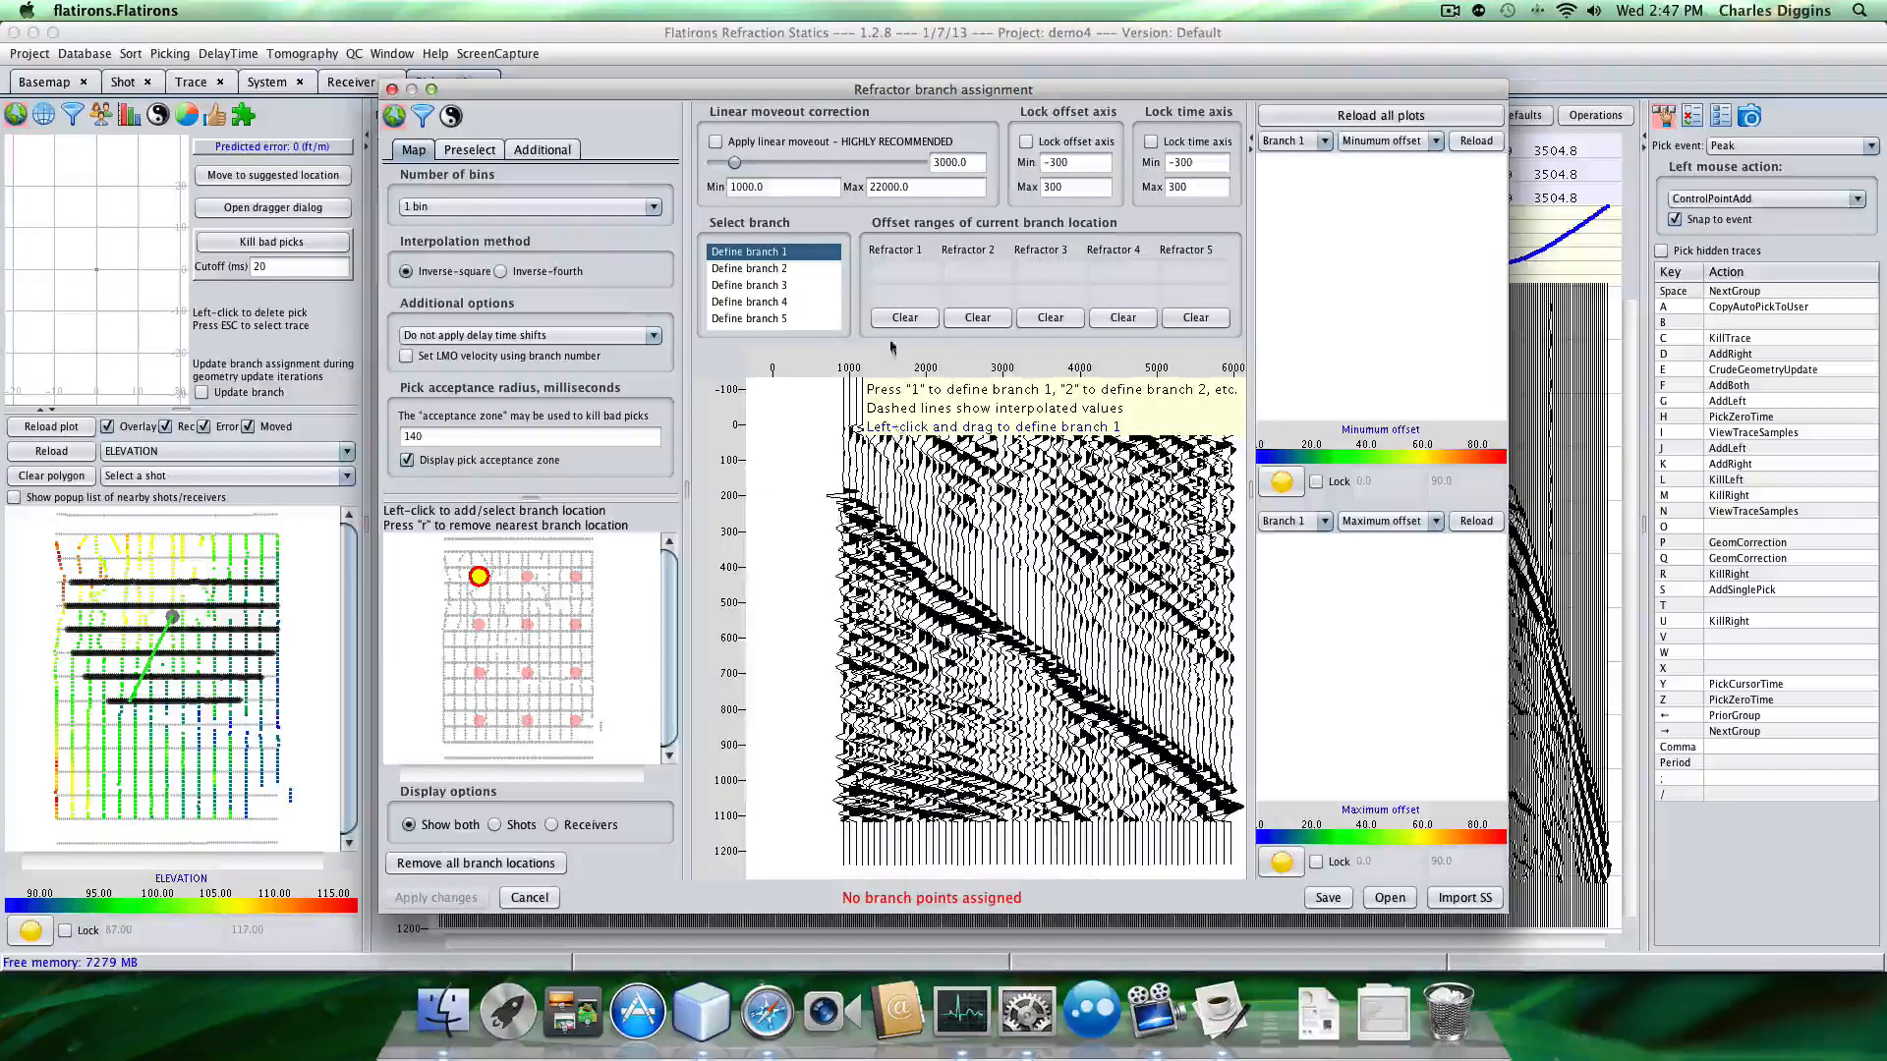
Apply linear moveout at 6124 with a locked time axis, and set branch 1 to offsets 2206–4255.
{"action": "left_click", "coordinate": [717, 140]}
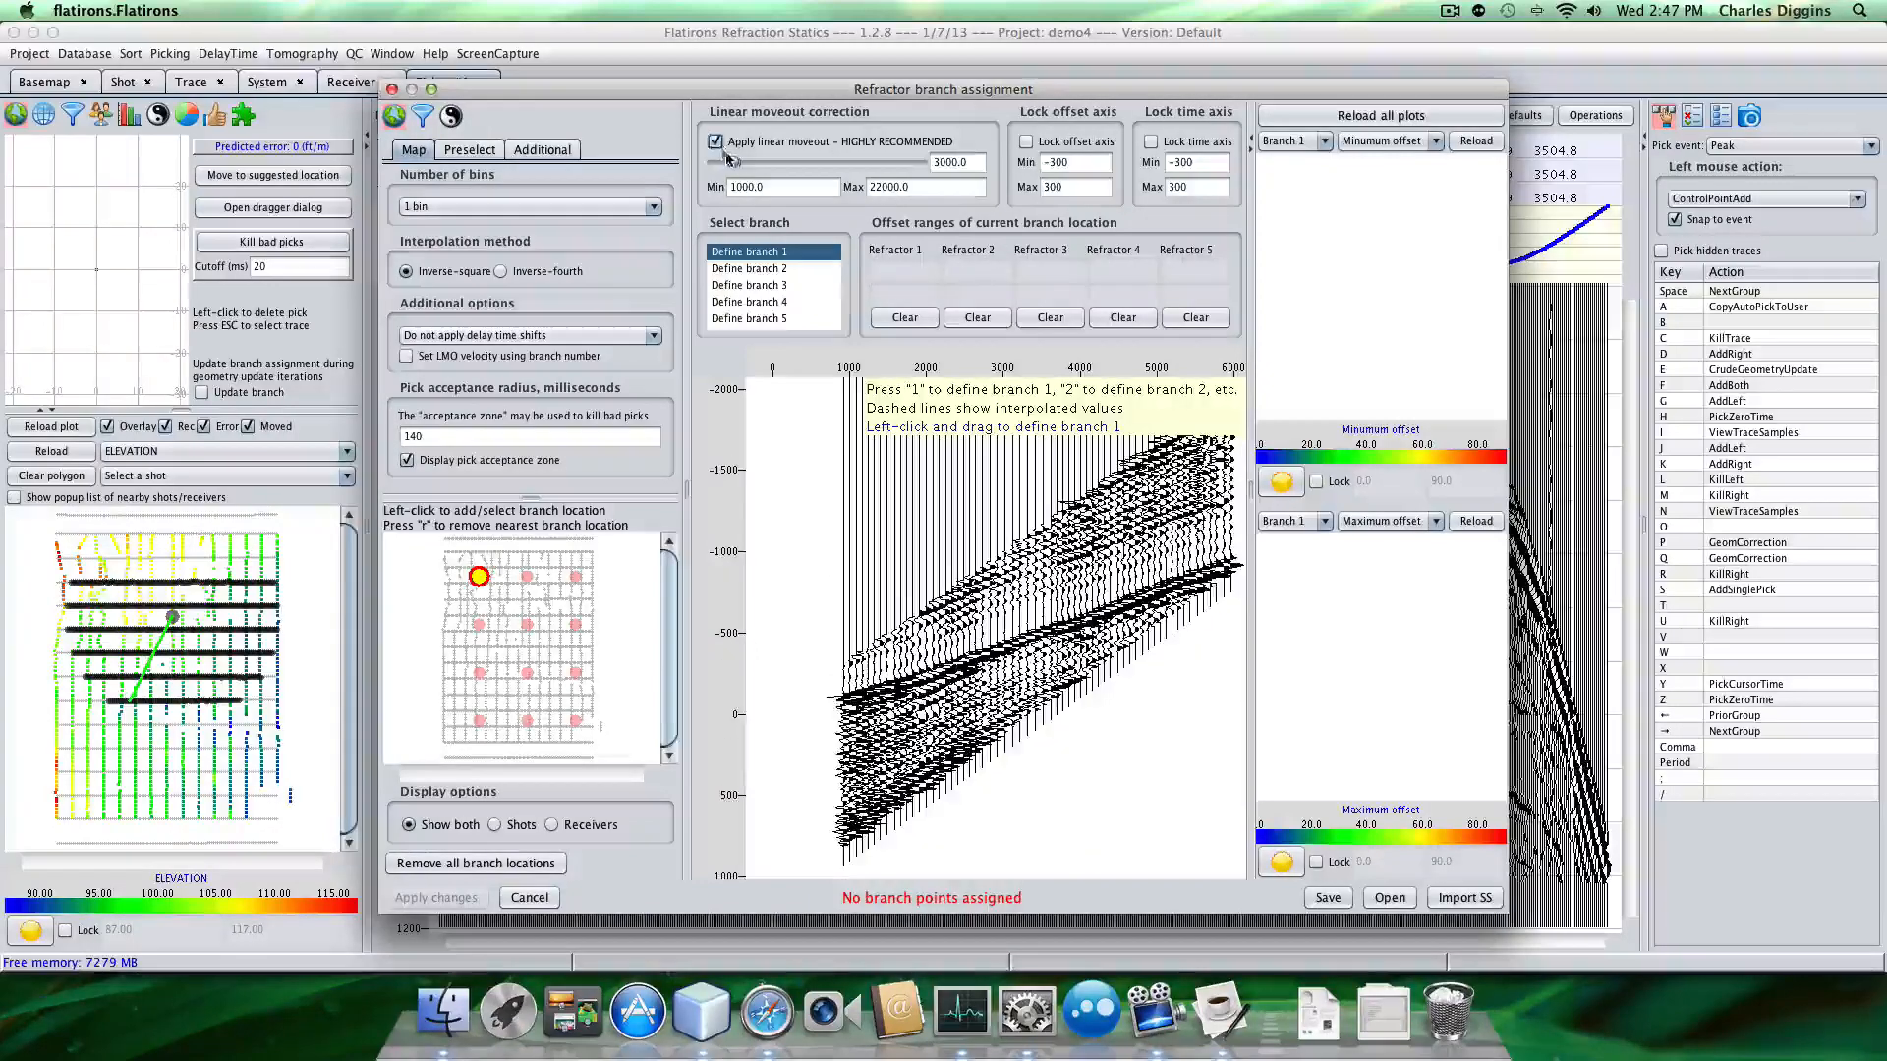
{"action": "left_click_drag", "start_coordinate": [722, 163], "coordinate": [770, 162]}
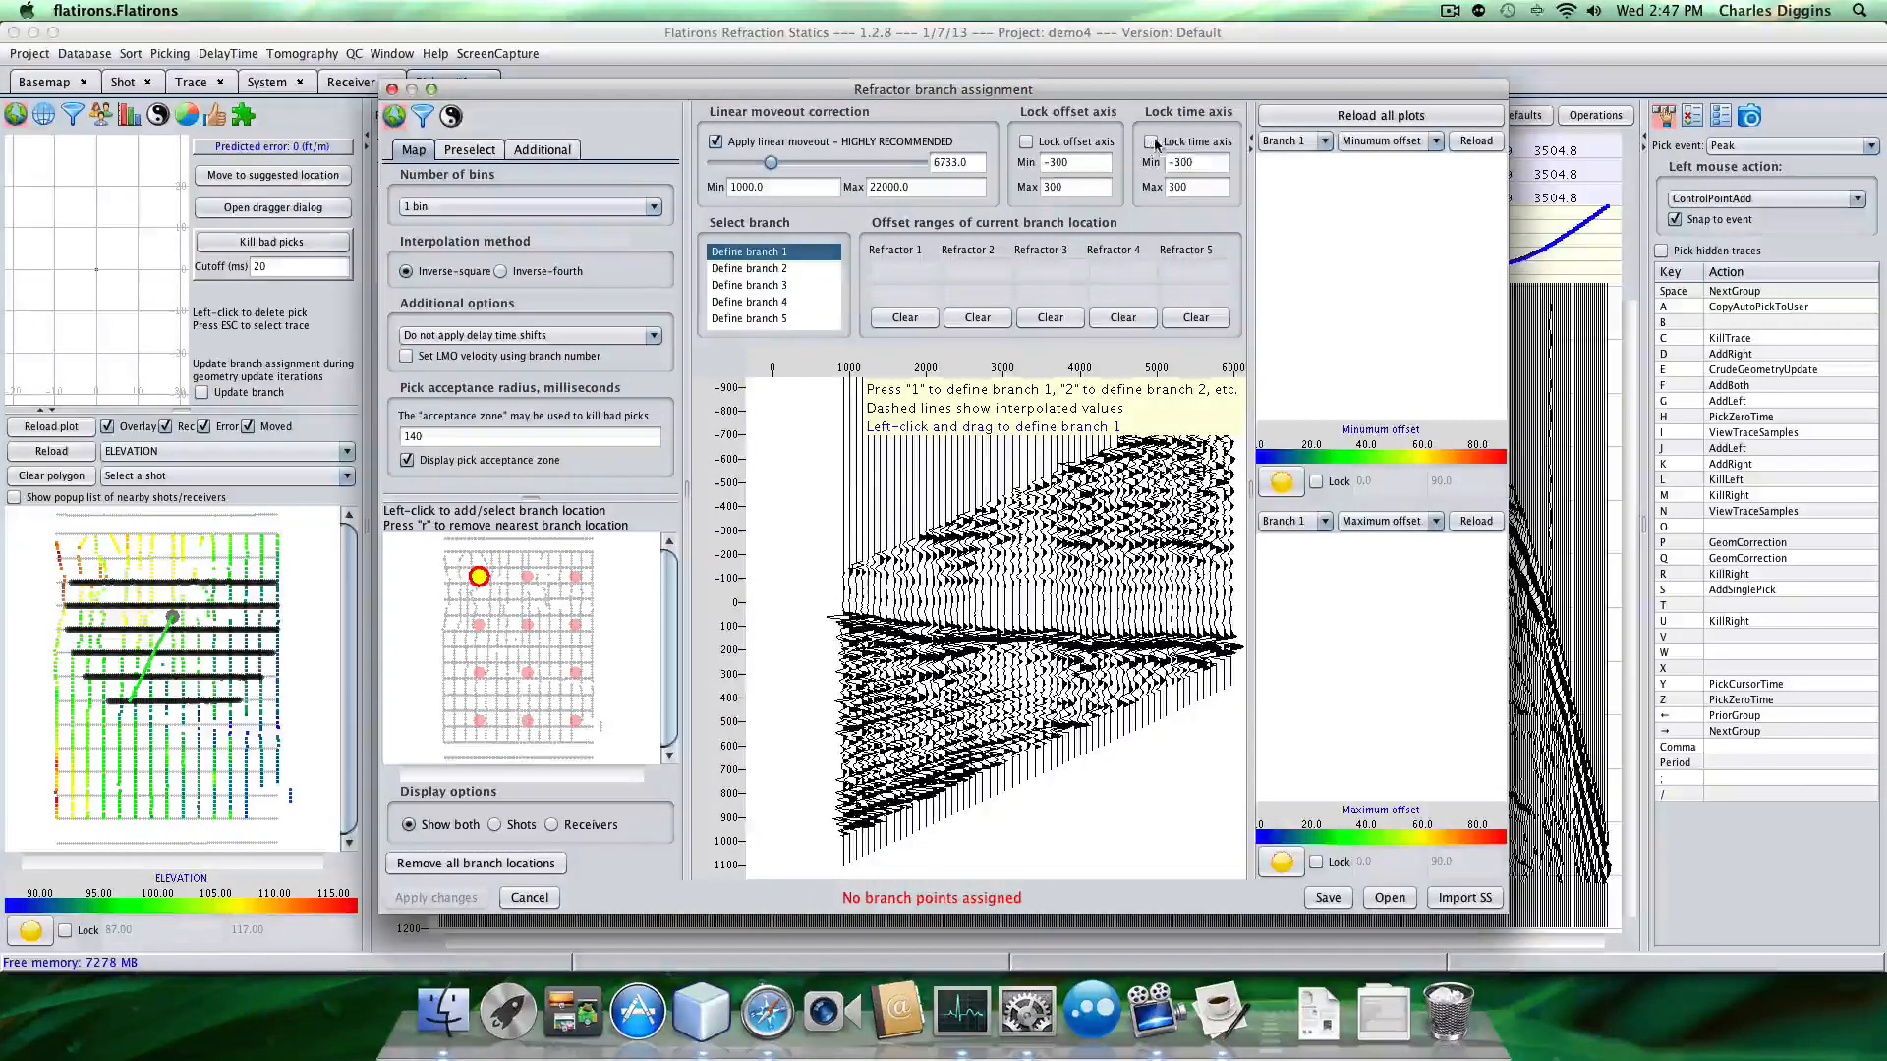
{"action": "left_click", "coordinate": [1152, 140]}
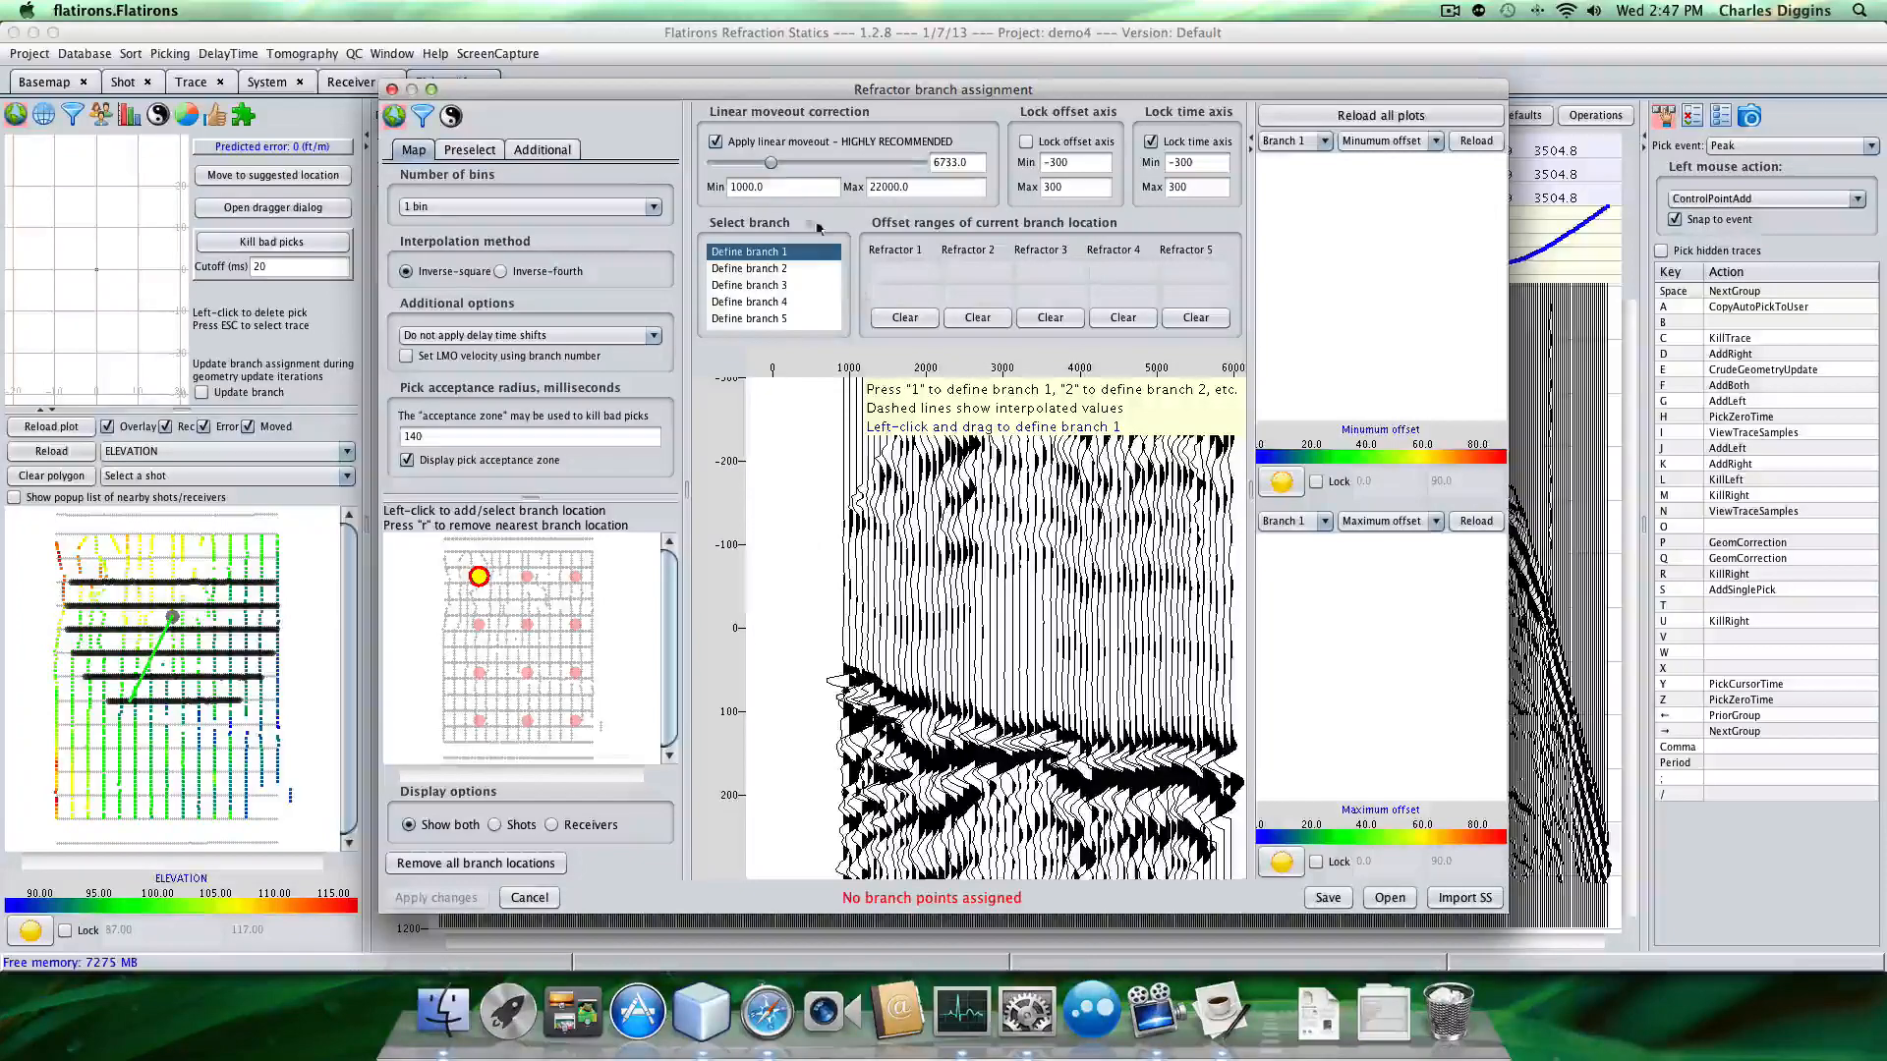
{"action": "left_click_drag", "start_coordinate": [771, 163], "coordinate": [767, 162]}
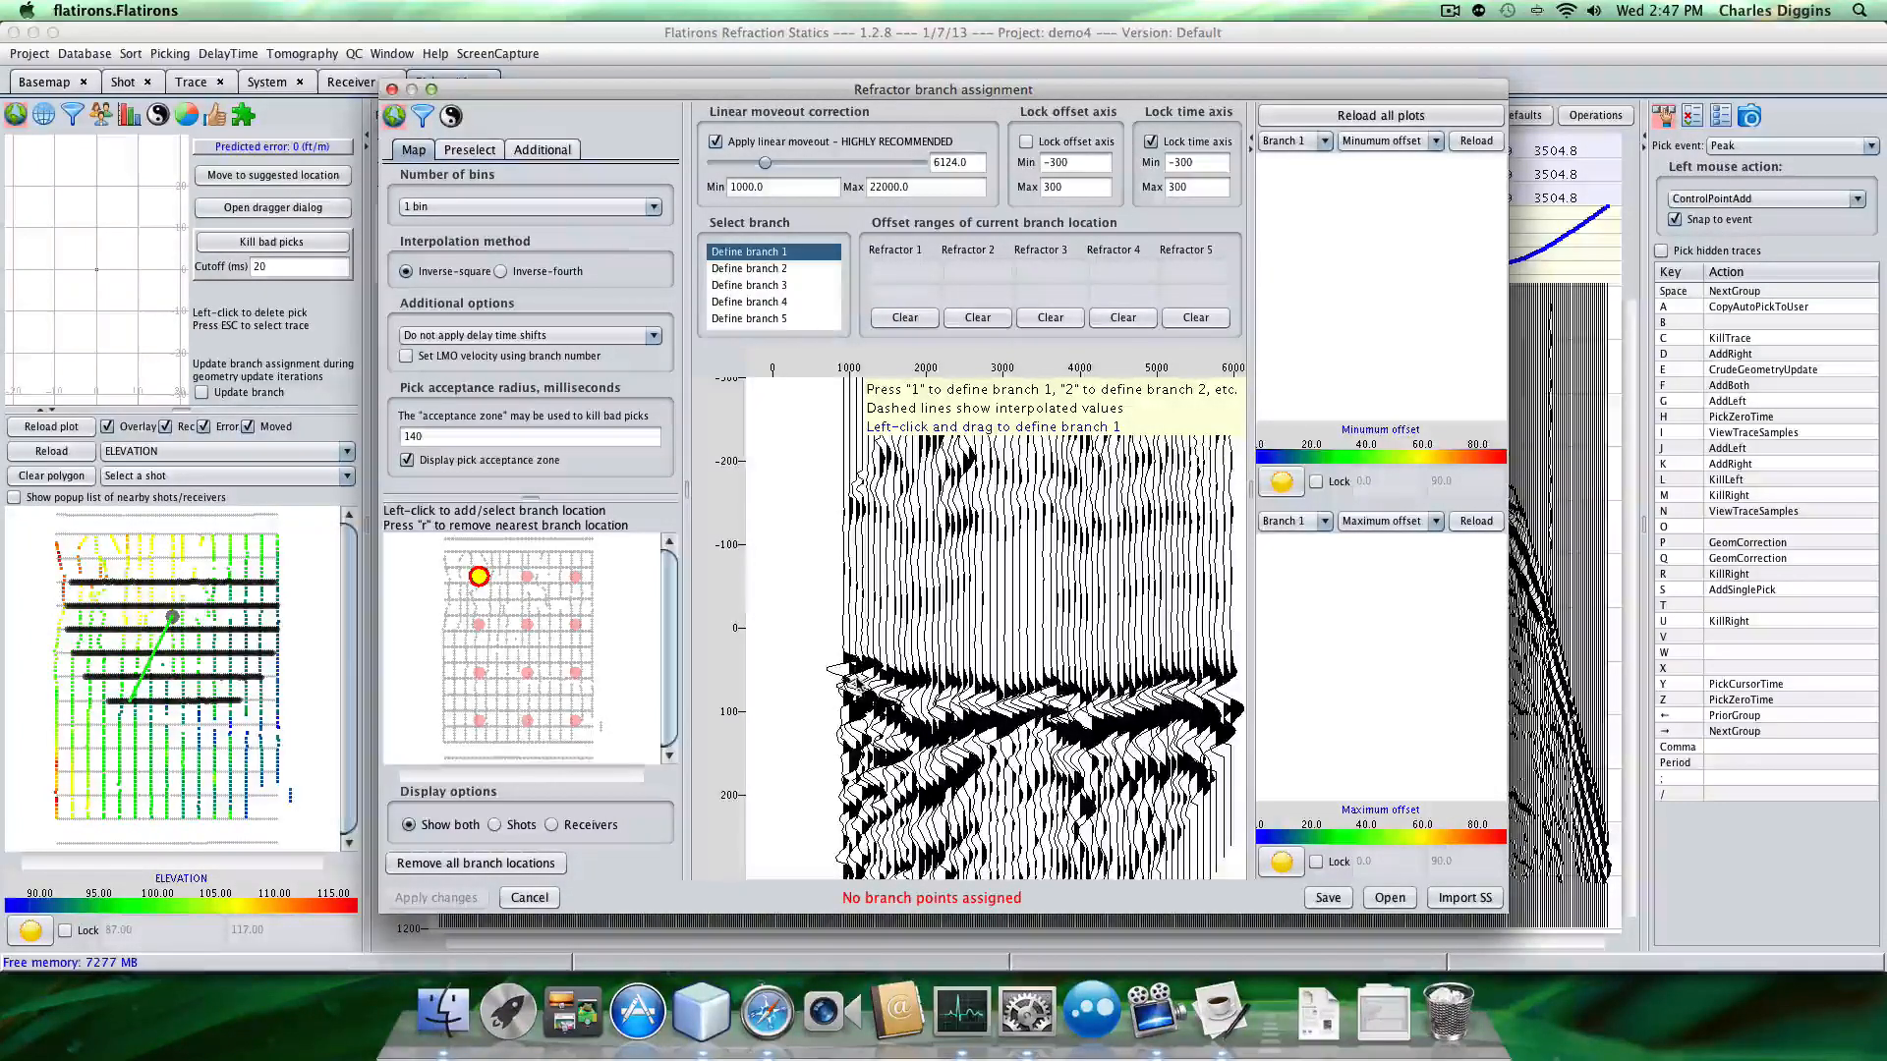
{"action": "left_click_drag", "start_coordinate": [830, 671], "coordinate": [950, 701]}
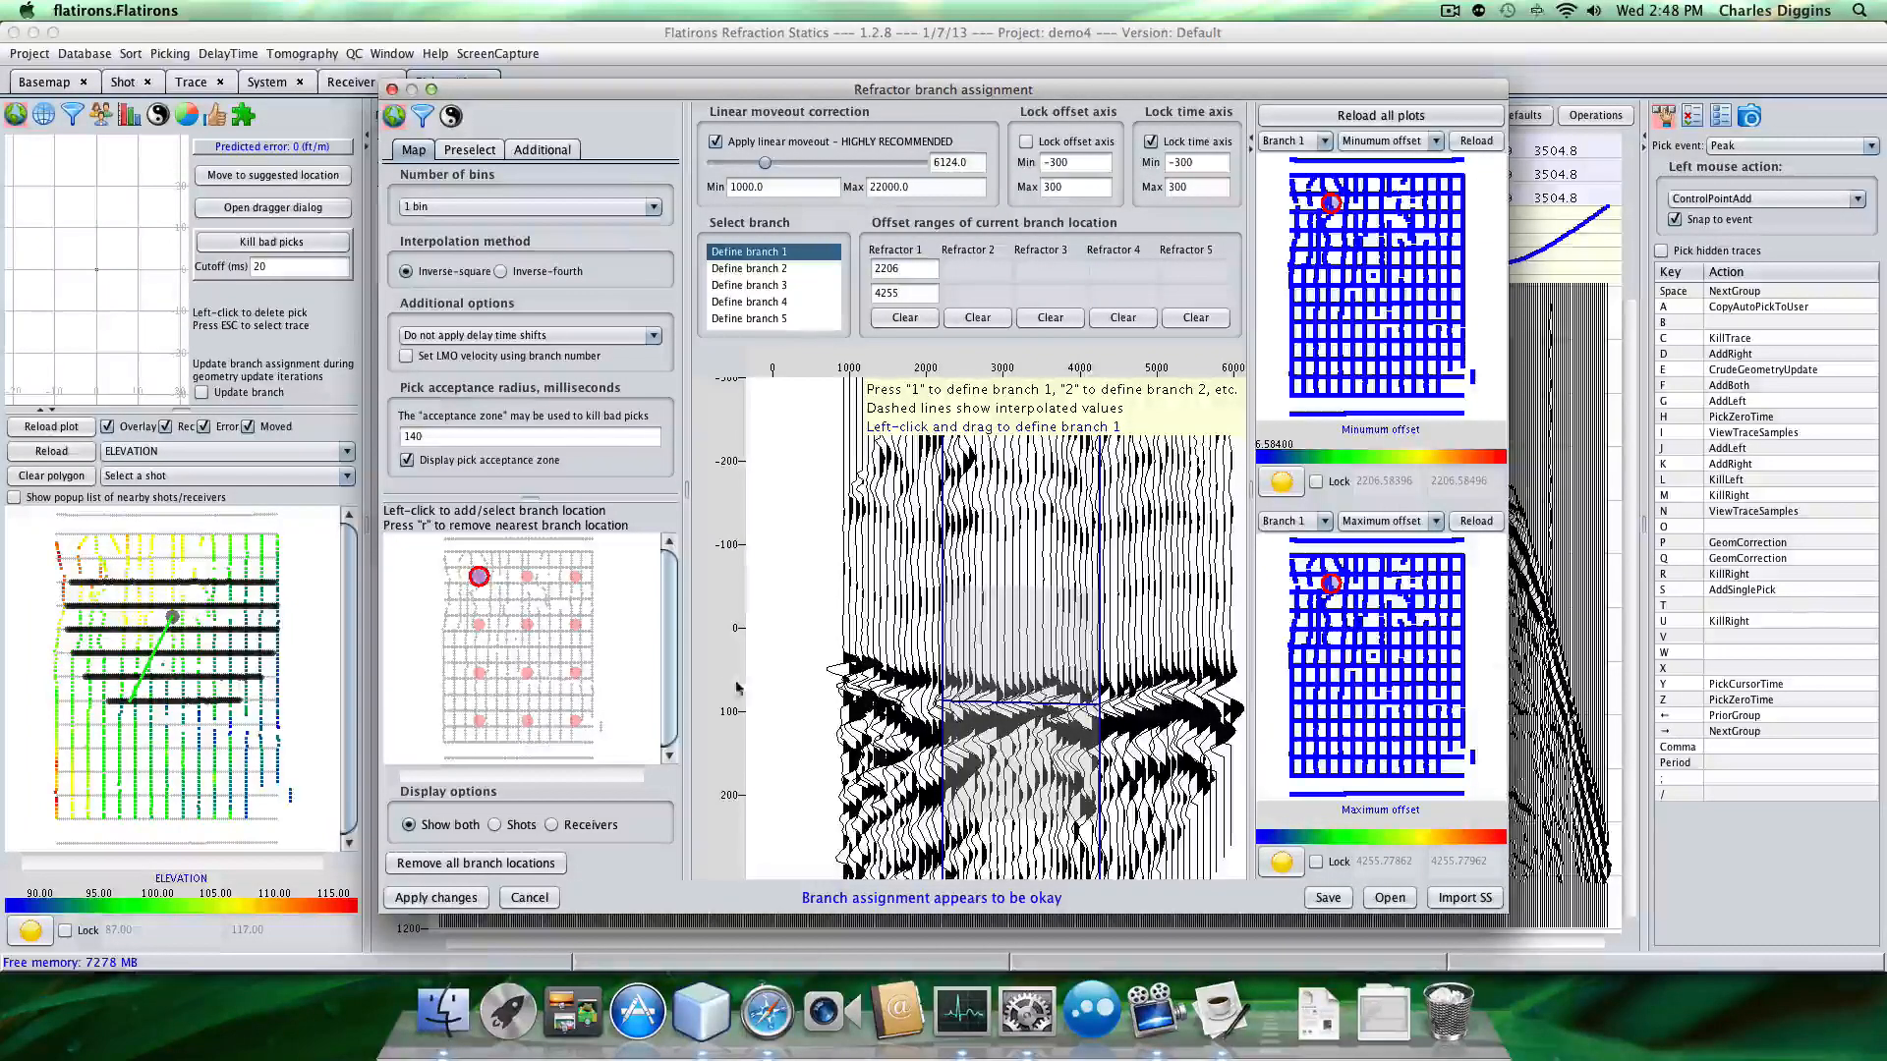
Set branch 1 at the top-right, bottom-left and central locations, and show velocity in the upper map.
{"action": "left_click", "coordinate": [571, 578]}
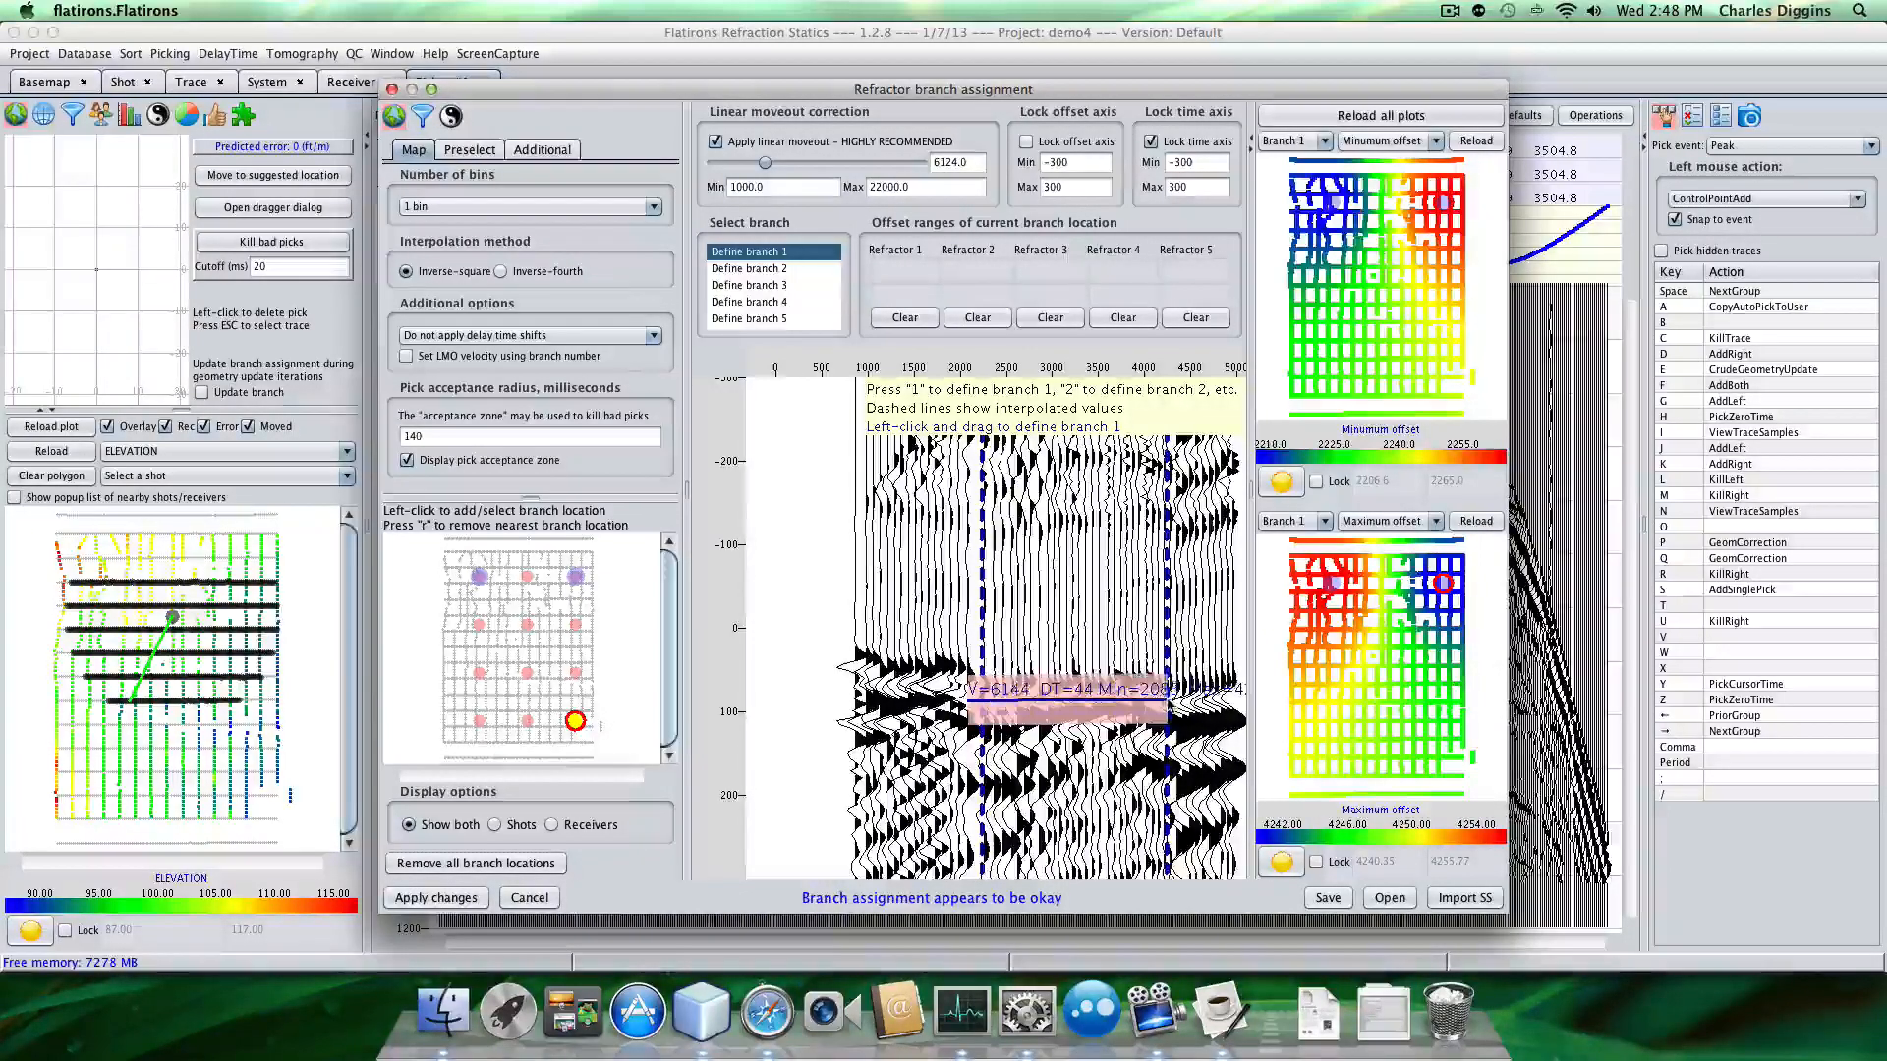
{"action": "left_click", "coordinate": [475, 719]}
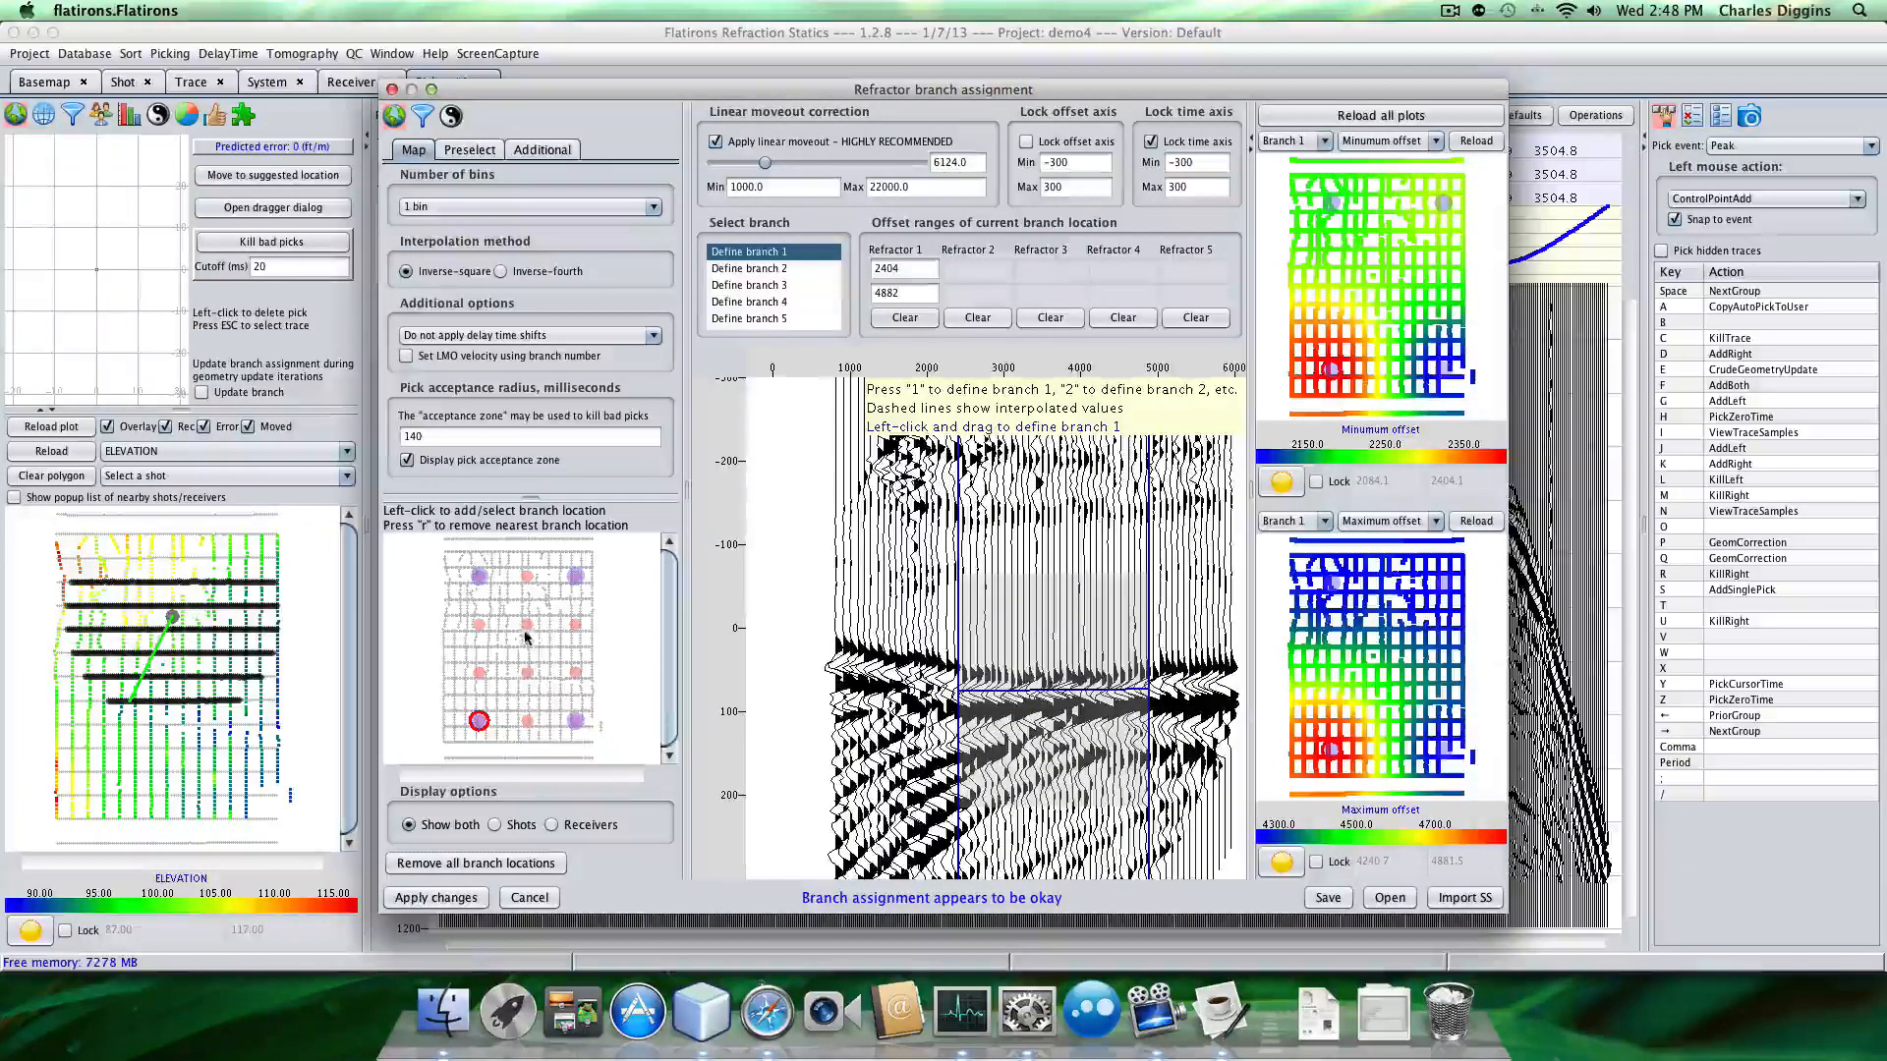
{"action": "left_click", "coordinate": [527, 623]}
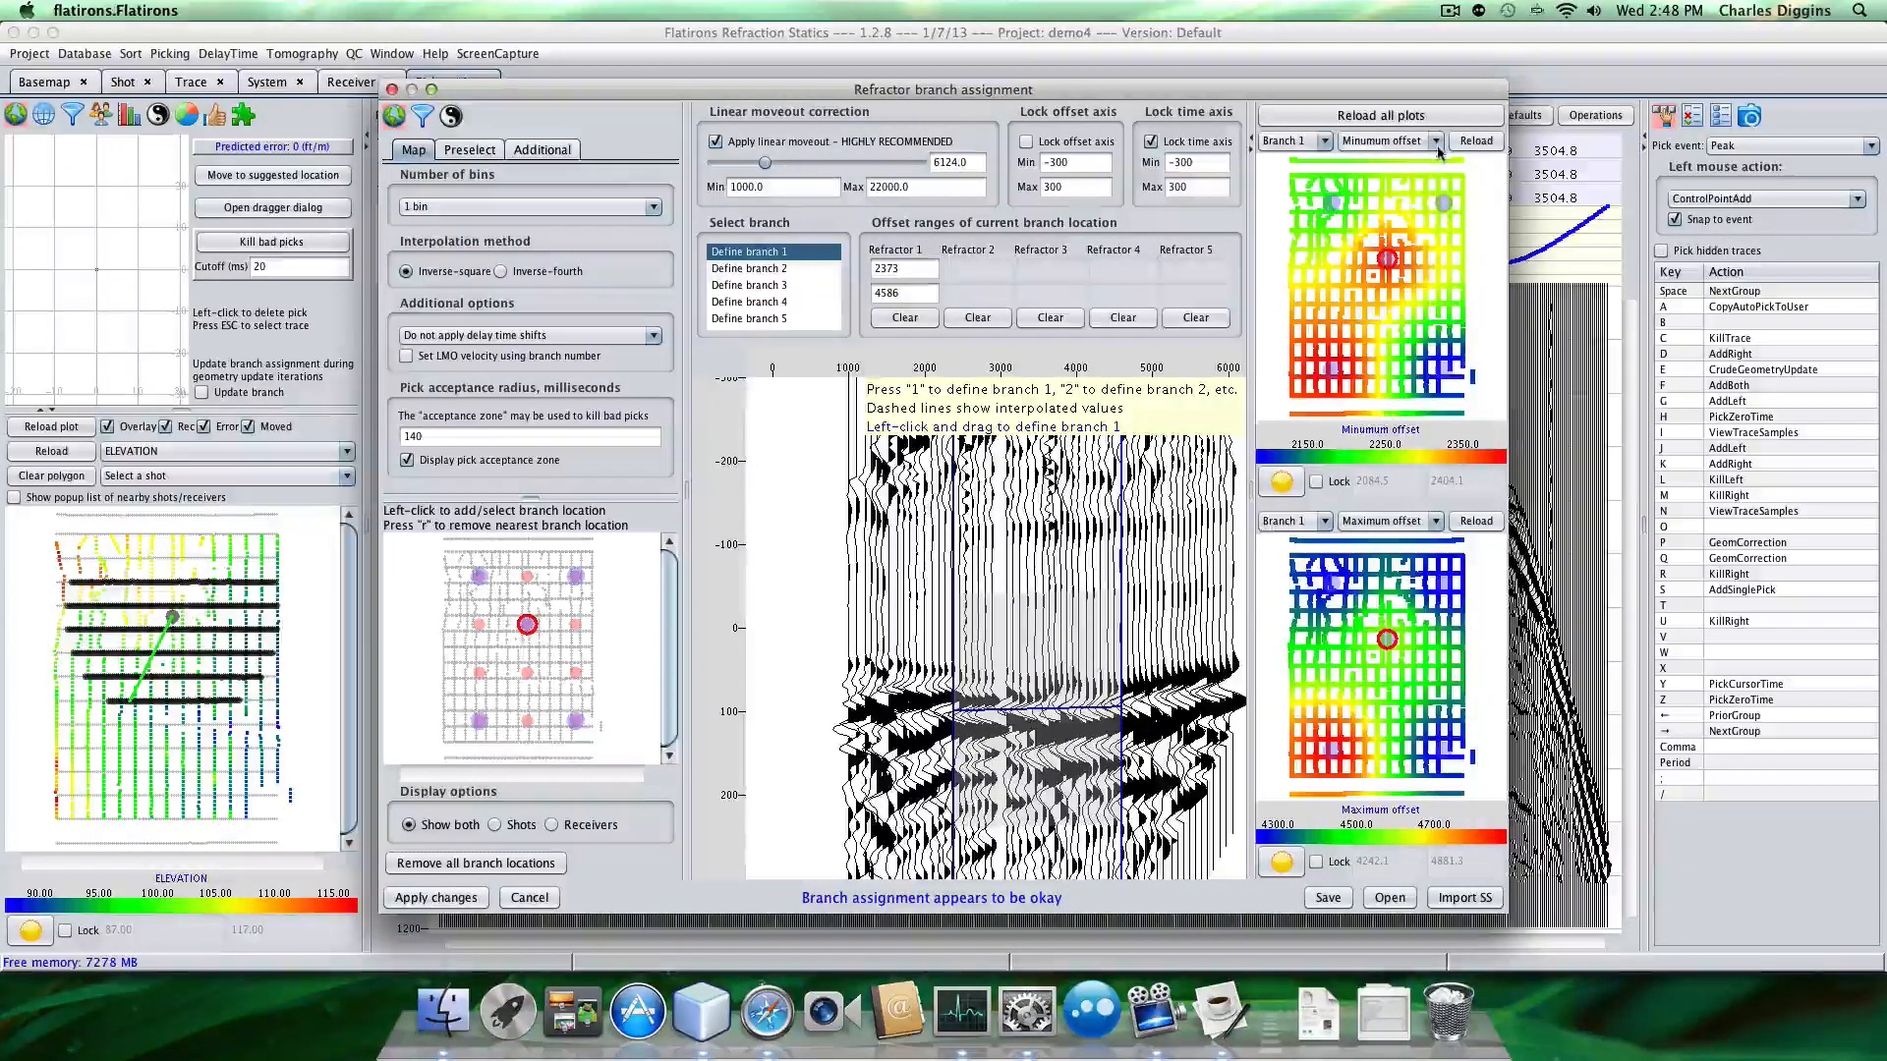
{"action": "left_click", "coordinate": [1384, 141]}
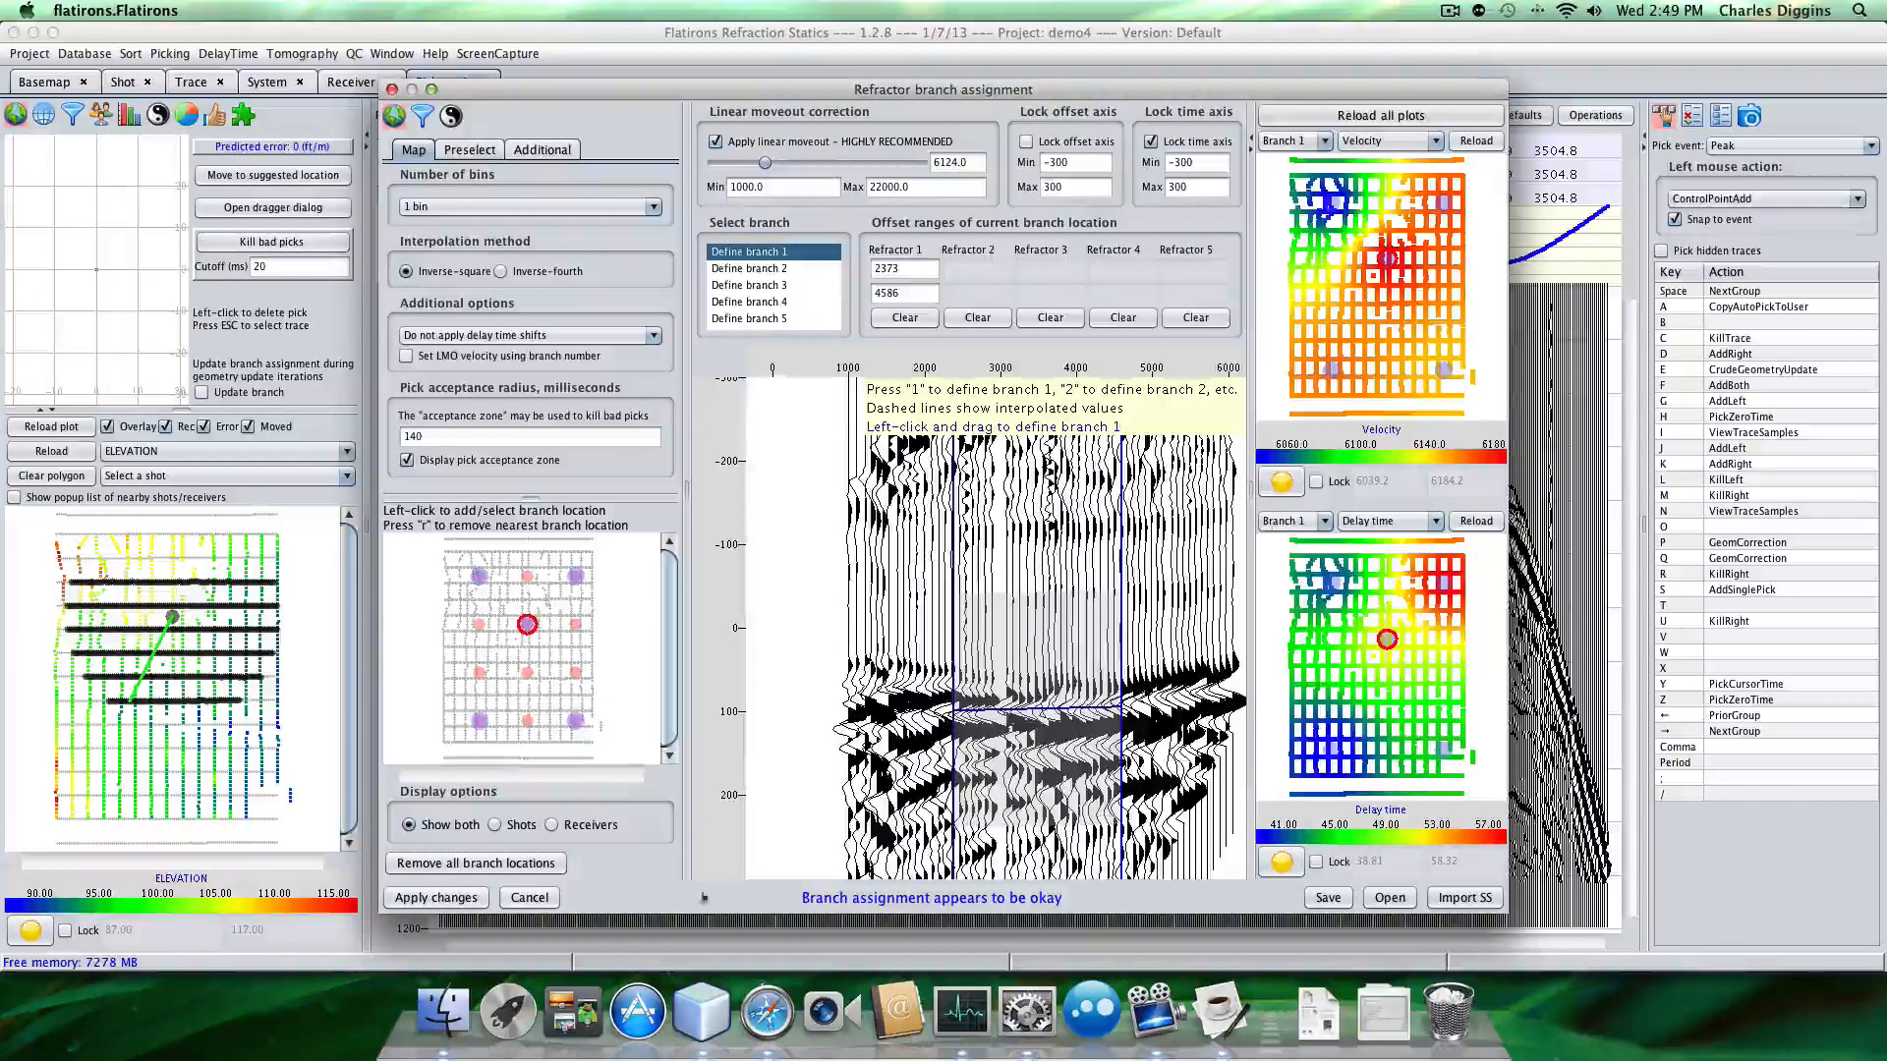
Apply the branch assignment, interpolating velocities and delay times without killing picks.
{"action": "left_click", "coordinate": [436, 897]}
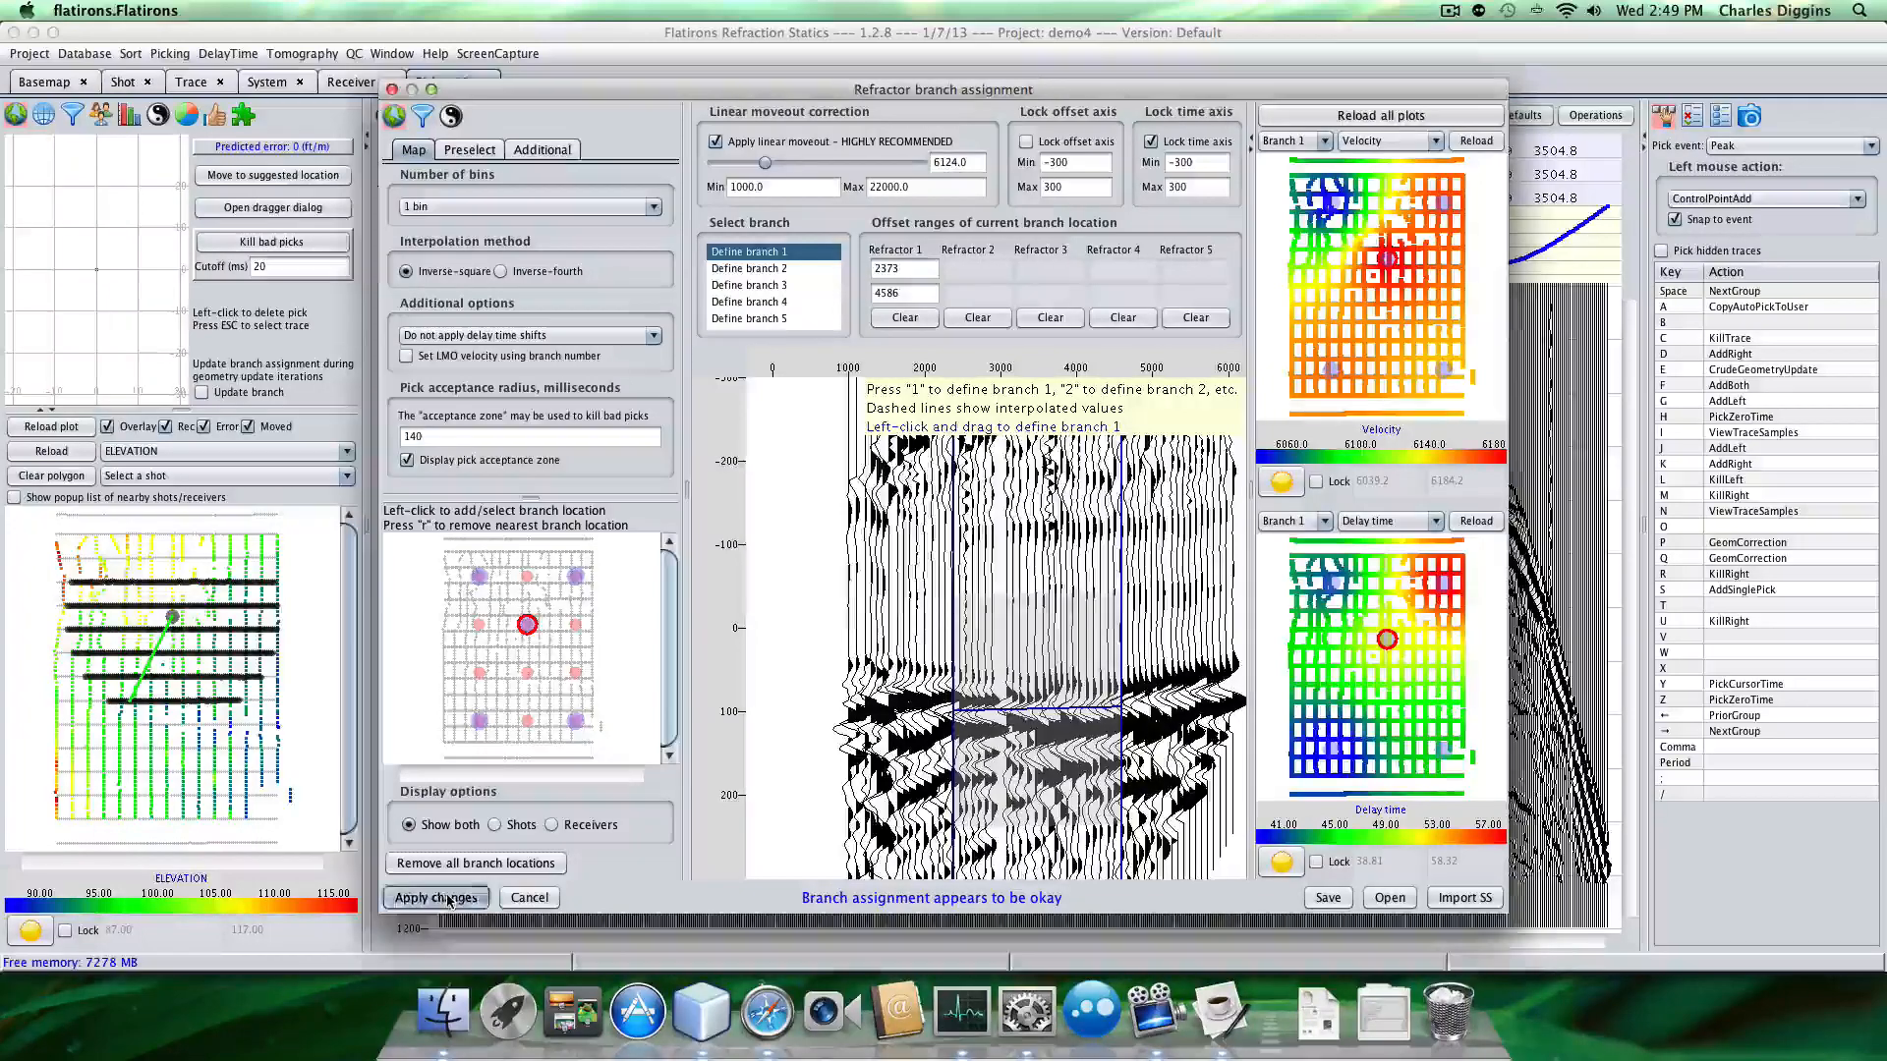
{"action": "left_click", "coordinate": [436, 896]}
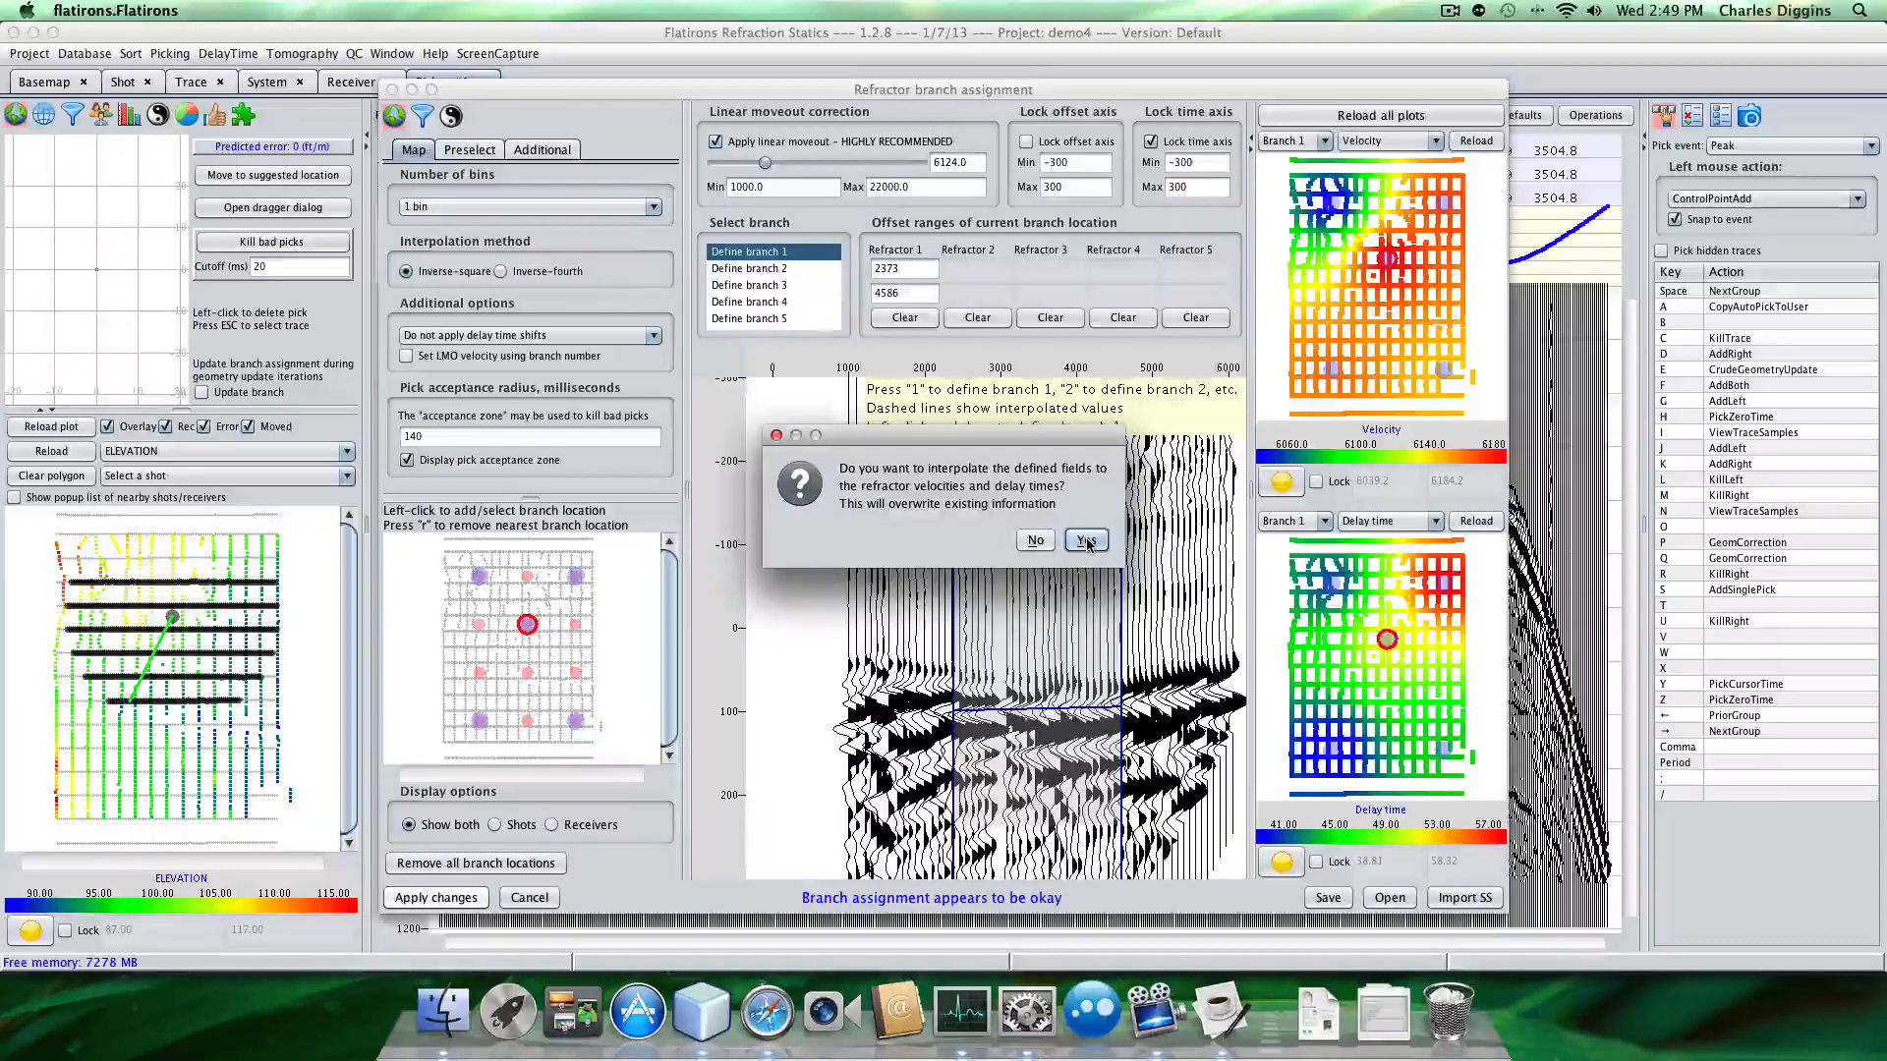
{"action": "left_click", "coordinate": [1083, 540]}
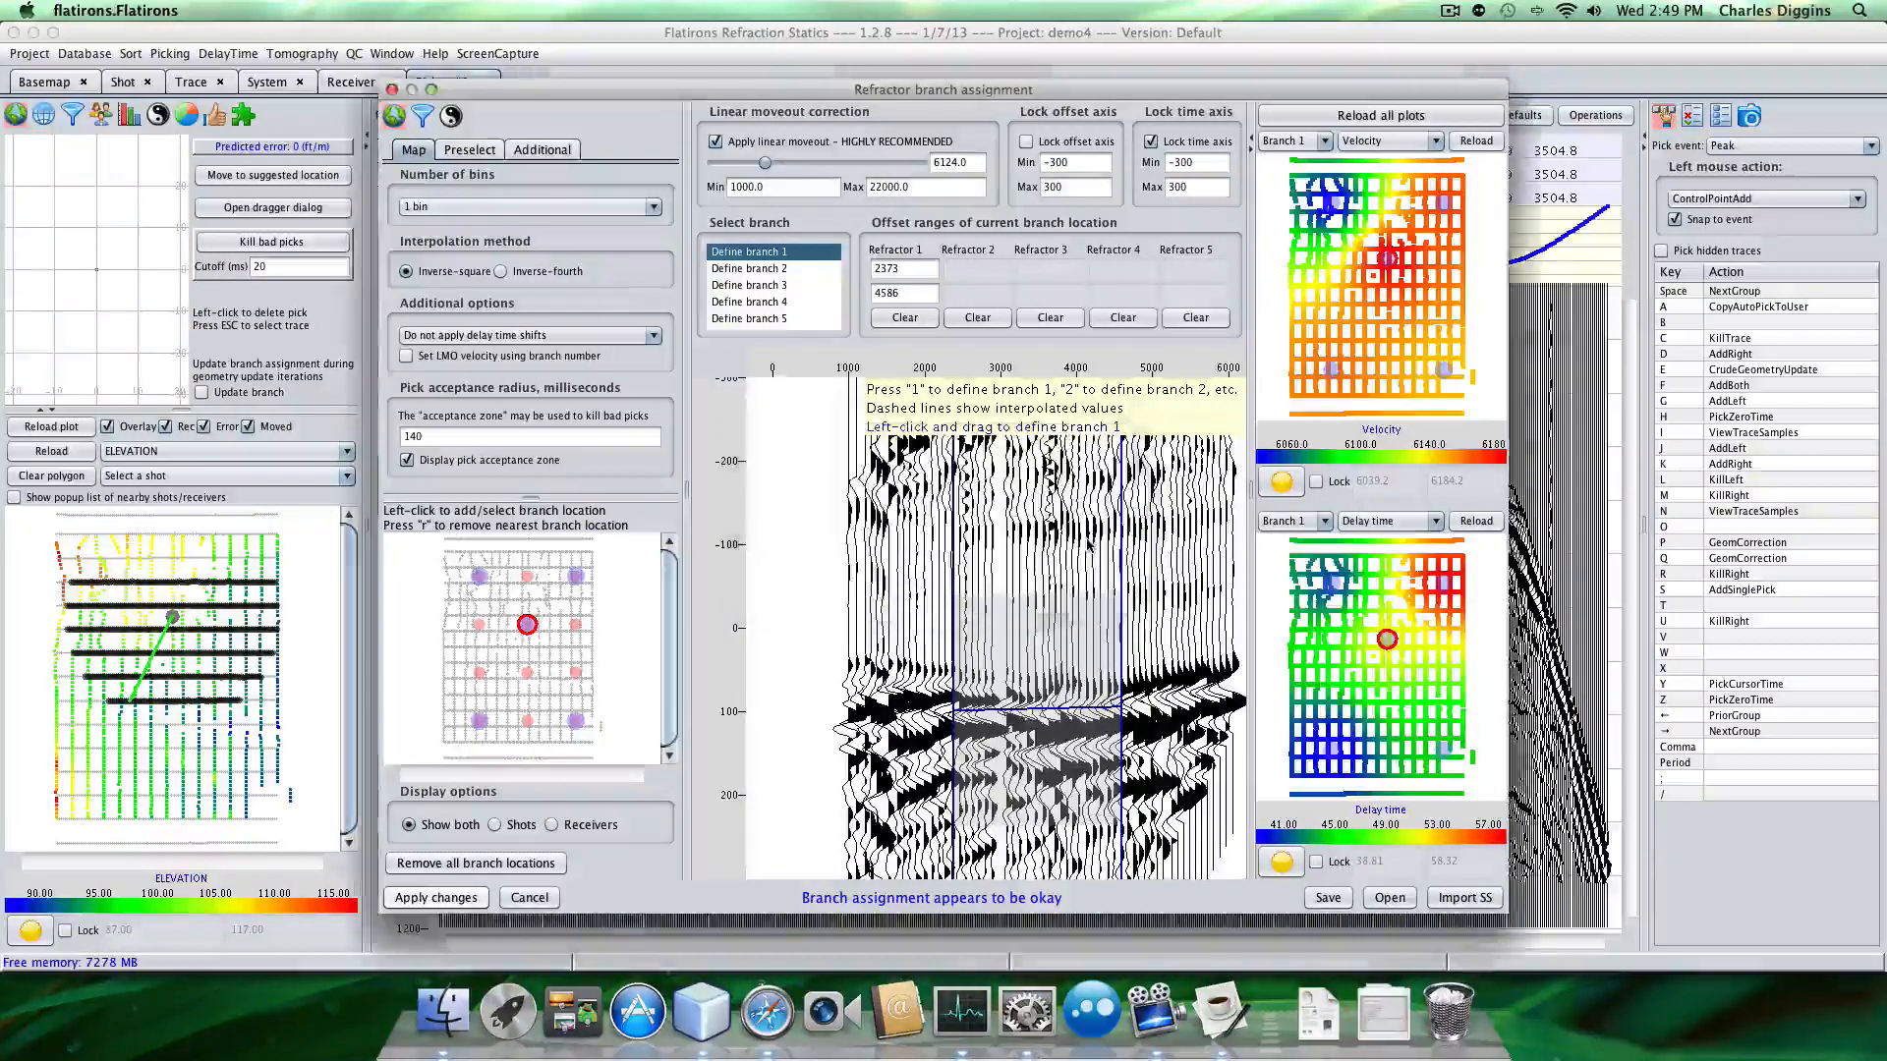
{"action": "left_click", "coordinate": [272, 240]}
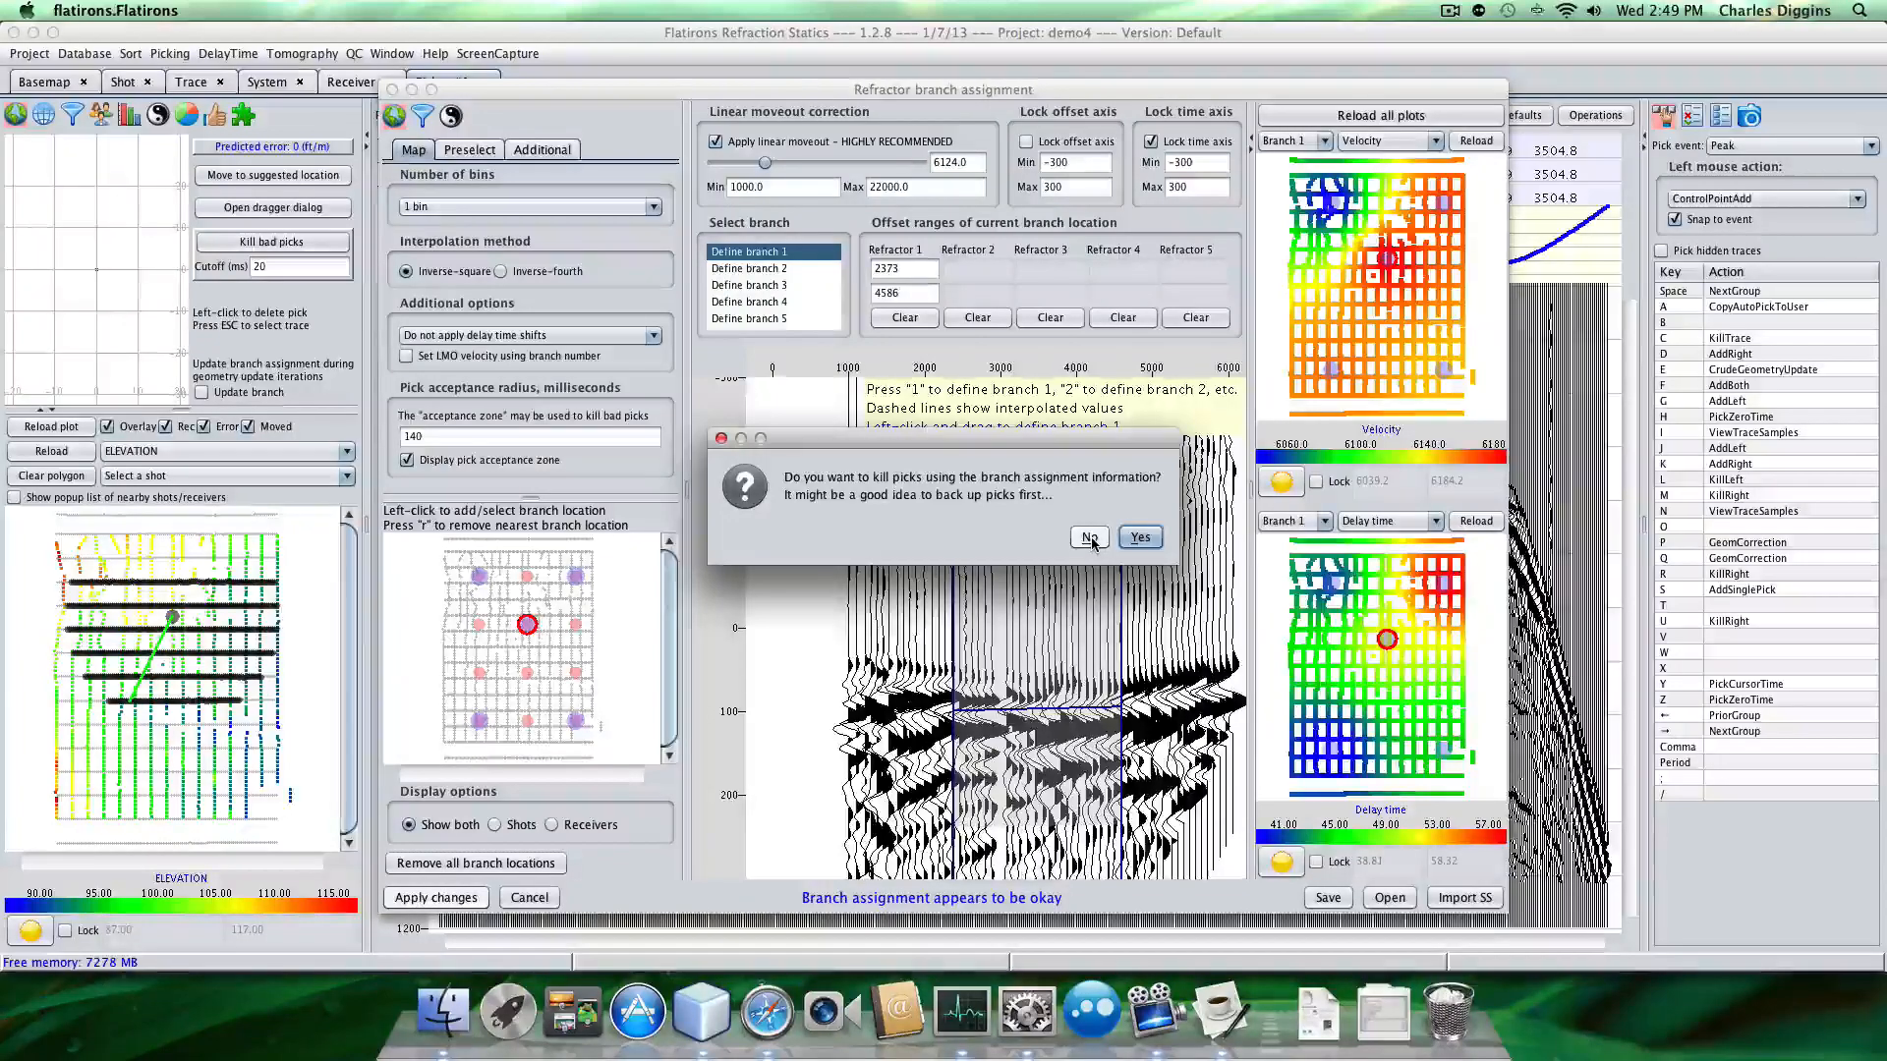
{"action": "left_click", "coordinate": [1087, 536]}
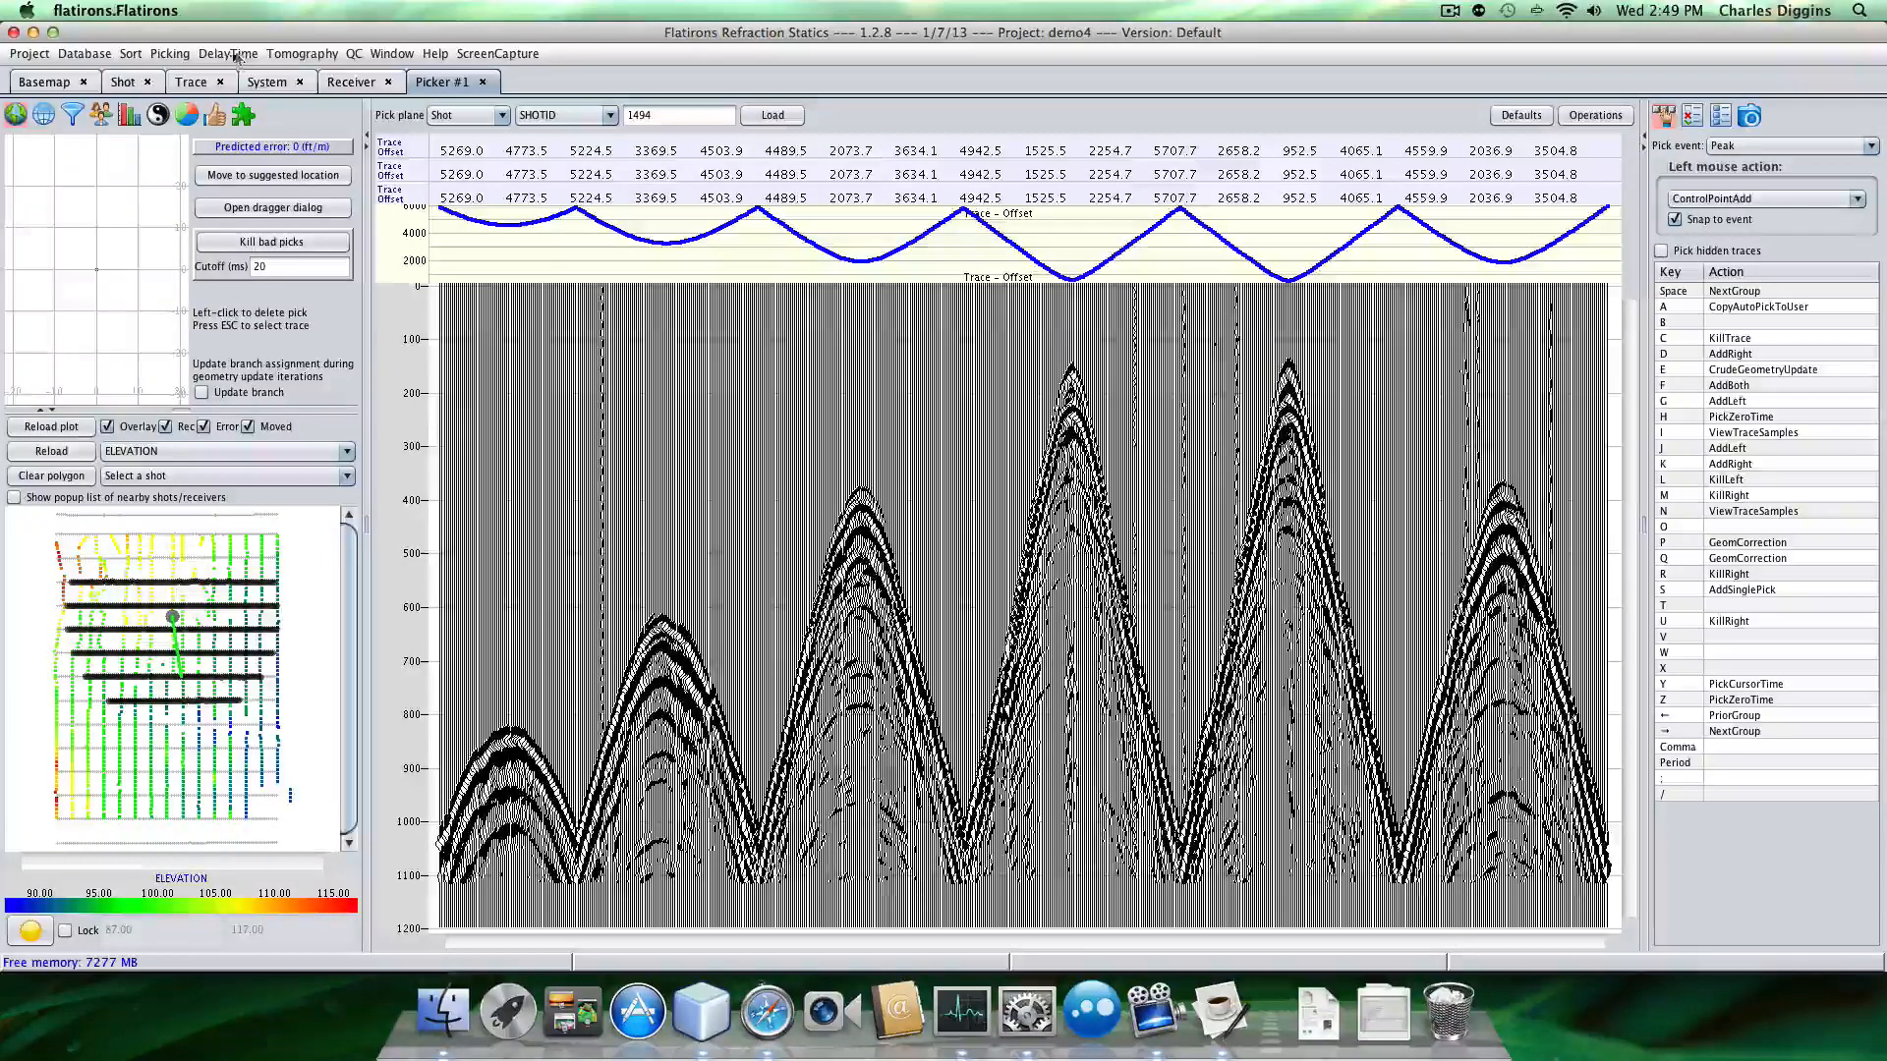
Browse the DelayTime and Picking menus, then choose Shot/receiver stack picker.
{"action": "left_click", "coordinate": [229, 53]}
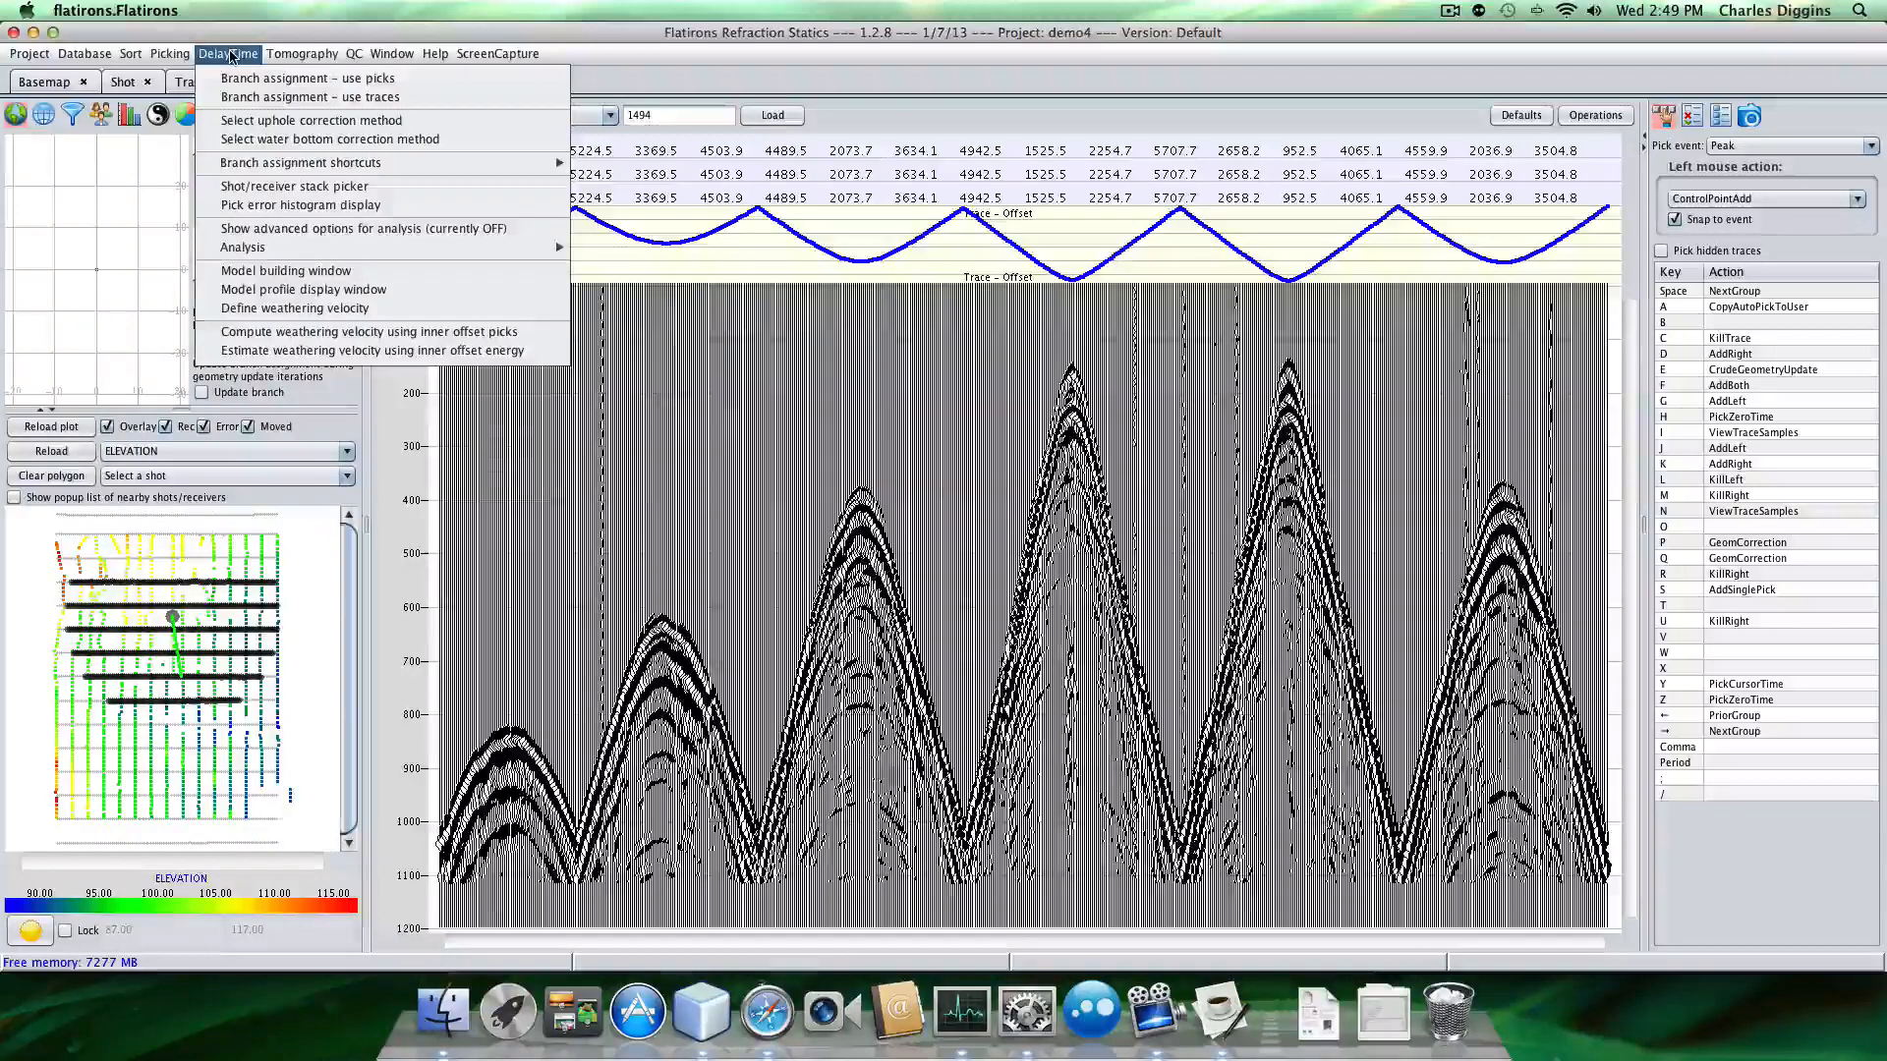
{"action": "left_click", "coordinate": [168, 53]}
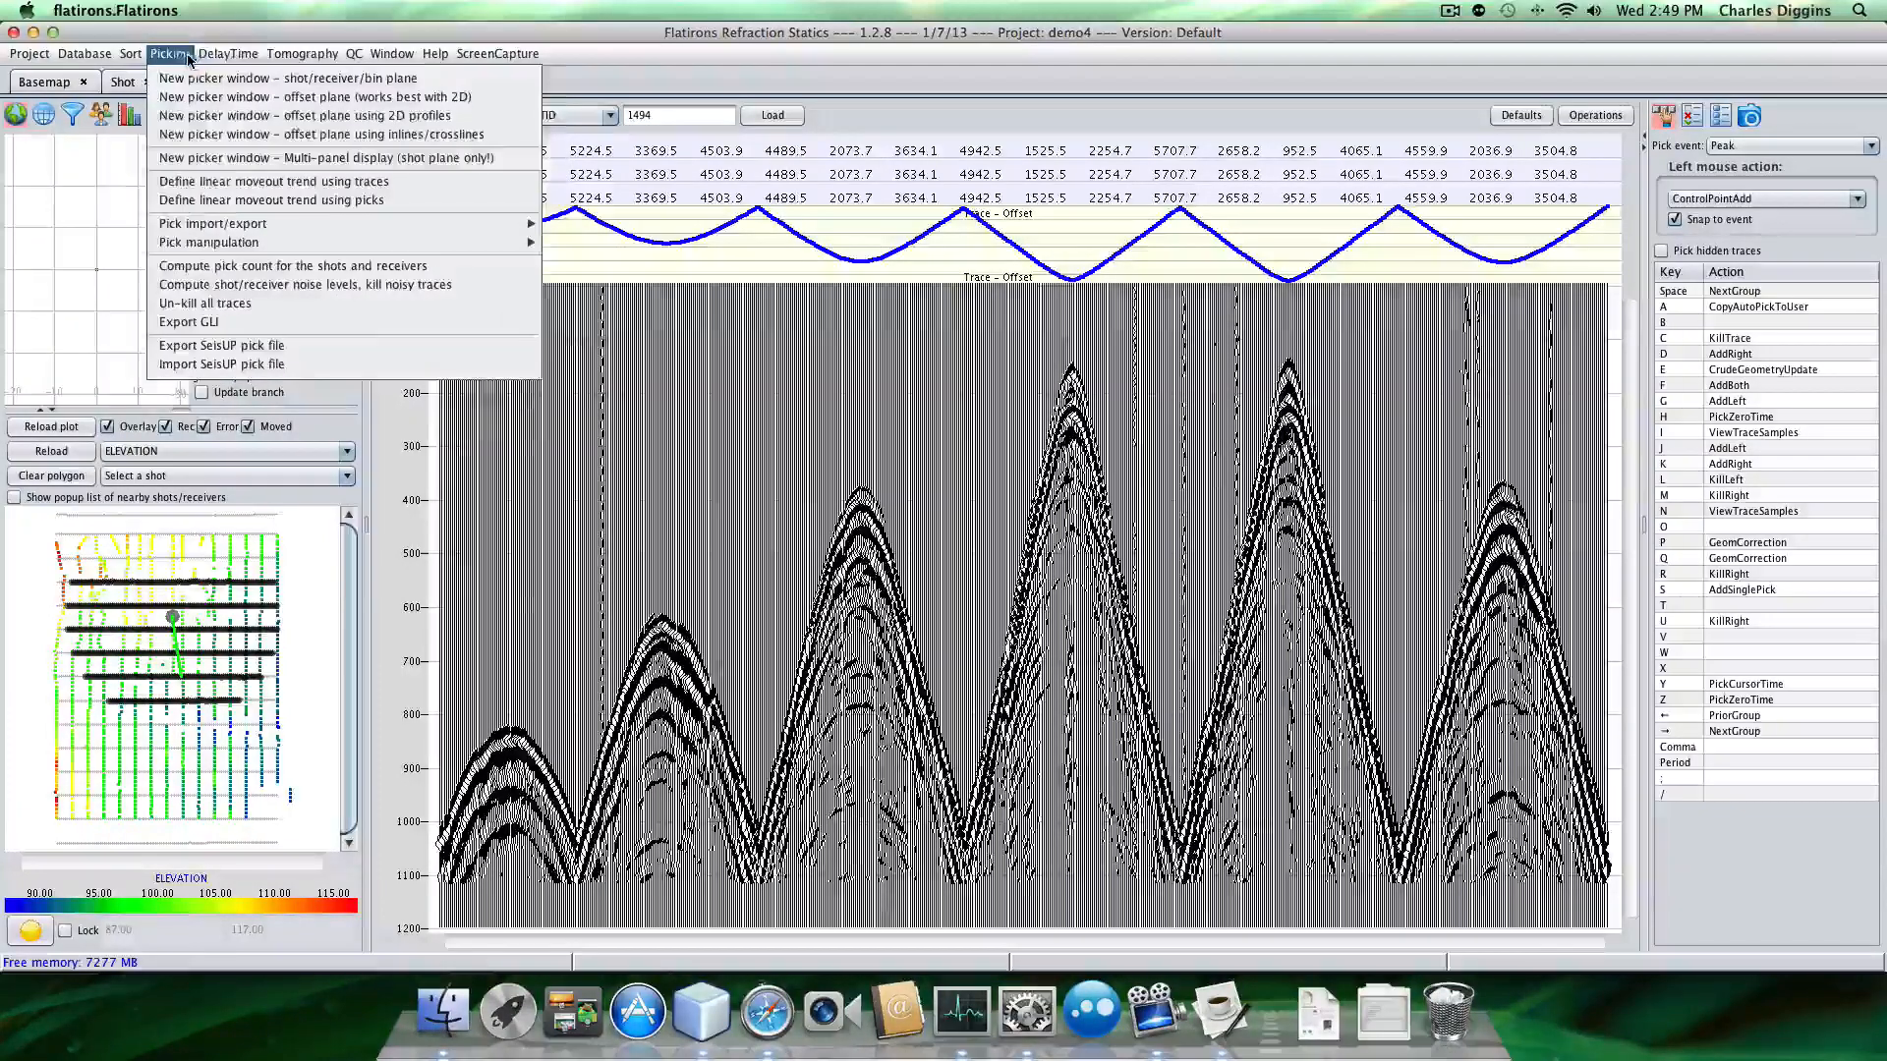
{"action": "left_click", "coordinate": [227, 53]}
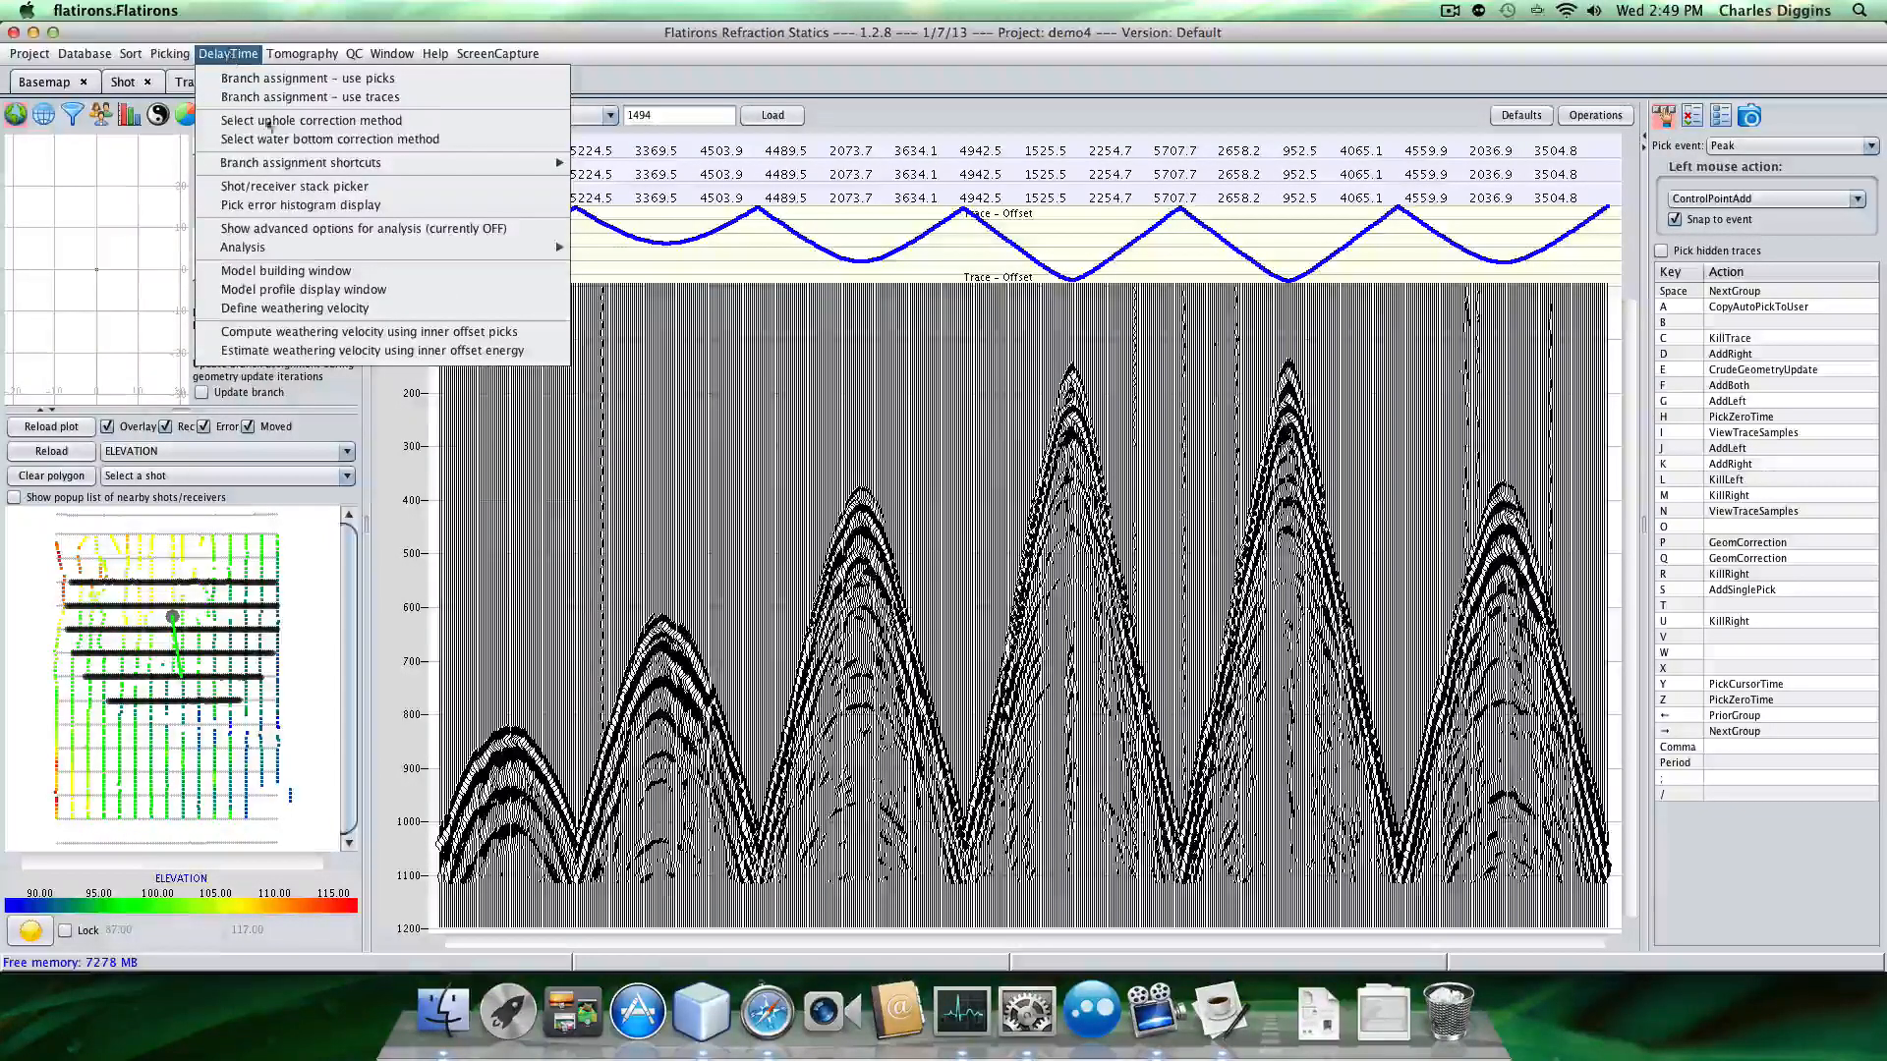
{"action": "mouse_move", "coordinate": [294, 185]}
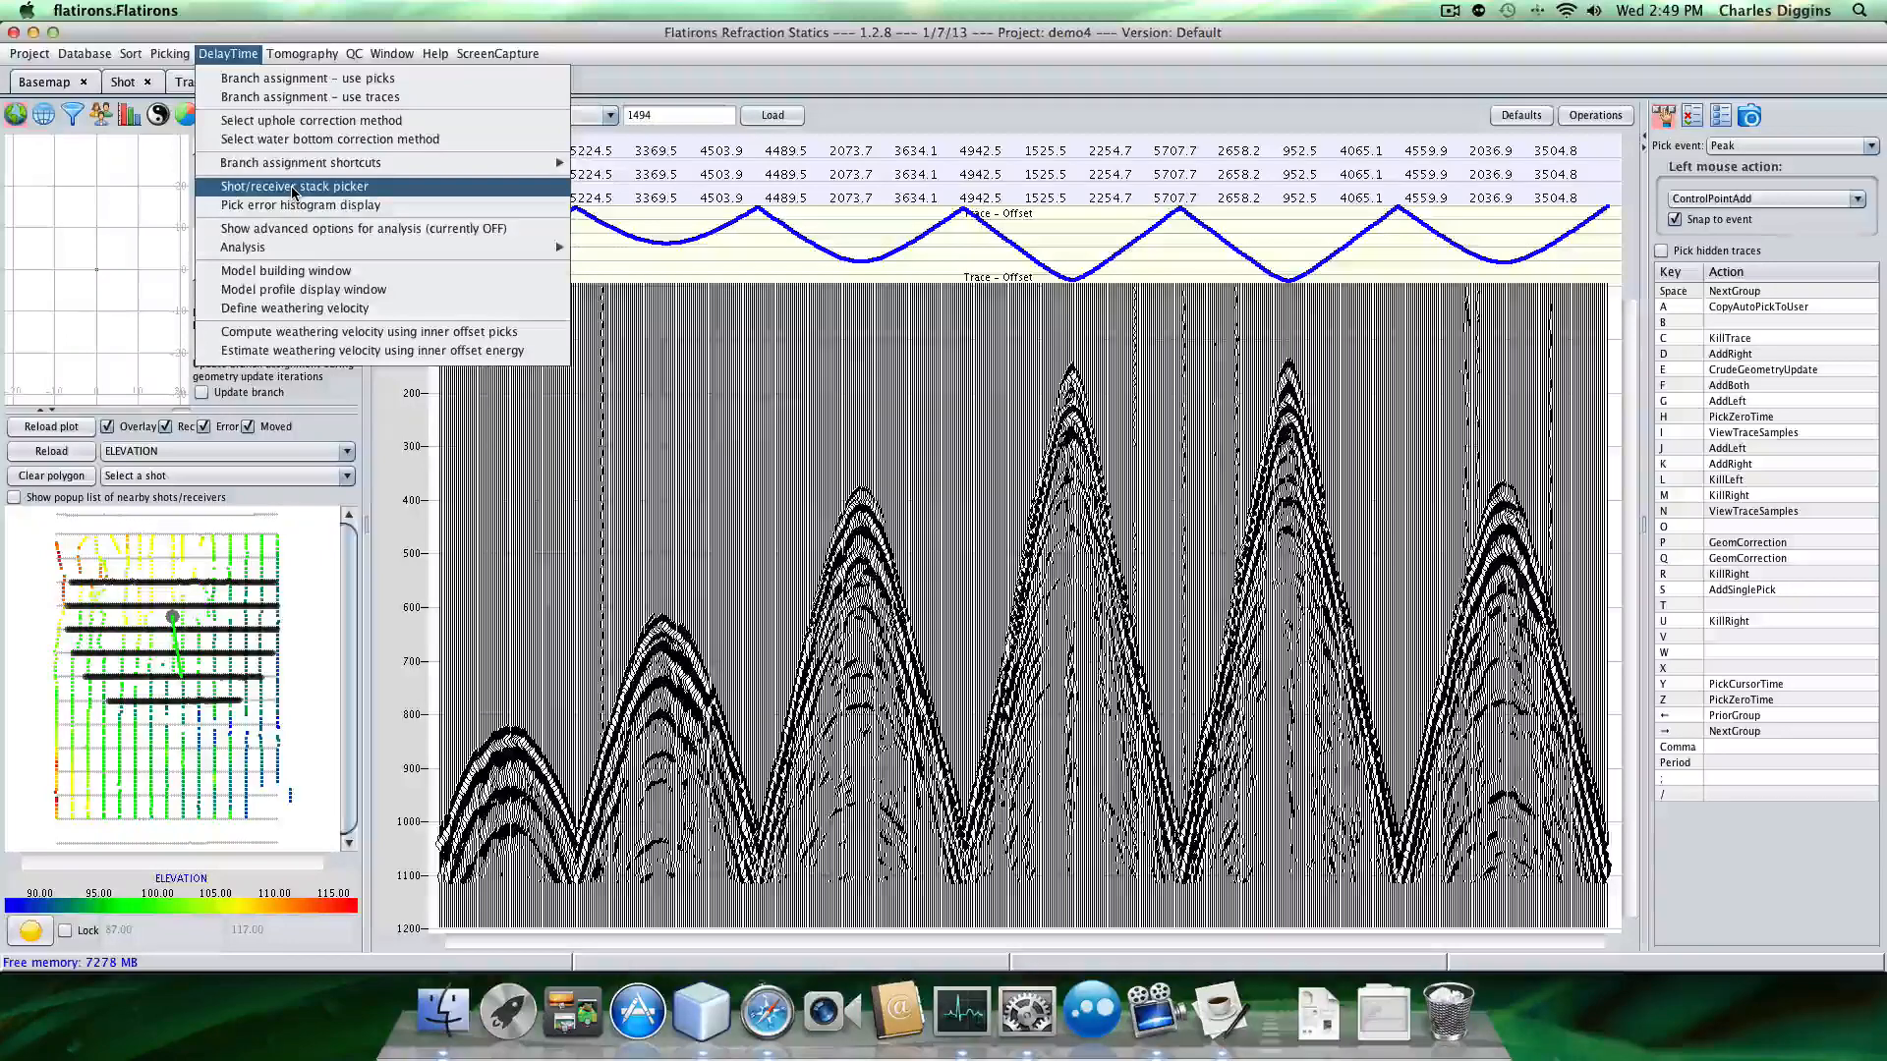
{"action": "left_click", "coordinate": [295, 185]}
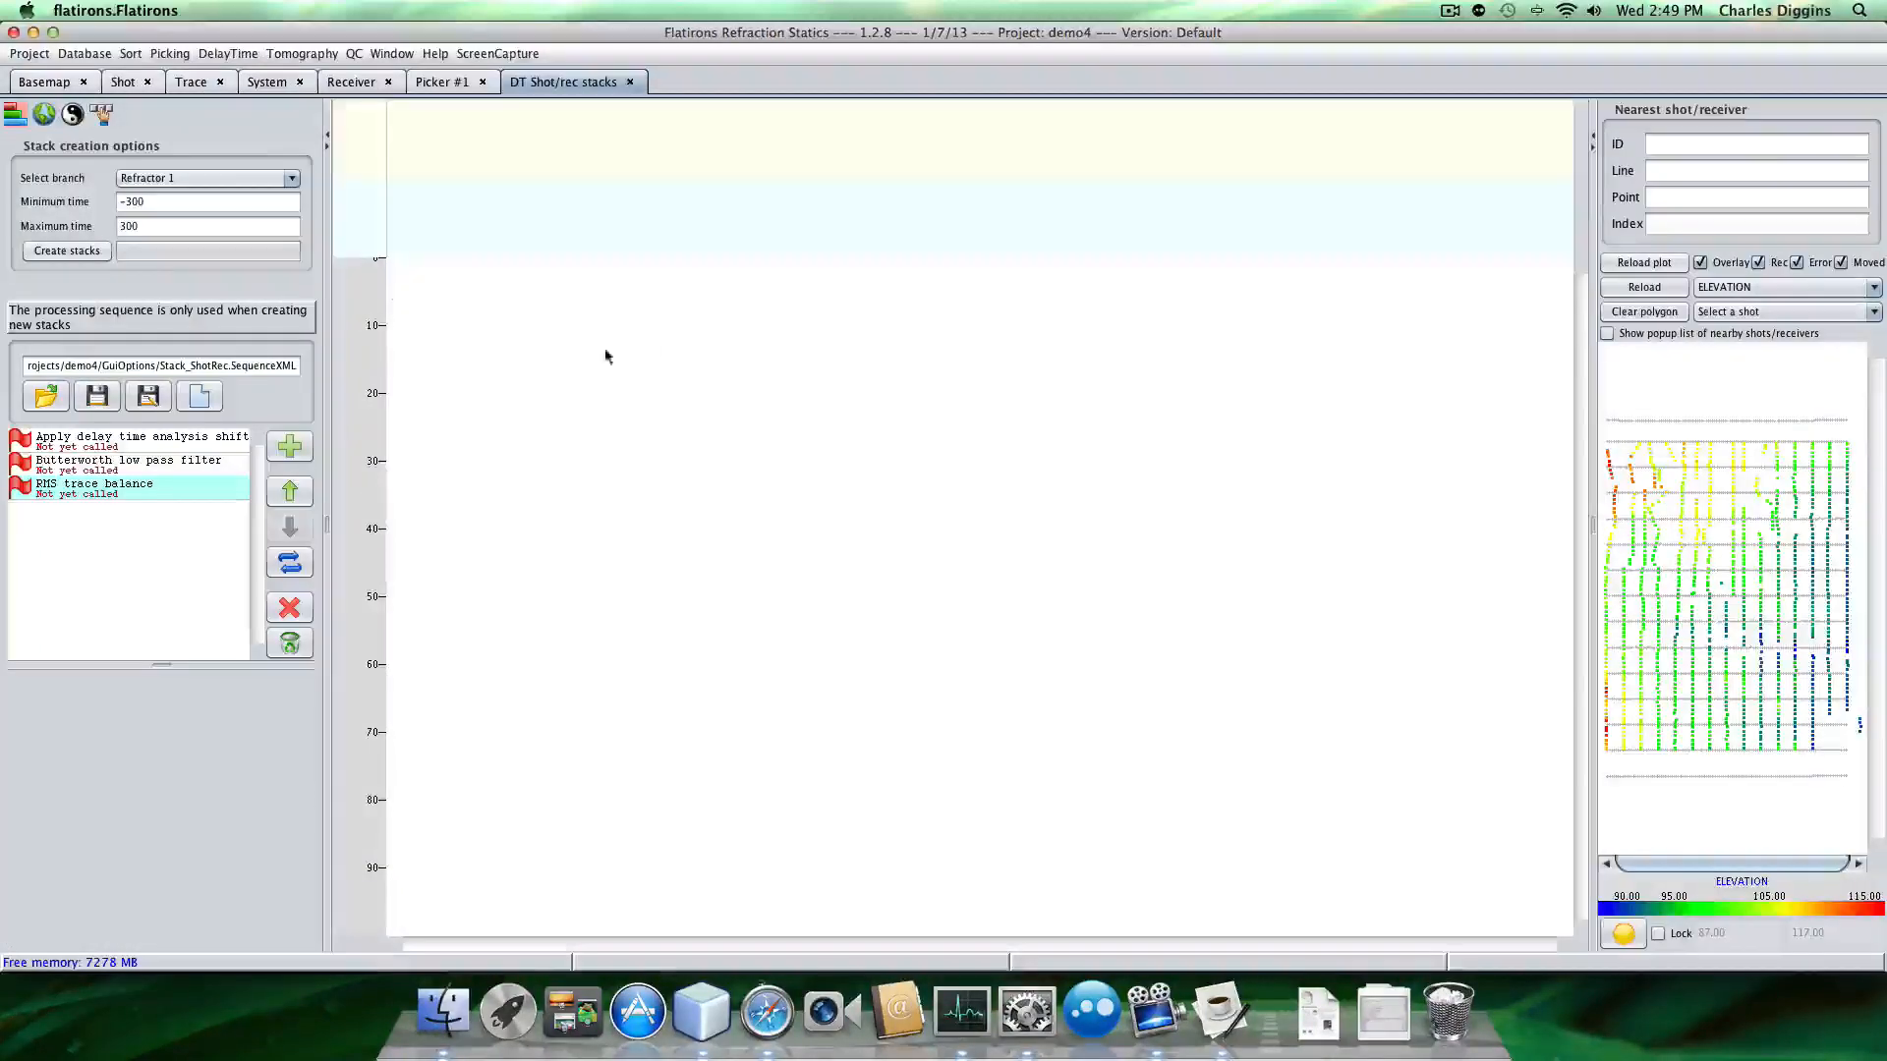
{"action": "mouse_move", "coordinate": [1568, 626]}
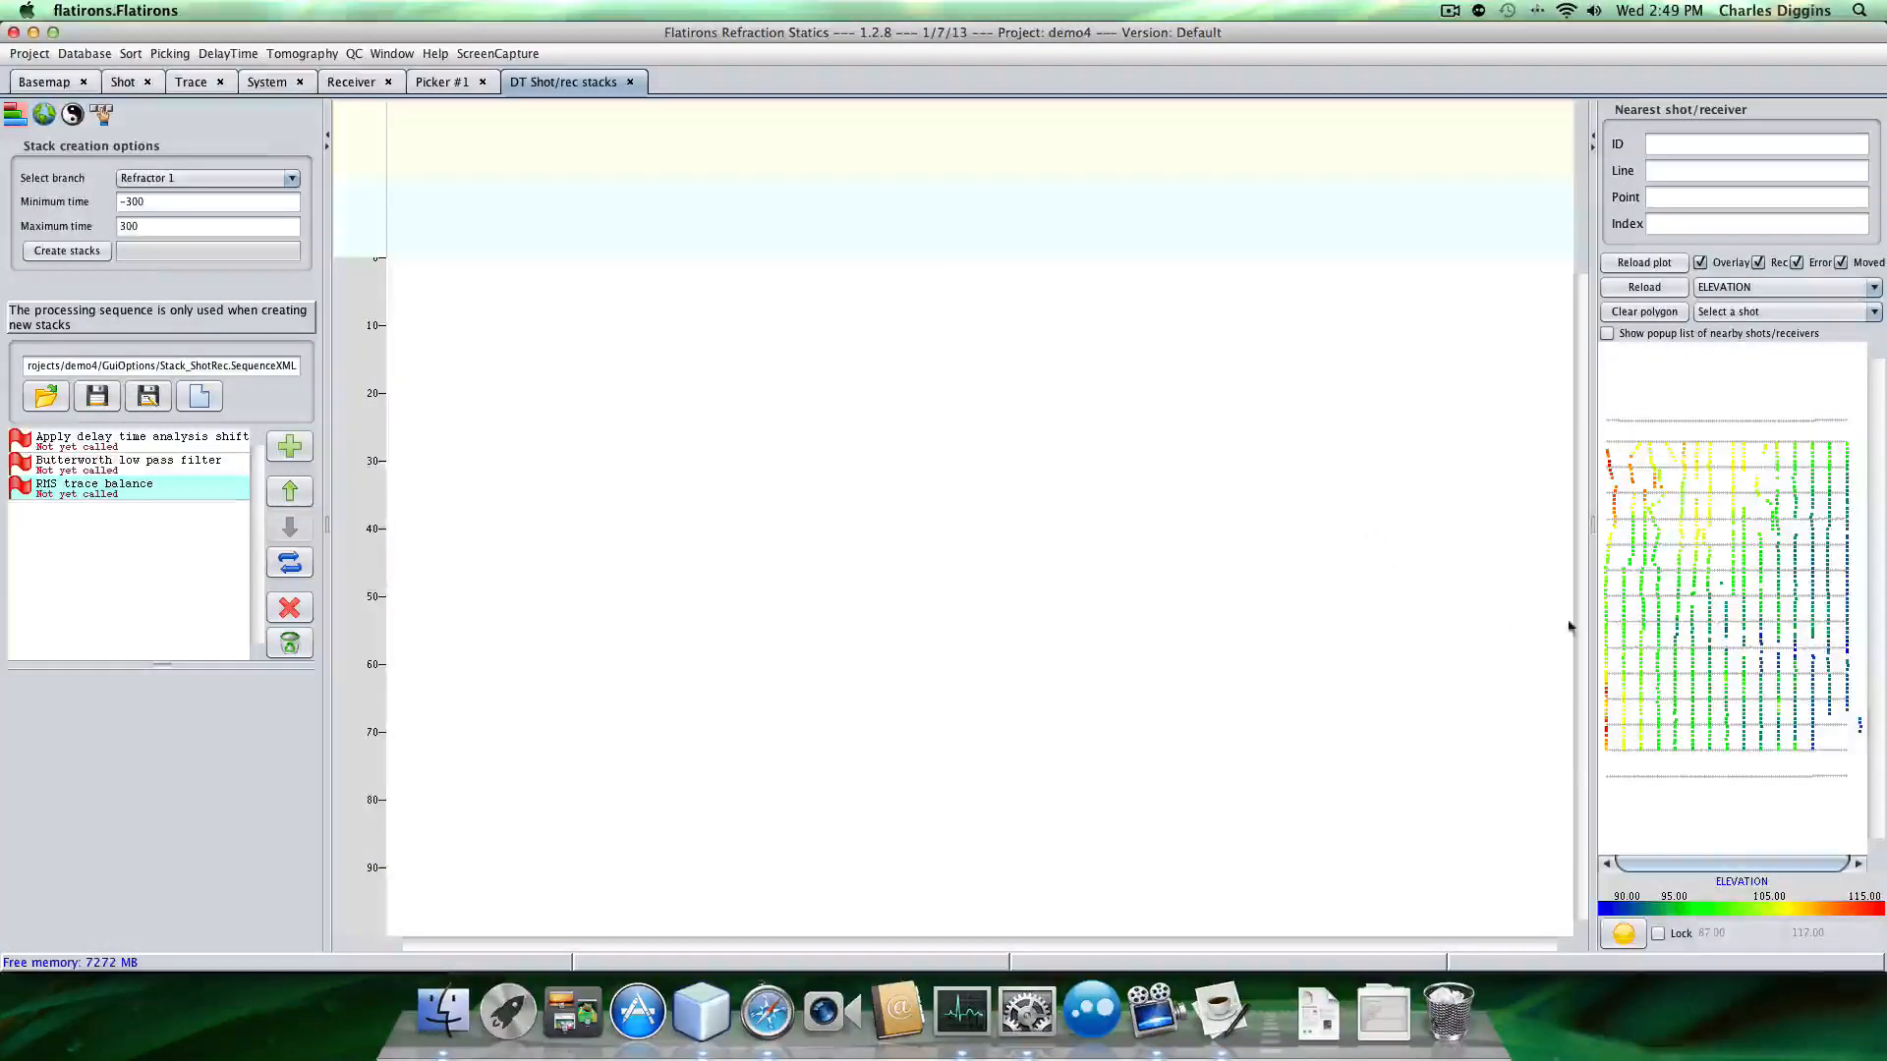
{"action": "mouse_move", "coordinate": [1130, 663]}
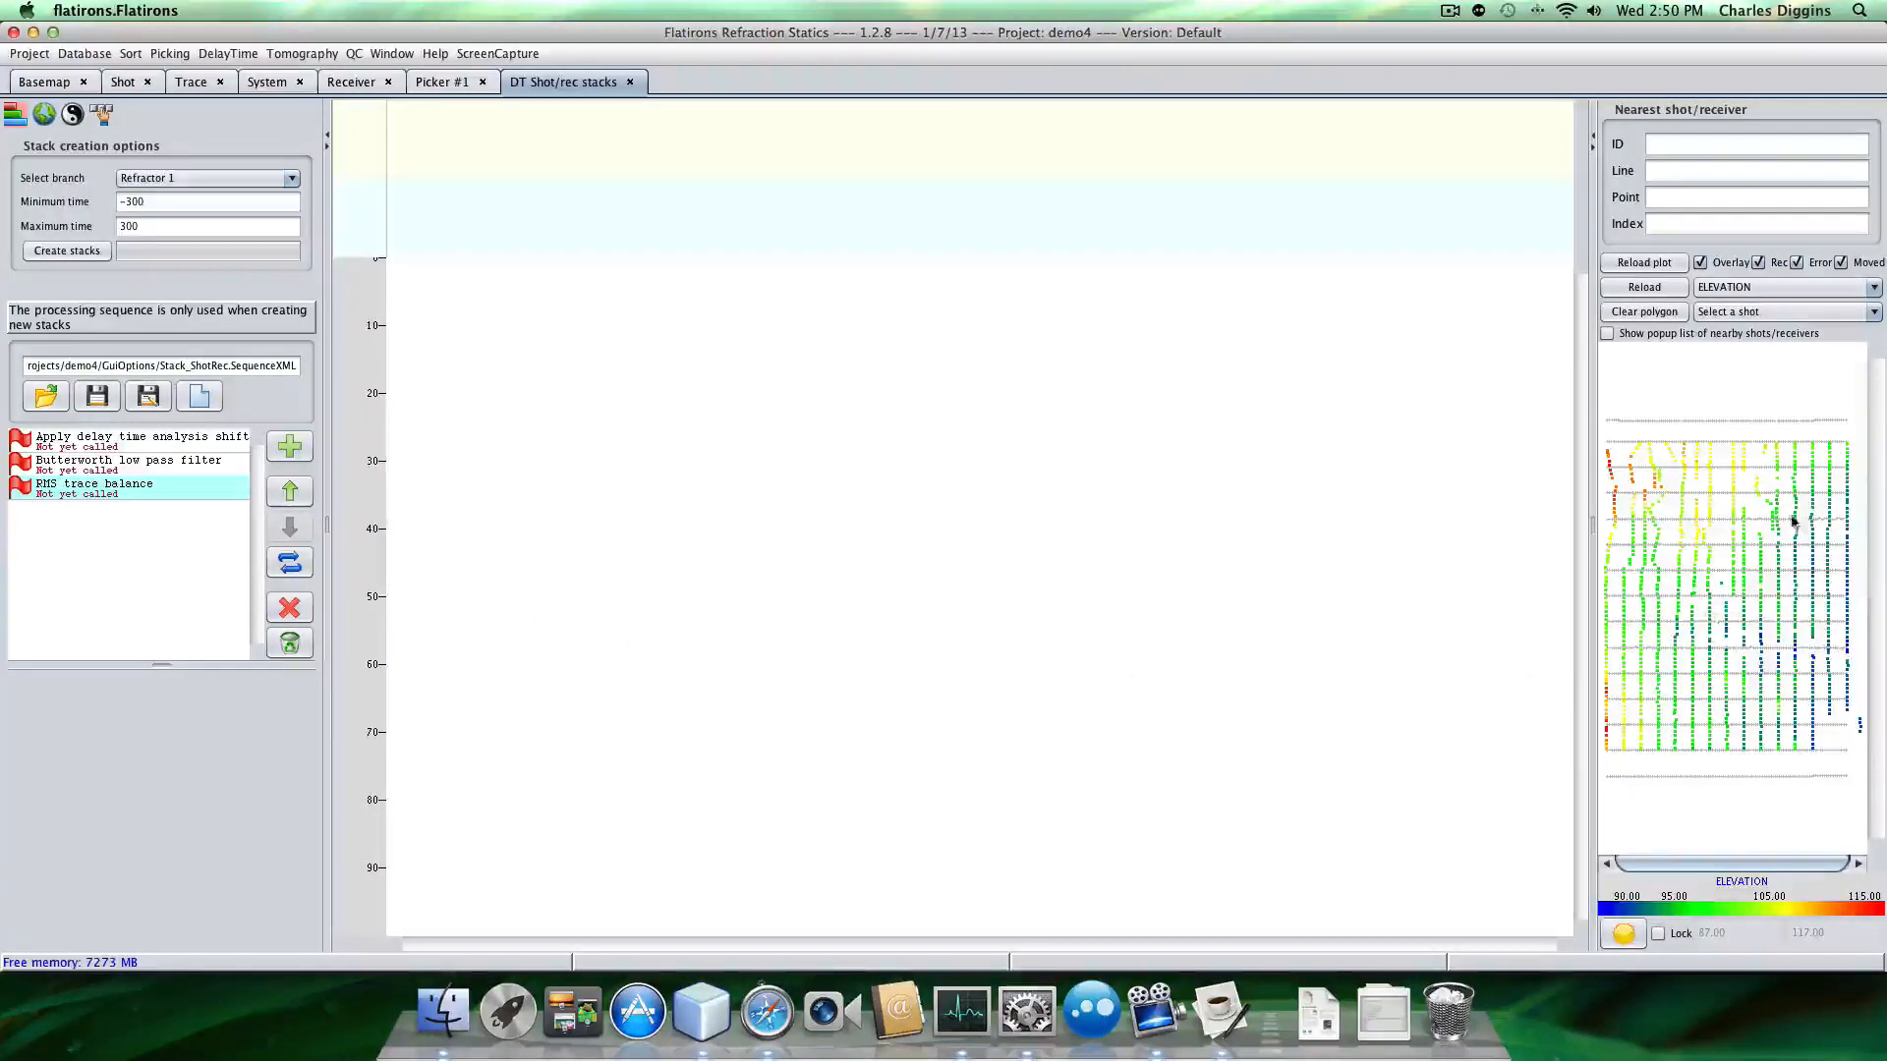
{"action": "mouse_move", "coordinate": [1726, 660]}
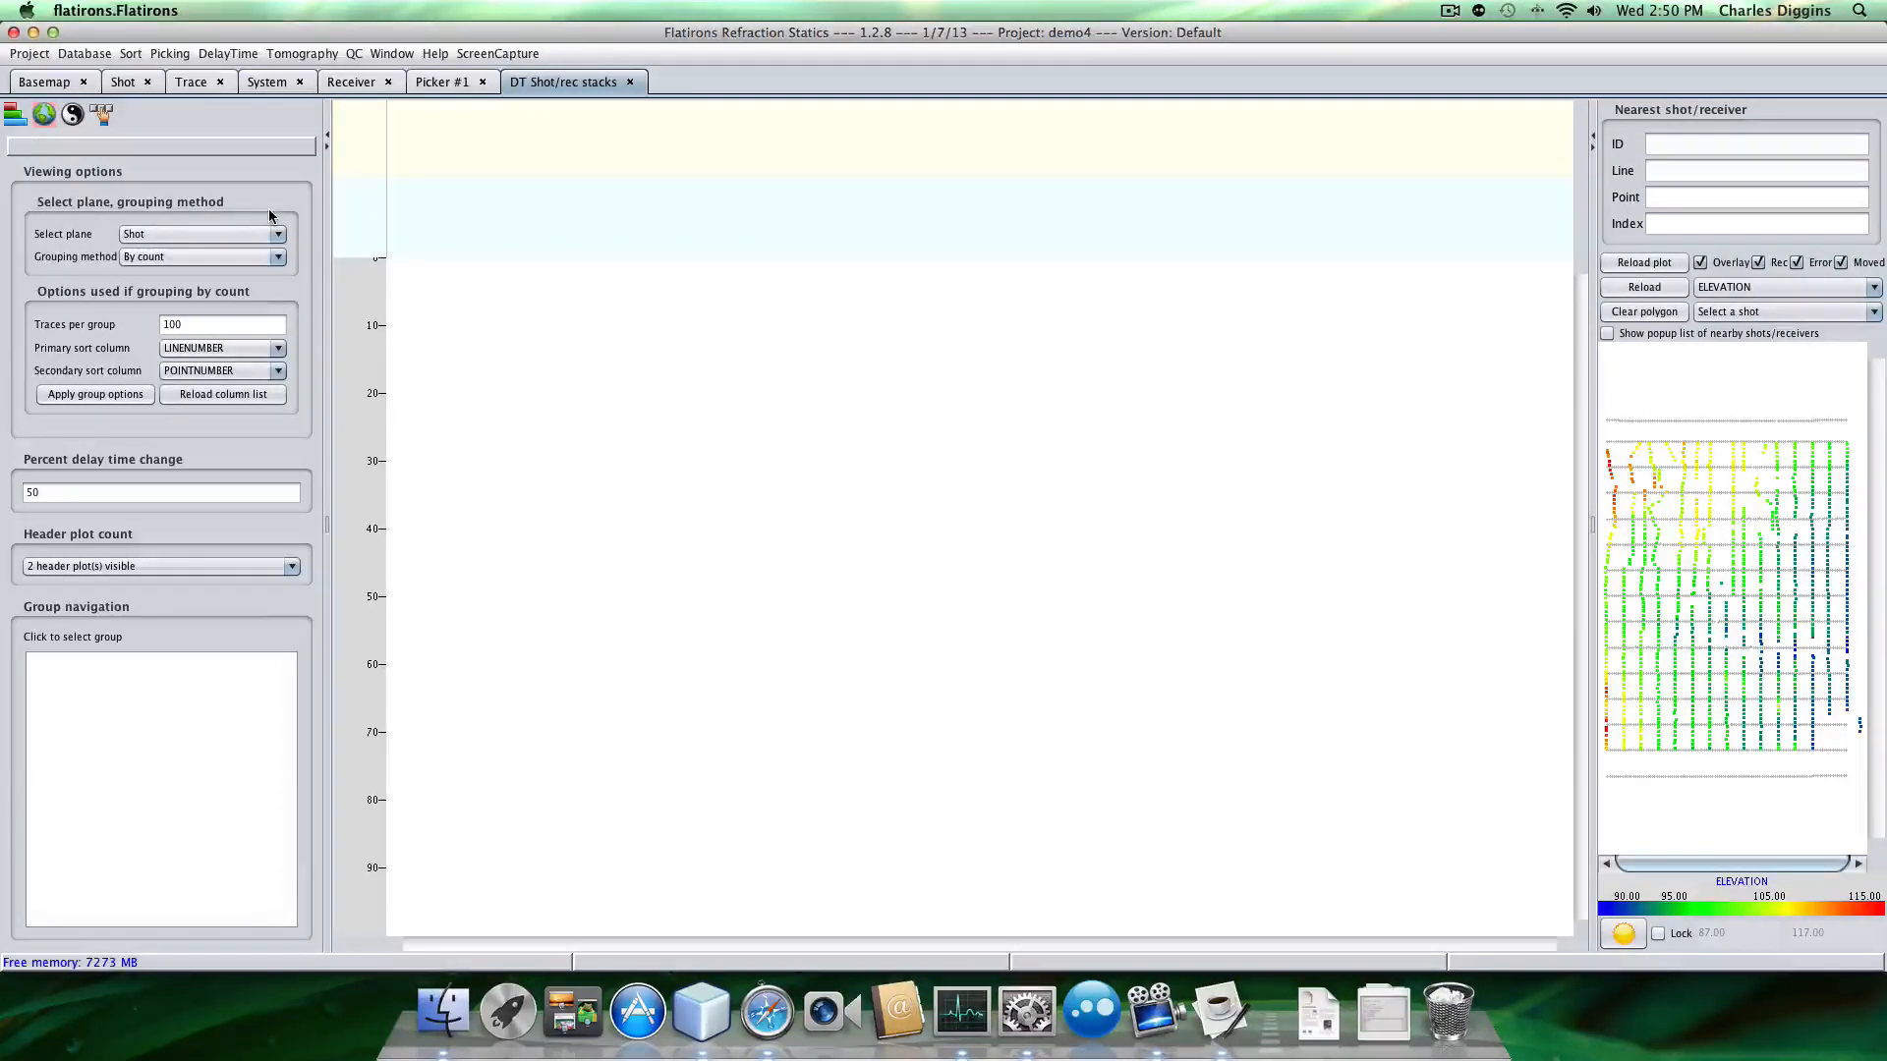
{"action": "mouse_move", "coordinate": [264, 210]}
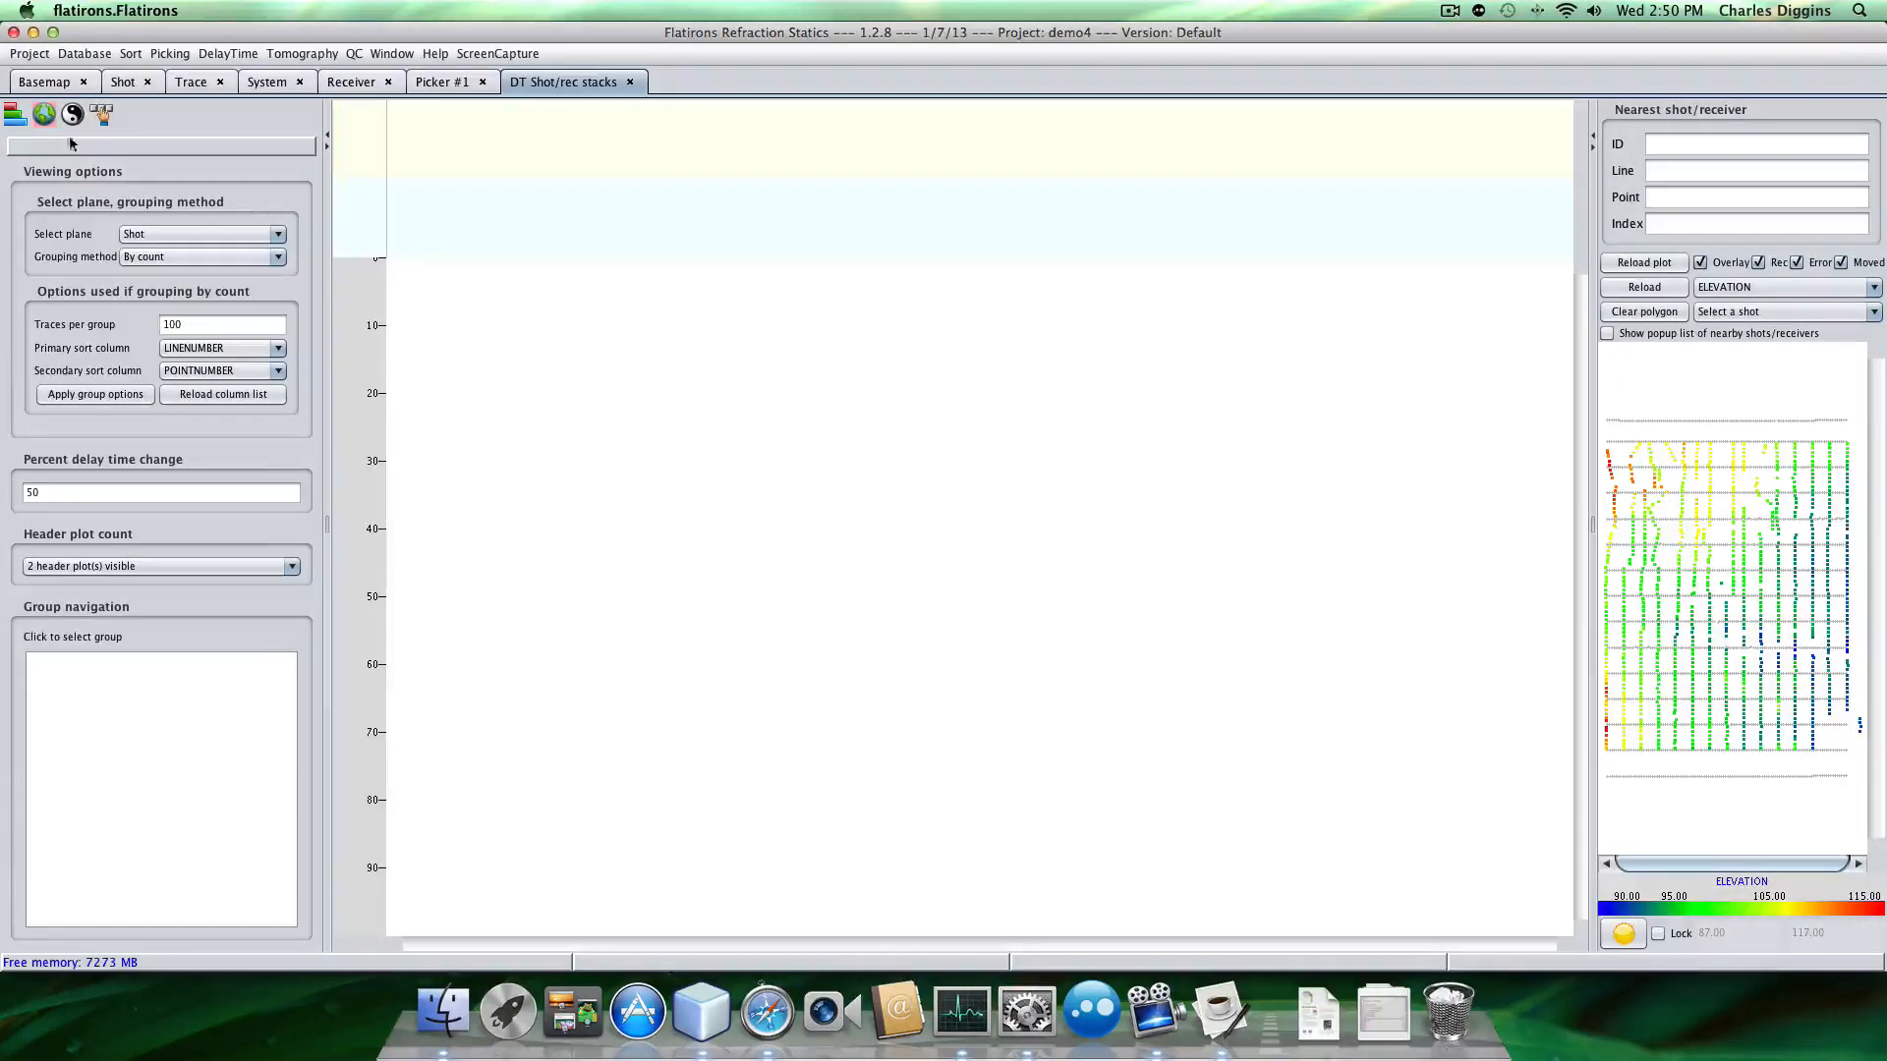
Show the picking options with the pick event and key-to-action table.
{"action": "left_click", "coordinate": [72, 114]}
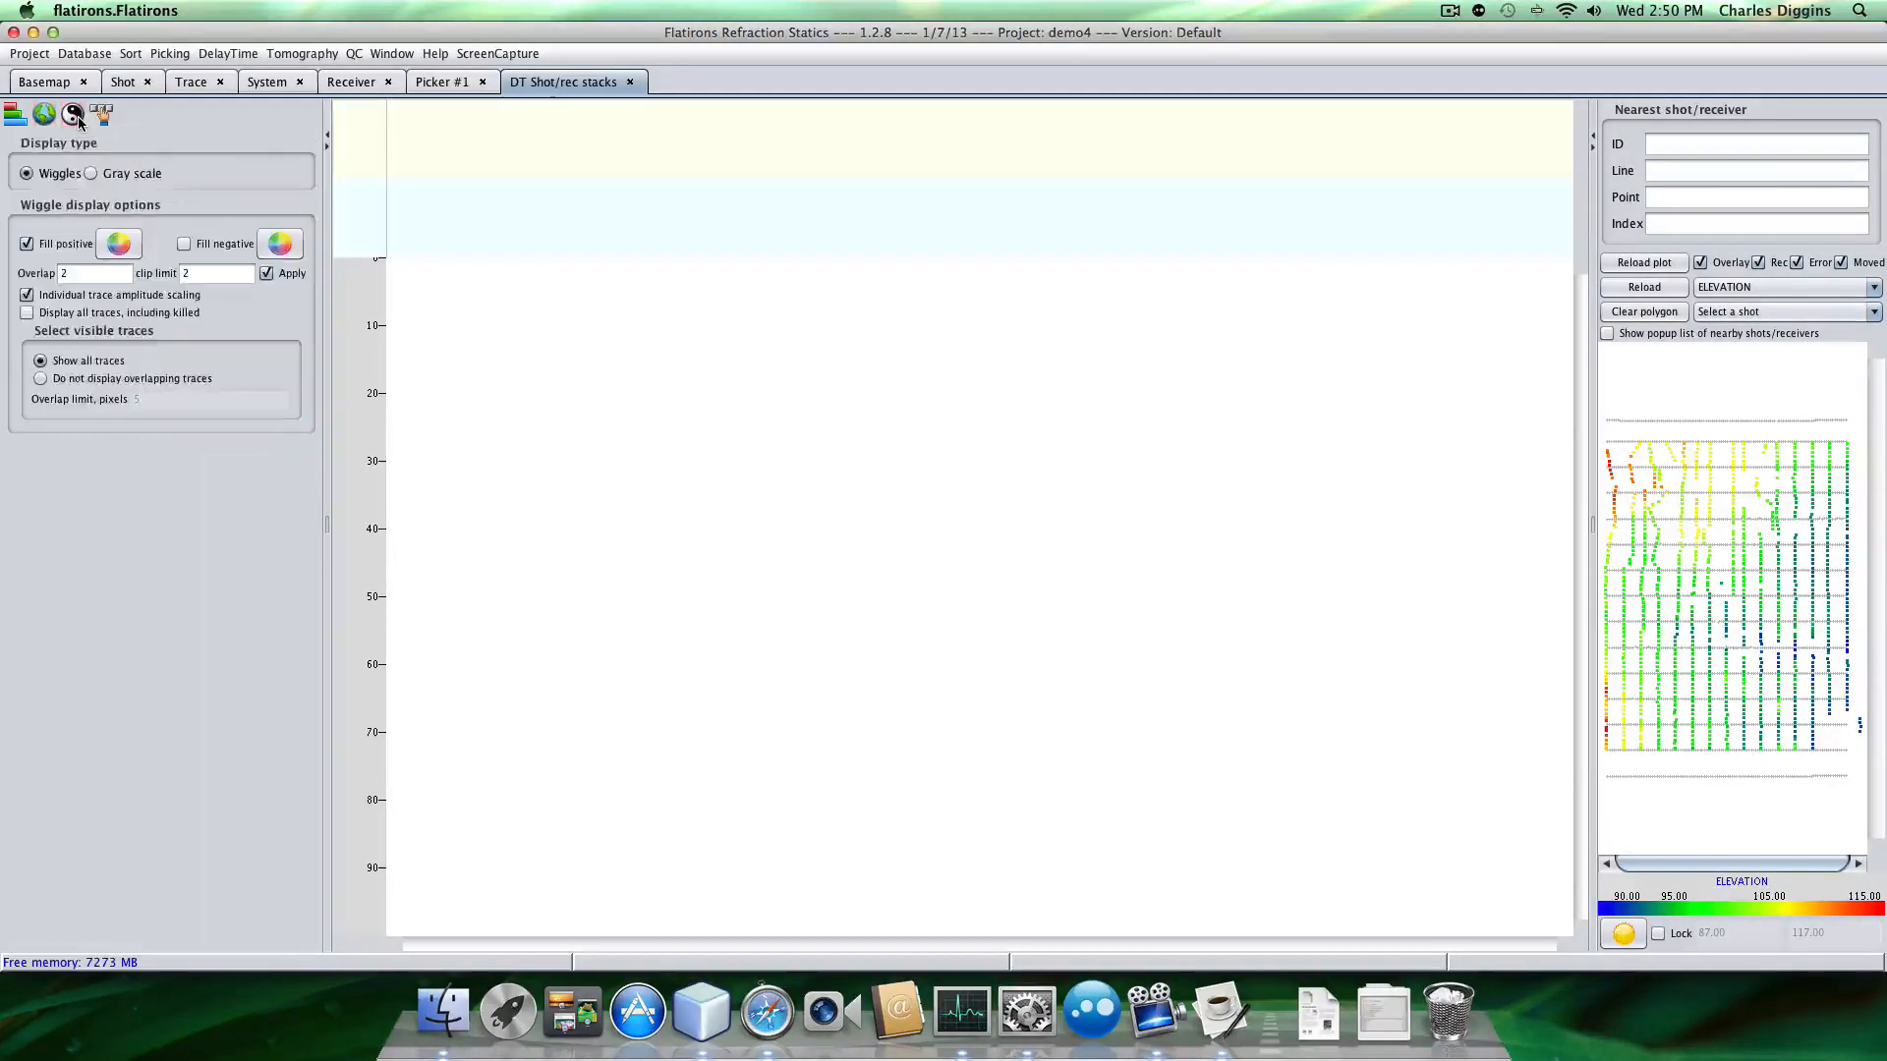
{"action": "mouse_move", "coordinate": [102, 113]}
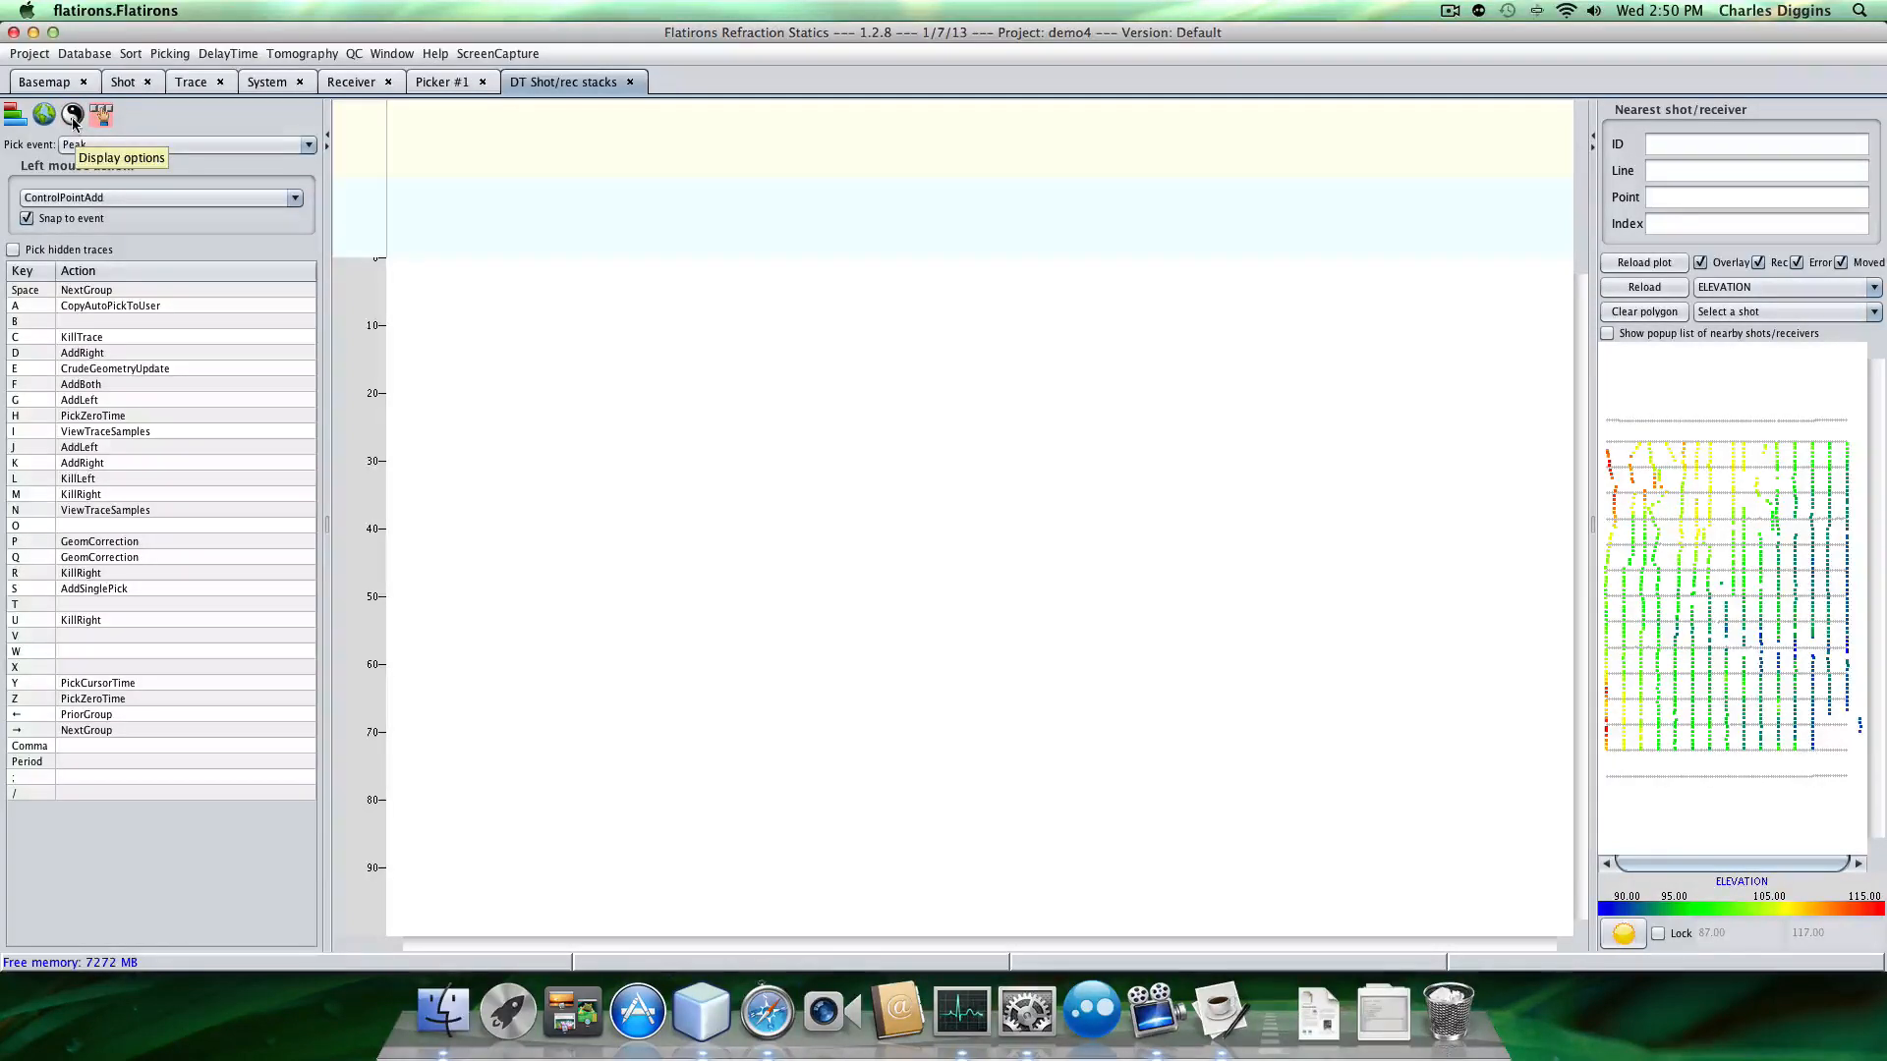
{"action": "mouse_move", "coordinate": [95, 237]}
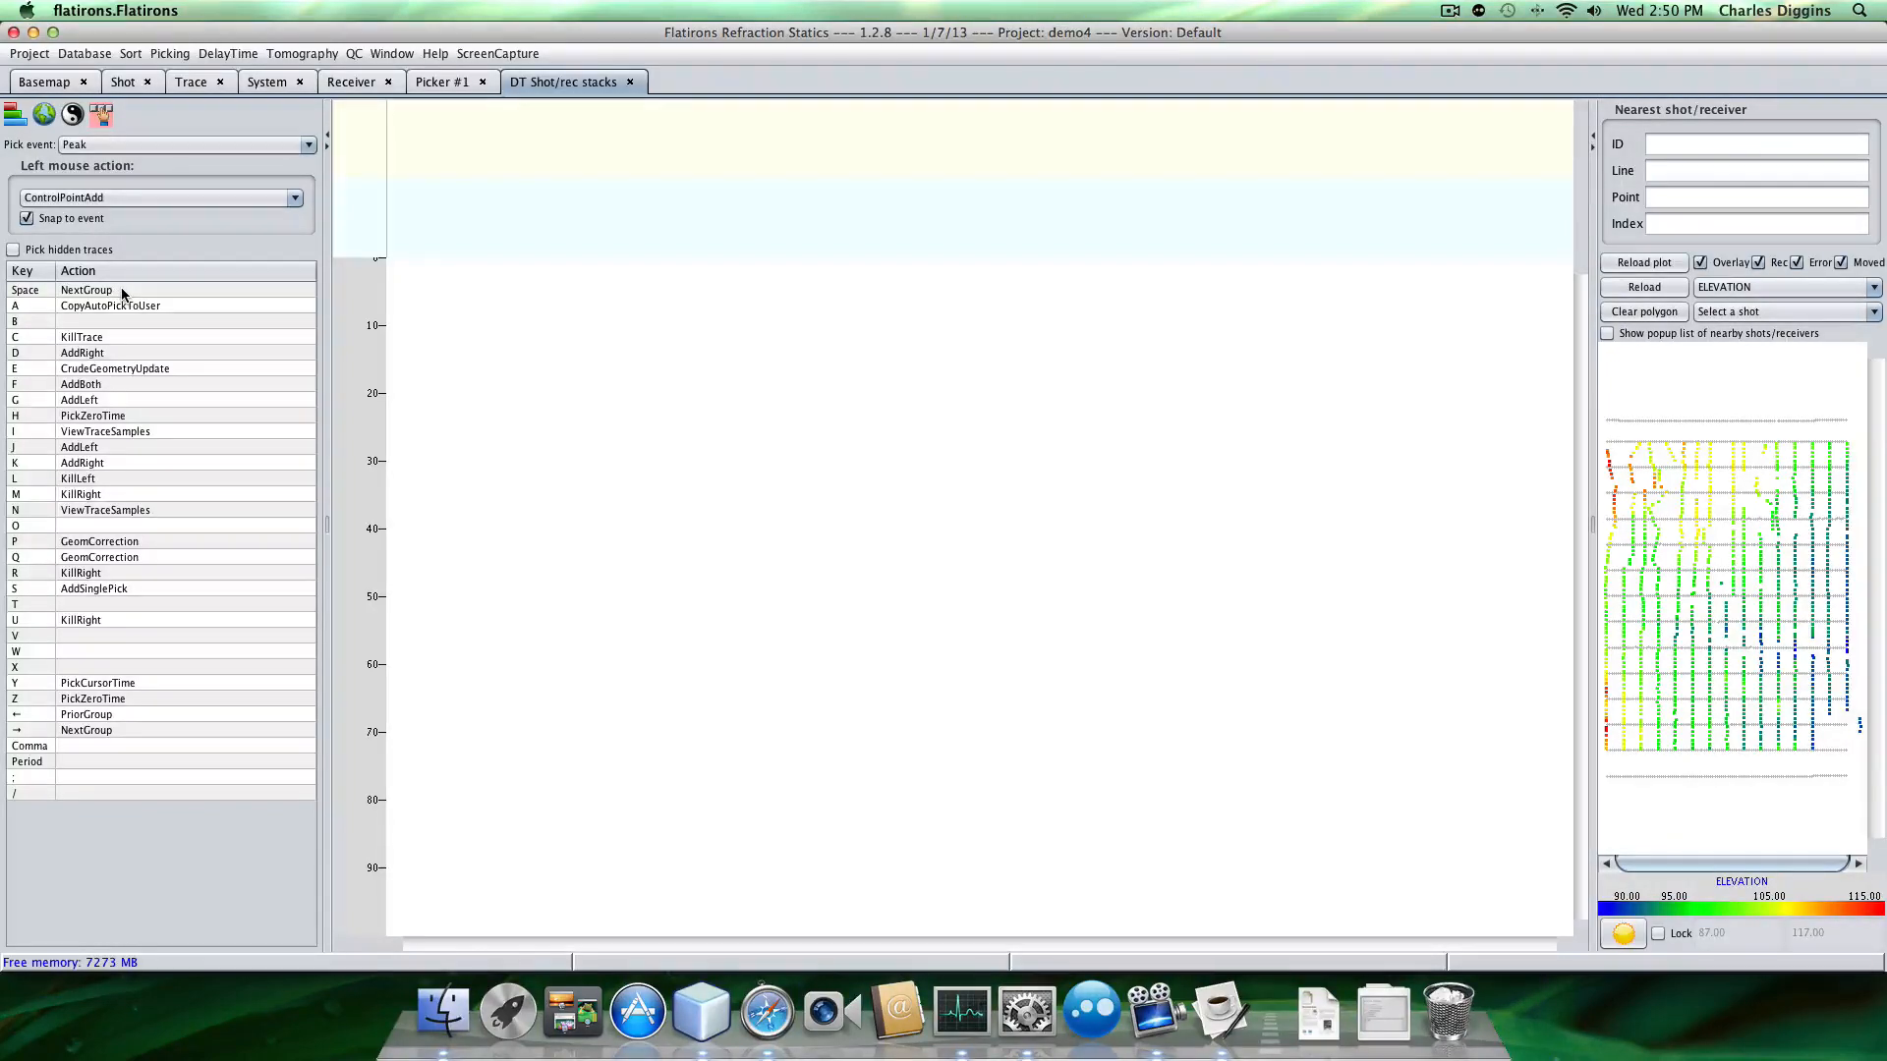
{"action": "mouse_move", "coordinate": [102, 731]}
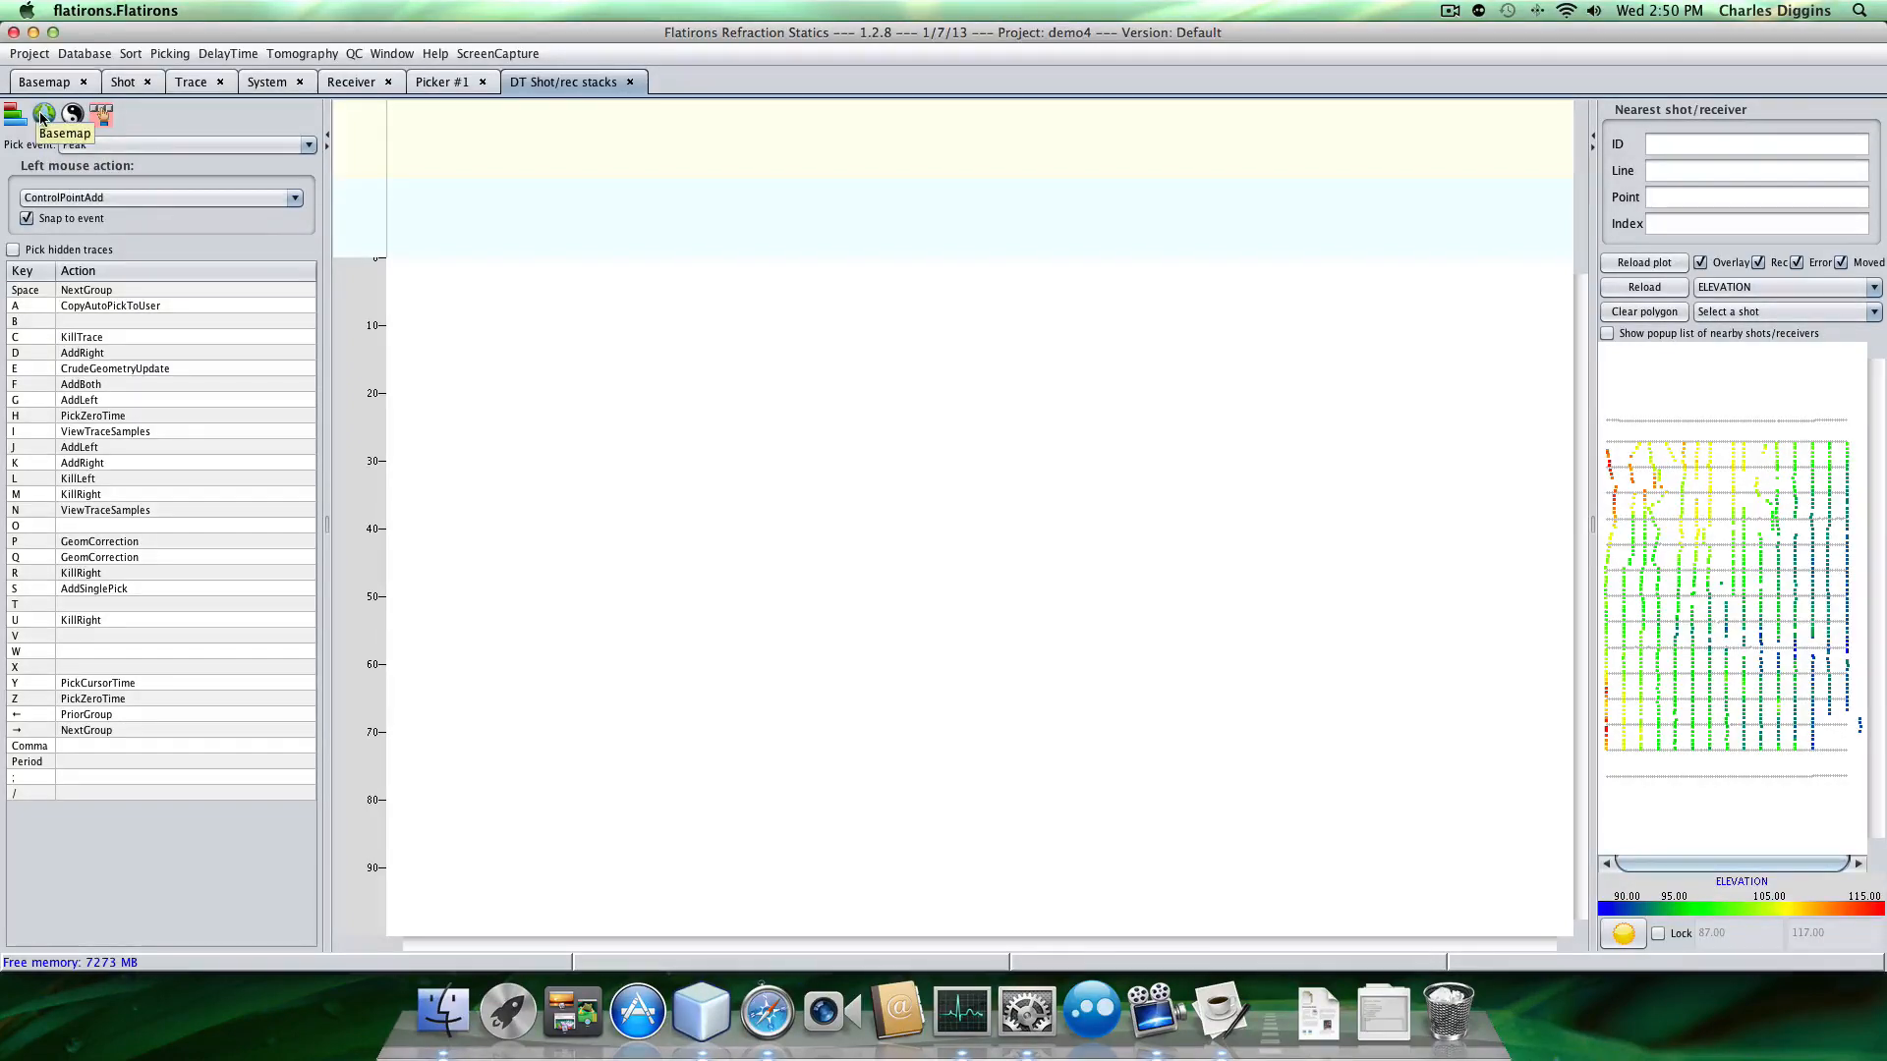
Create Refractor 1 delay-time stacks over -300 to 300 ms and review the viewing options.
{"action": "left_click", "coordinate": [72, 113]}
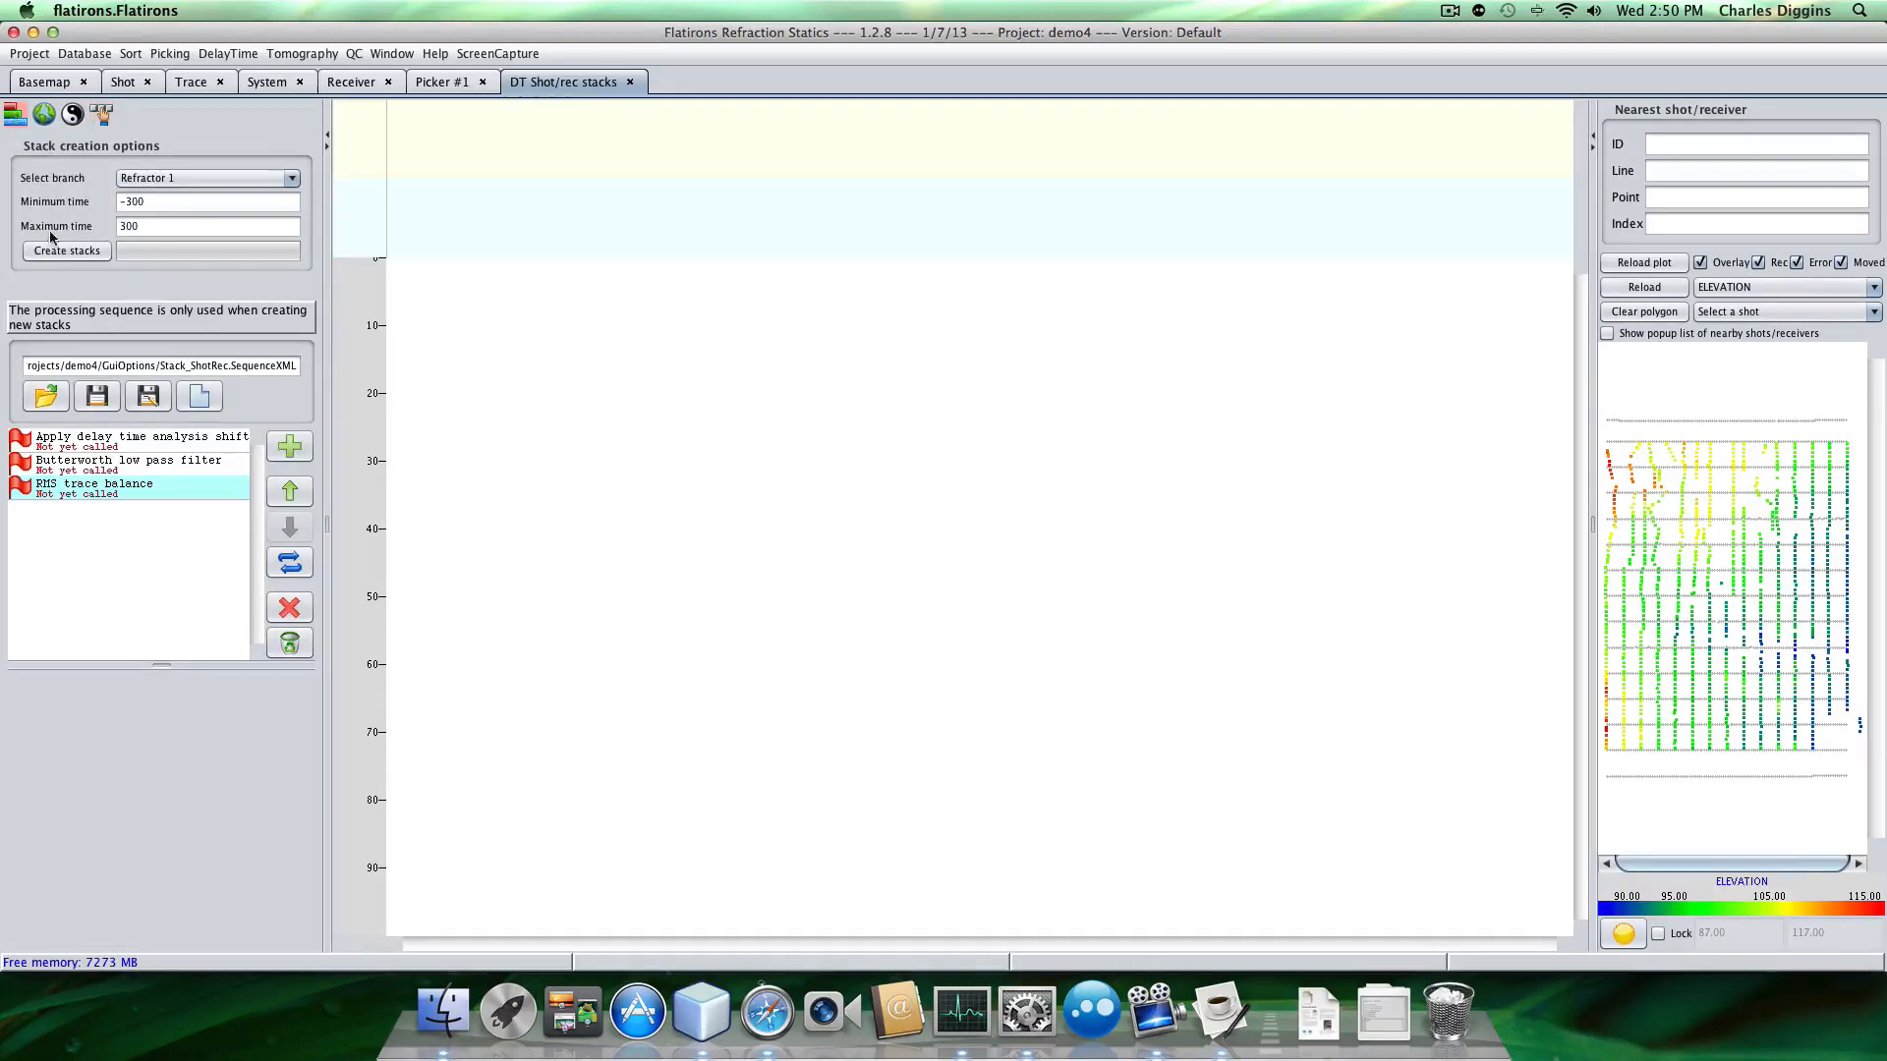
{"action": "left_click", "coordinate": [66, 251]}
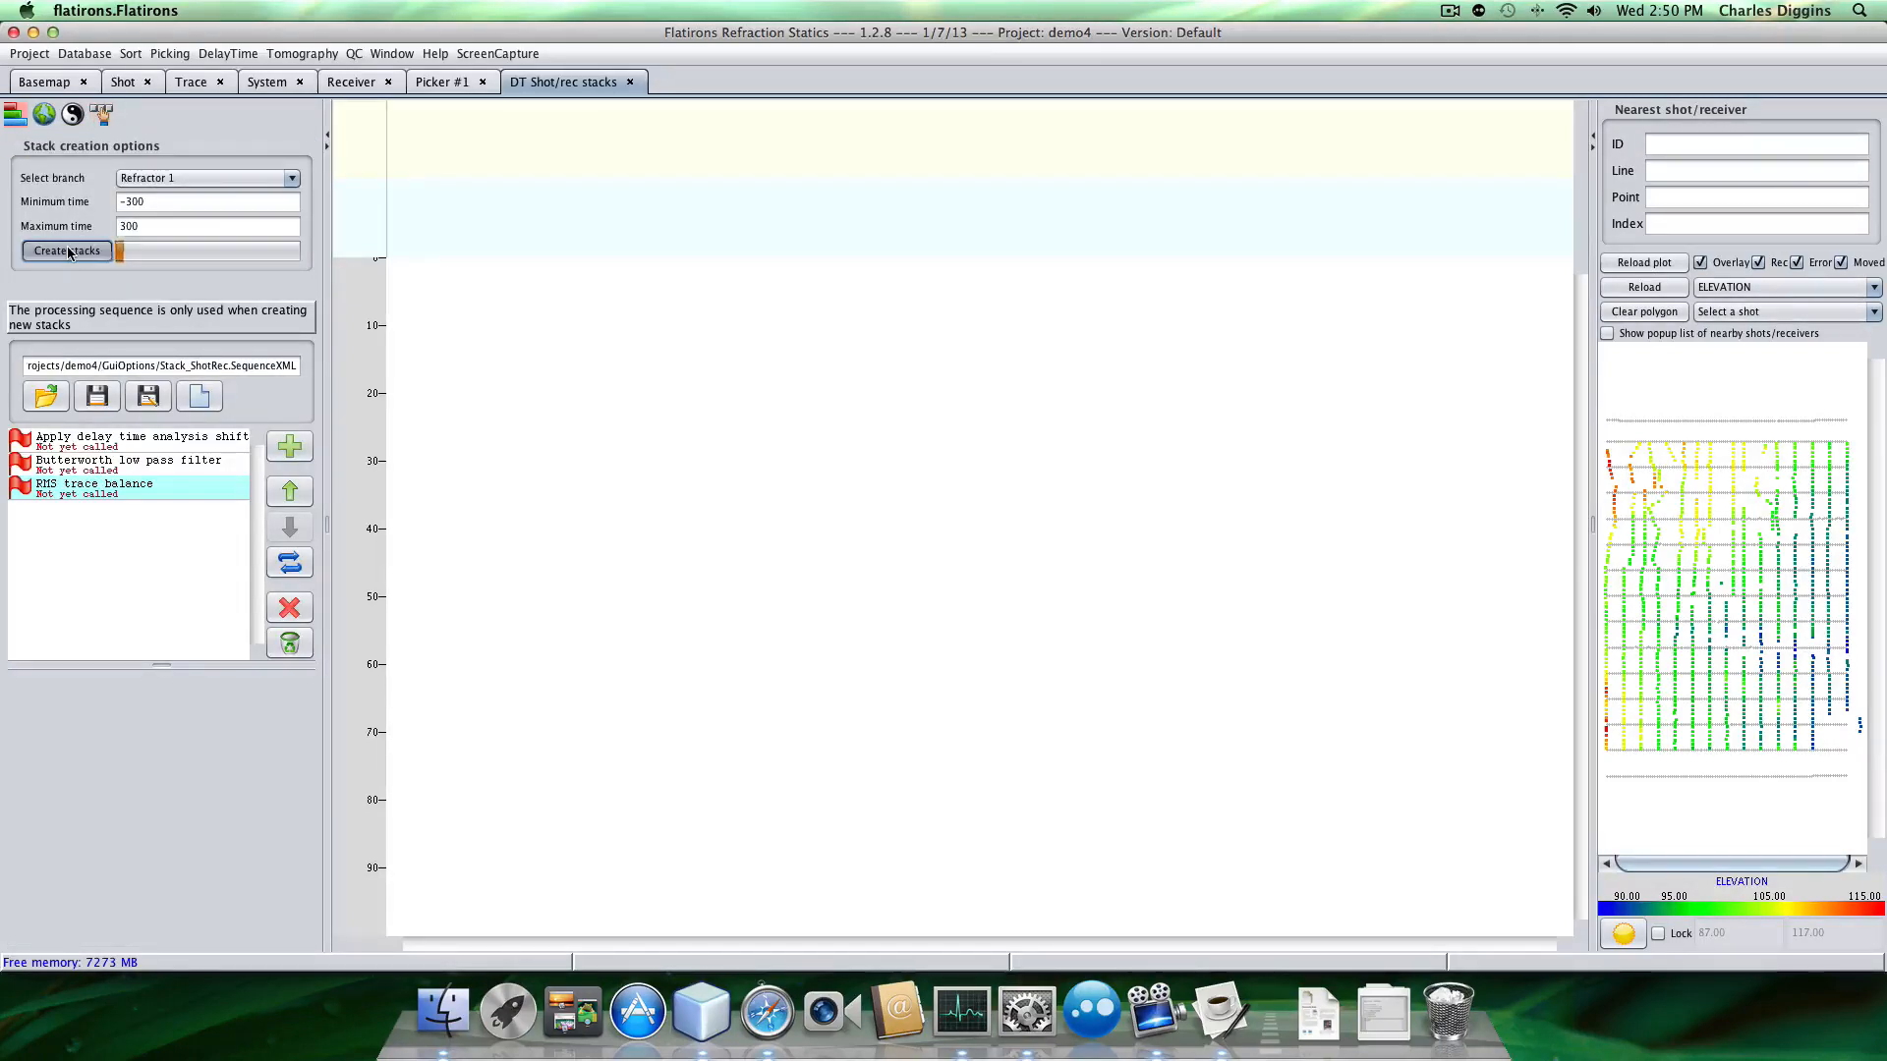
{"action": "left_click", "coordinate": [65, 251]}
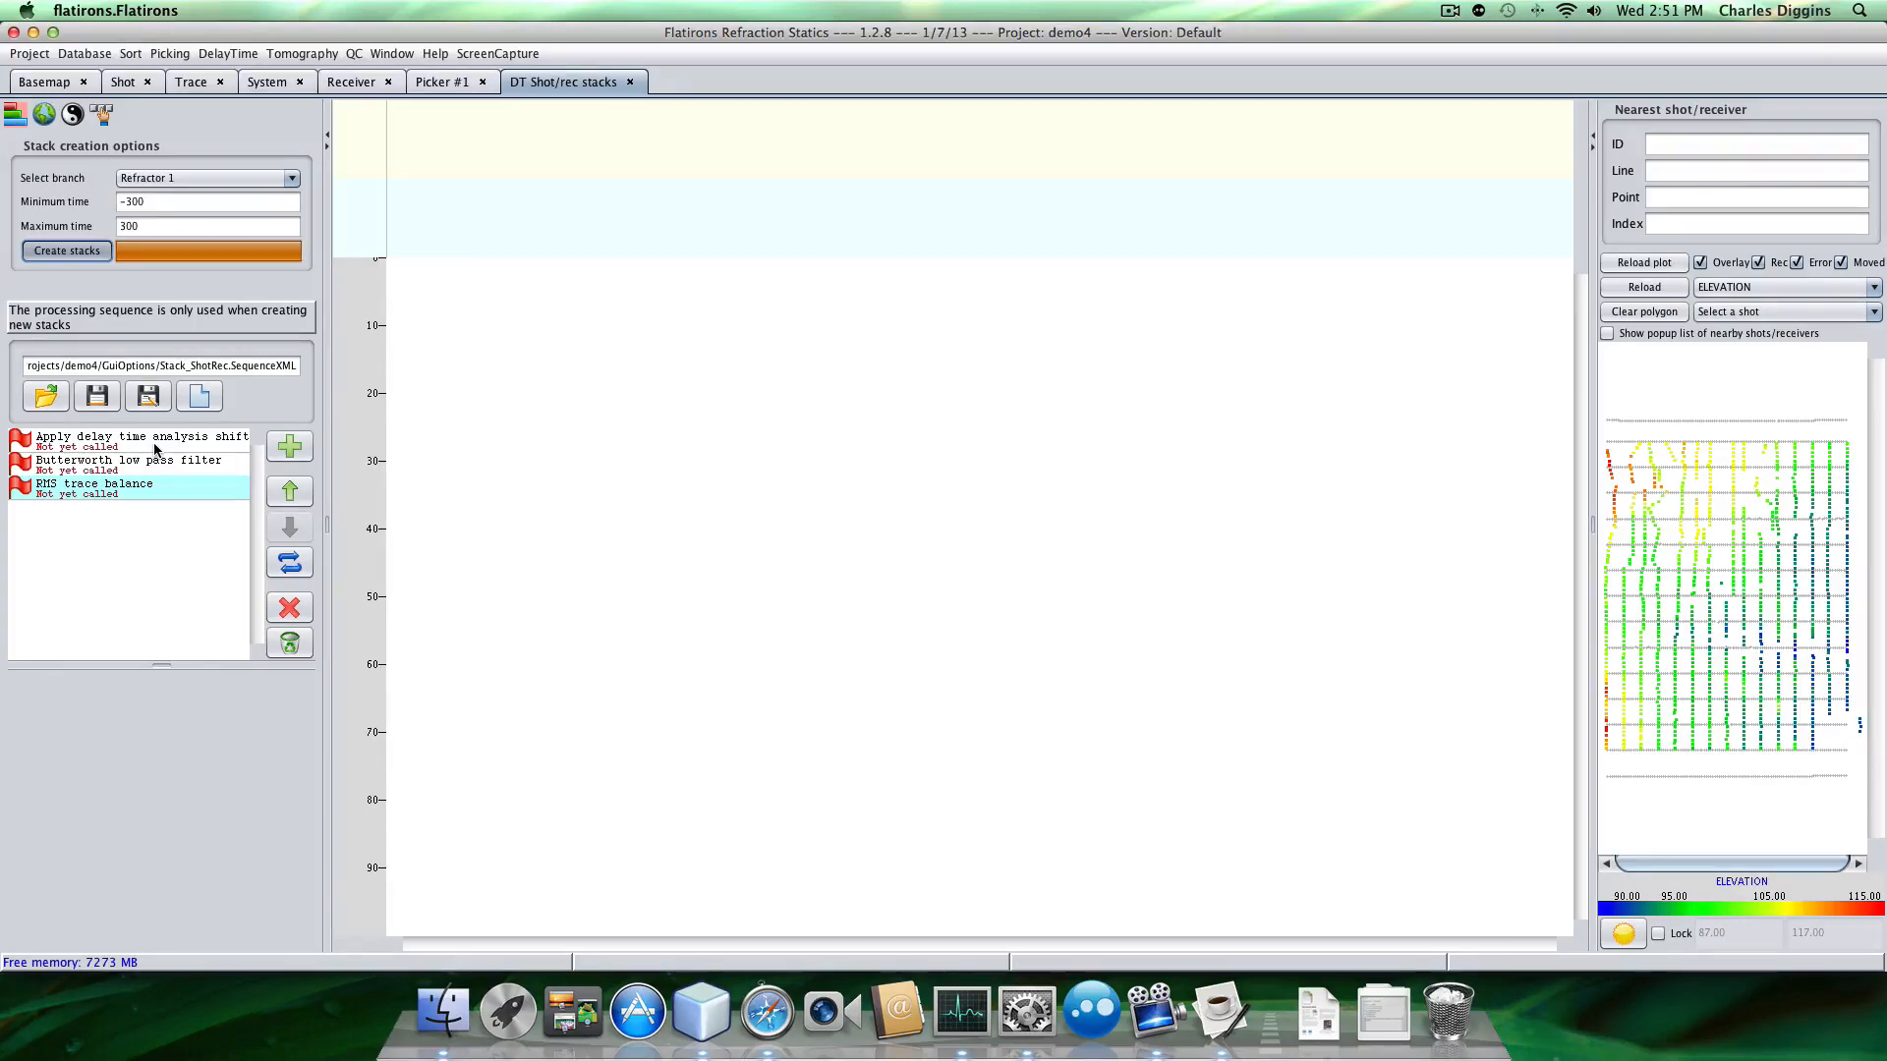
{"action": "left_click", "coordinate": [66, 251]}
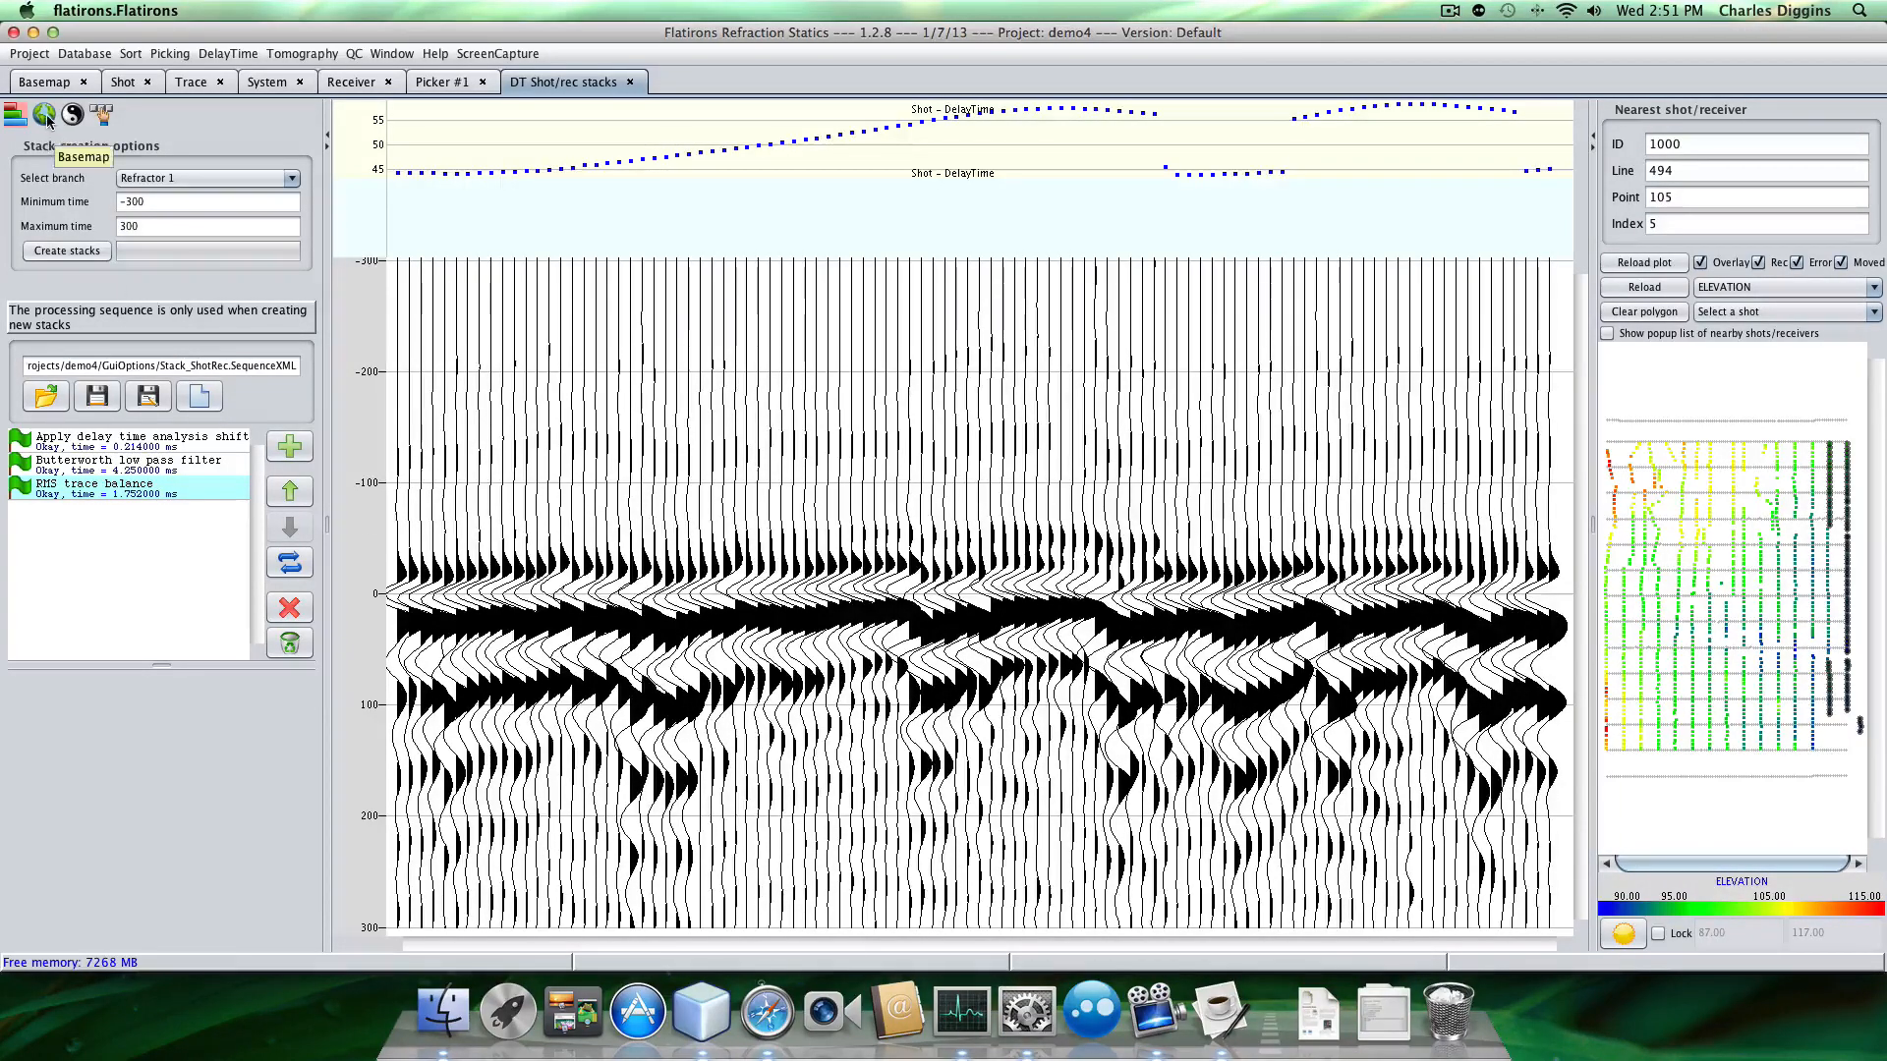
{"action": "left_click", "coordinate": [71, 114]}
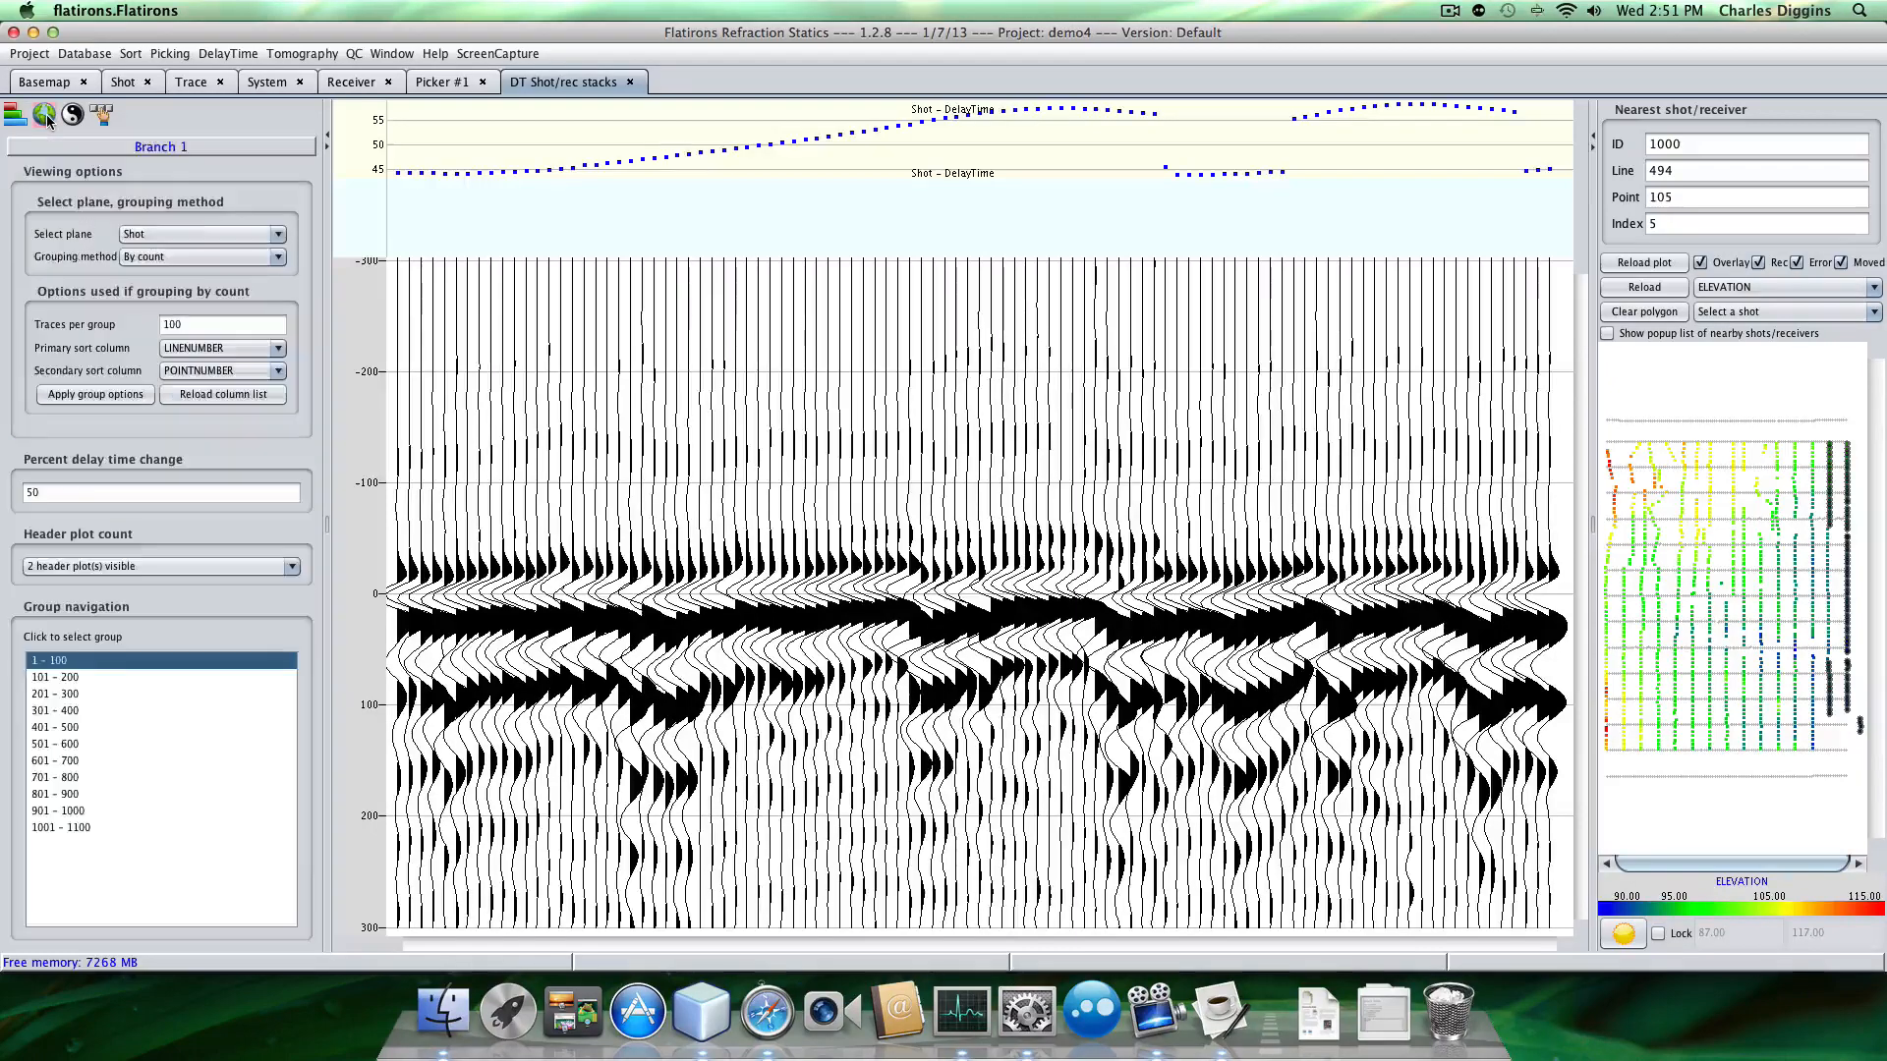
{"action": "mouse_move", "coordinate": [71, 114]}
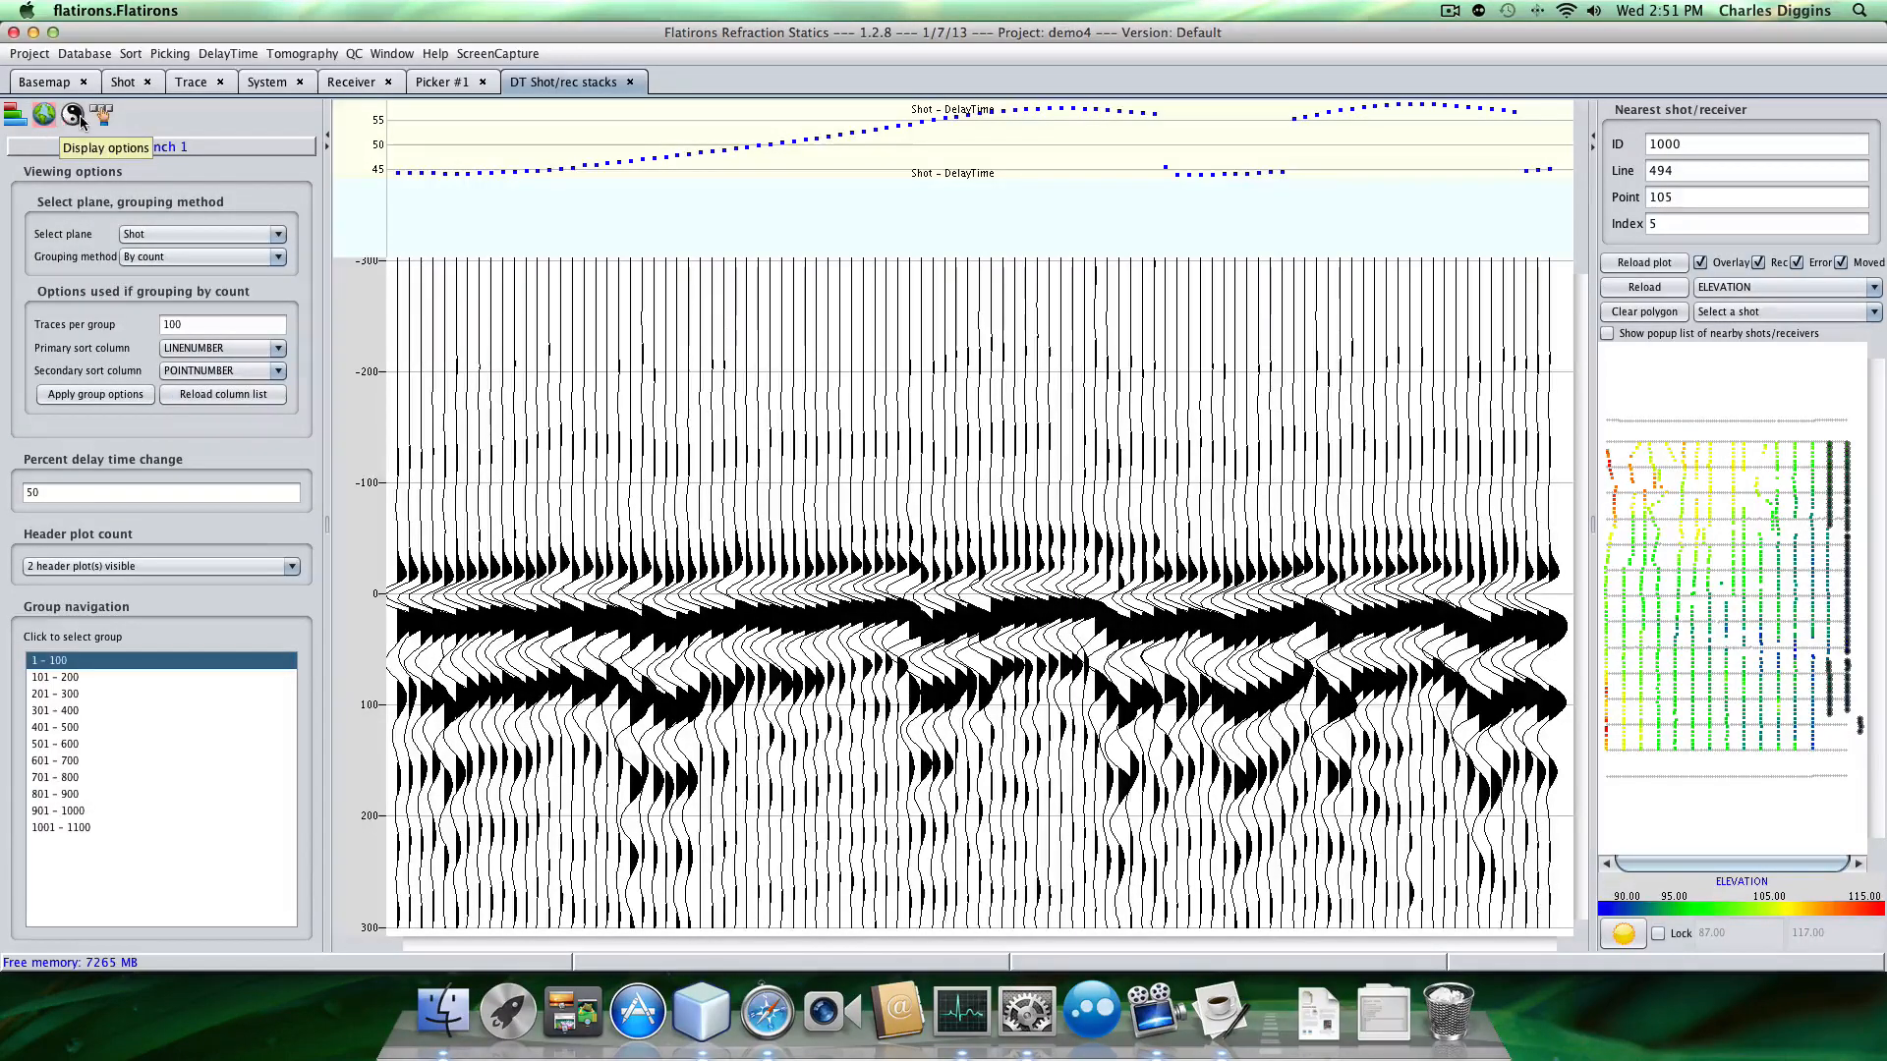
{"action": "left_click", "coordinate": [71, 114]}
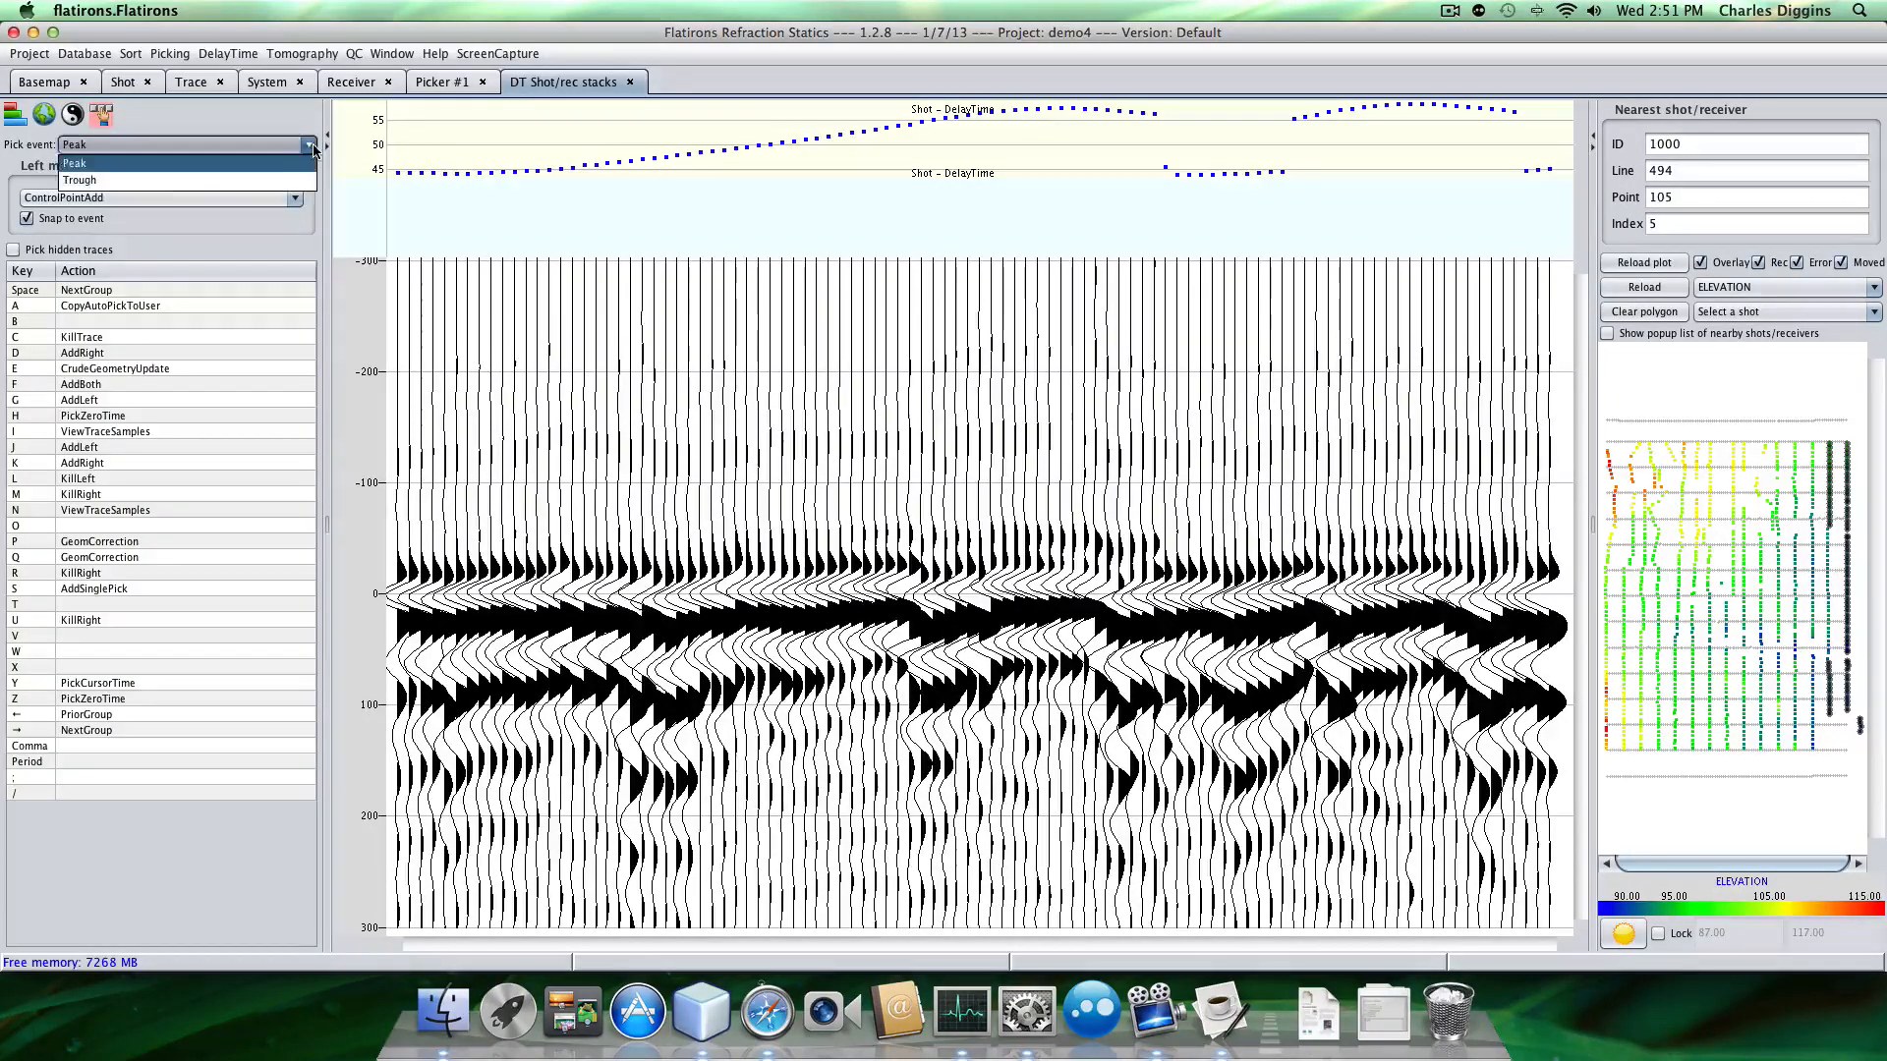
Change the Pick event from Peak to Trough.
{"action": "left_click", "coordinate": [80, 179]}
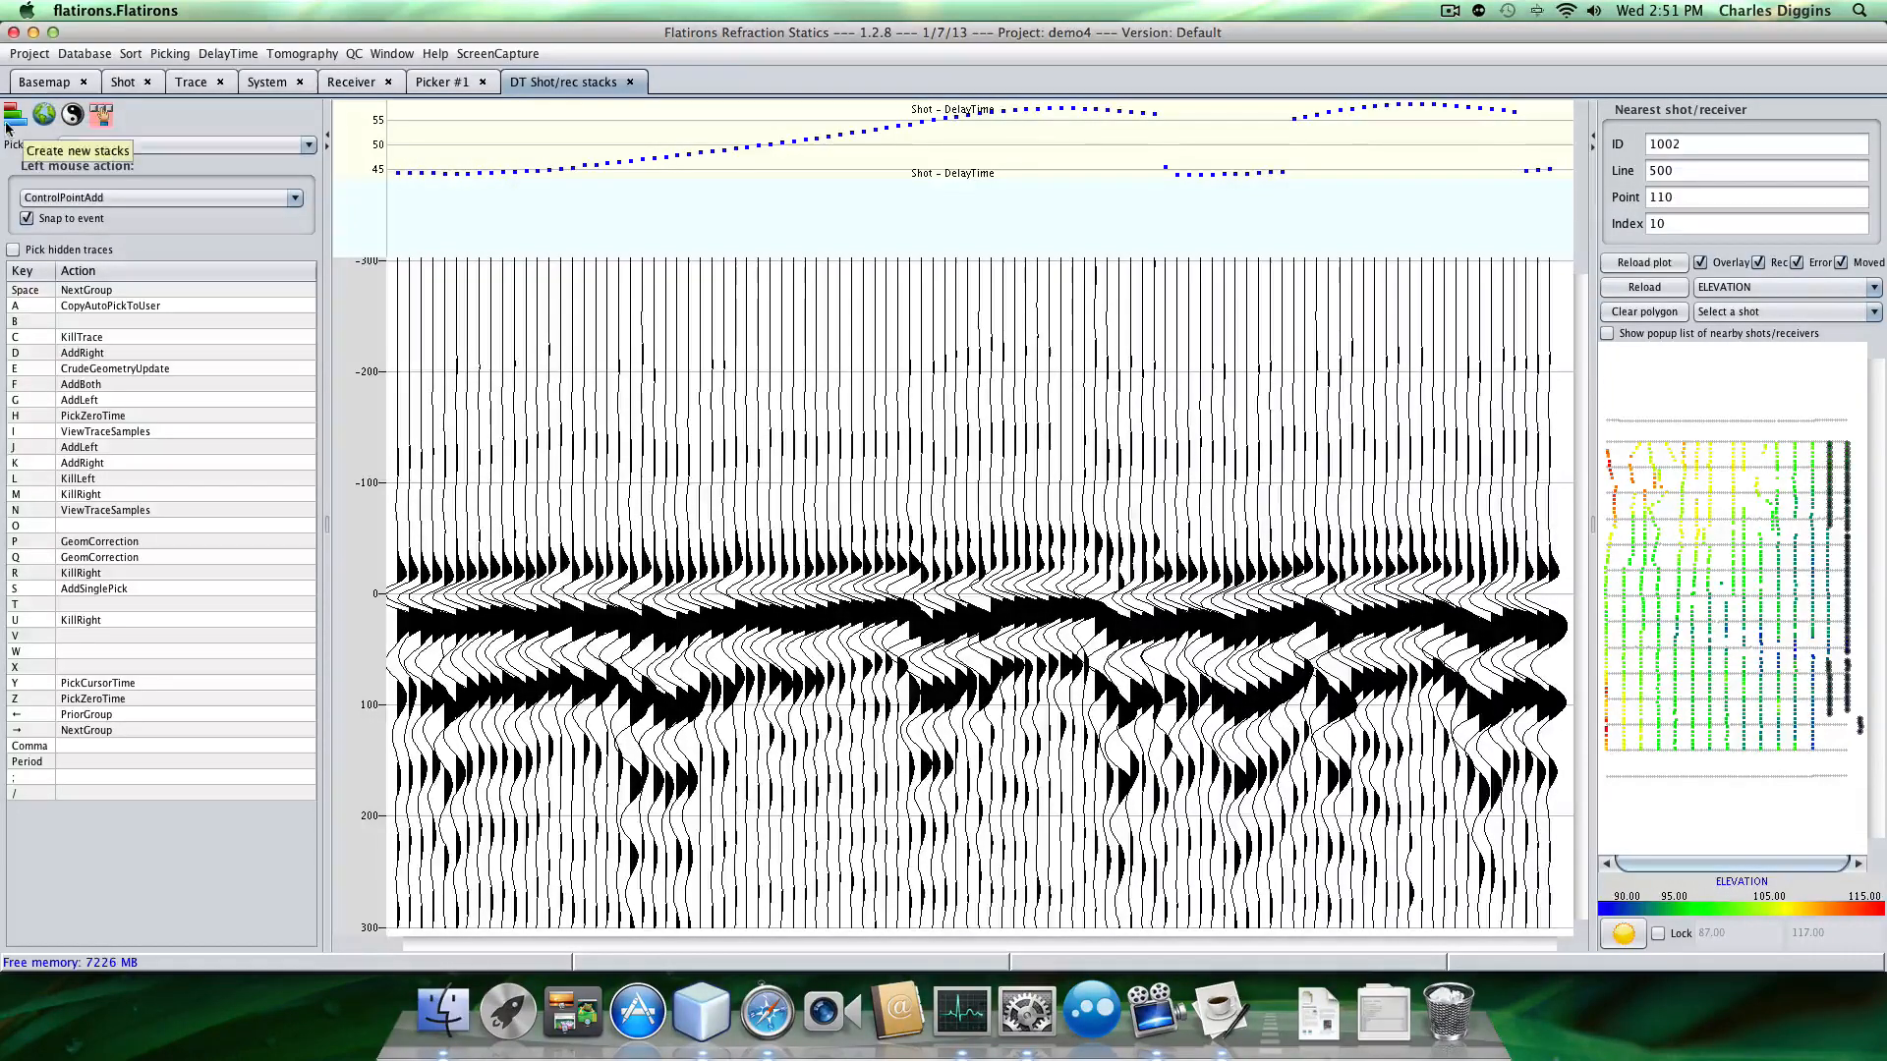
Start trough picking along the first arrival in the shot stack display.
{"action": "left_click", "coordinate": [12, 114]}
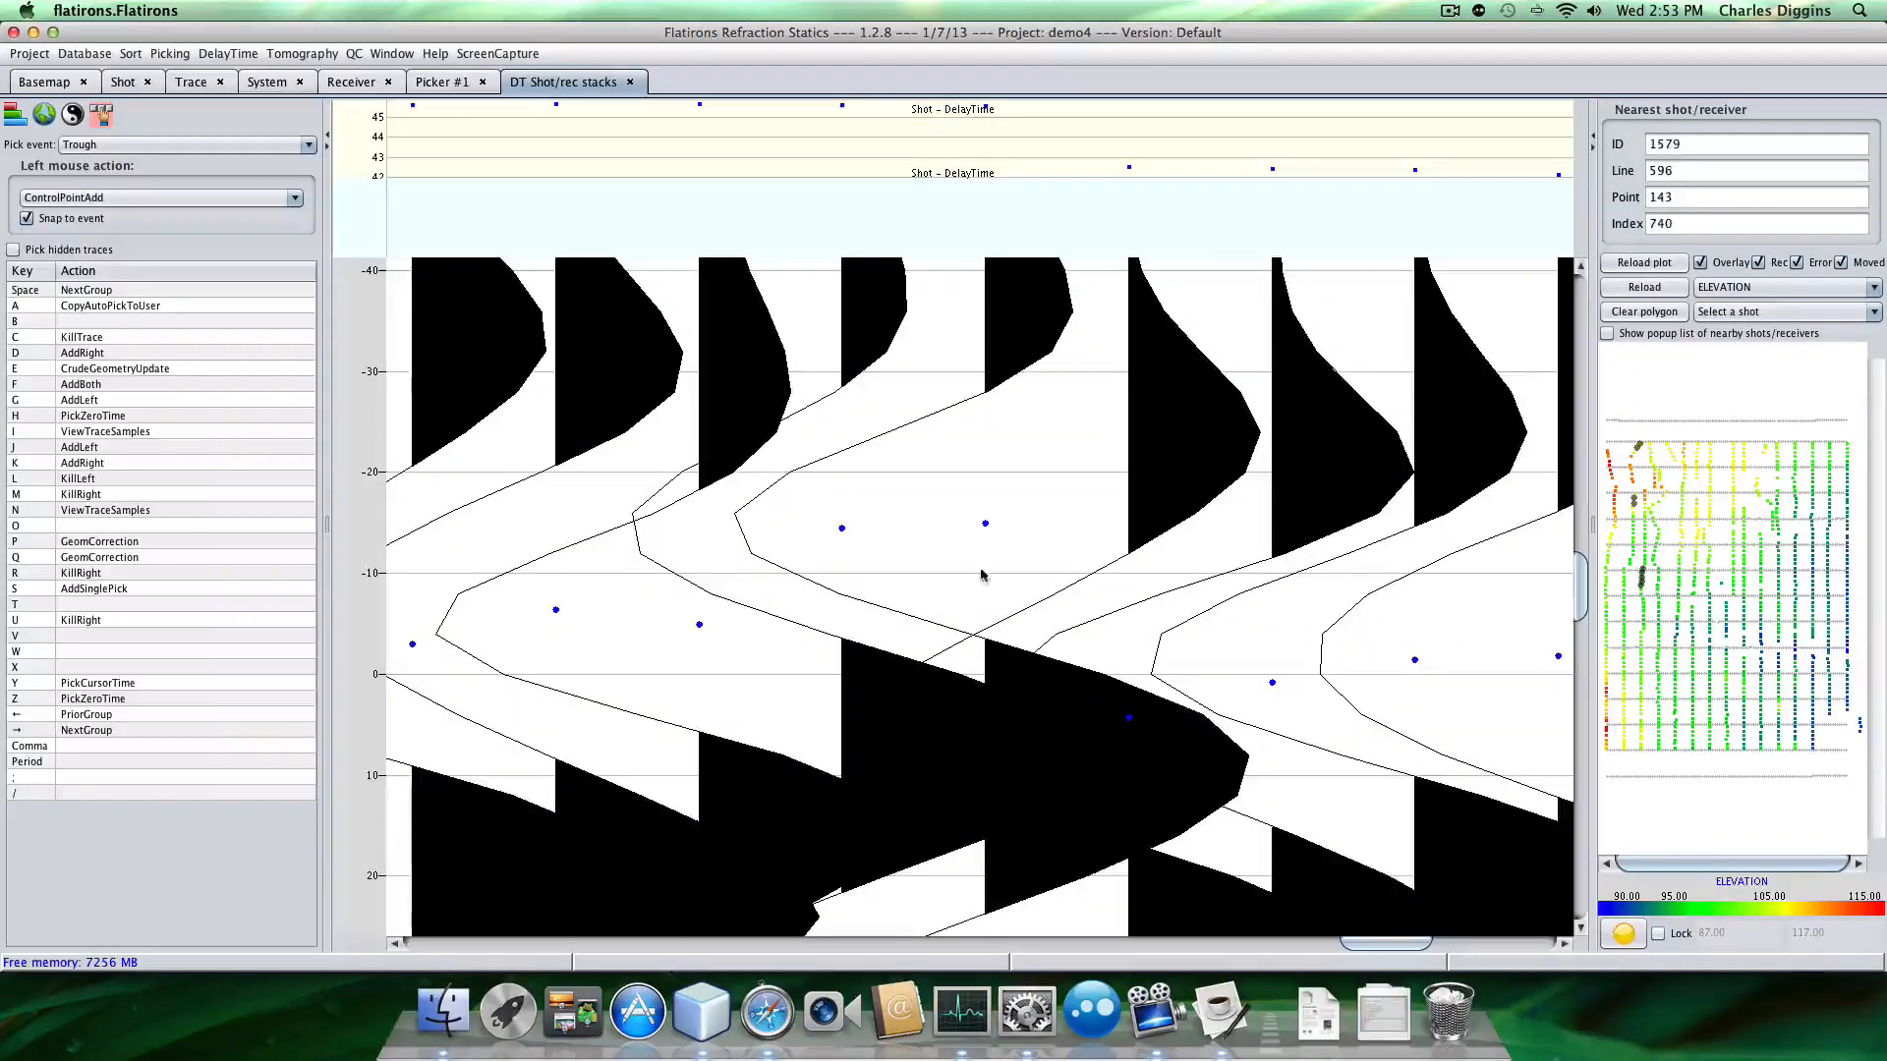
{"action": "mouse_move", "coordinate": [882, 548]}
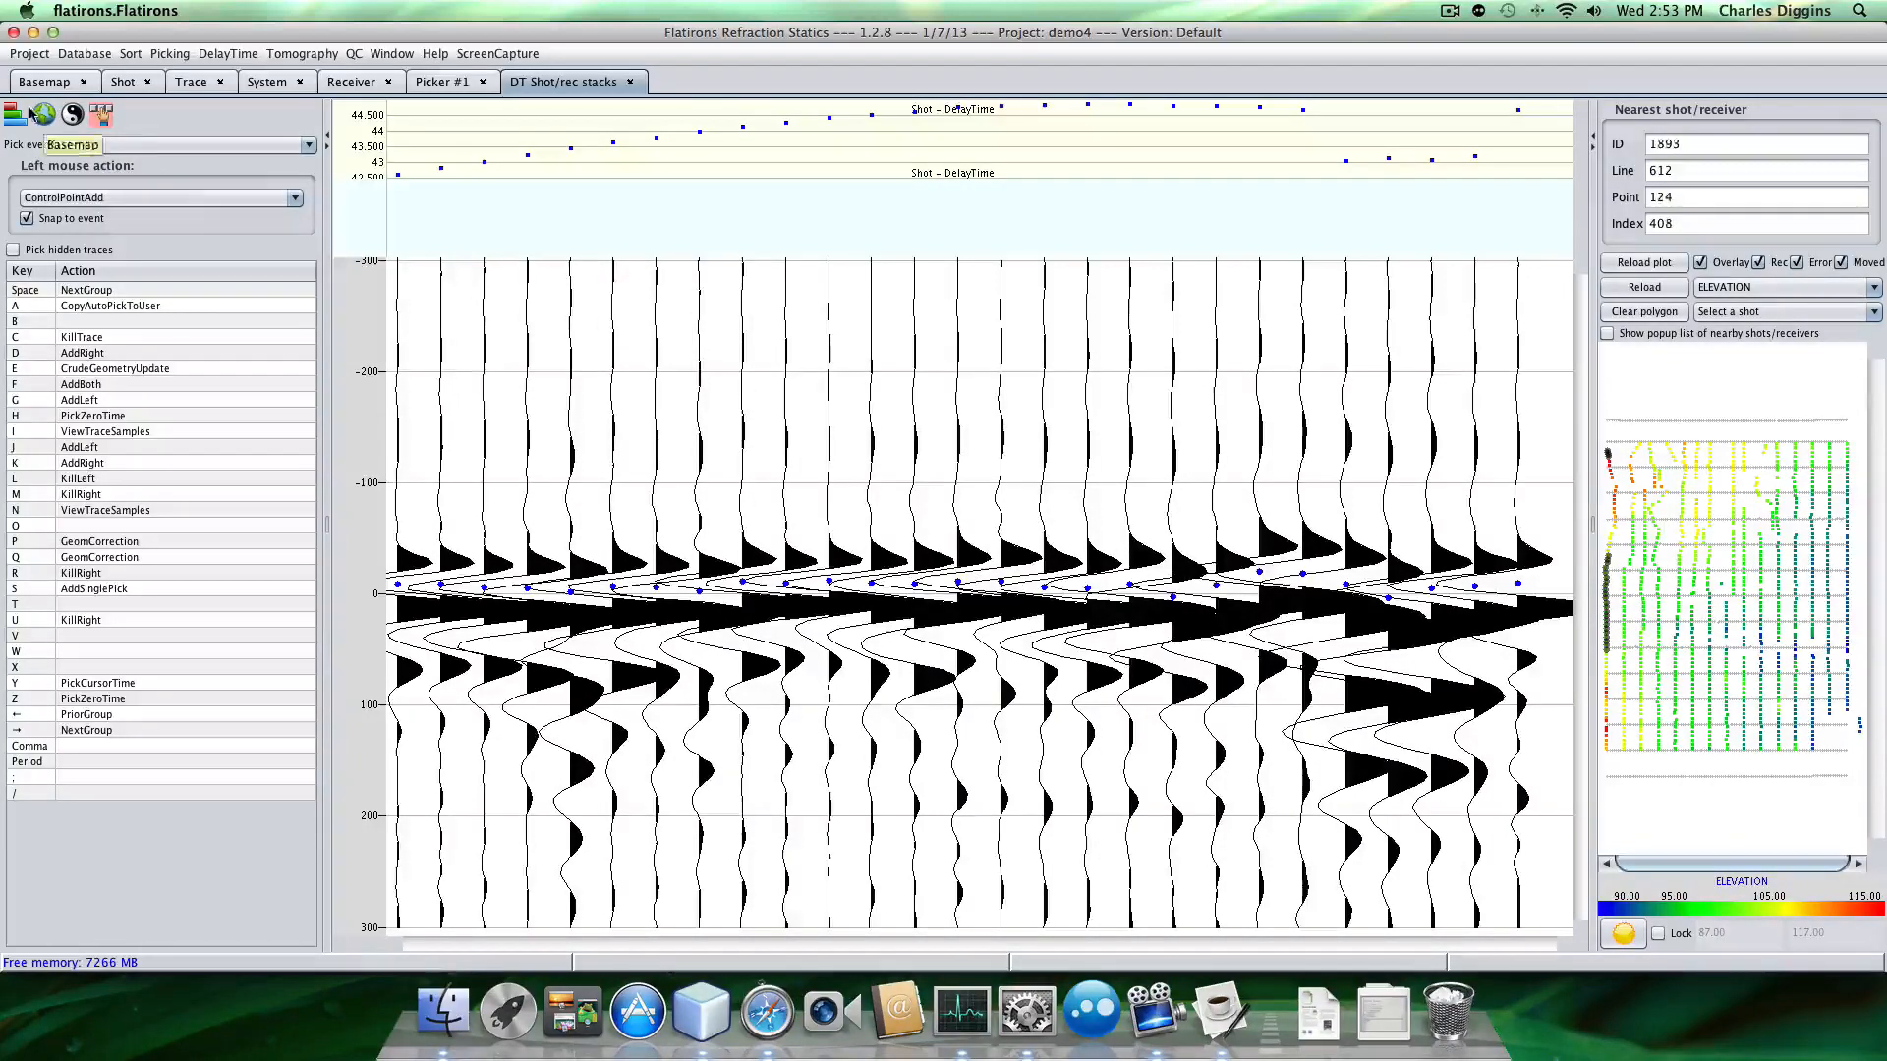
Display receiver delay-time stacks grouped by LineNumber, starting with line 101.
{"action": "left_click", "coordinate": [16, 113]}
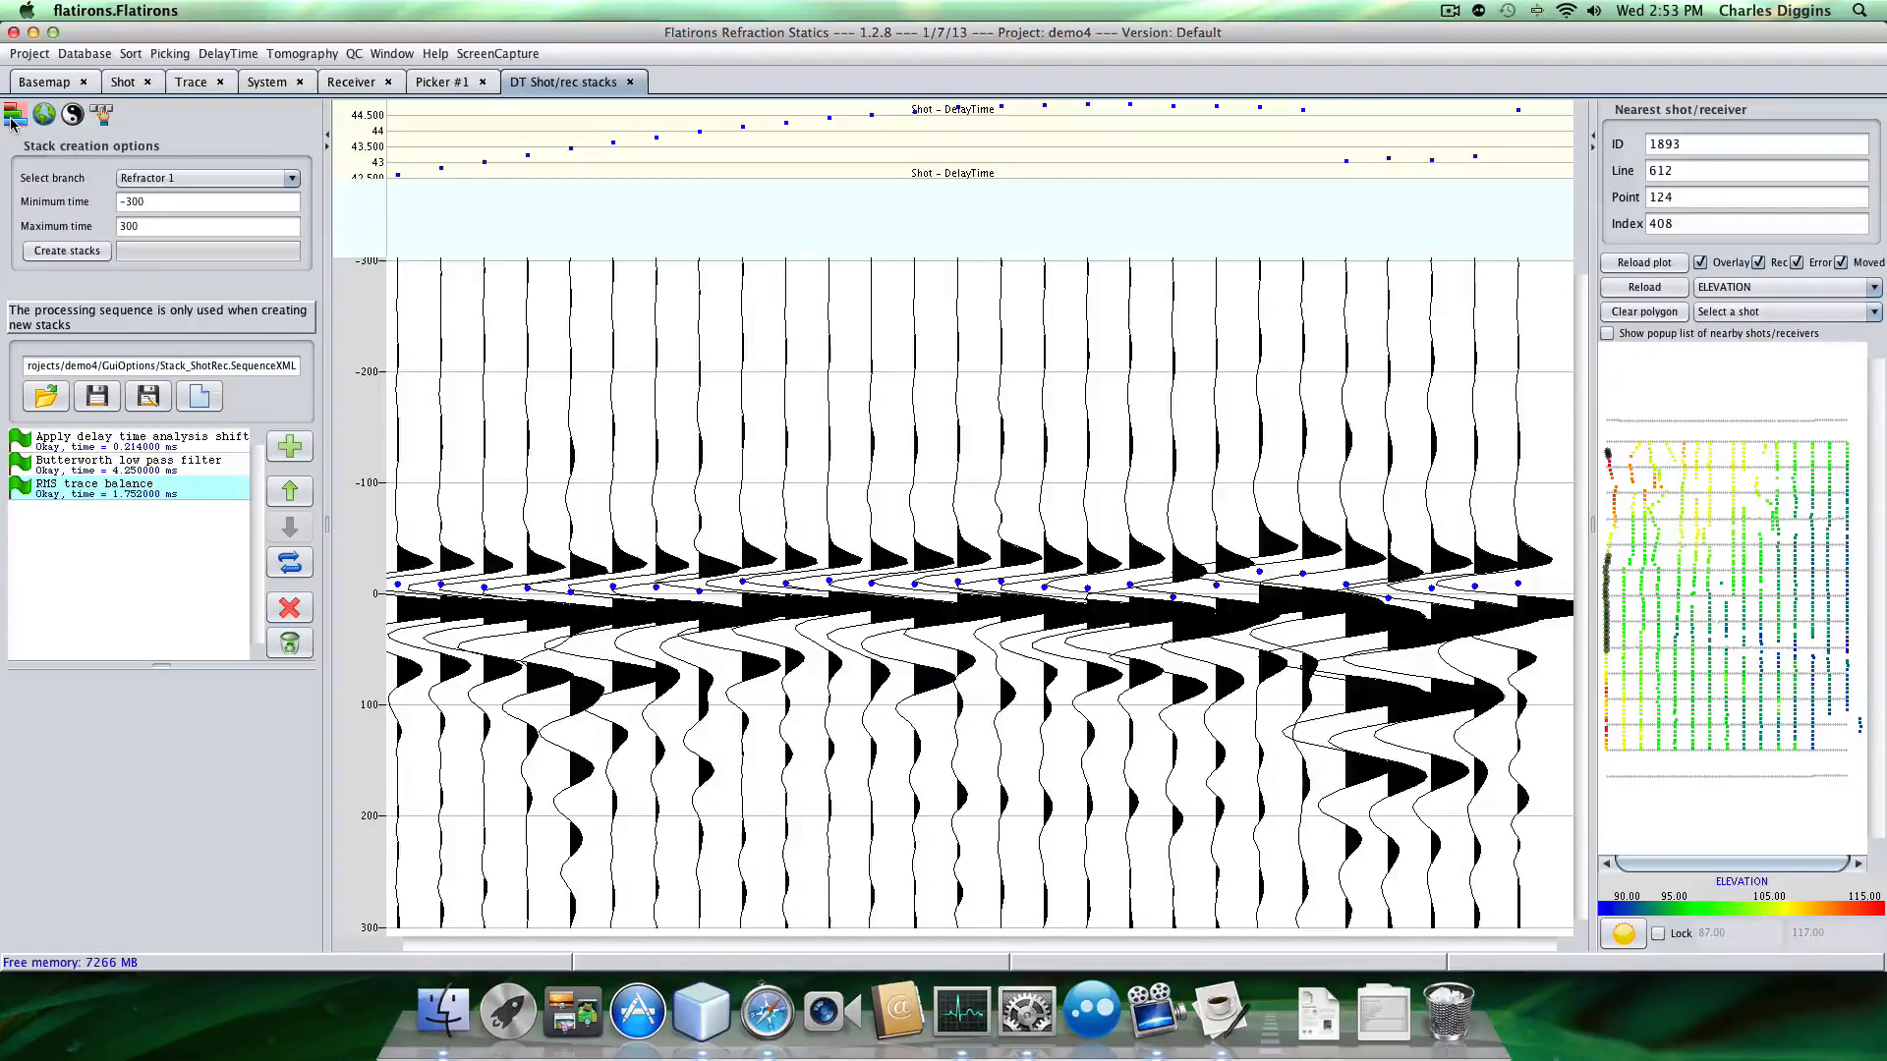
{"action": "left_click", "coordinate": [43, 113]}
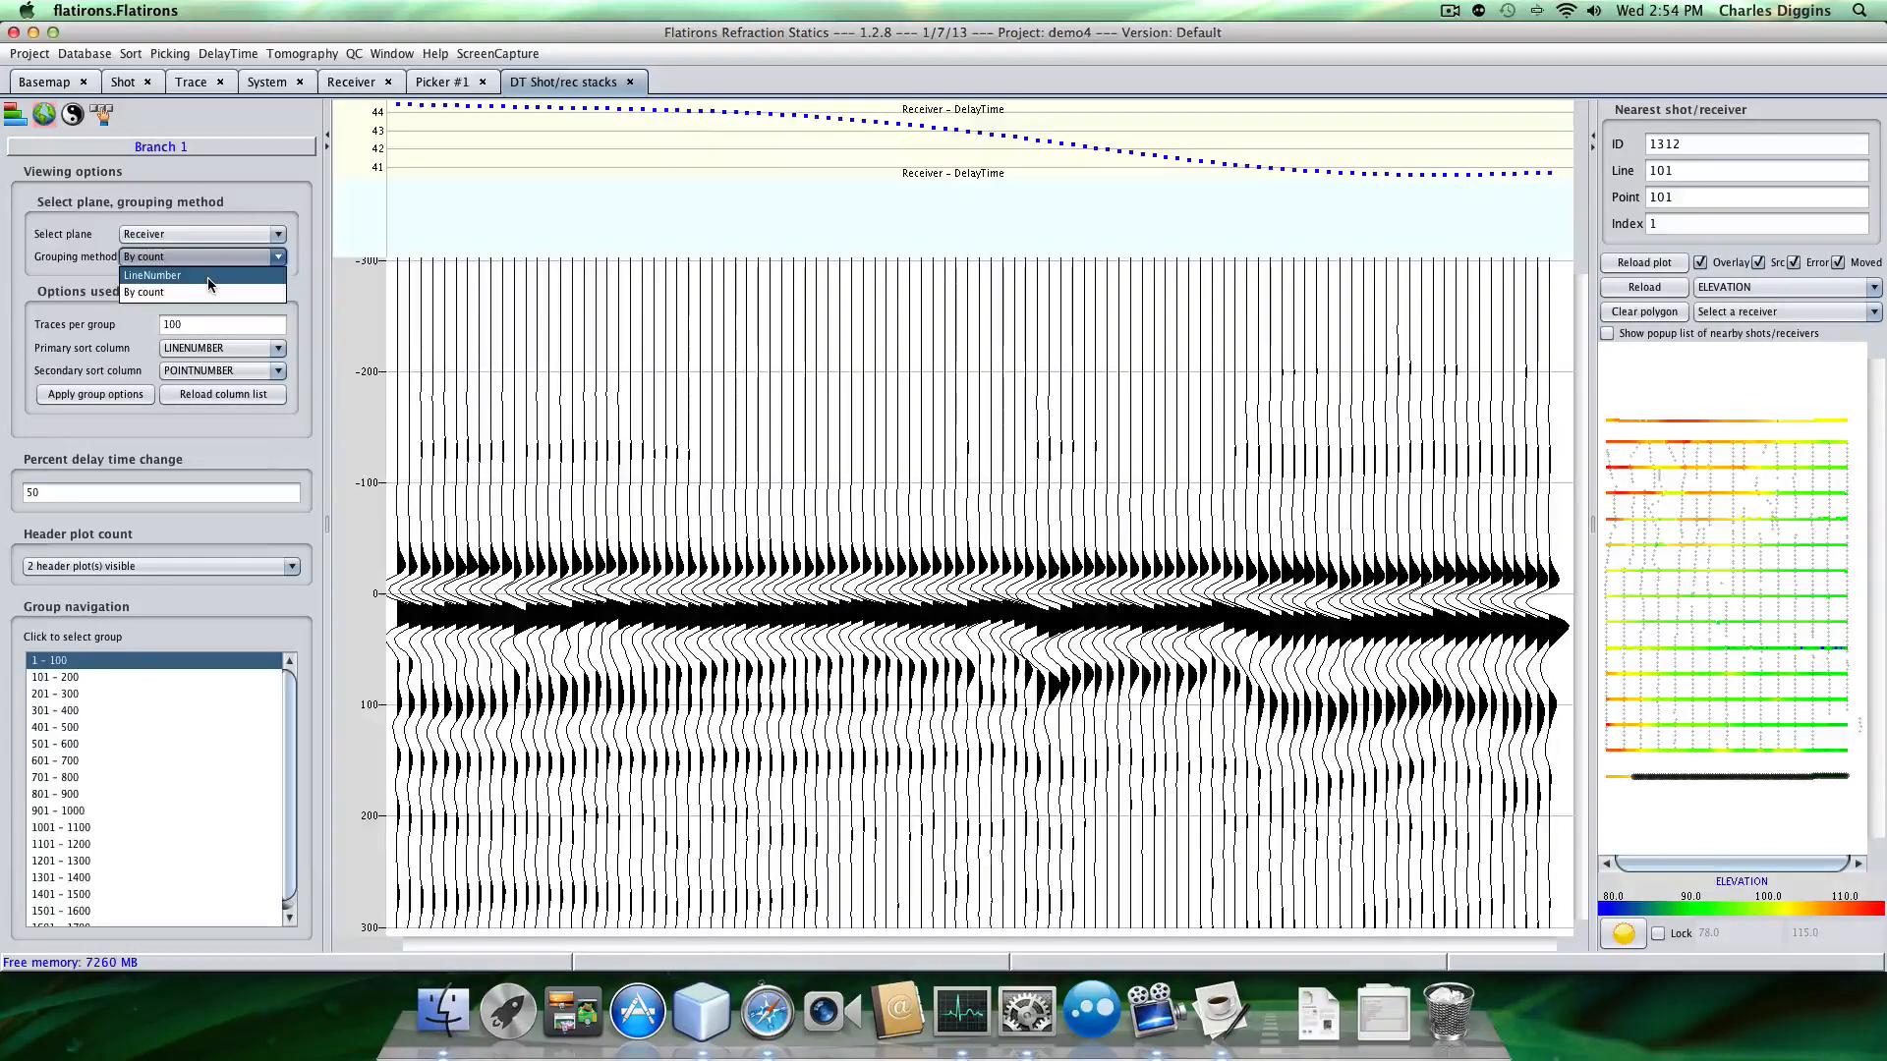
{"action": "left_click", "coordinate": [151, 274]}
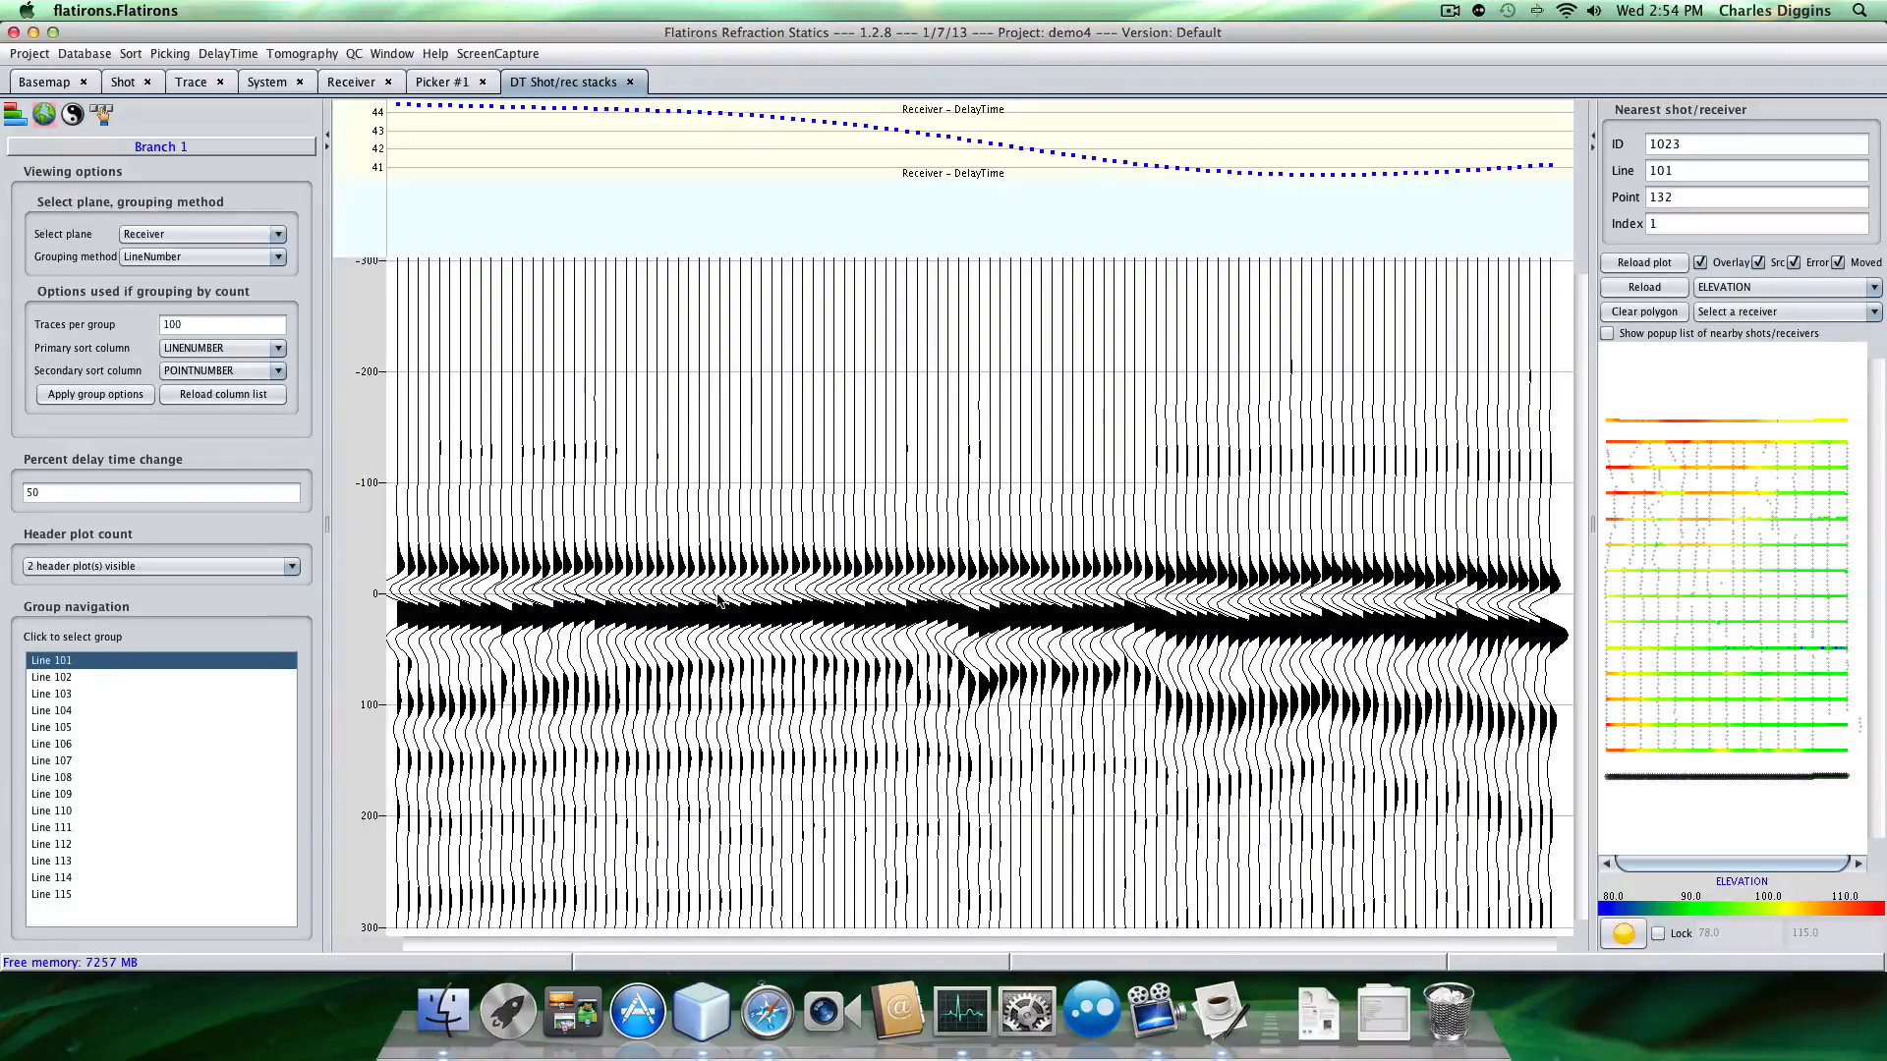
Step through receiver stacks for Lines 102, 106, 107, 108, 109, 110, 111, 113, 114 and 115.
{"action": "left_click", "coordinate": [50, 677]}
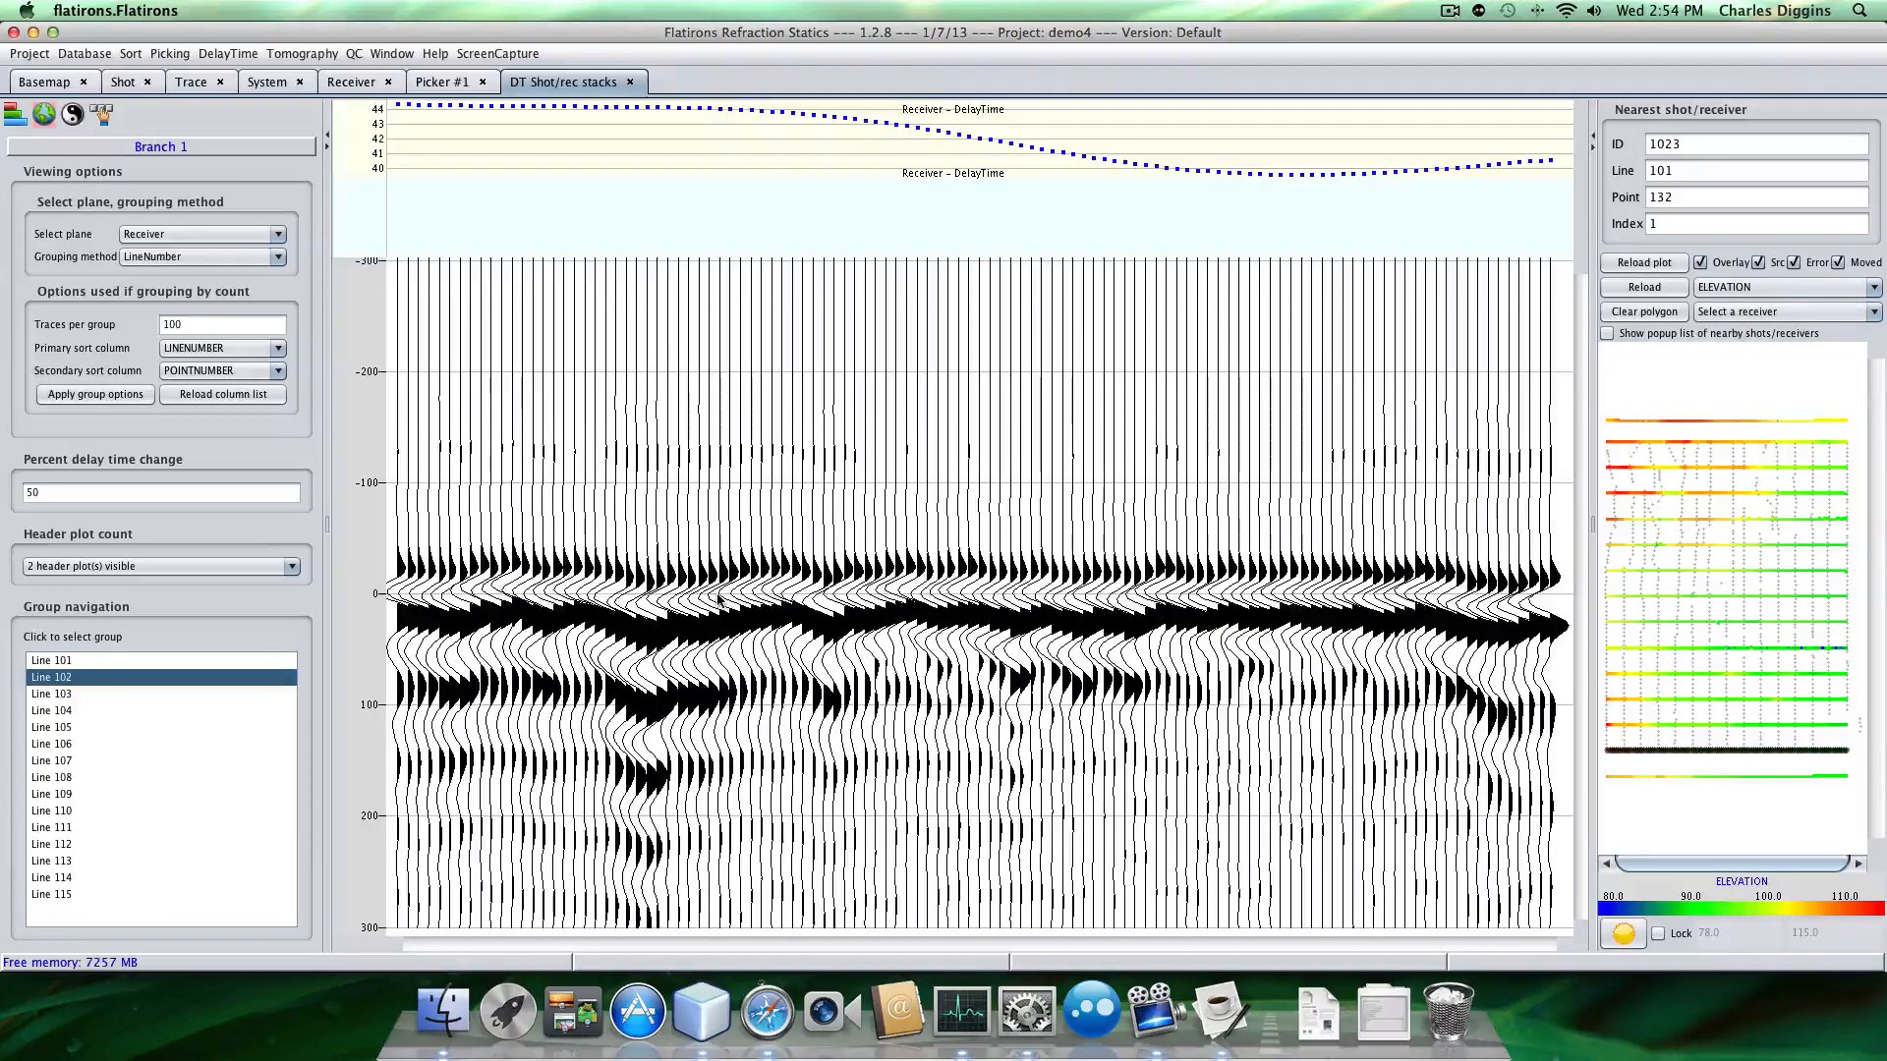
{"action": "left_click", "coordinate": [50, 709]}
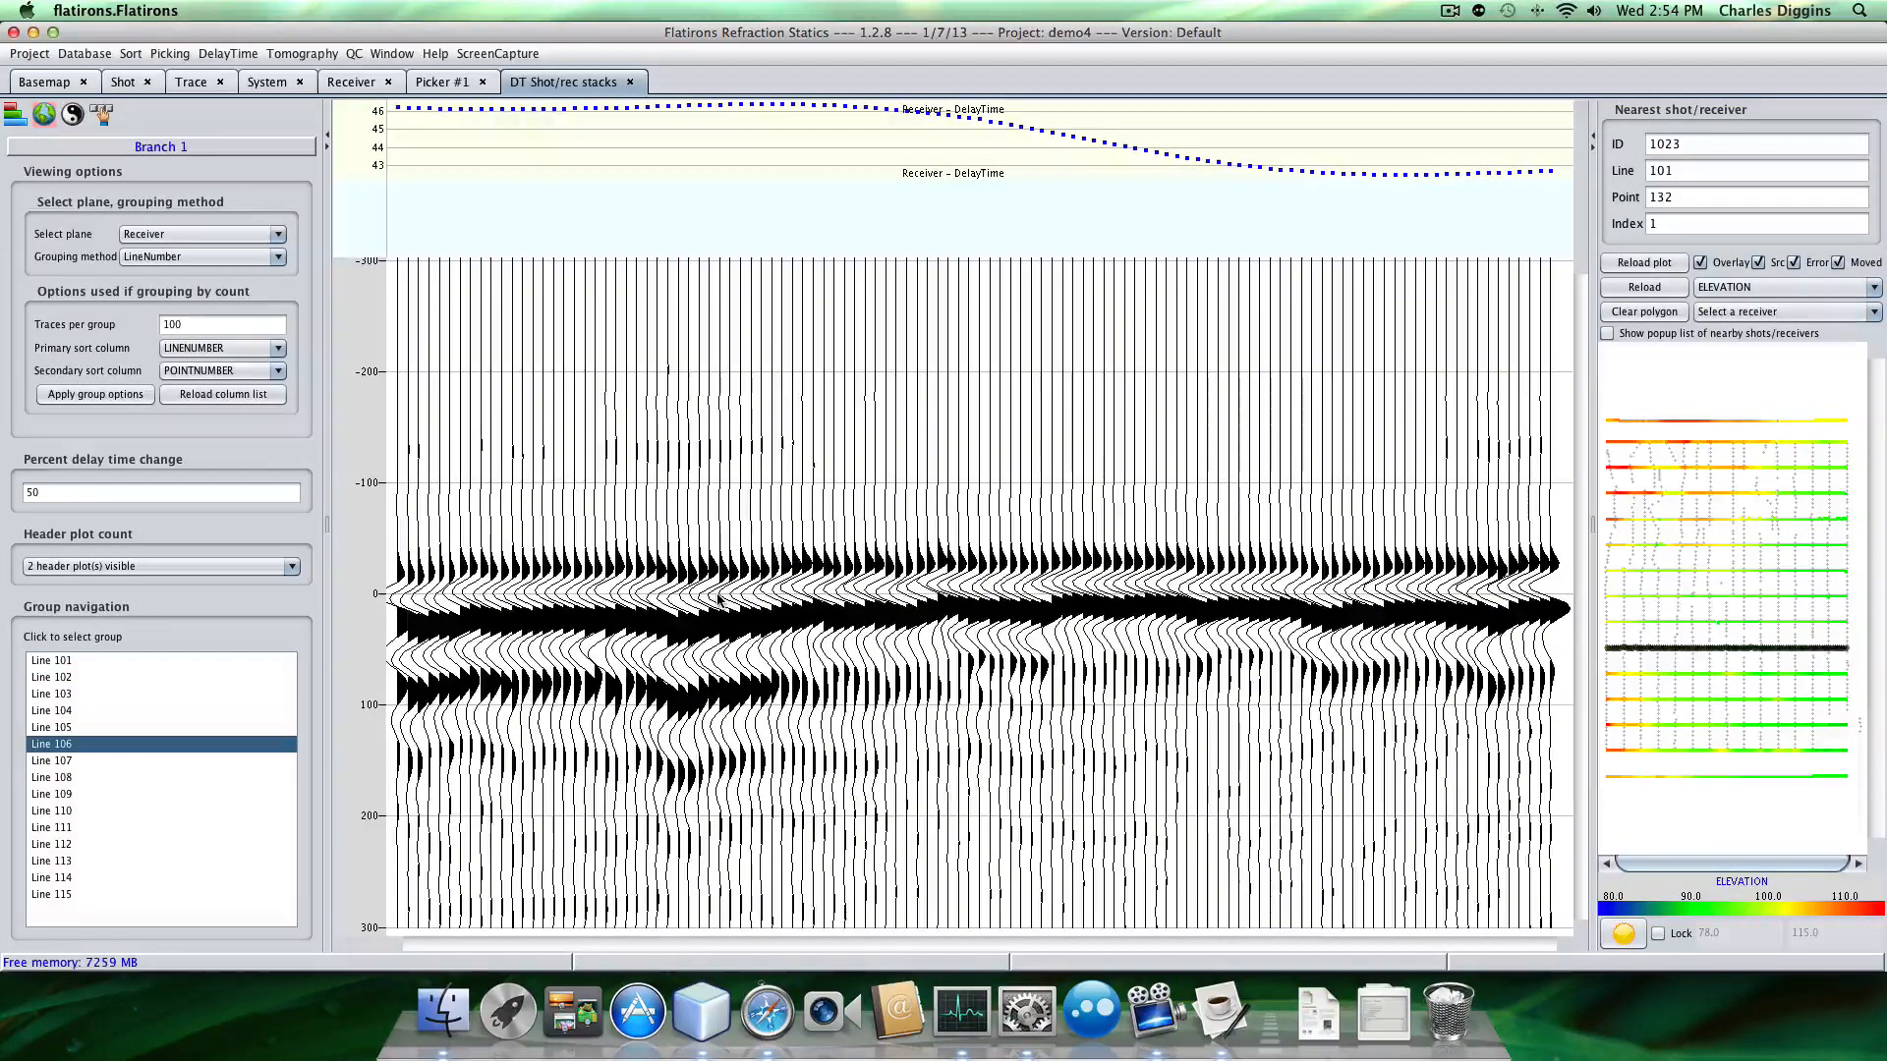
{"action": "left_click", "coordinate": [50, 760]}
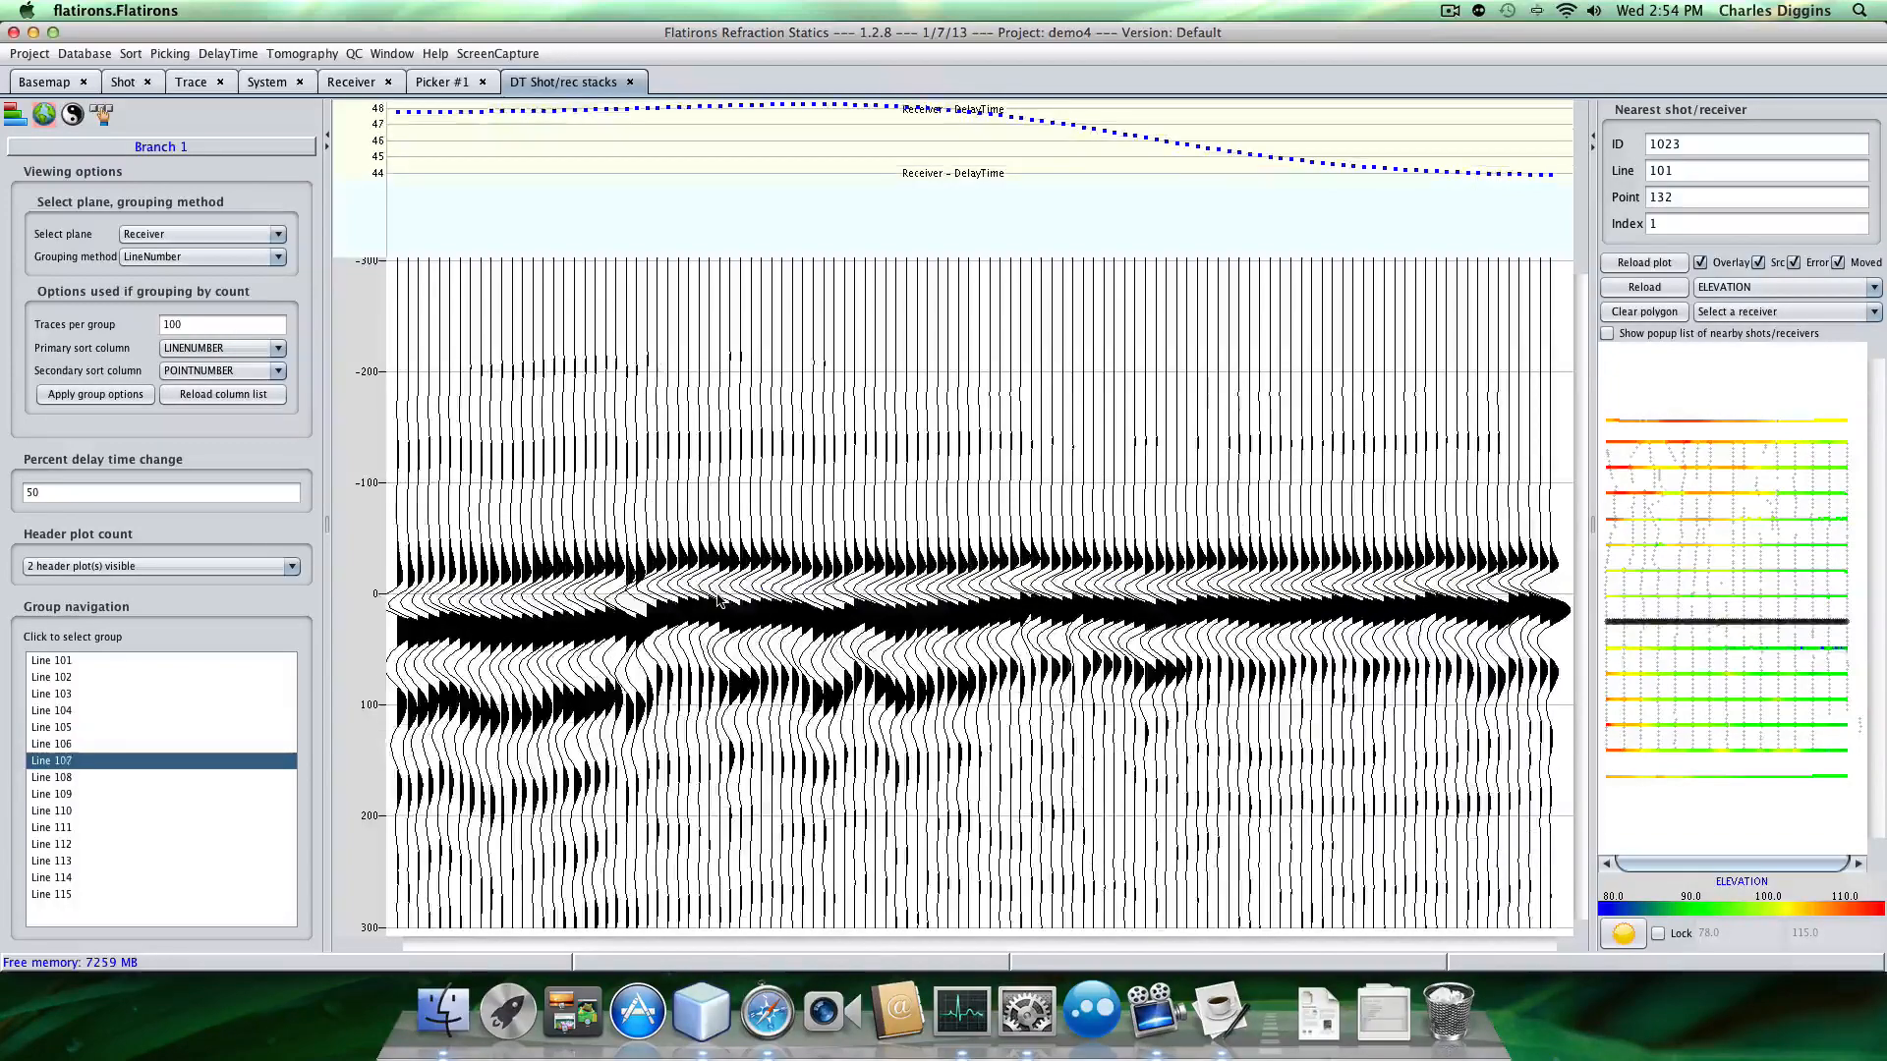
{"action": "left_click", "coordinate": [52, 776]}
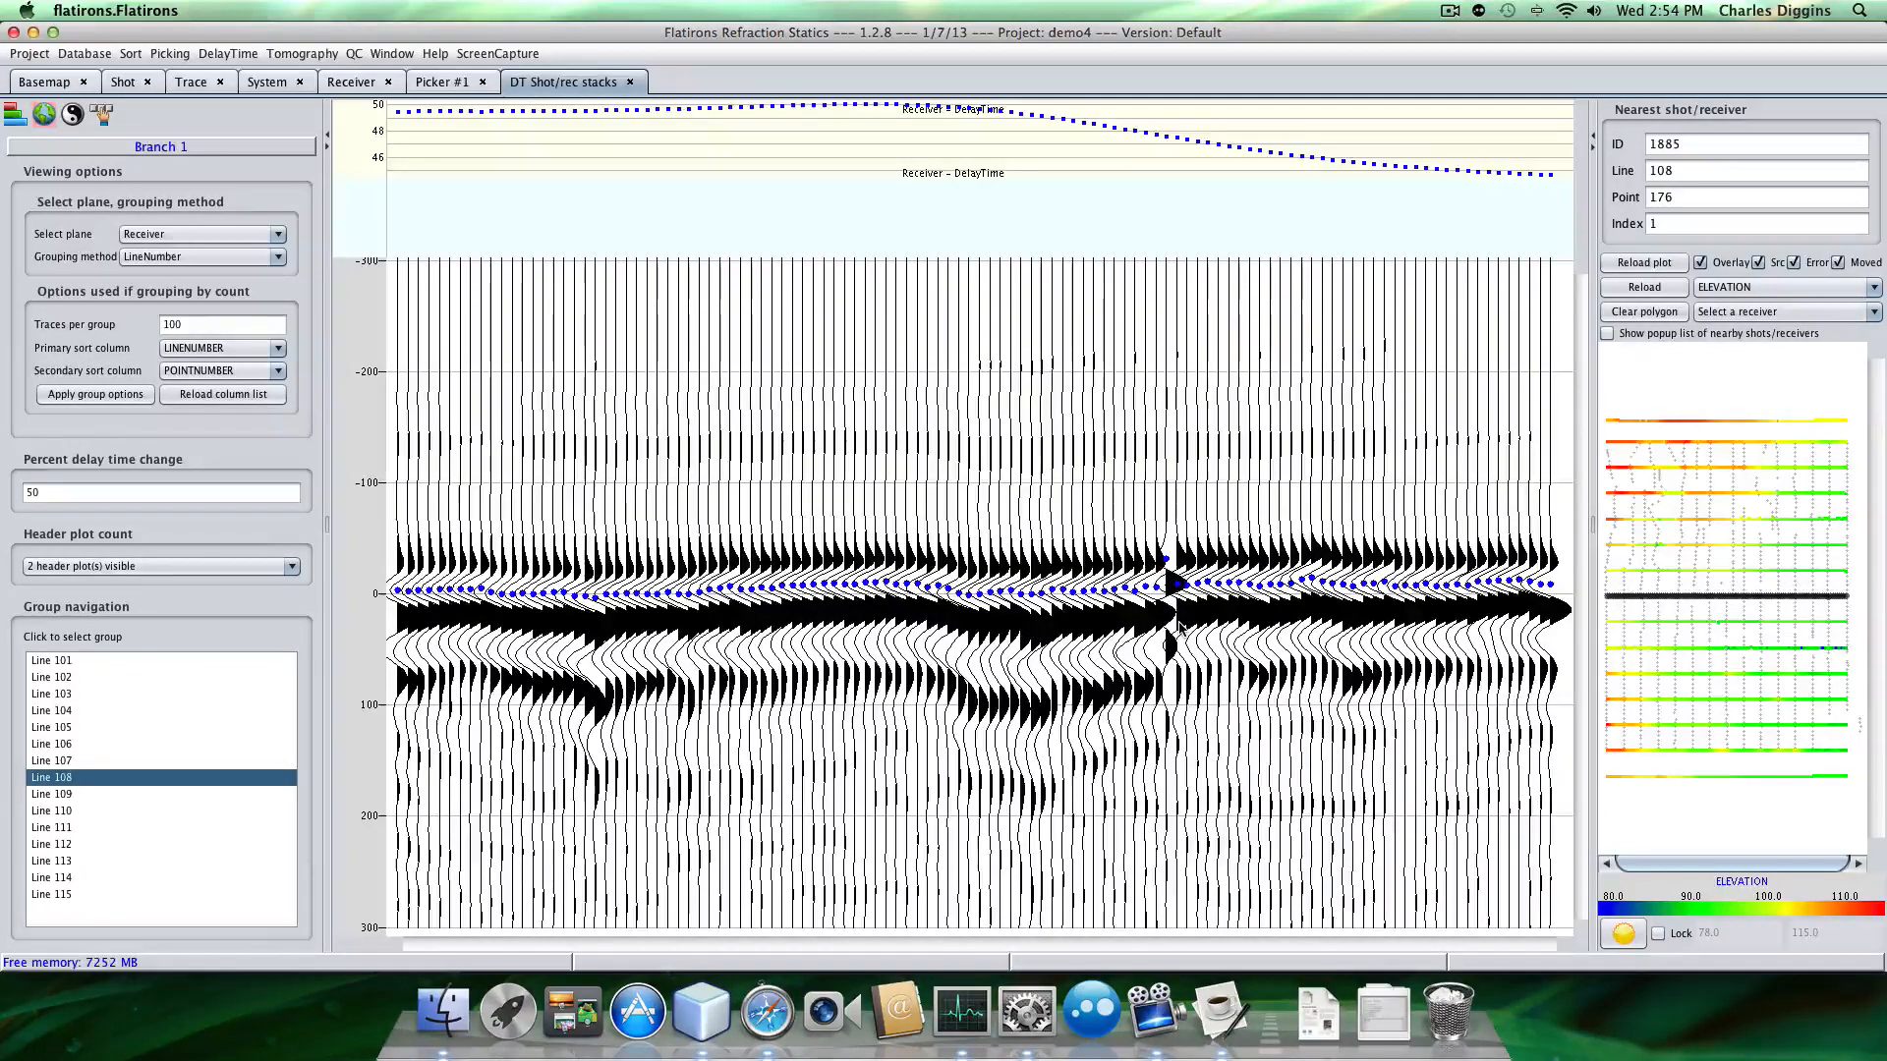
{"action": "left_click", "coordinate": [1174, 589]}
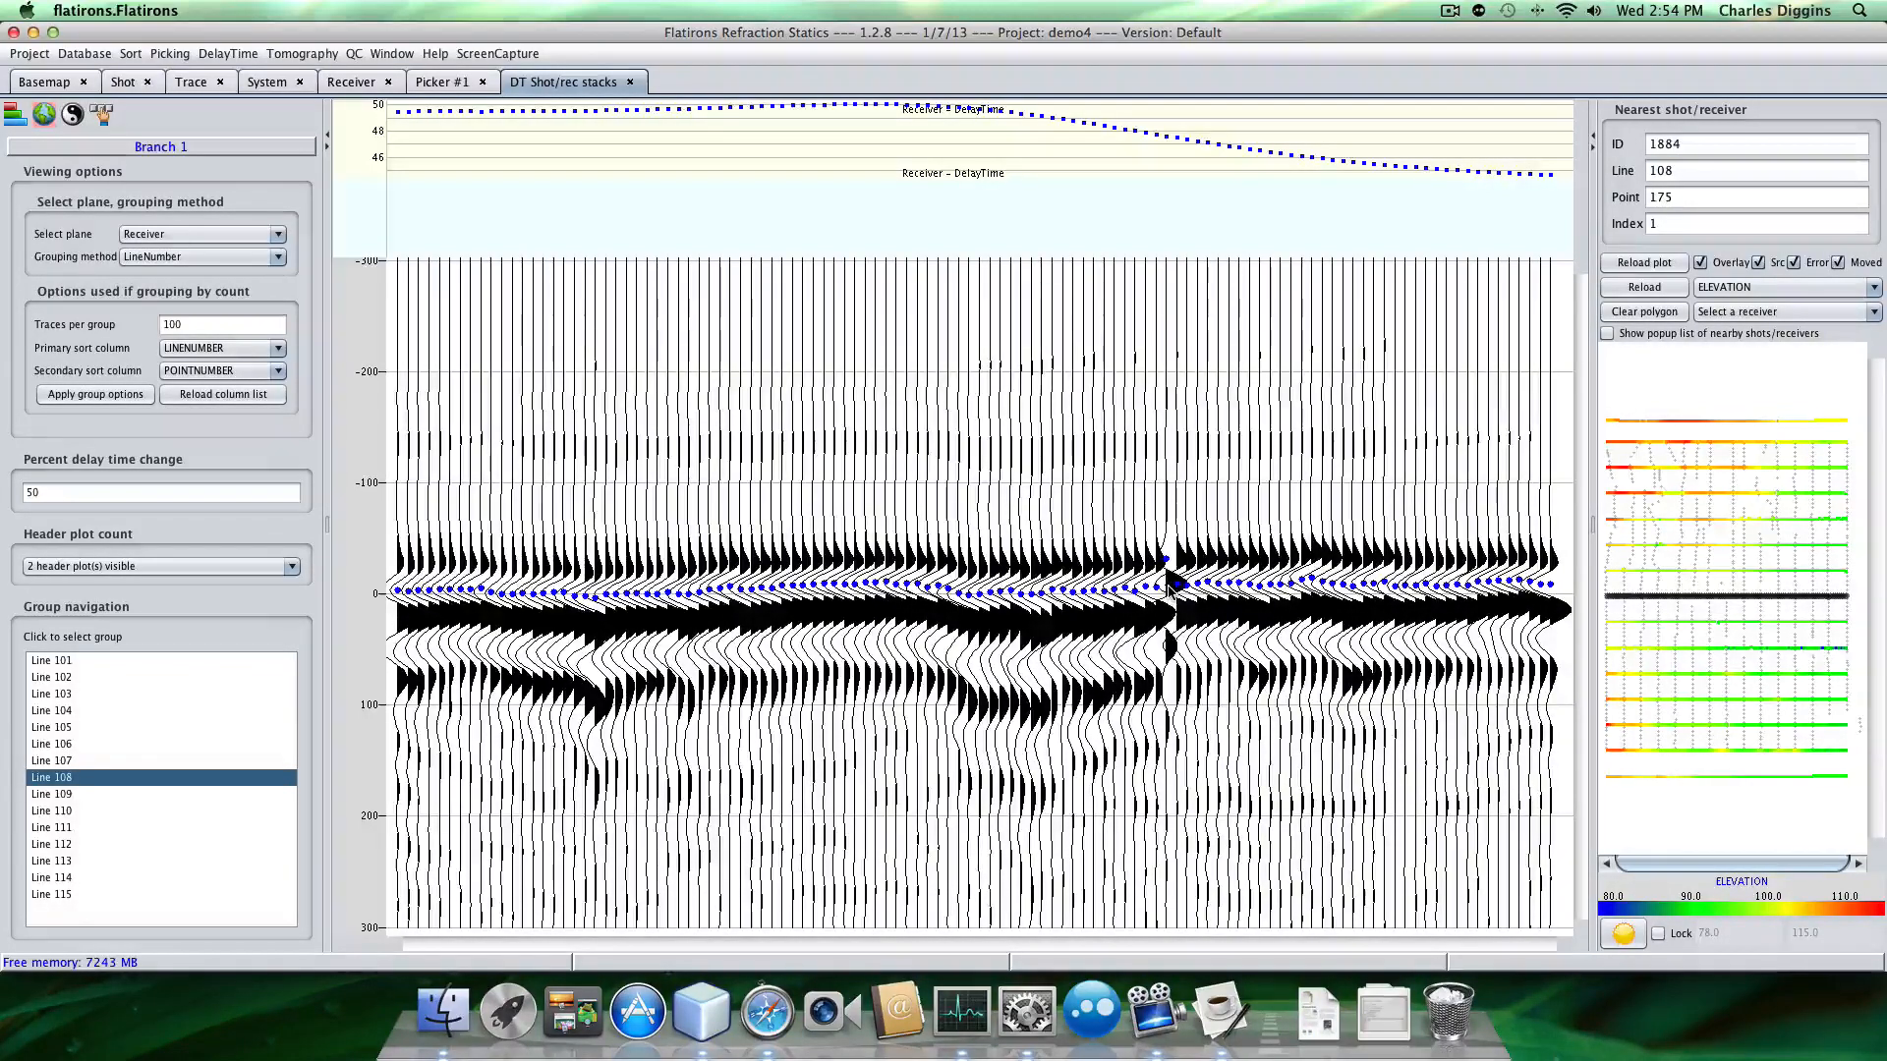
{"action": "left_click", "coordinate": [50, 793]}
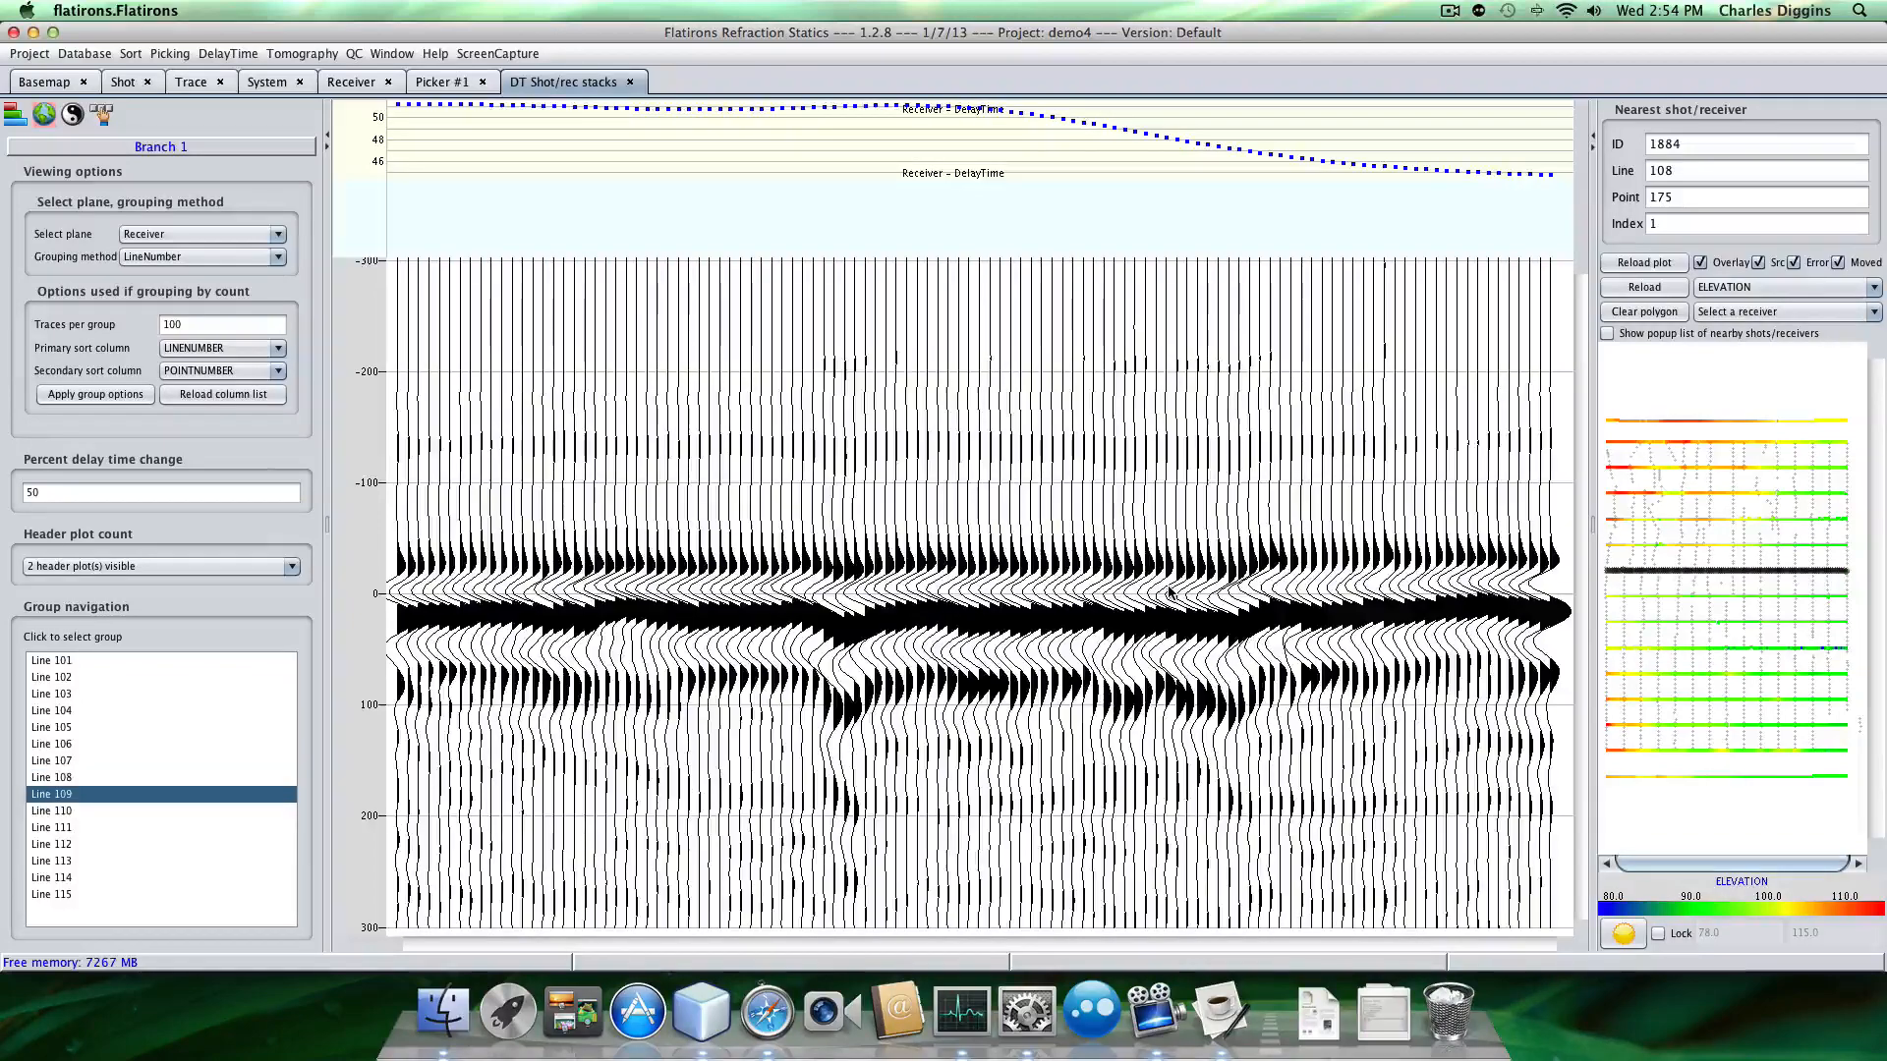
{"action": "left_click", "coordinate": [51, 809]}
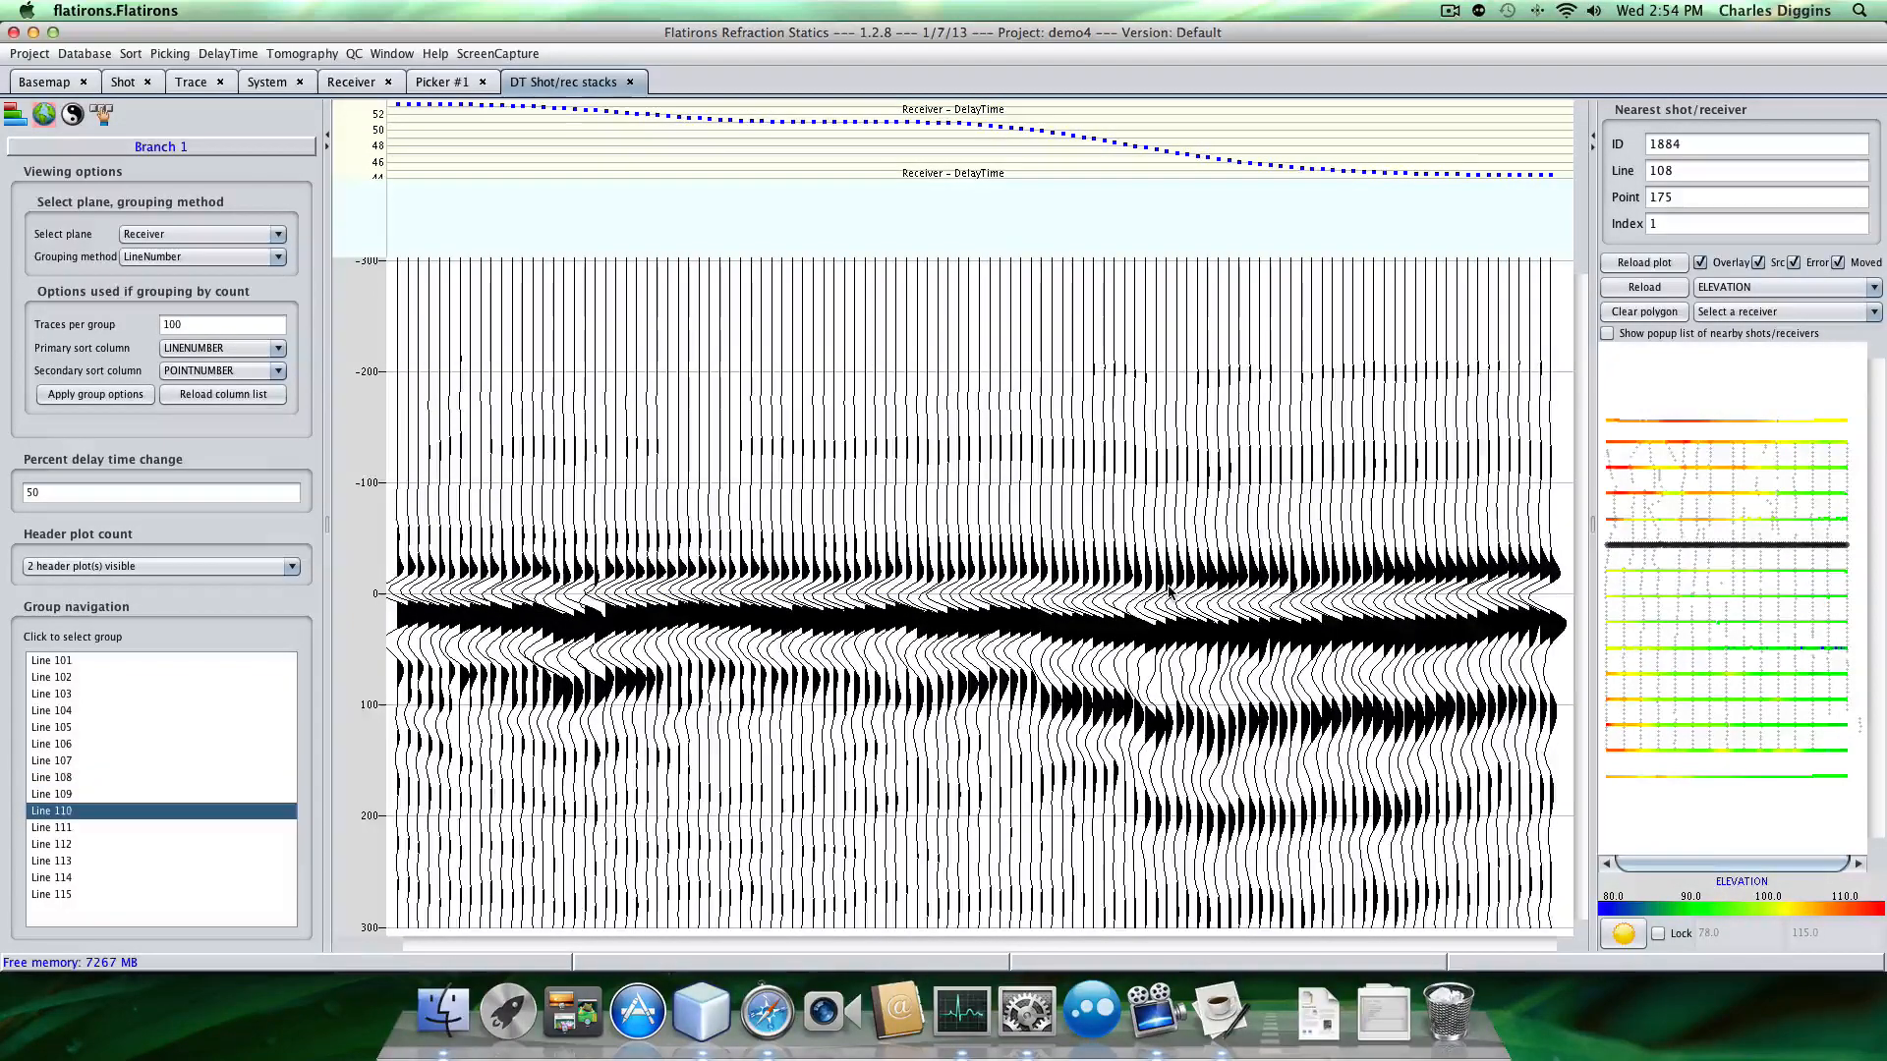
{"action": "left_click", "coordinate": [52, 827]}
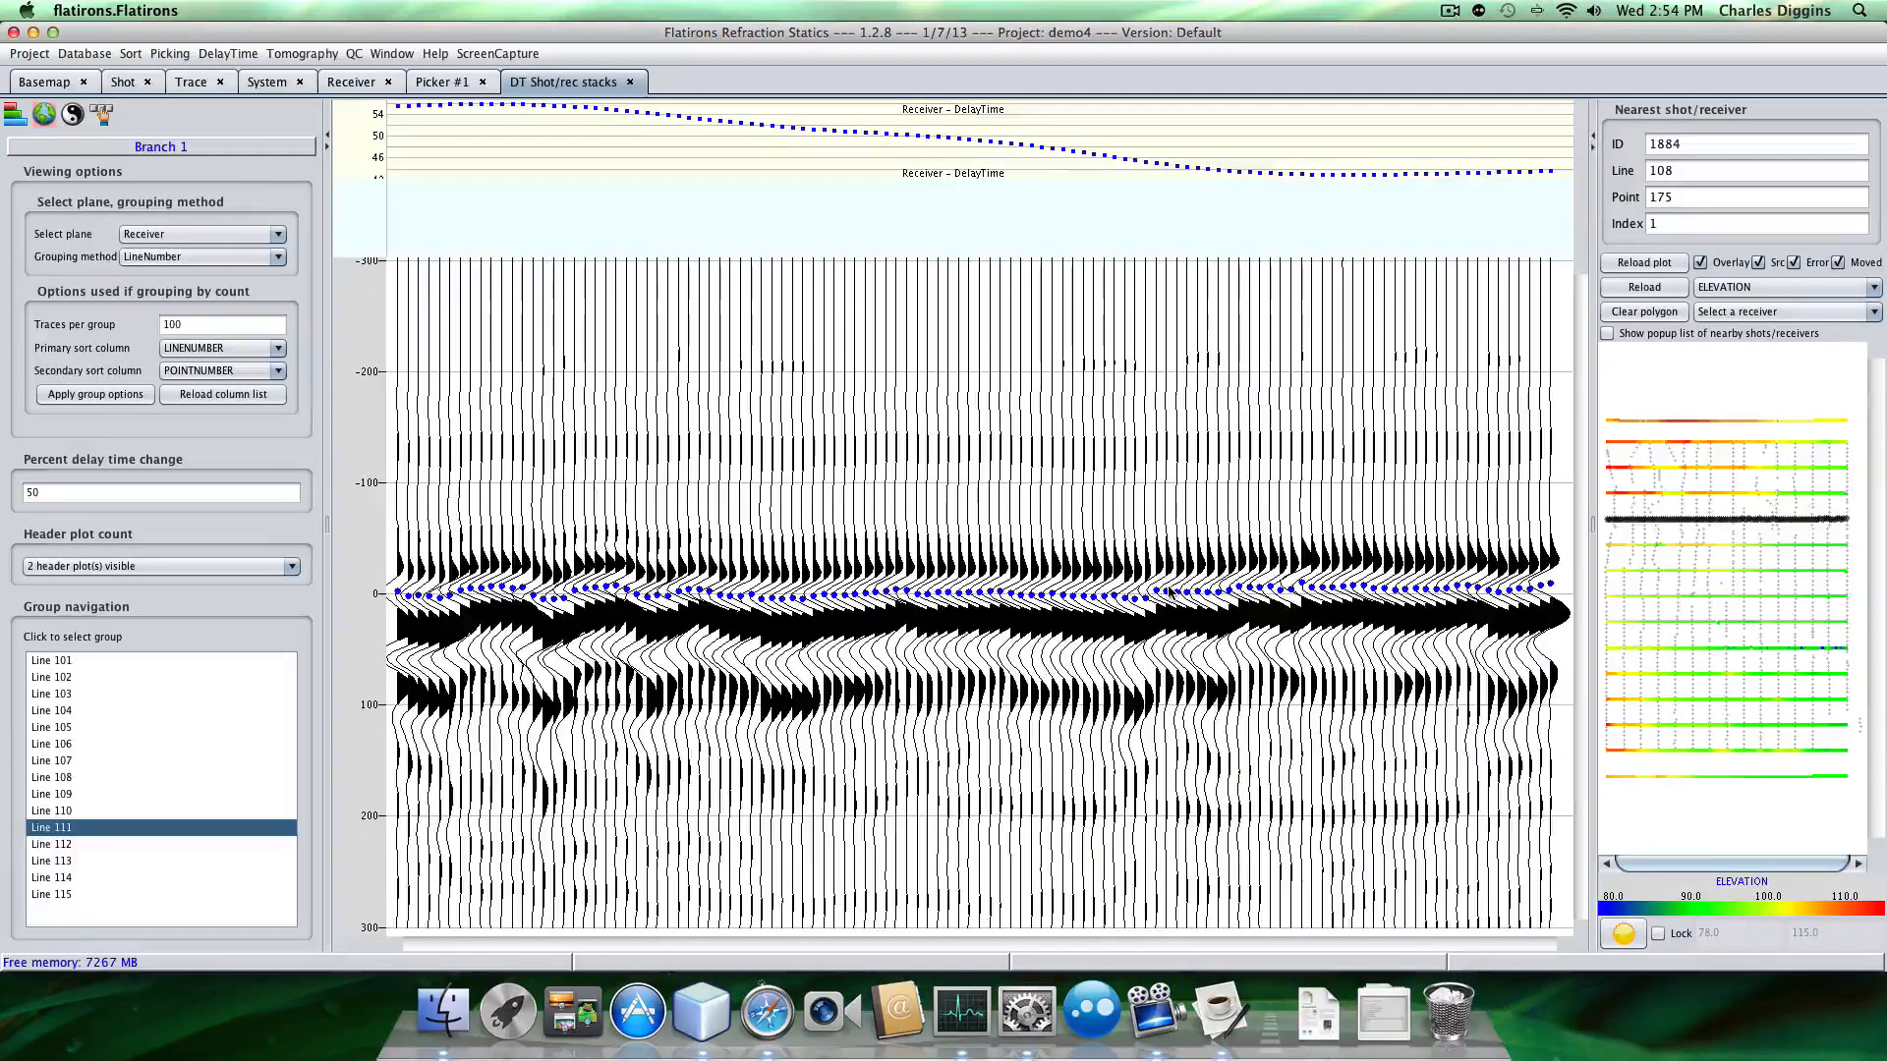
{"action": "left_click", "coordinate": [50, 860]}
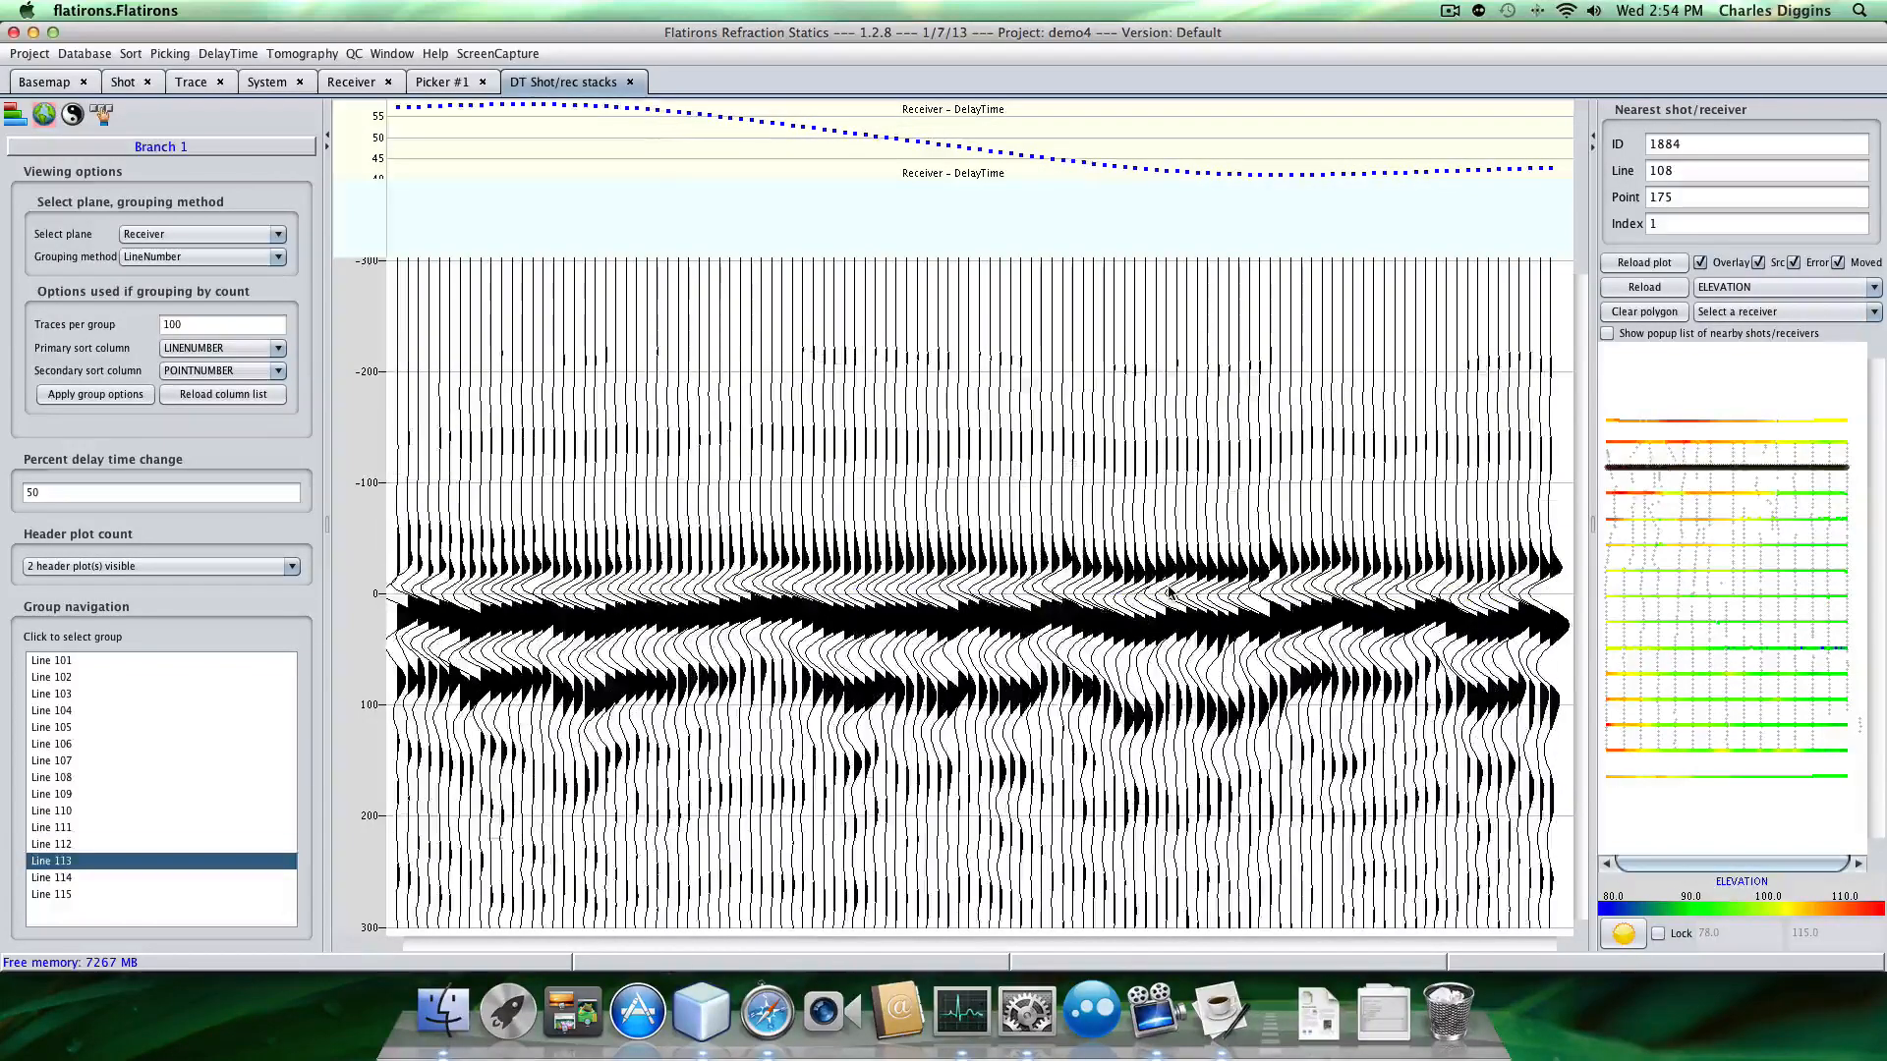
{"action": "left_click", "coordinate": [50, 878]}
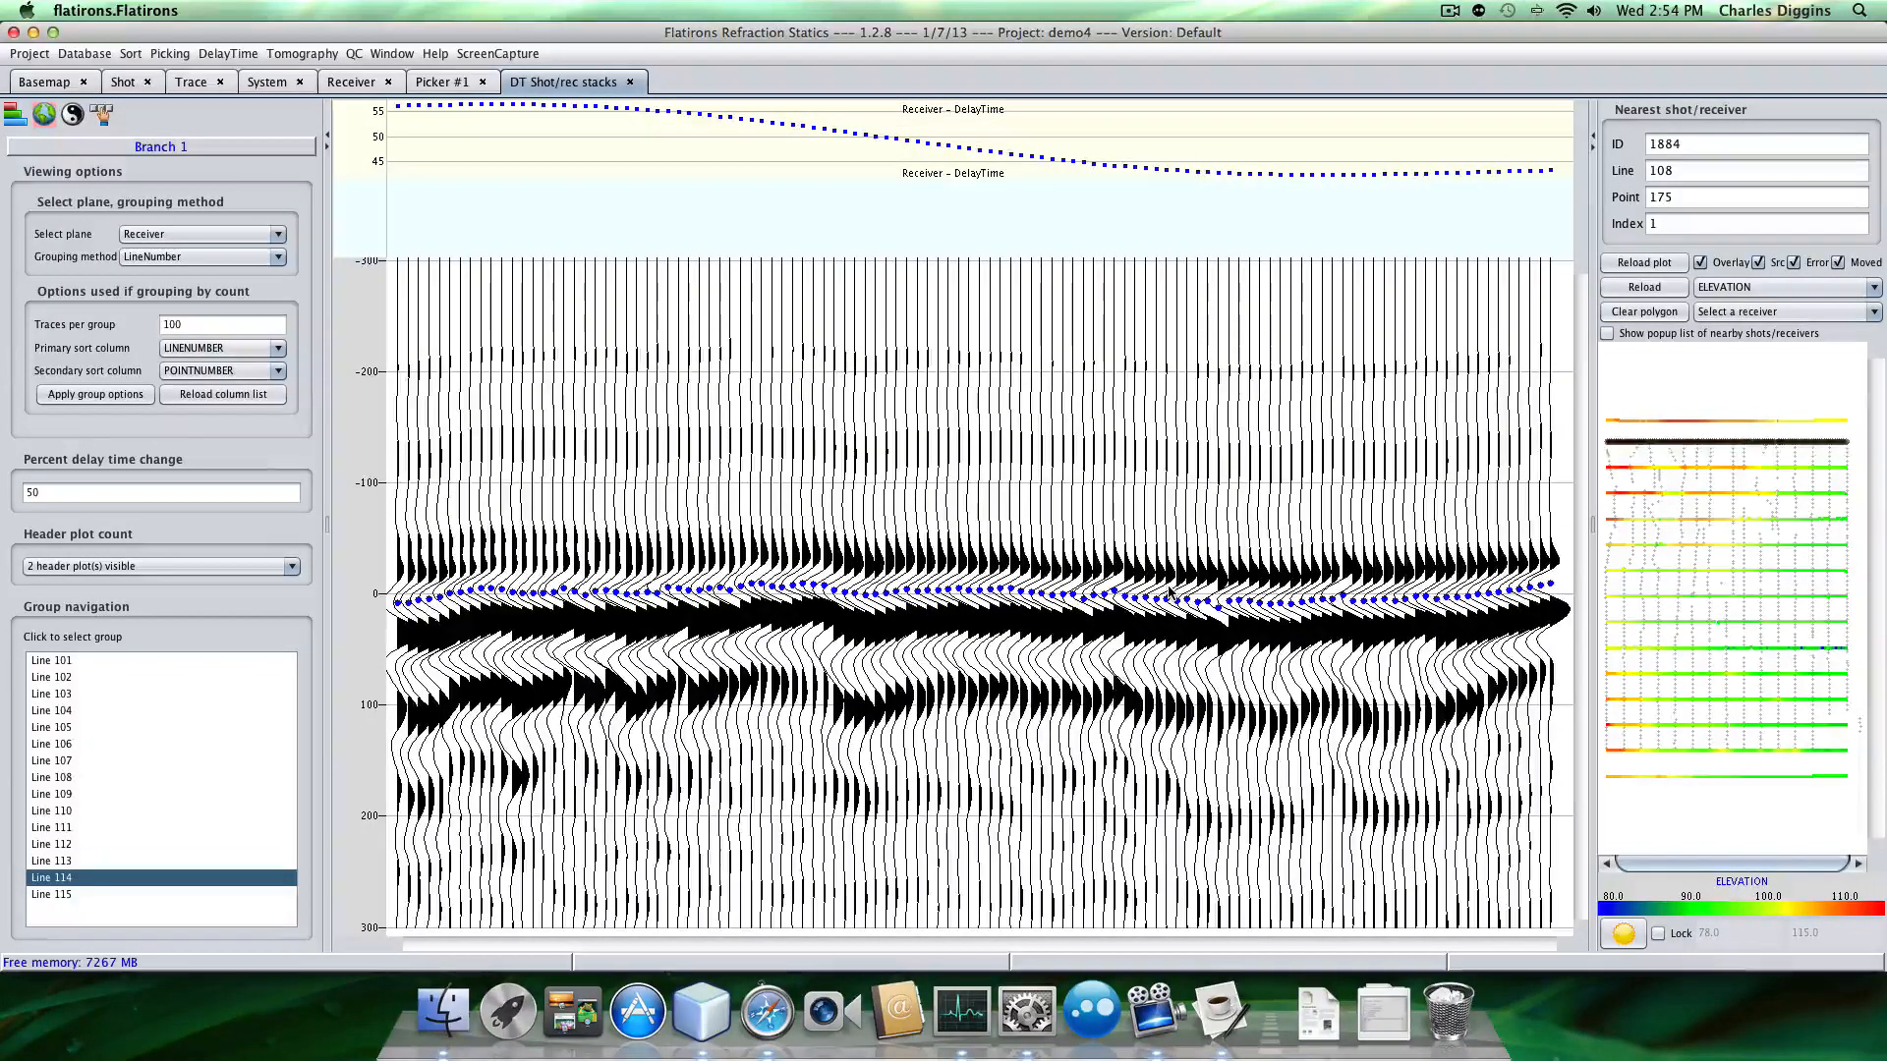
{"action": "left_click", "coordinate": [53, 893]}
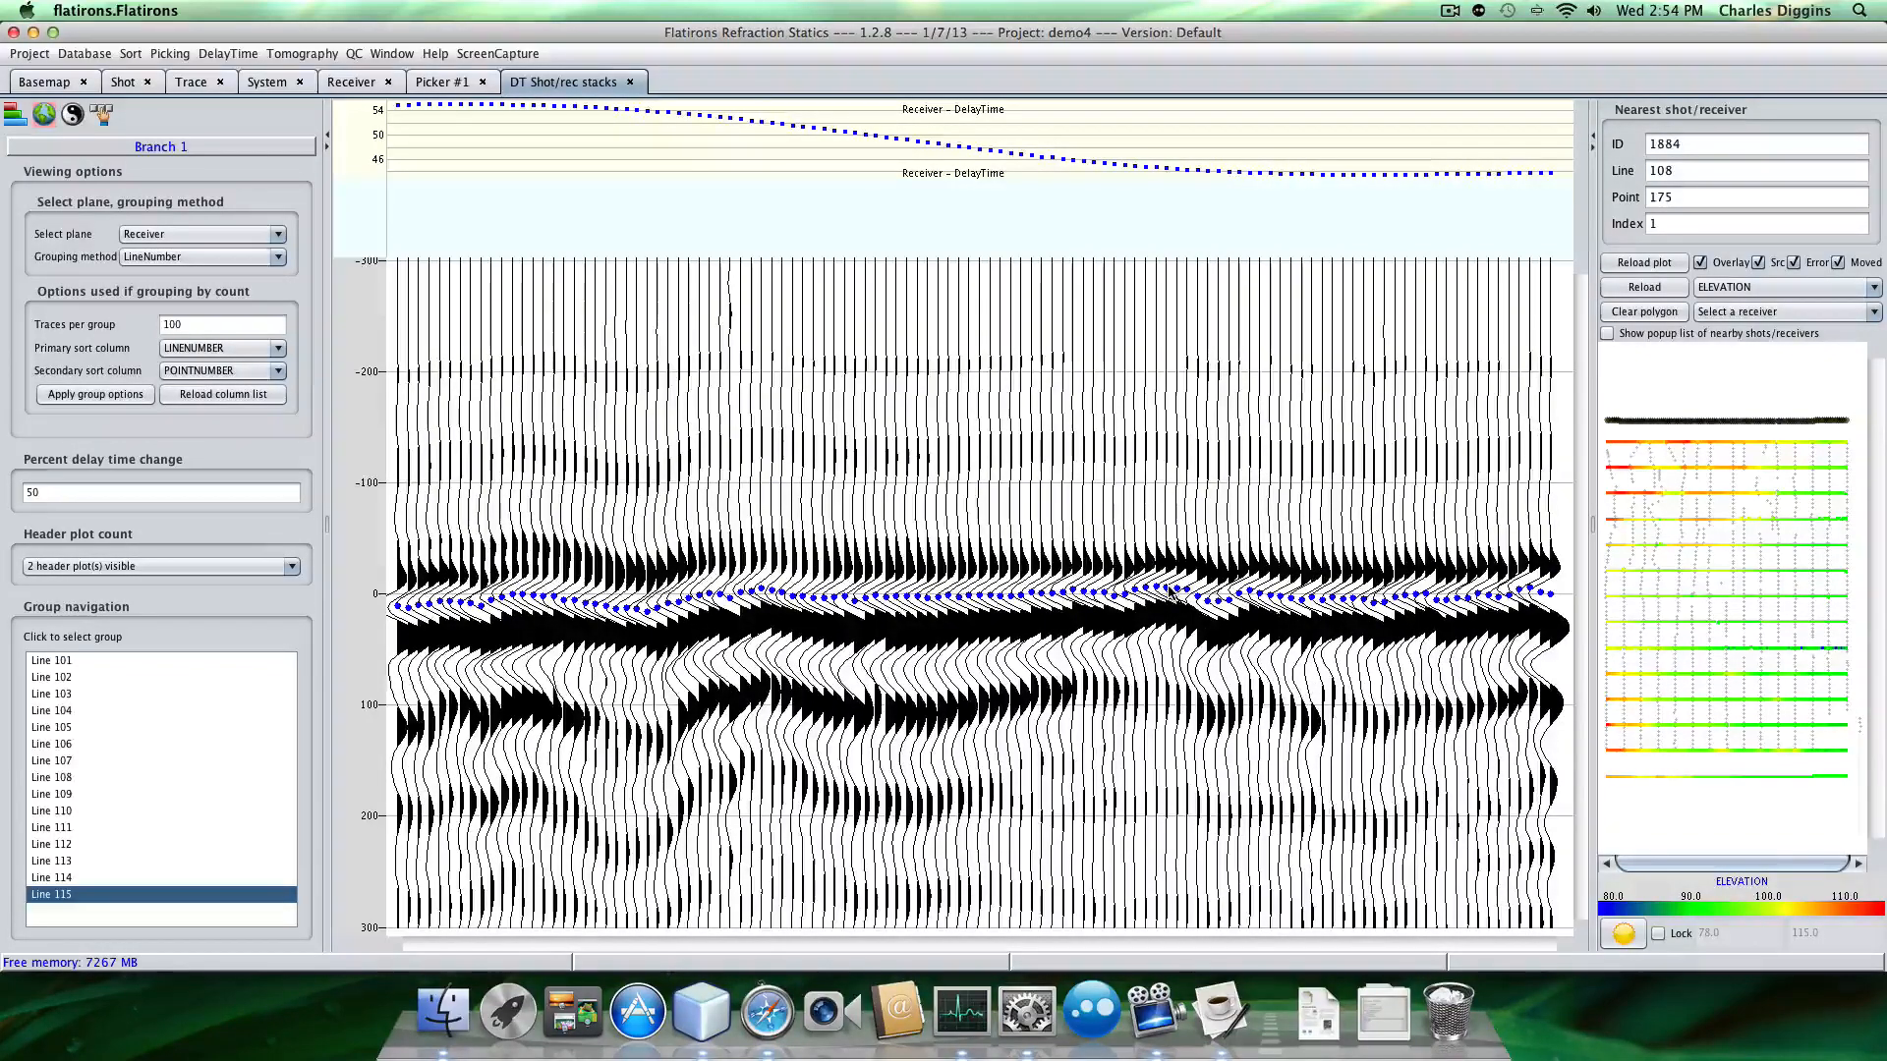
Recreate the Refractor 1 delay-time stacks over -300 to 300 ms.
{"action": "left_click", "coordinate": [16, 113]}
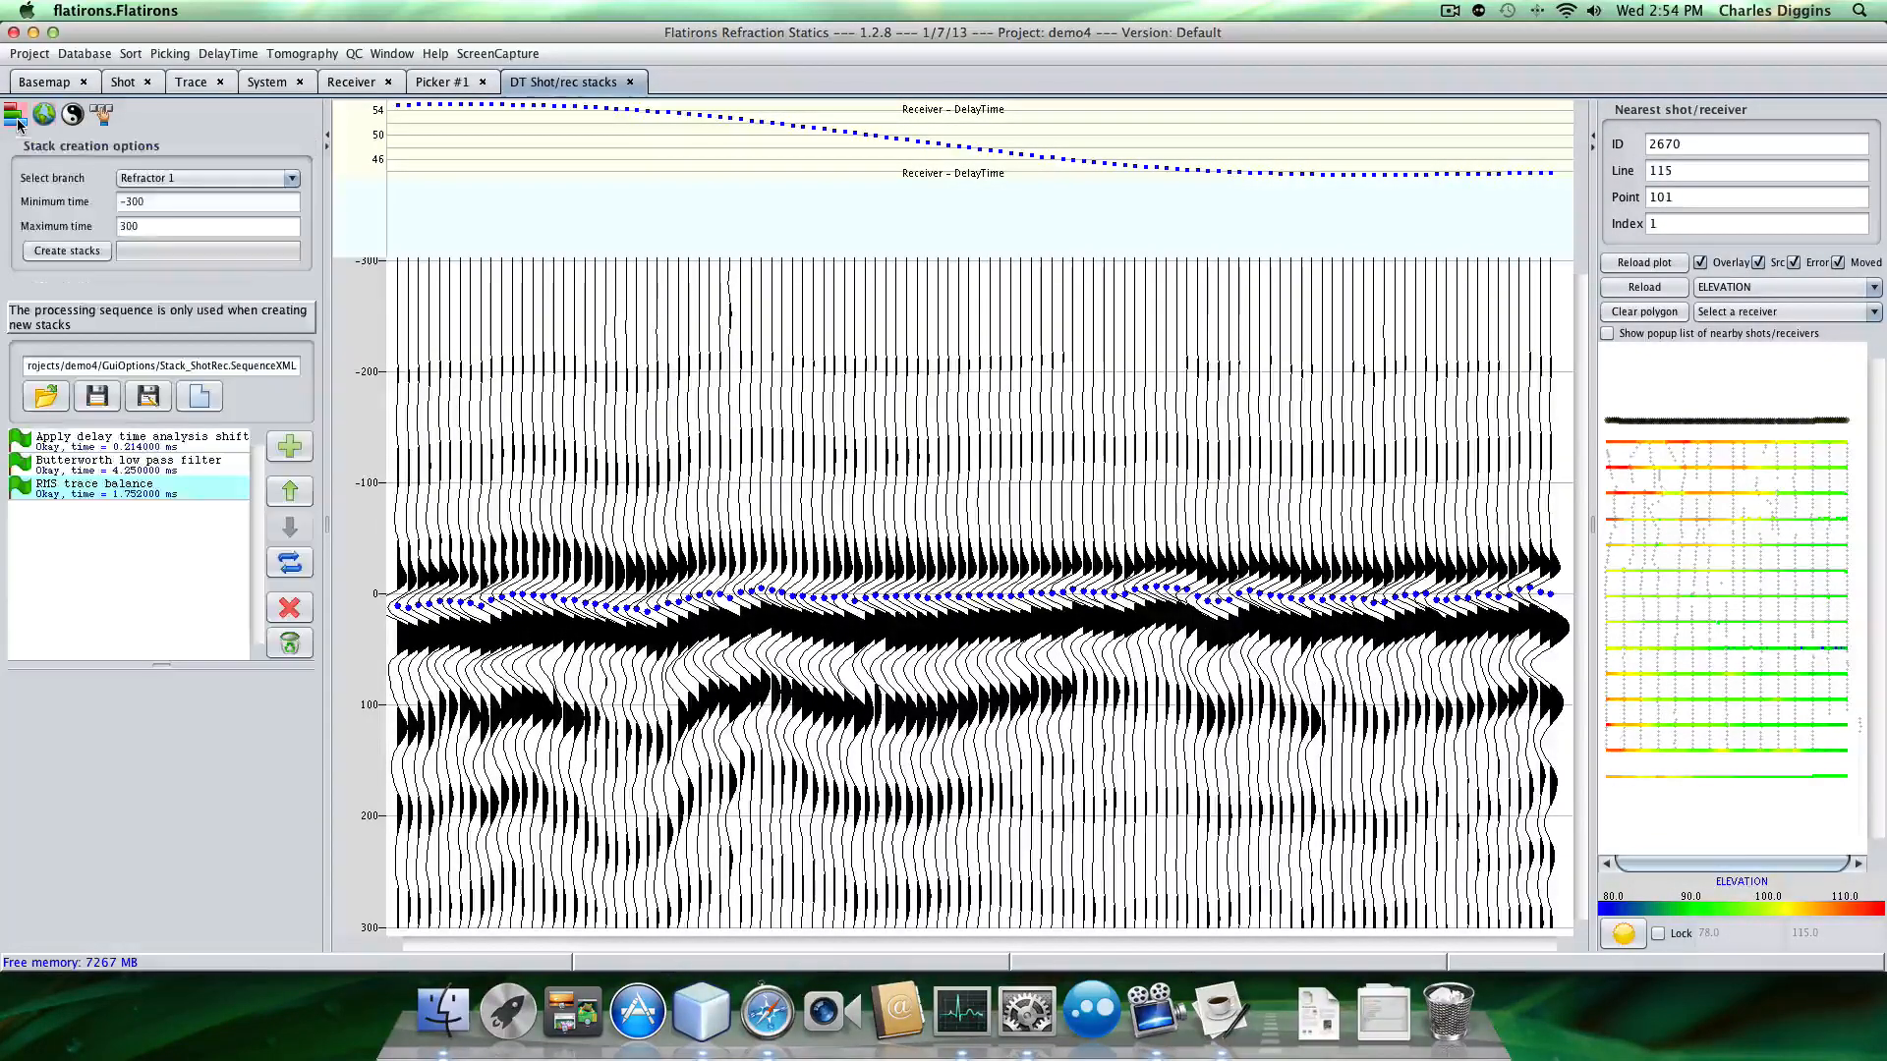
{"action": "left_click", "coordinate": [65, 251]}
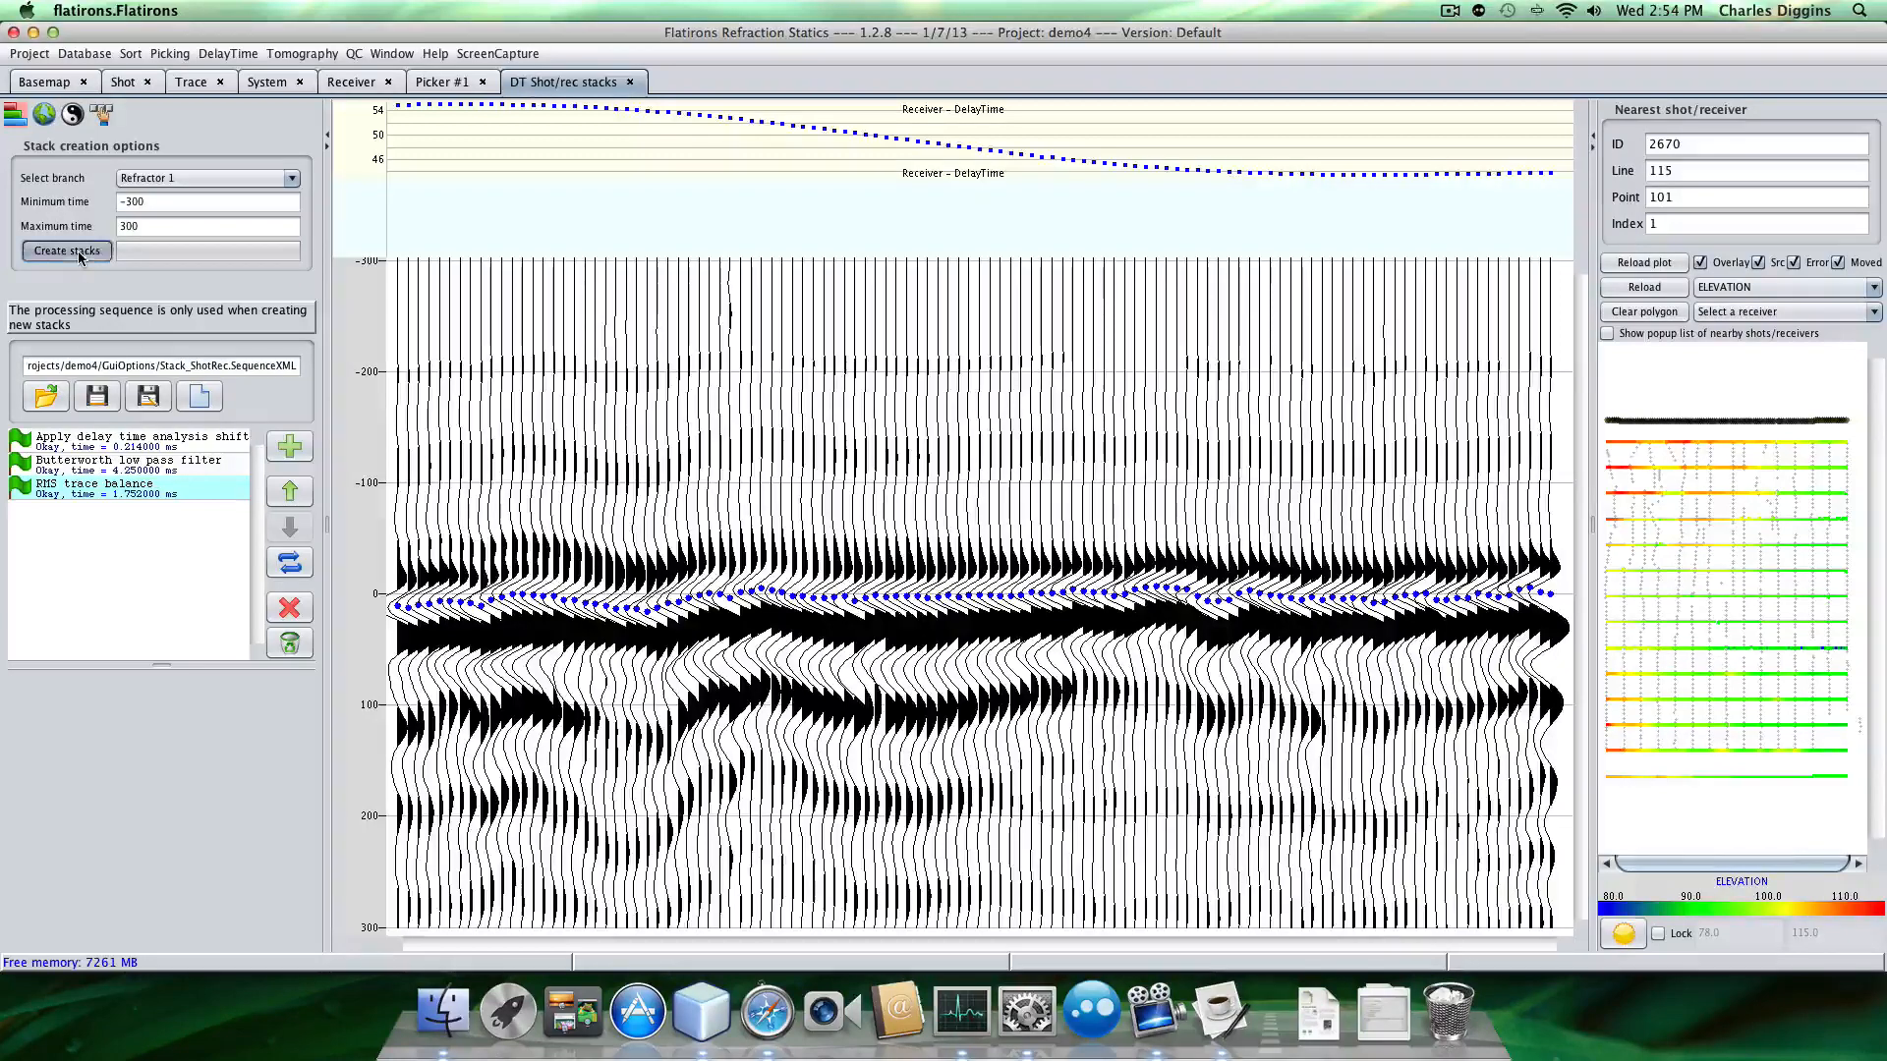
{"action": "left_click", "coordinate": [65, 250]}
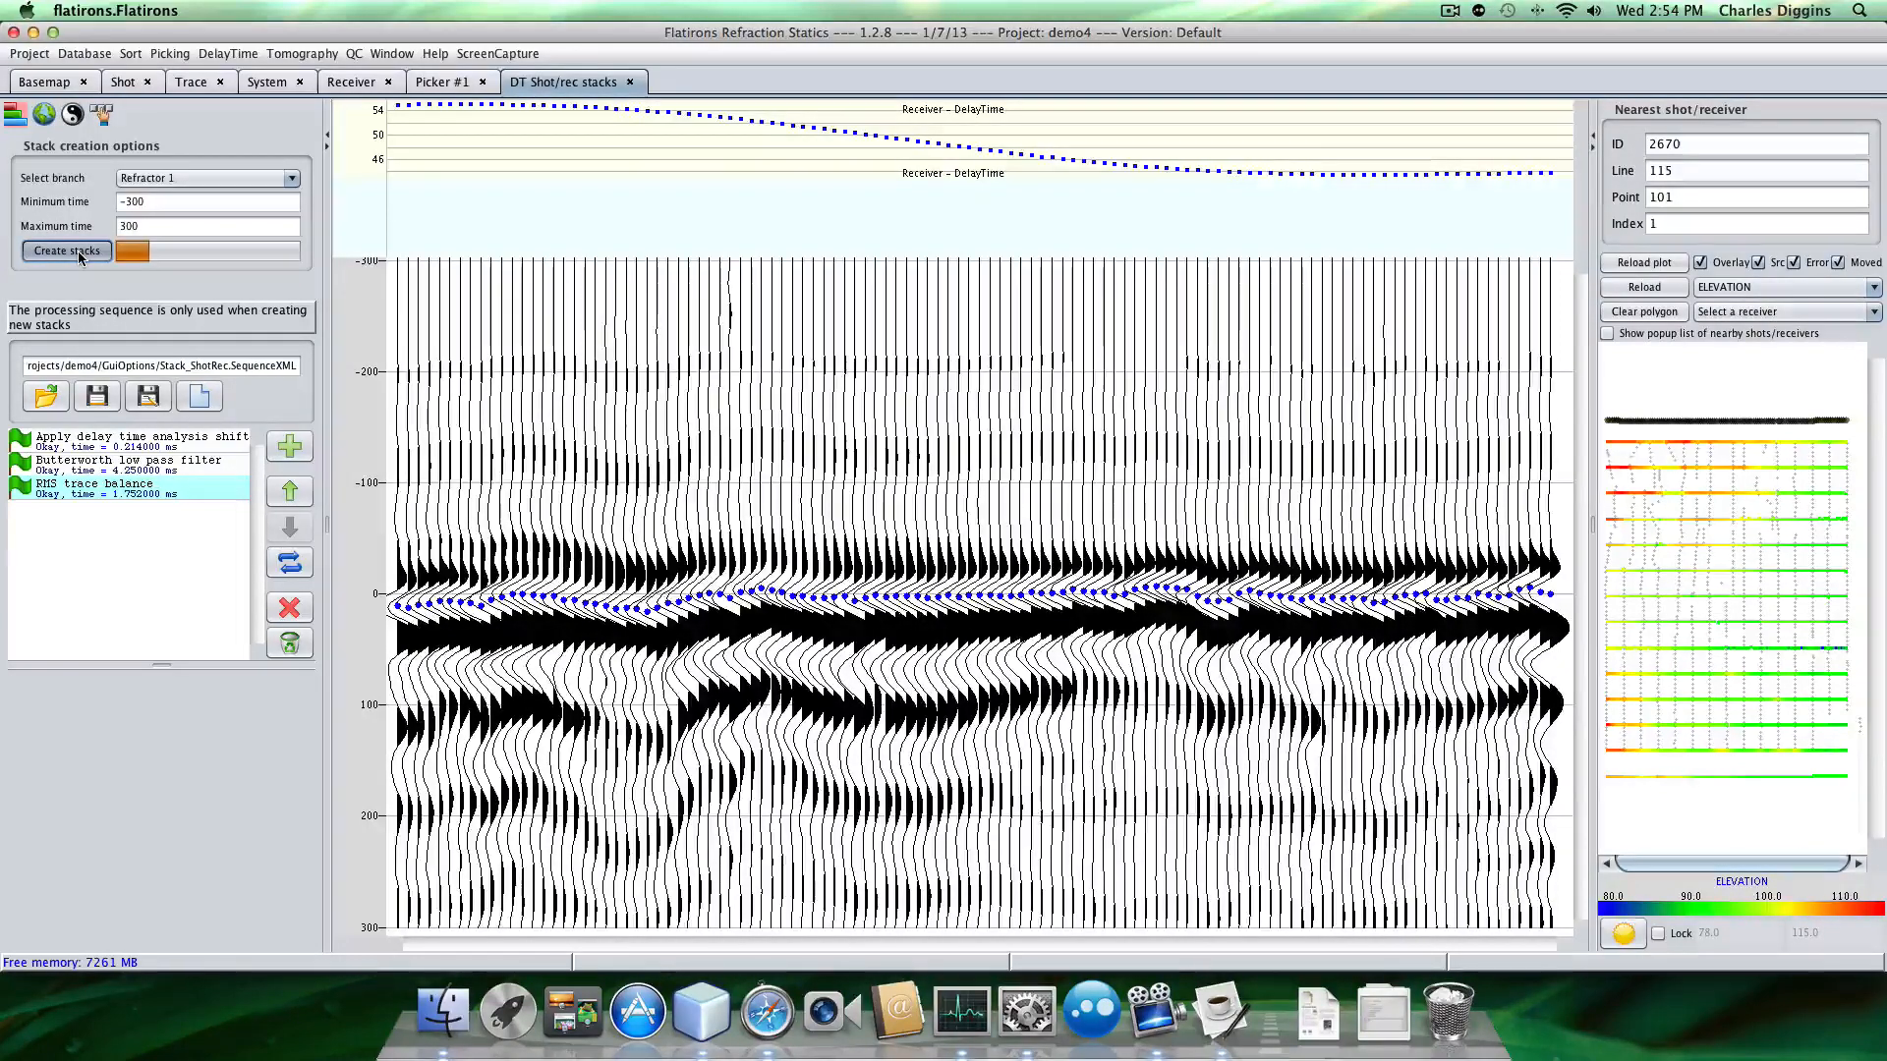
{"action": "left_click", "coordinate": [66, 250]}
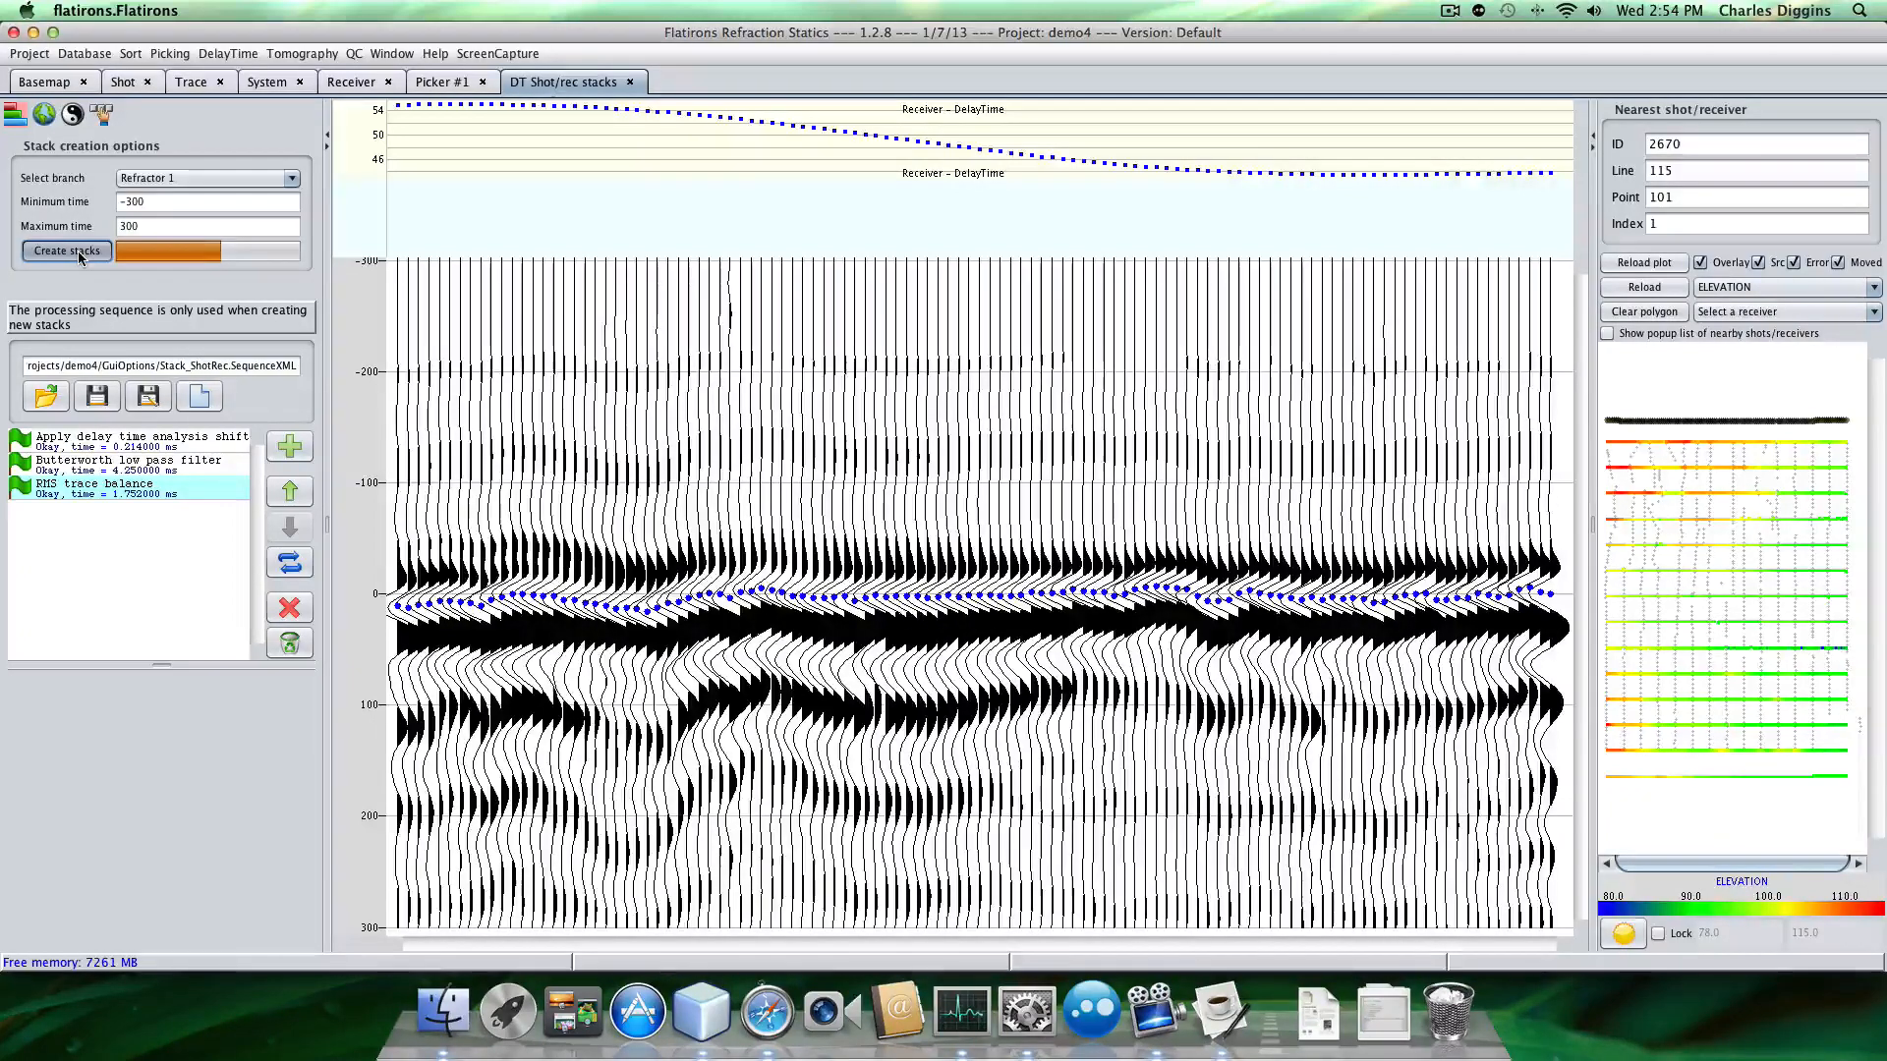
{"action": "left_click", "coordinate": [65, 251]}
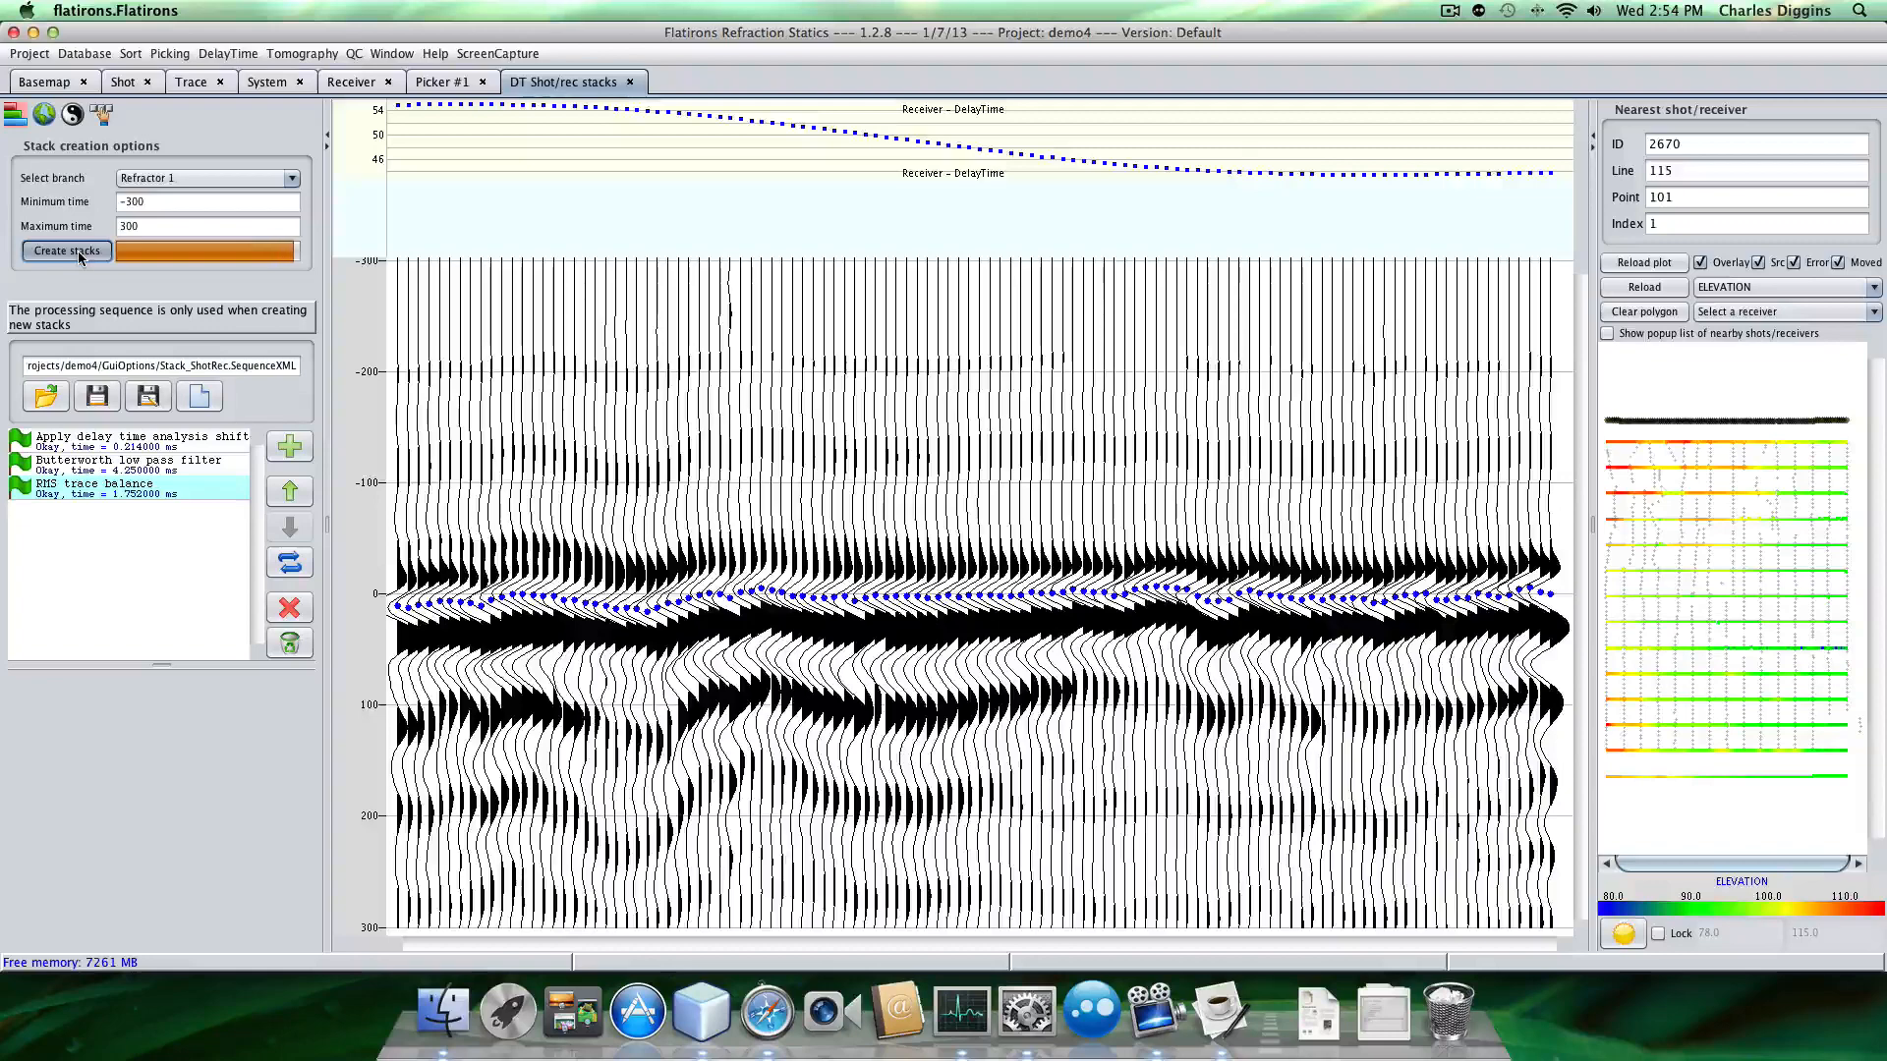
{"action": "left_click", "coordinate": [65, 250]}
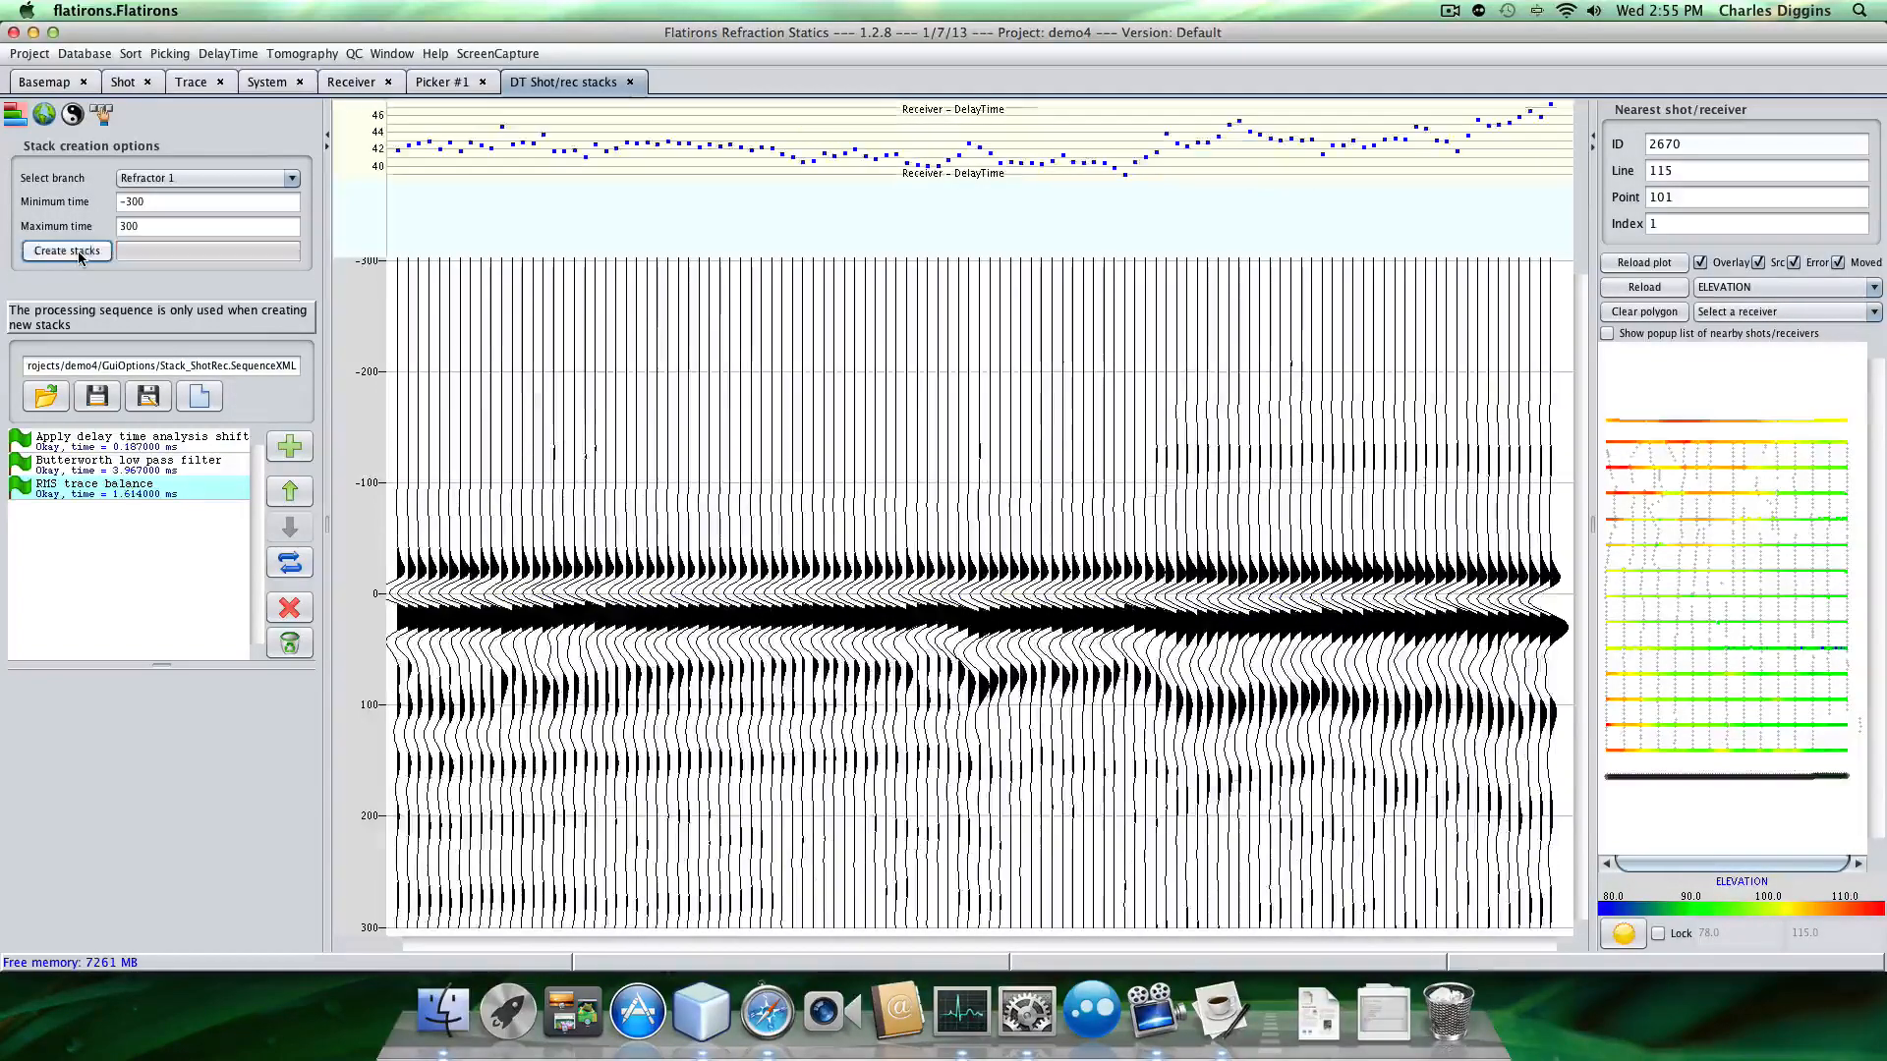
Switch the stacks to the Shot plane and view shot Lines 500, 516 and 524.
{"action": "left_click", "coordinate": [43, 113]}
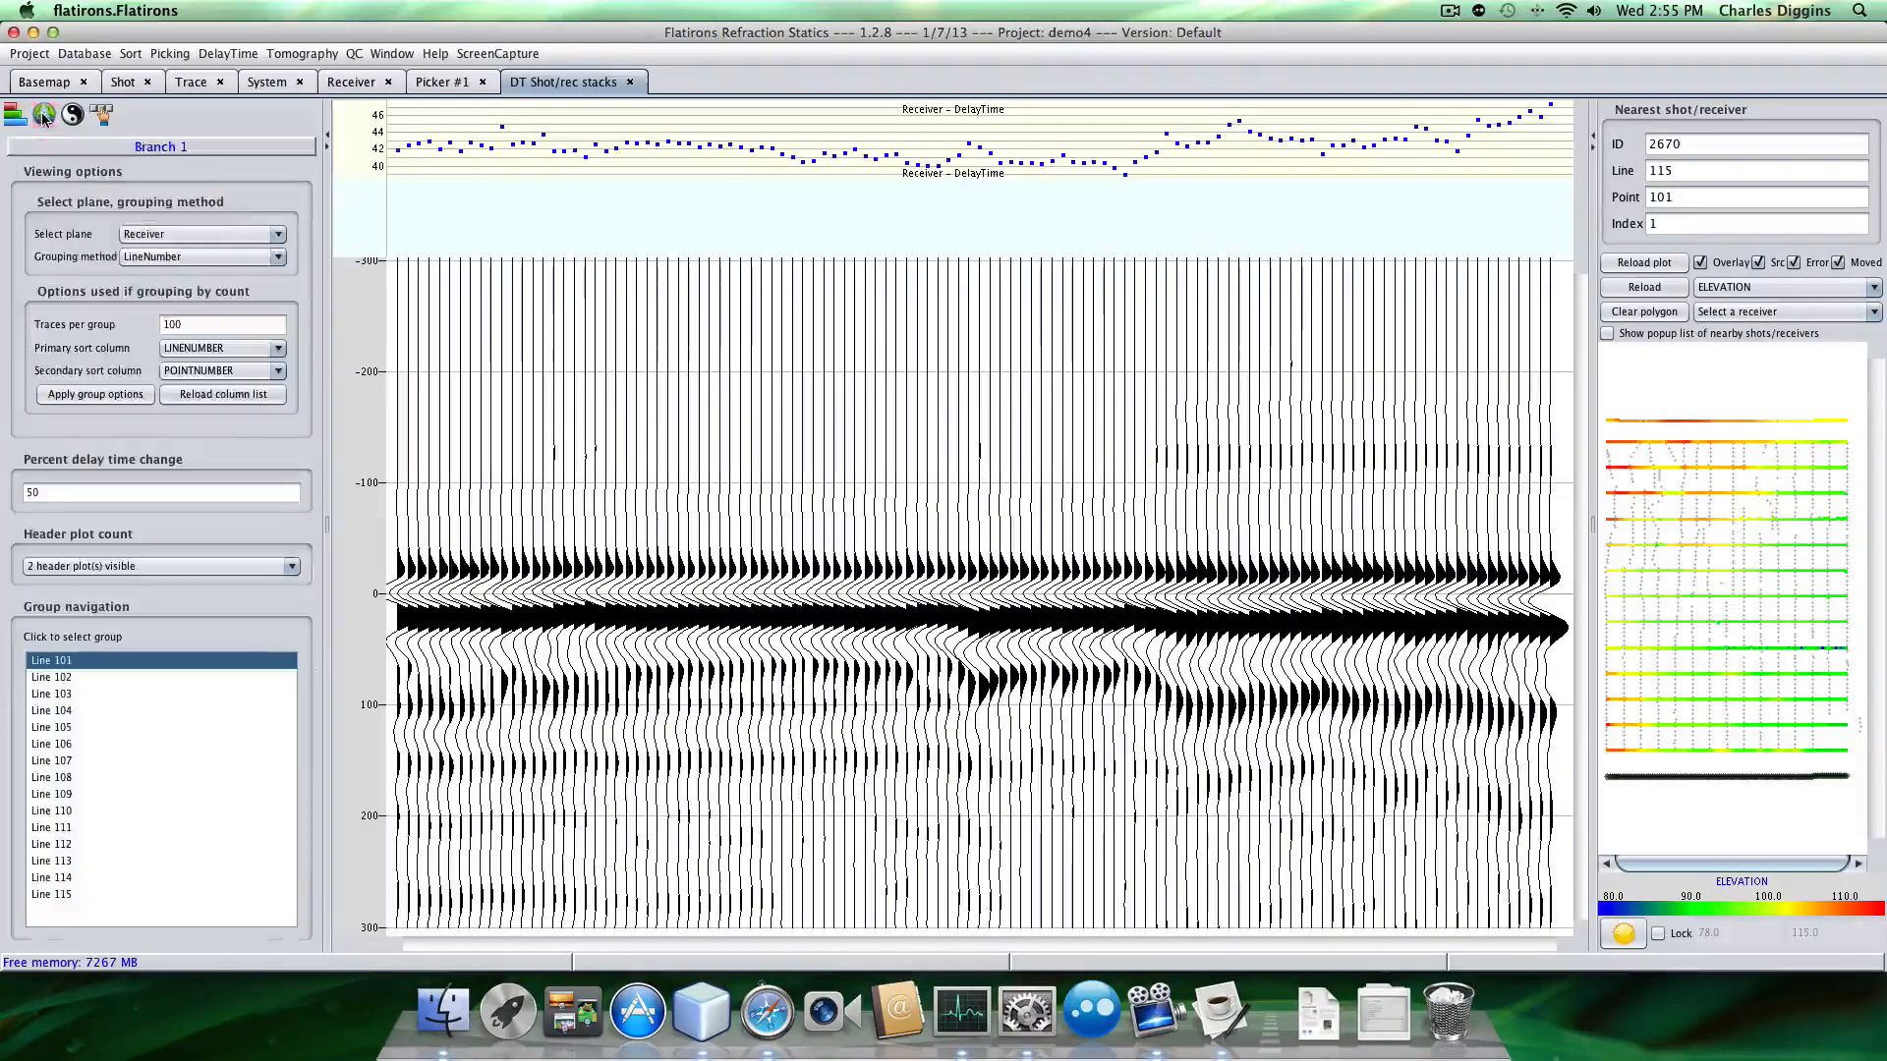
{"action": "left_click", "coordinate": [203, 234]}
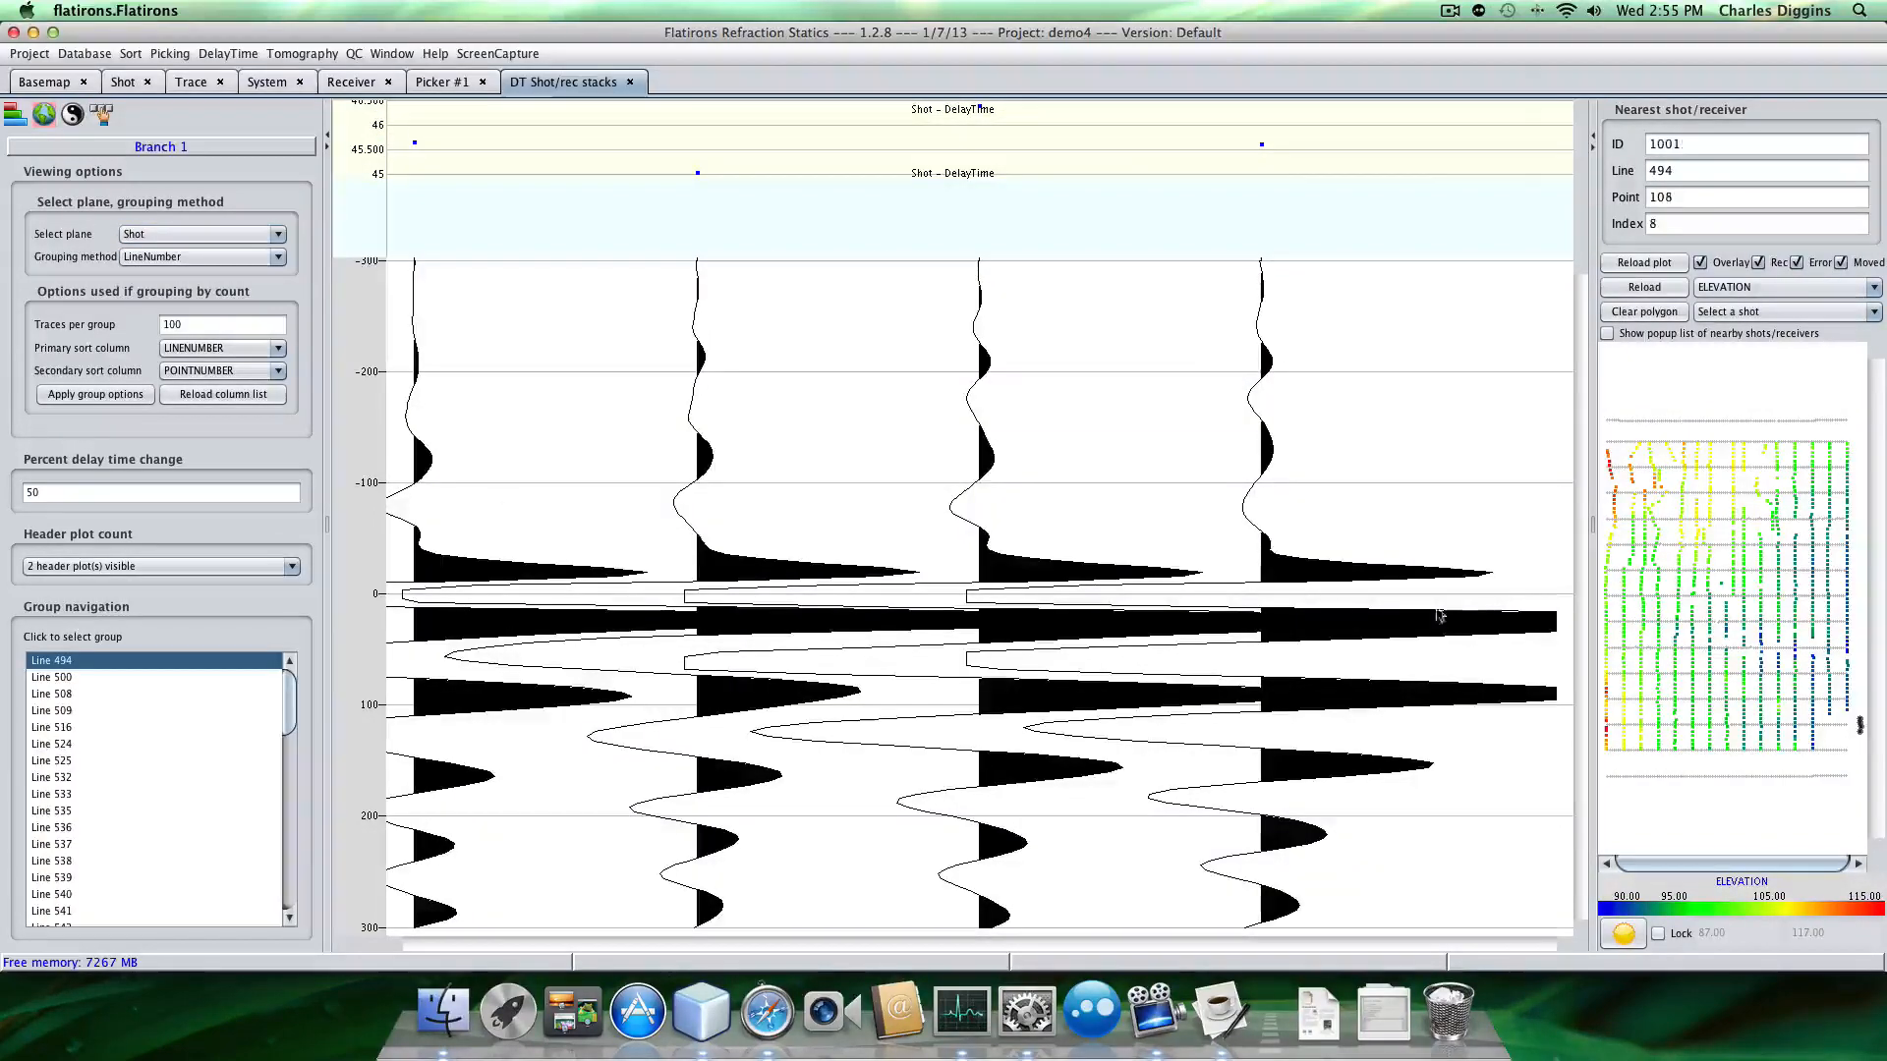
{"action": "left_click", "coordinate": [50, 676]}
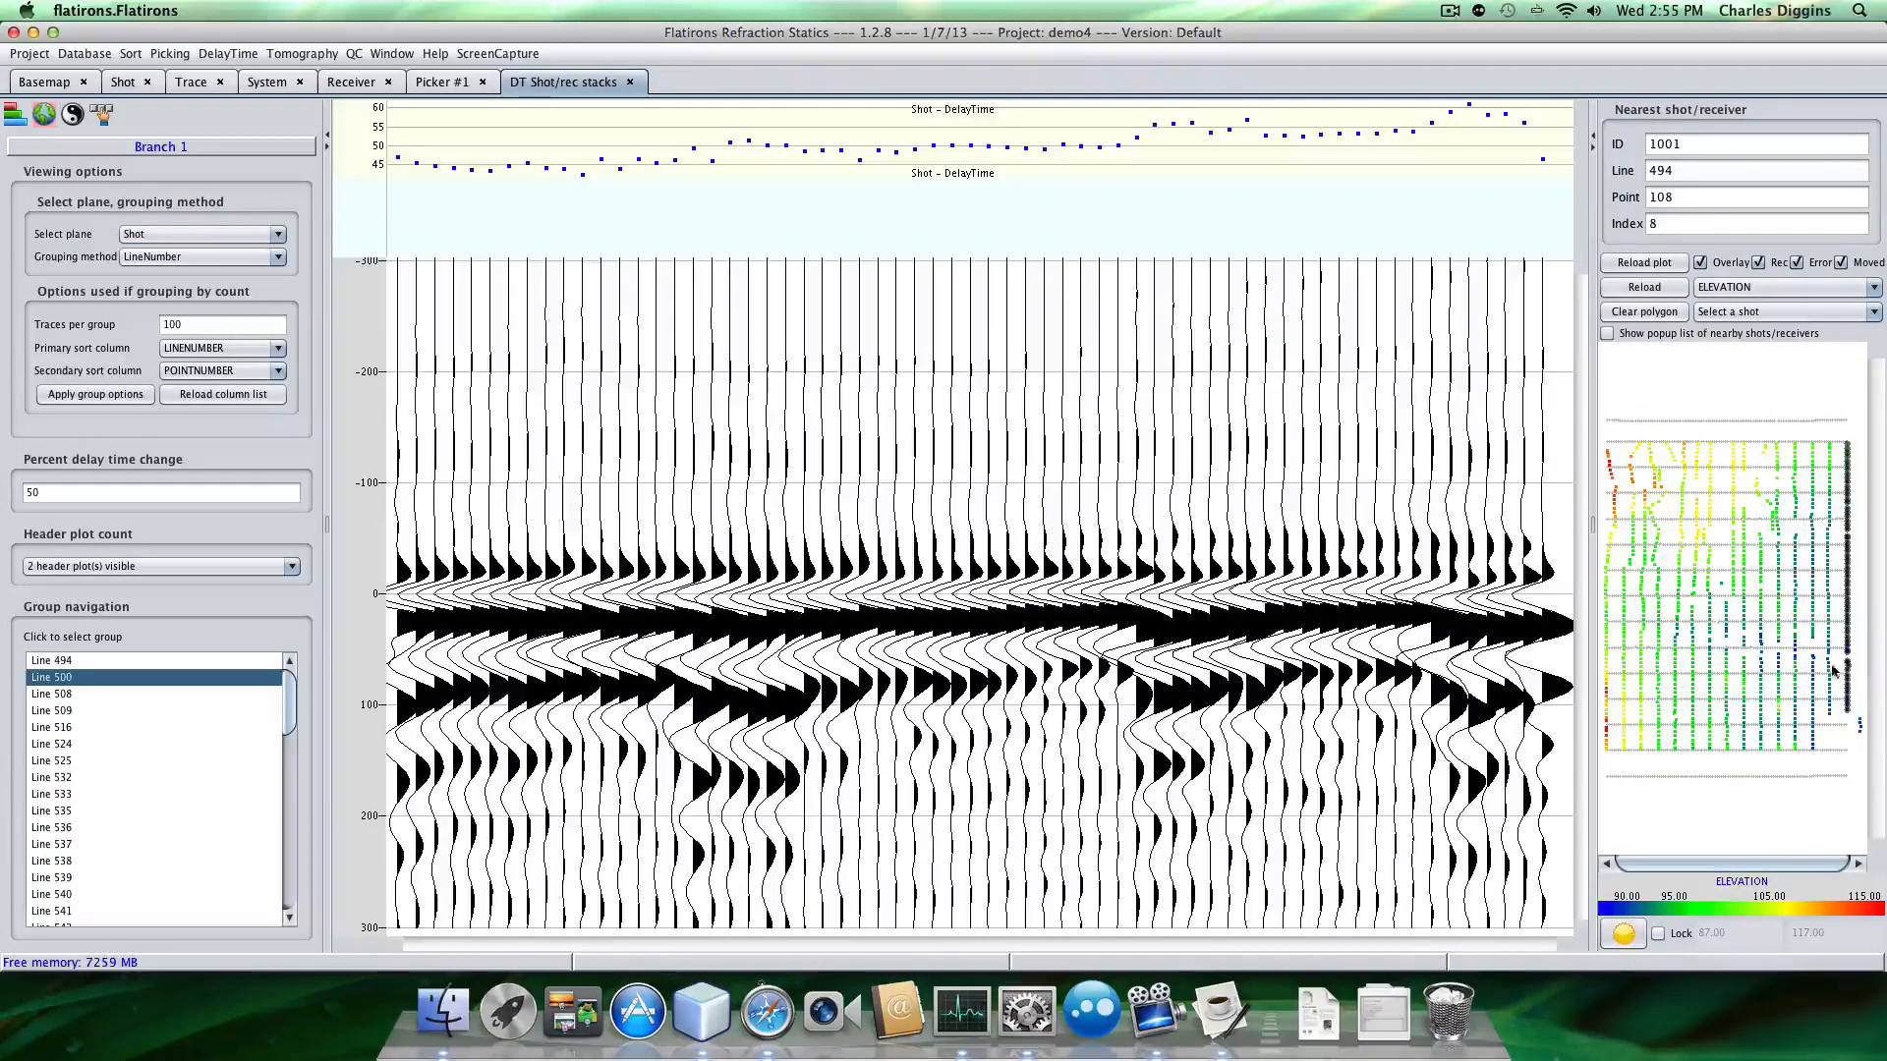
{"action": "left_click", "coordinate": [50, 728]}
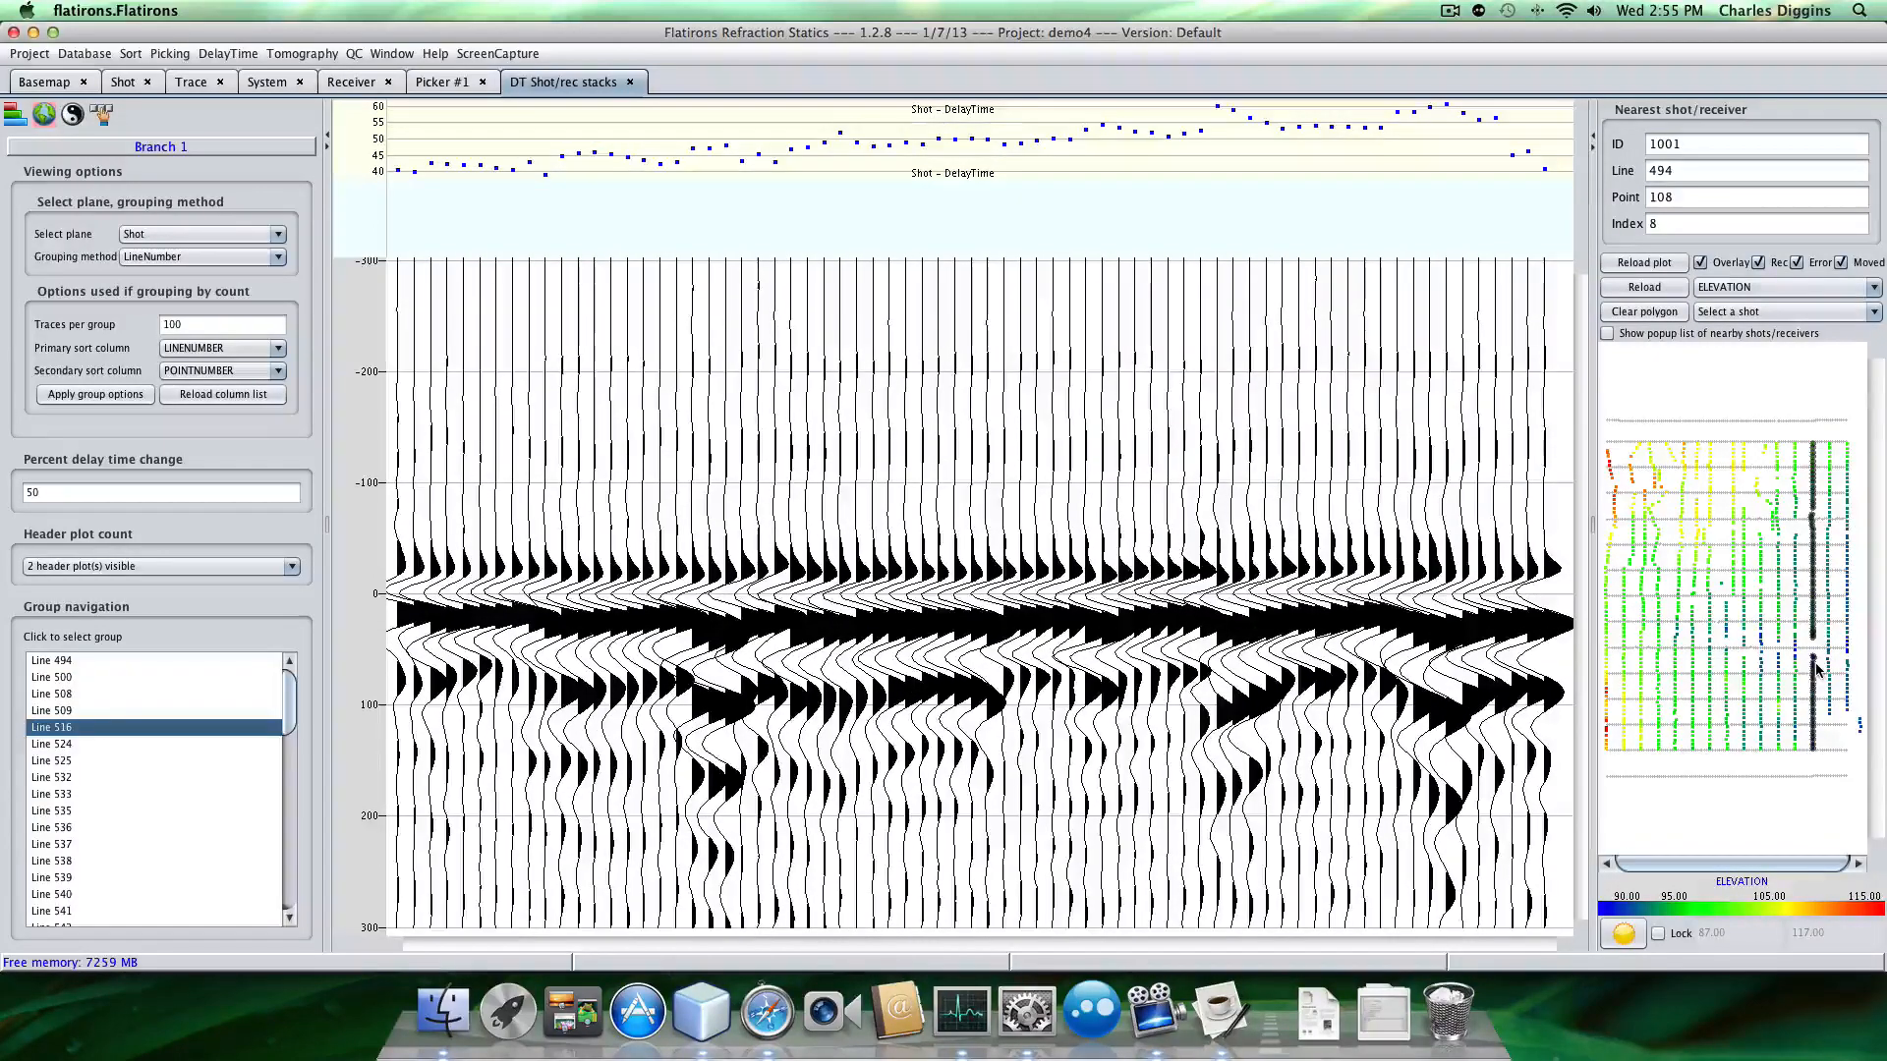
{"action": "left_click", "coordinate": [50, 743]}
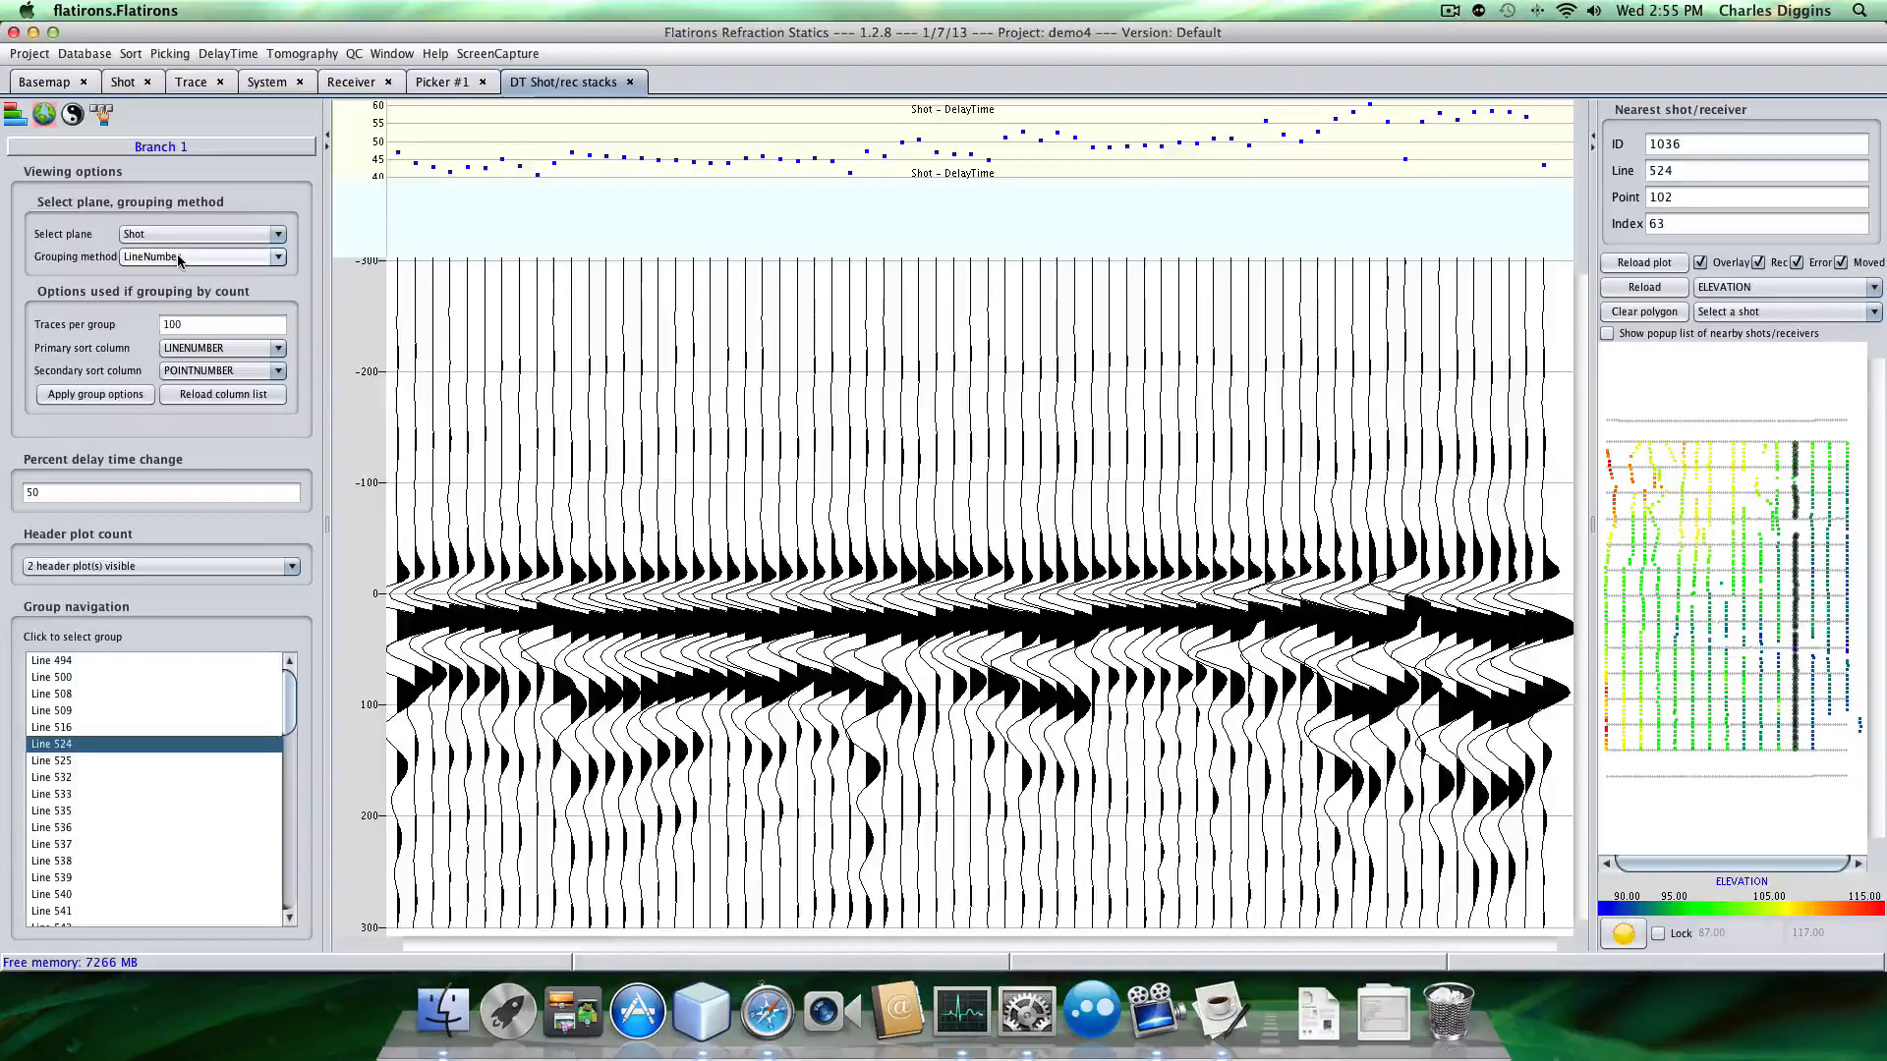
Review shot Lines 525, 533 and 538.
{"action": "left_click", "coordinate": [1769, 572]}
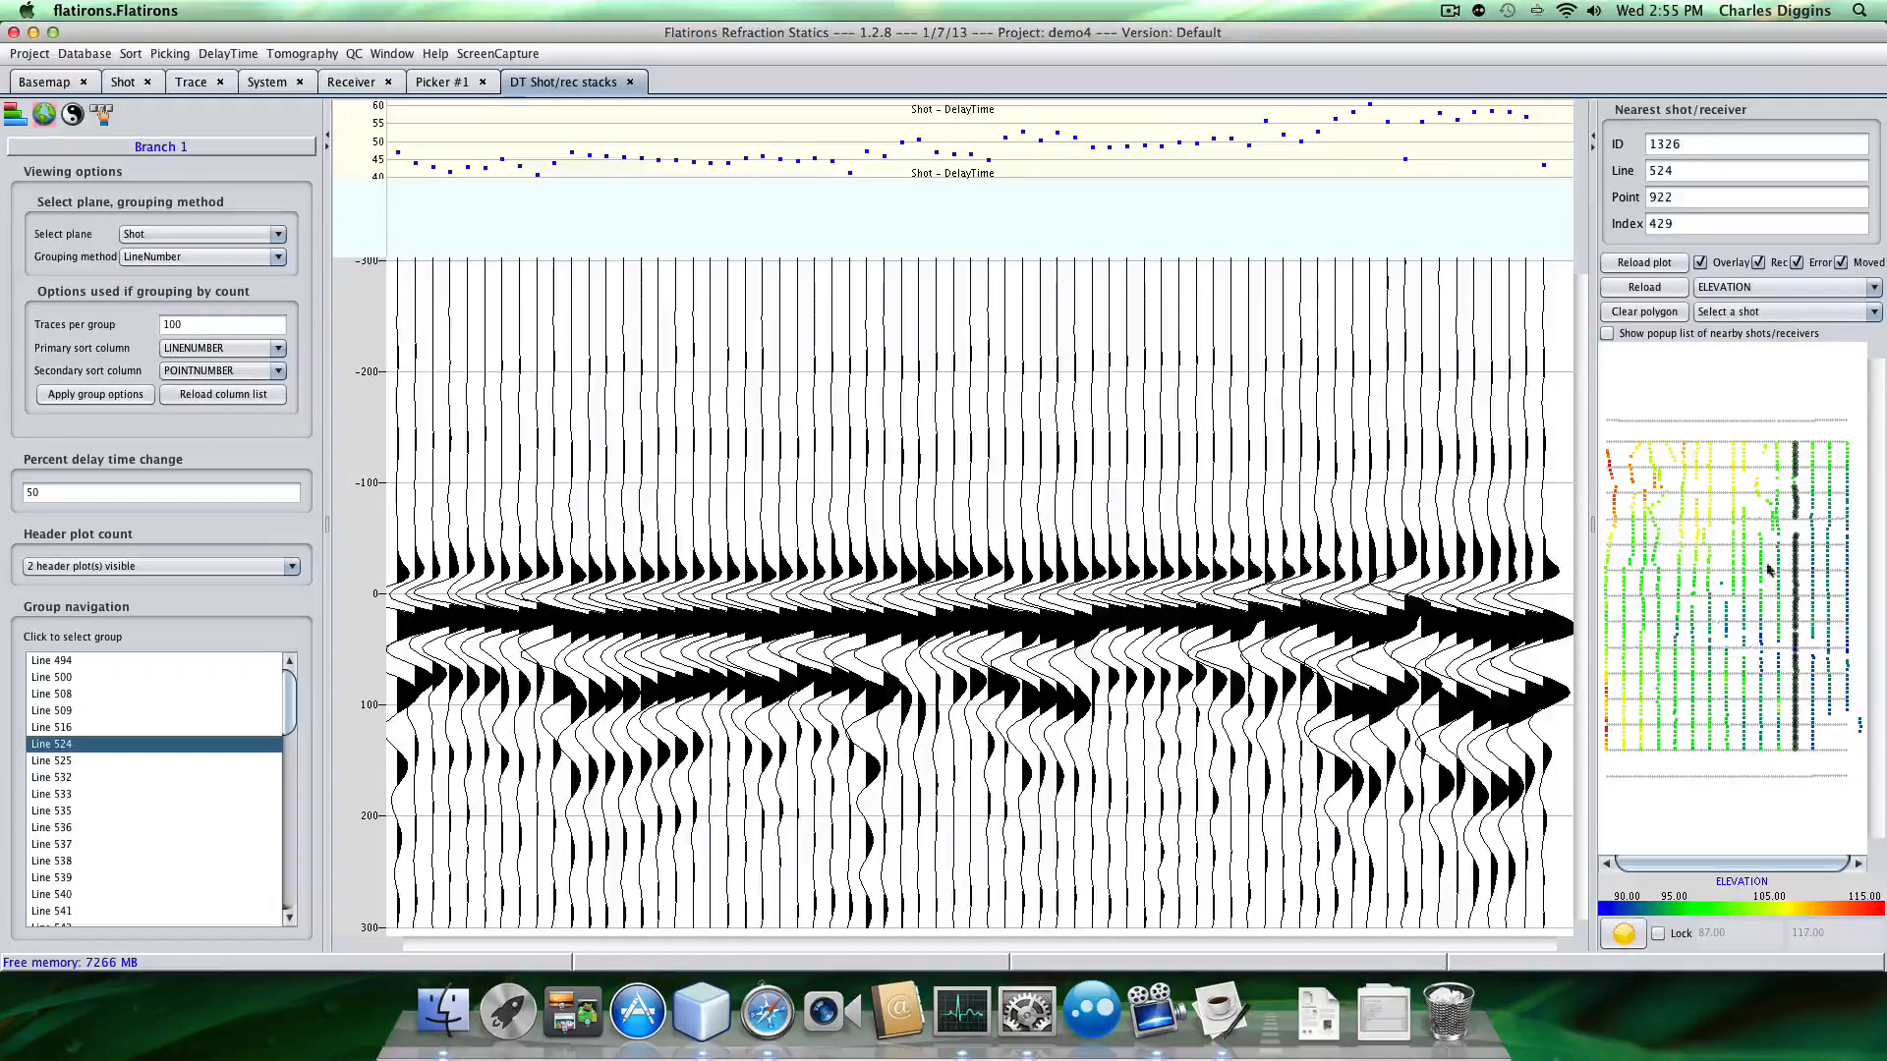
{"action": "mouse_move", "coordinate": [1790, 611]}
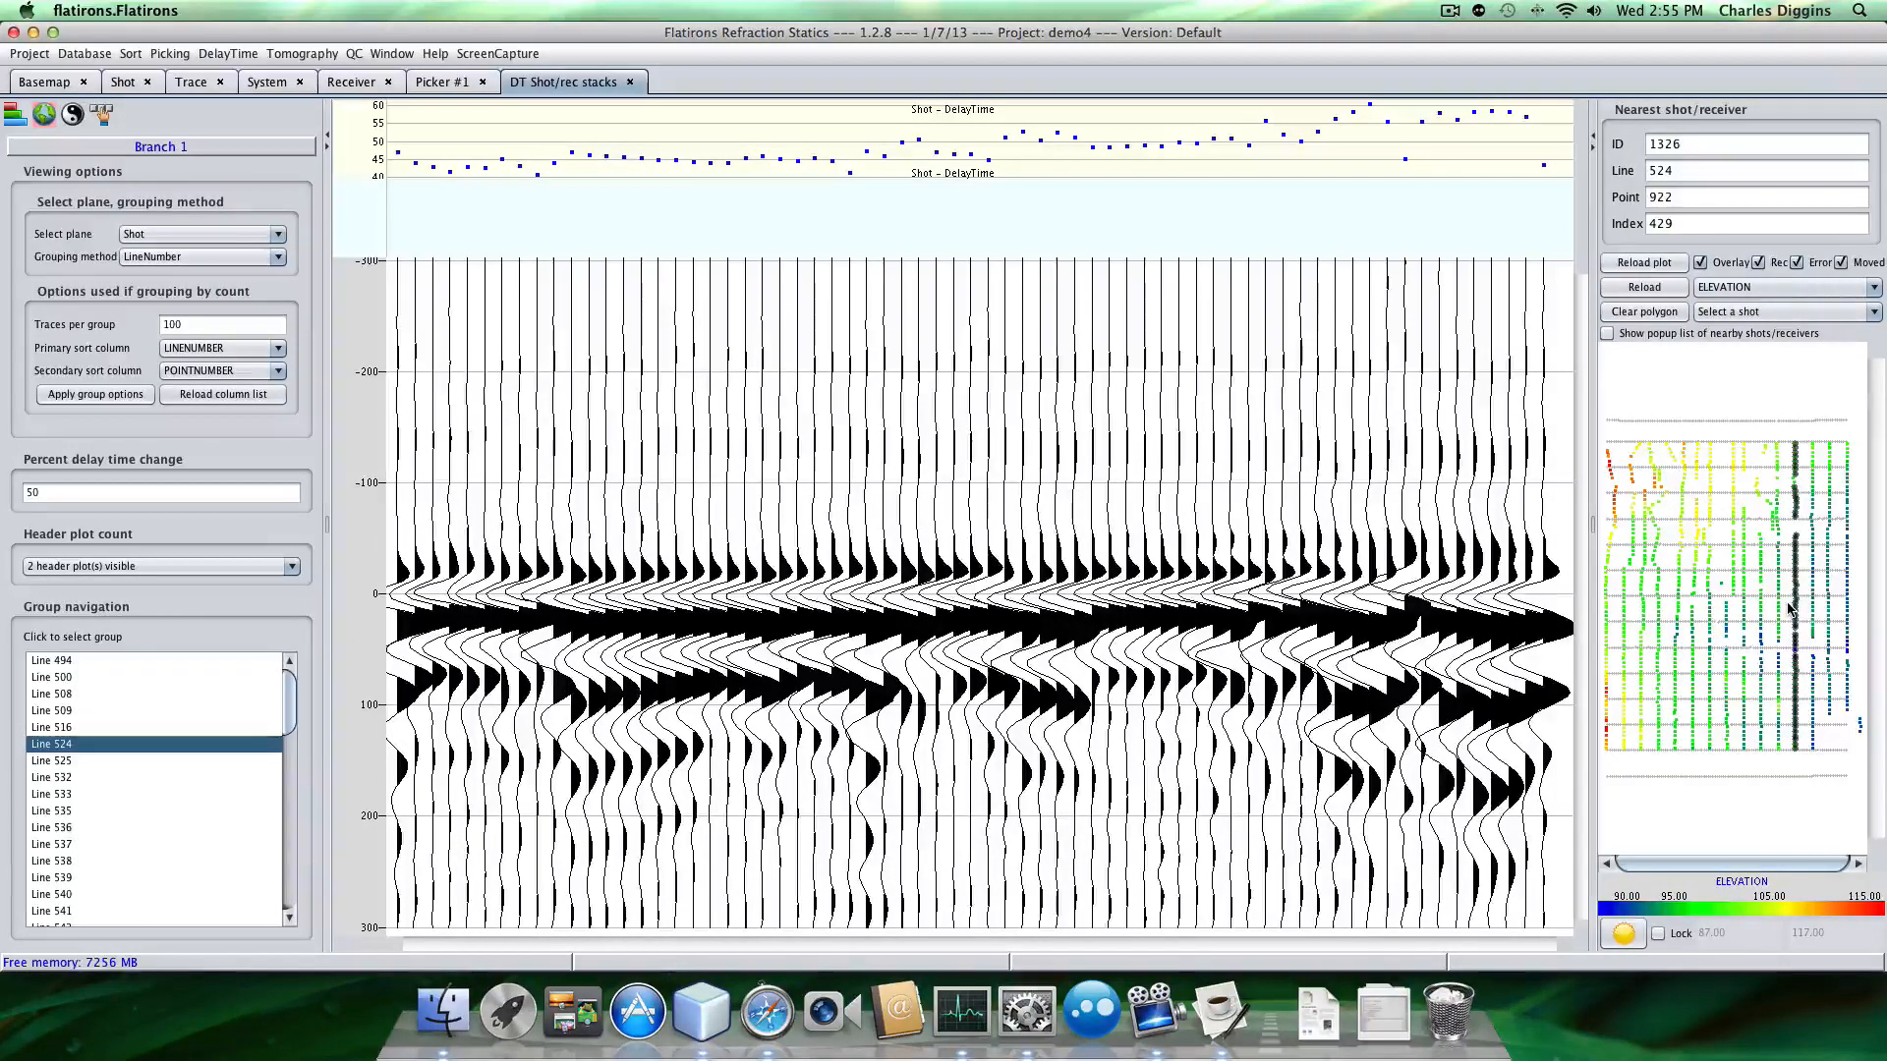
{"action": "left_click", "coordinate": [51, 760]}
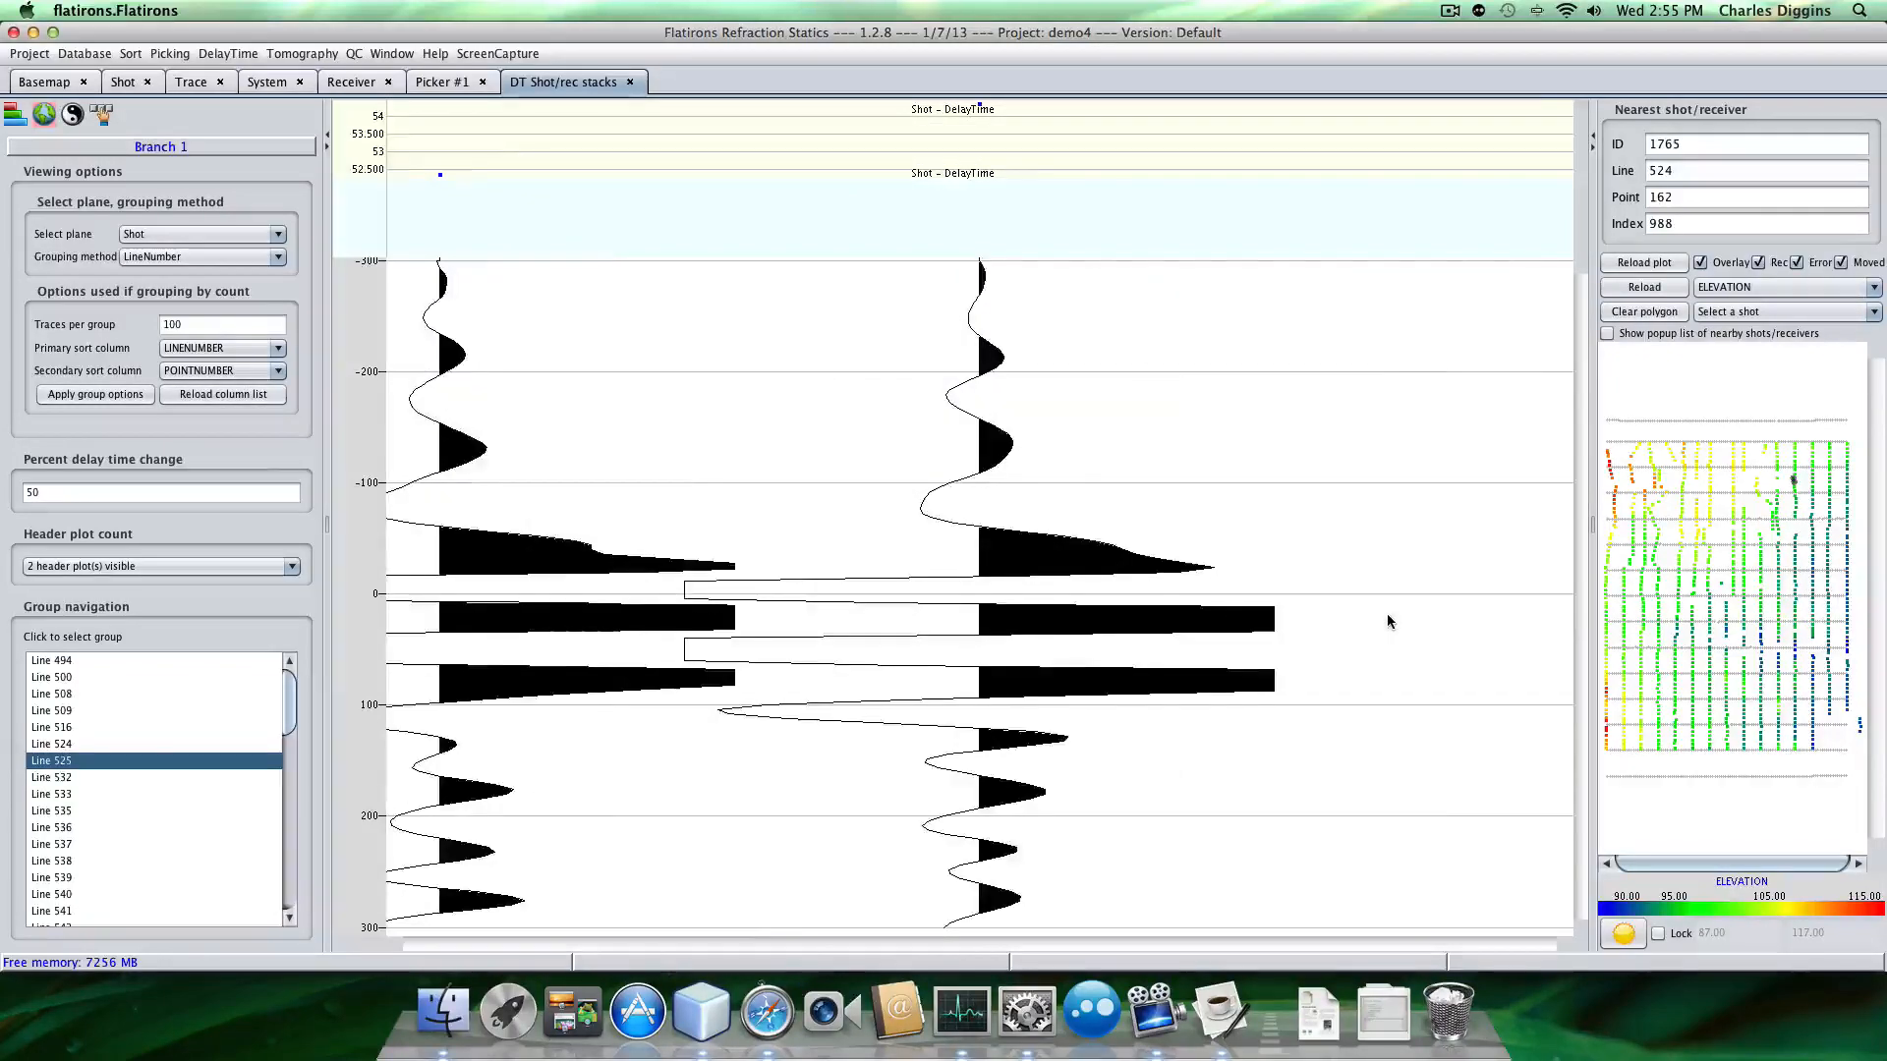
{"action": "left_click", "coordinate": [52, 793]}
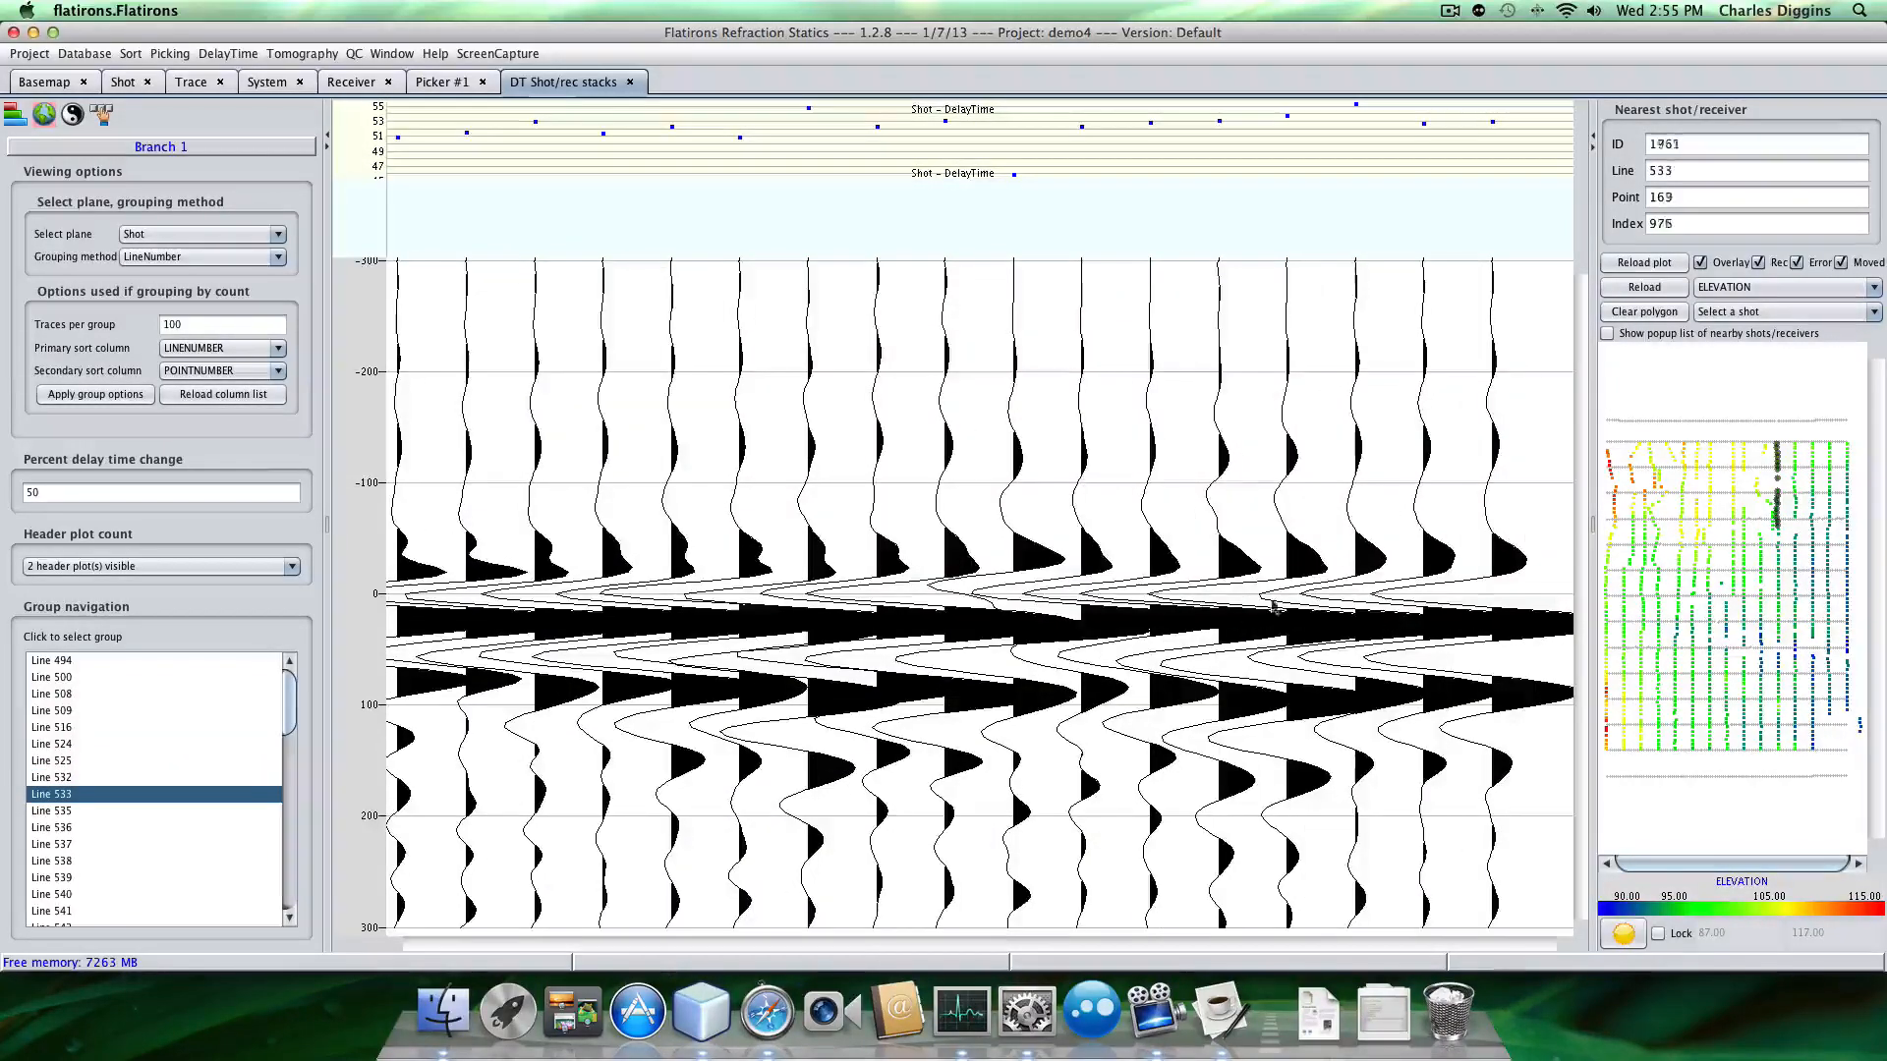
{"action": "left_click", "coordinate": [52, 861]}
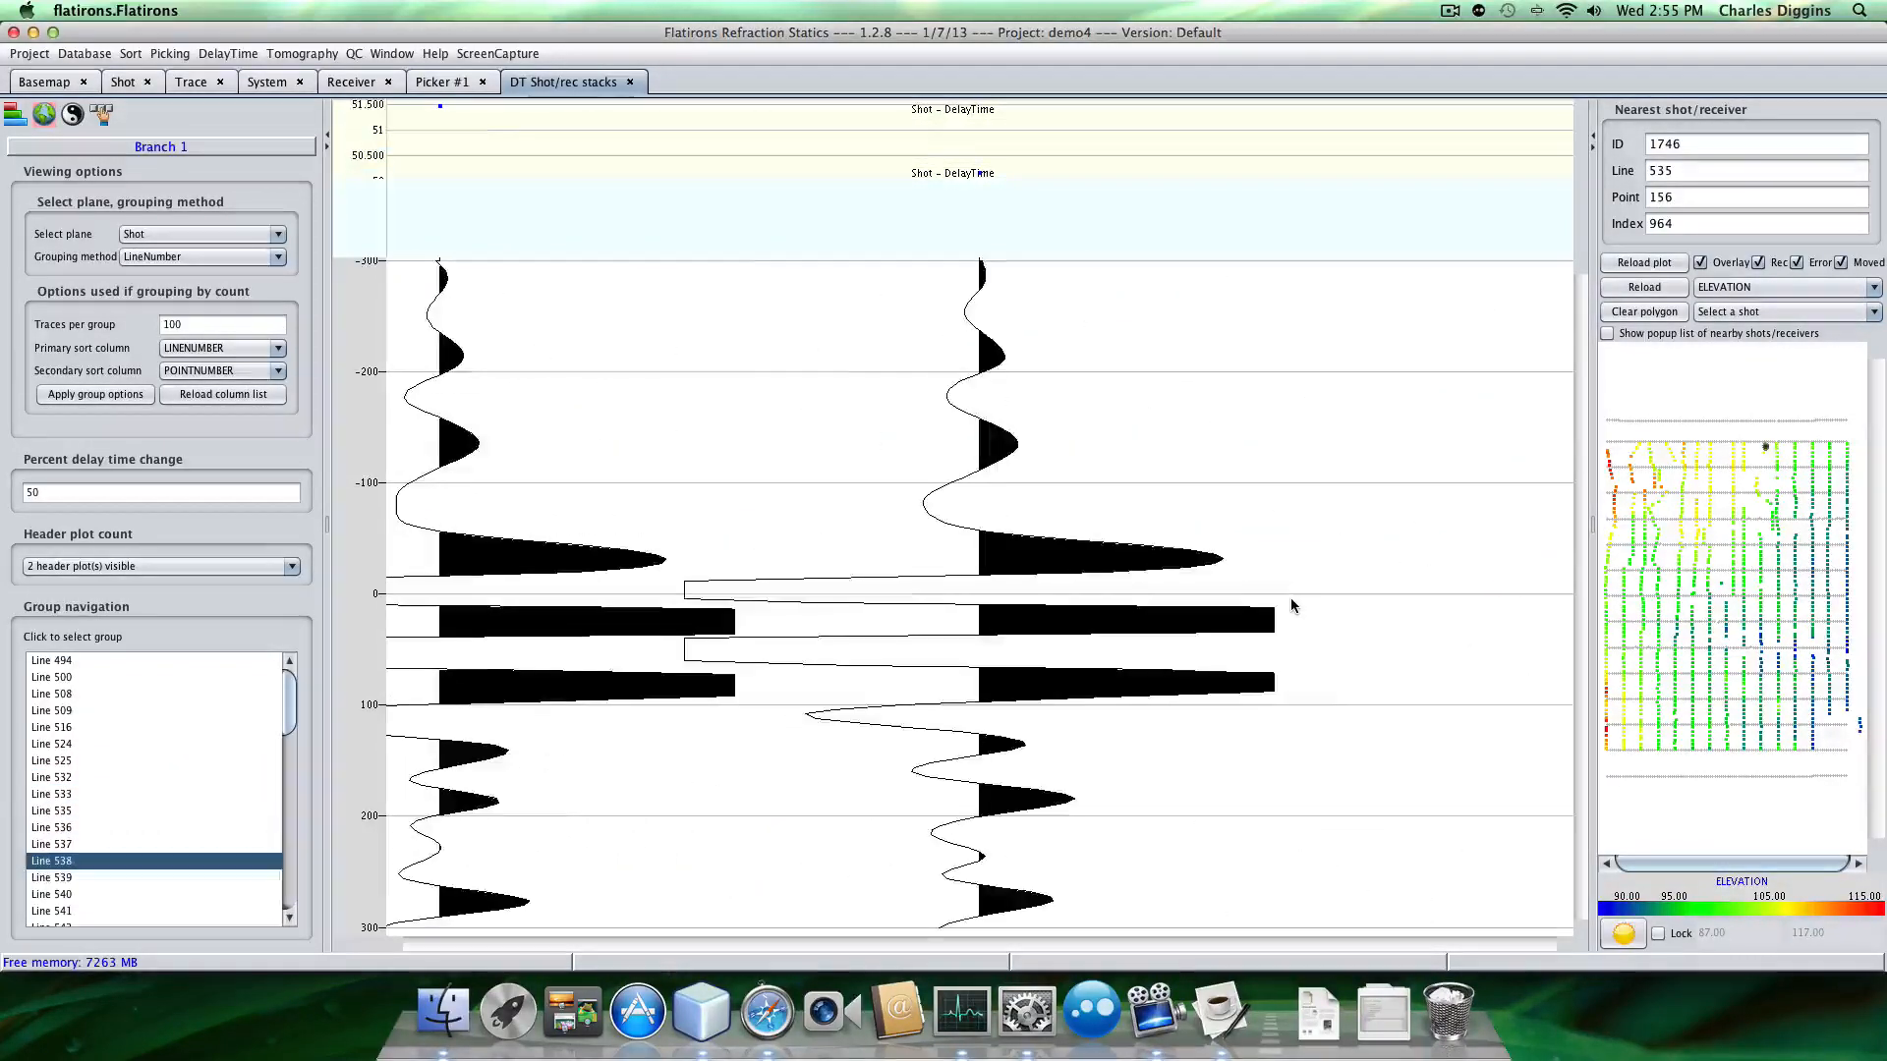
{"action": "left_click", "coordinate": [51, 911]}
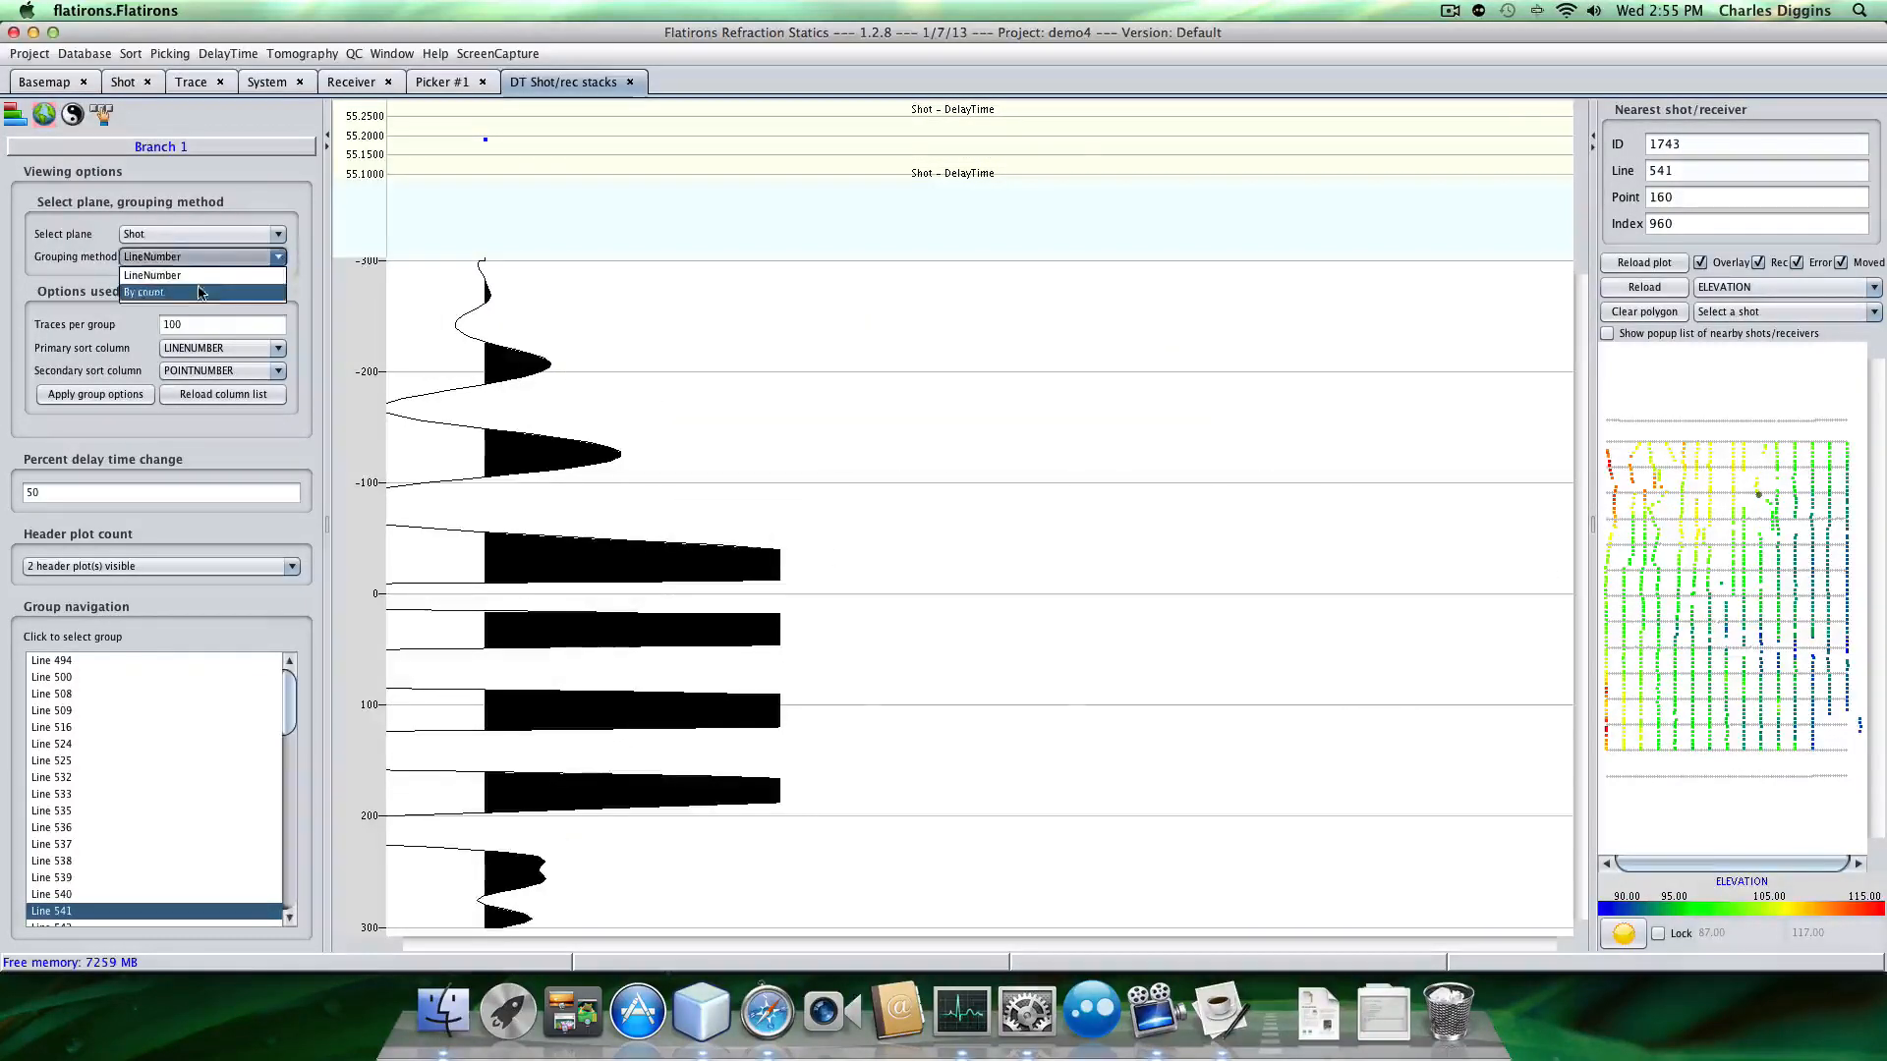
Group shot stacks by count and page through shot groups 101–200 to 801–900.
{"action": "left_click", "coordinate": [143, 293]}
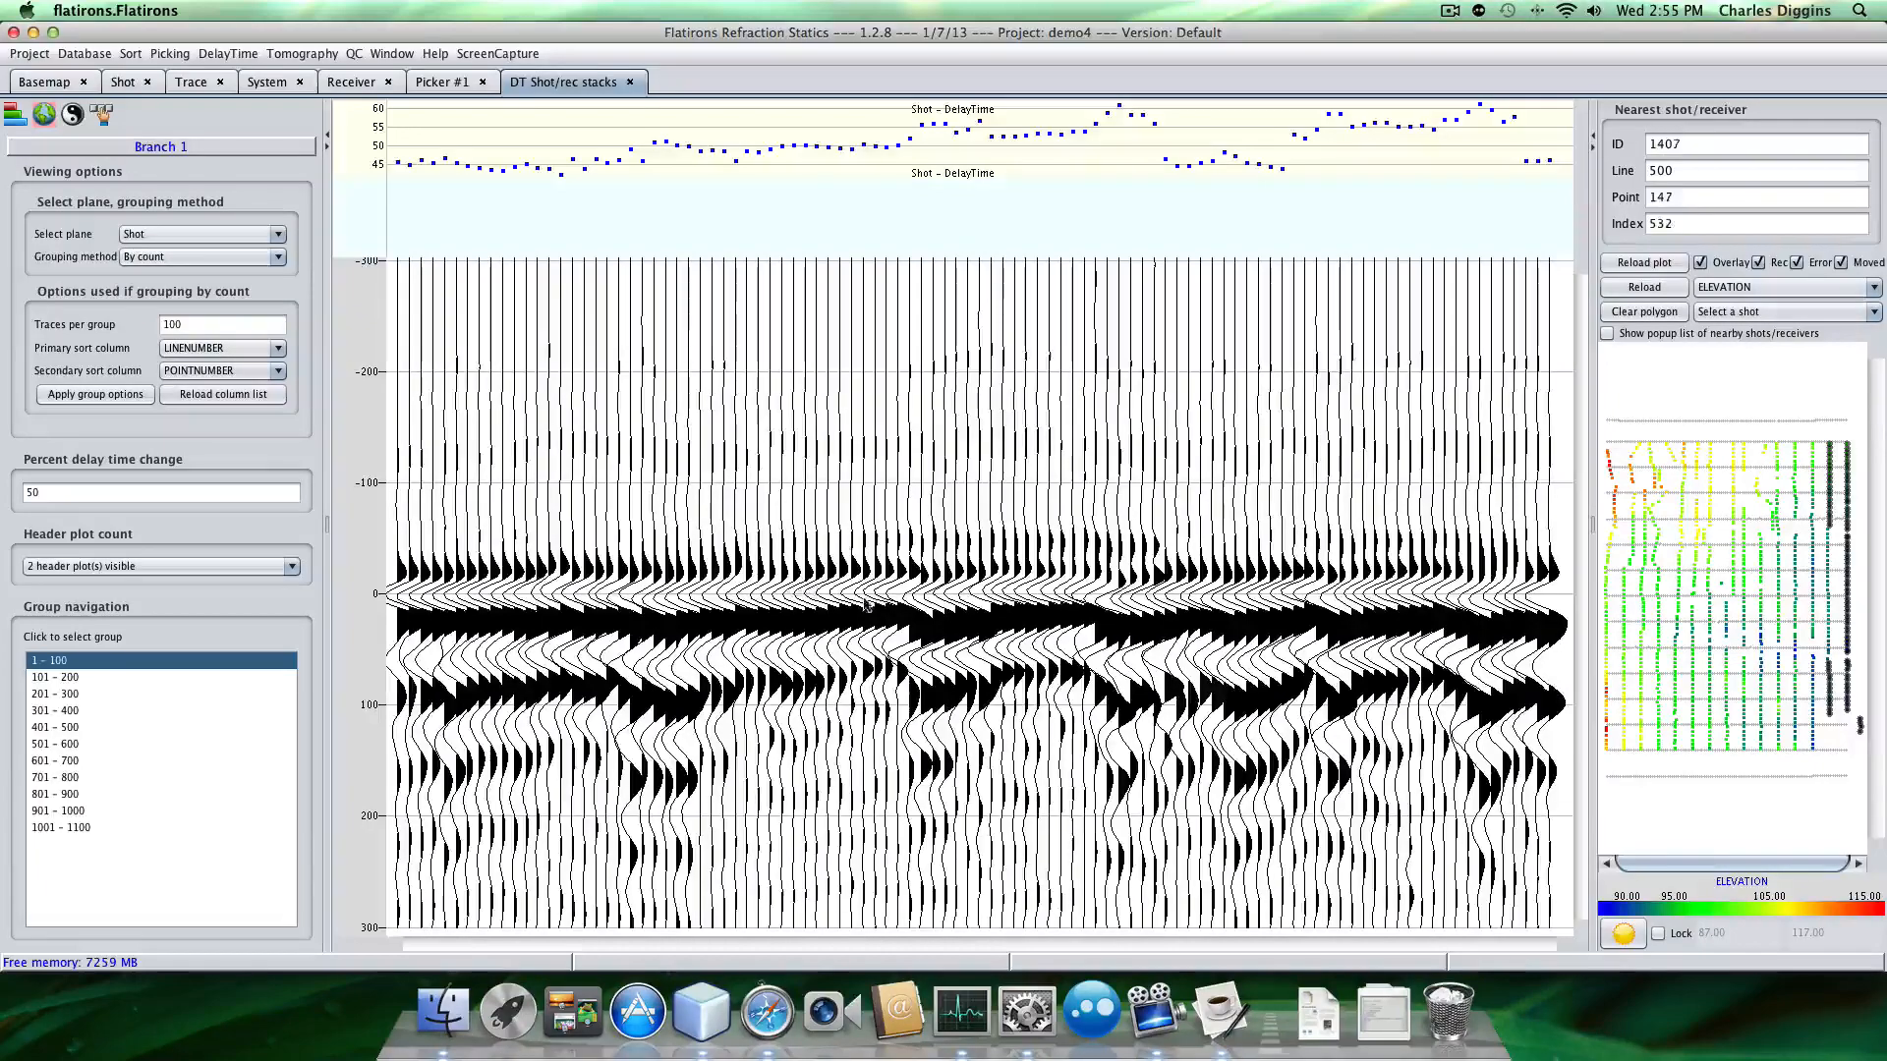
{"action": "left_click", "coordinate": [54, 676]}
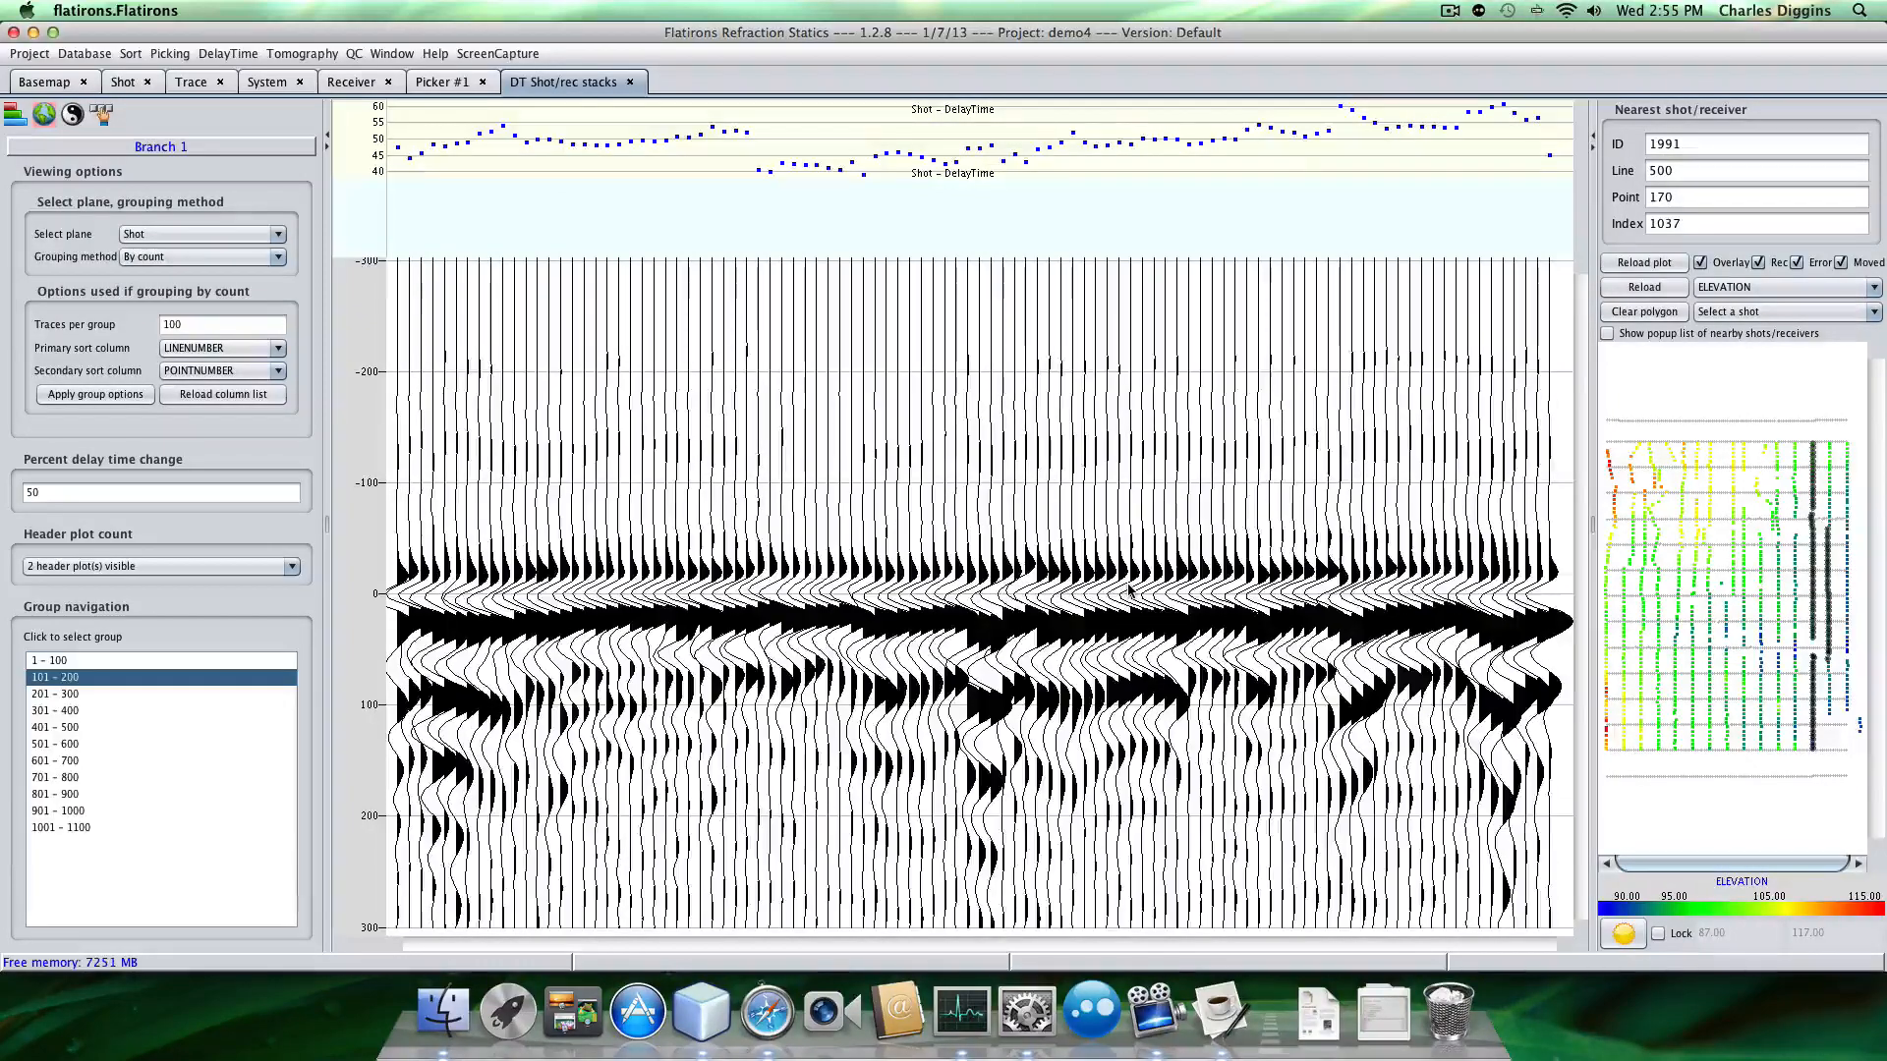
{"action": "left_click", "coordinate": [55, 709]}
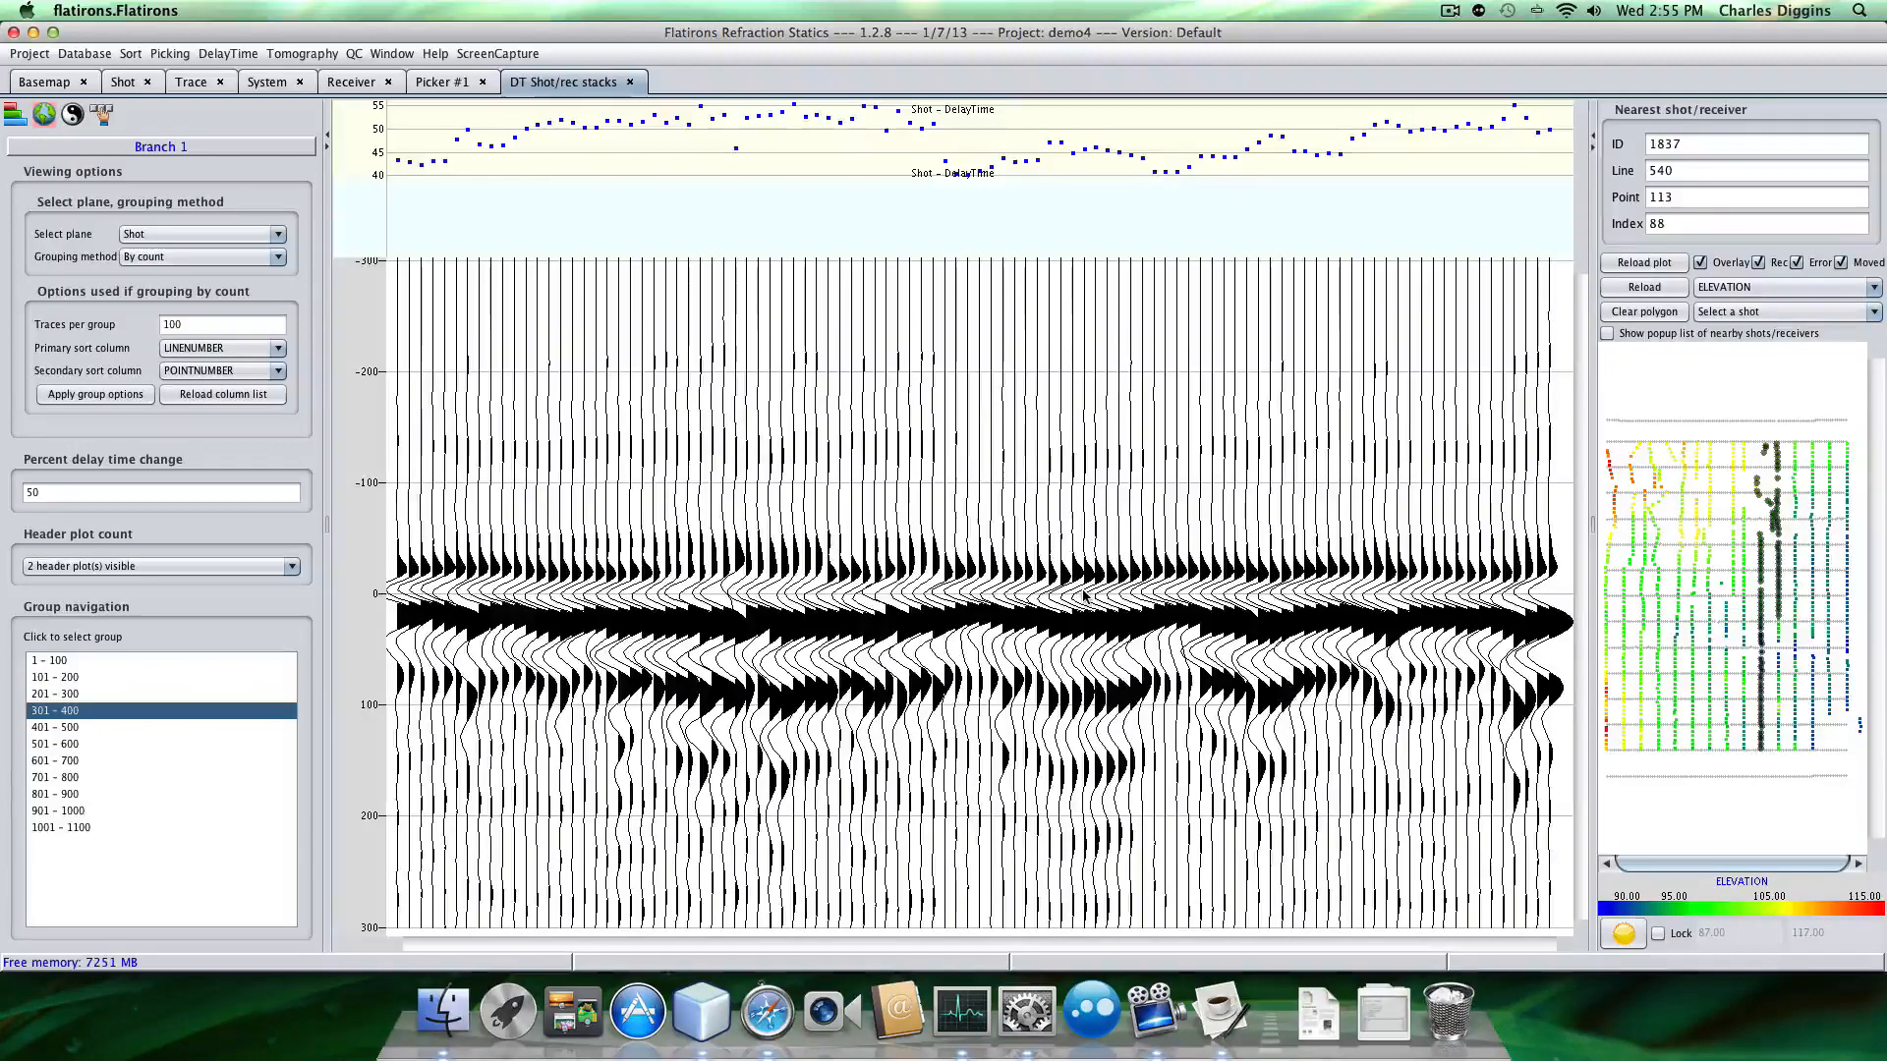
{"action": "left_click", "coordinate": [54, 693]}
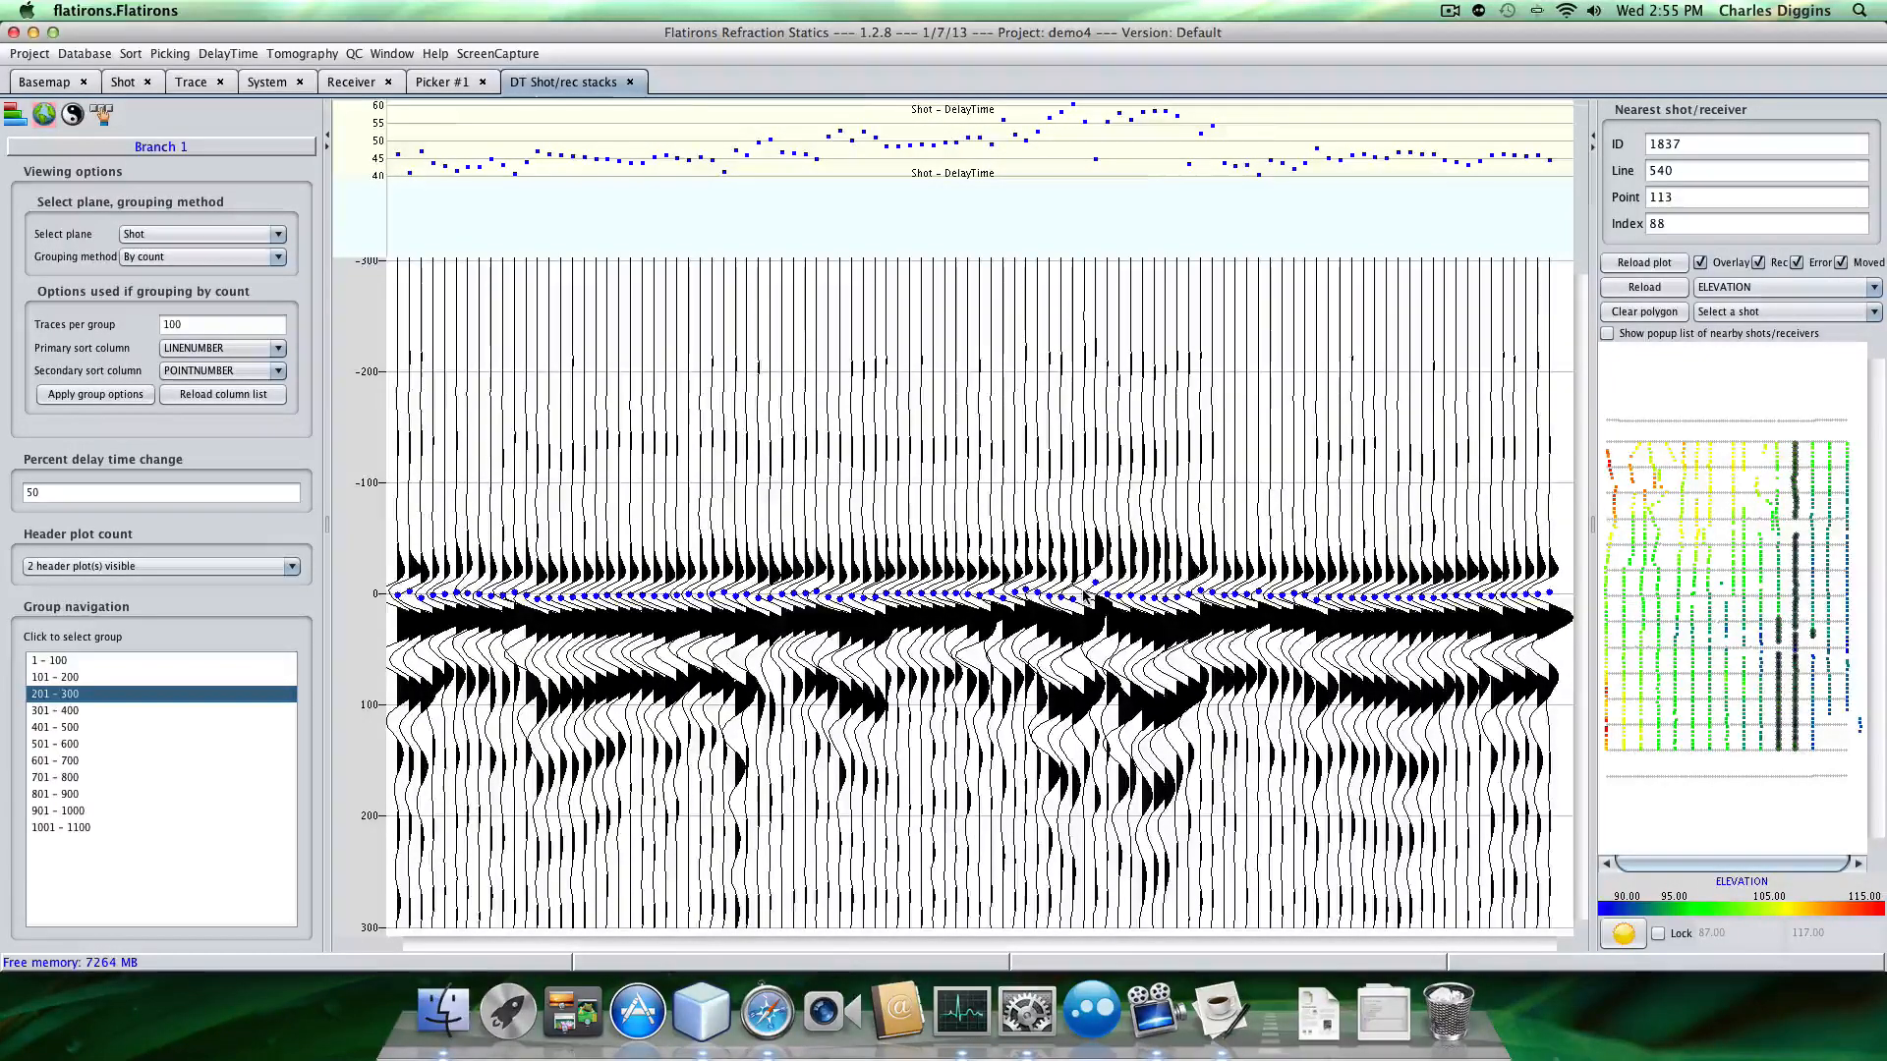
{"action": "left_click", "coordinate": [54, 728]}
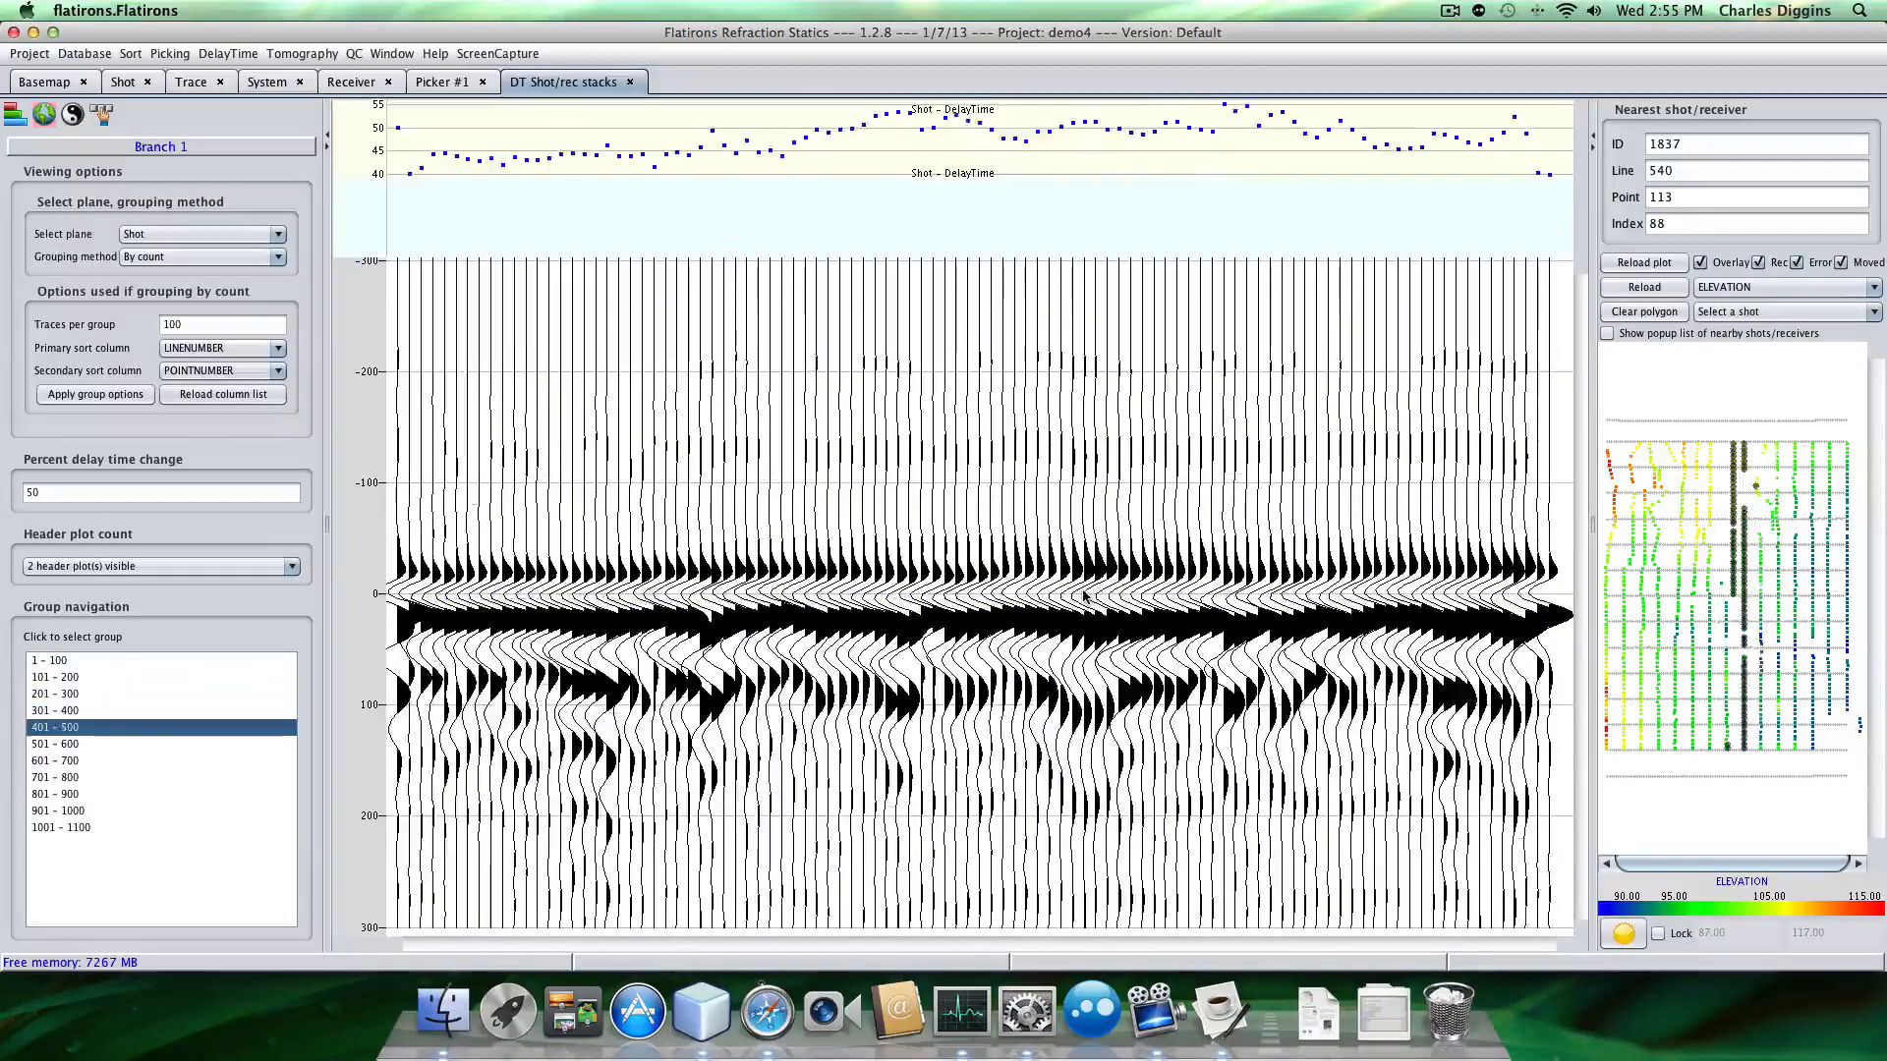
{"action": "left_click", "coordinate": [54, 760]}
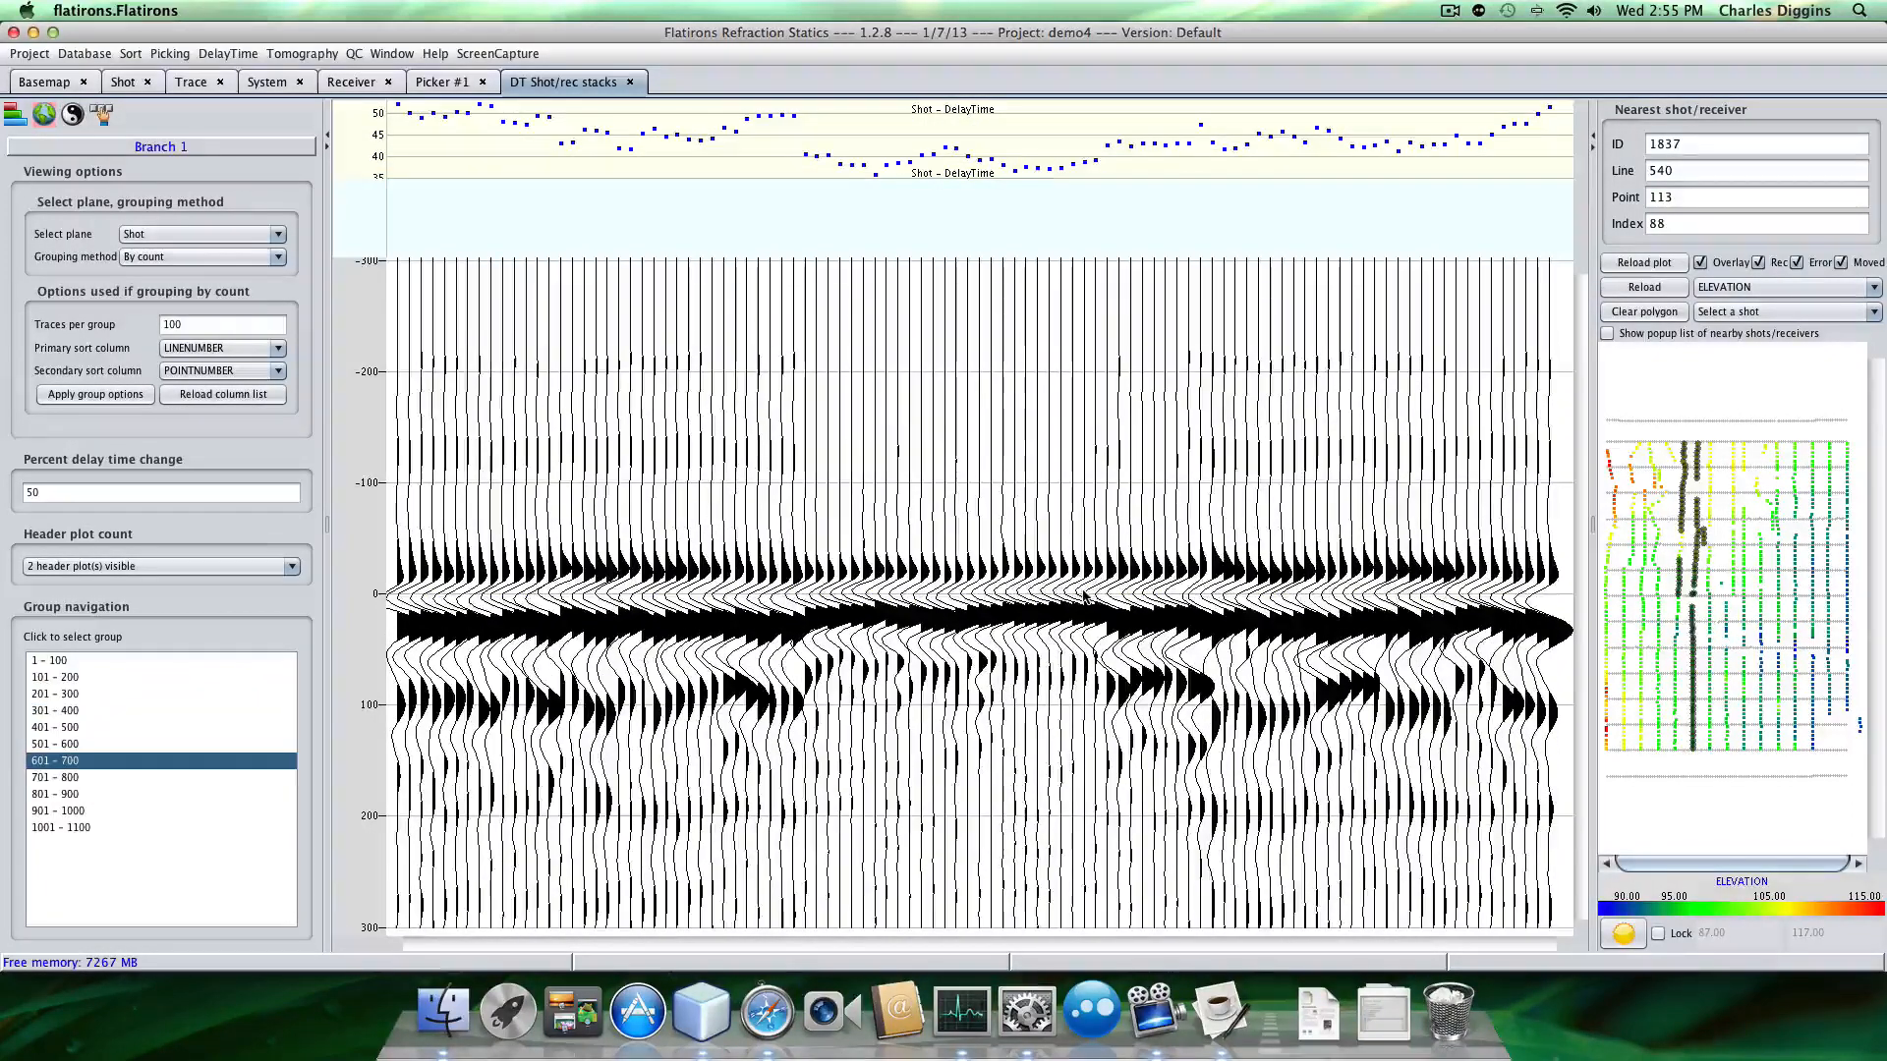
{"action": "left_click", "coordinate": [54, 777]}
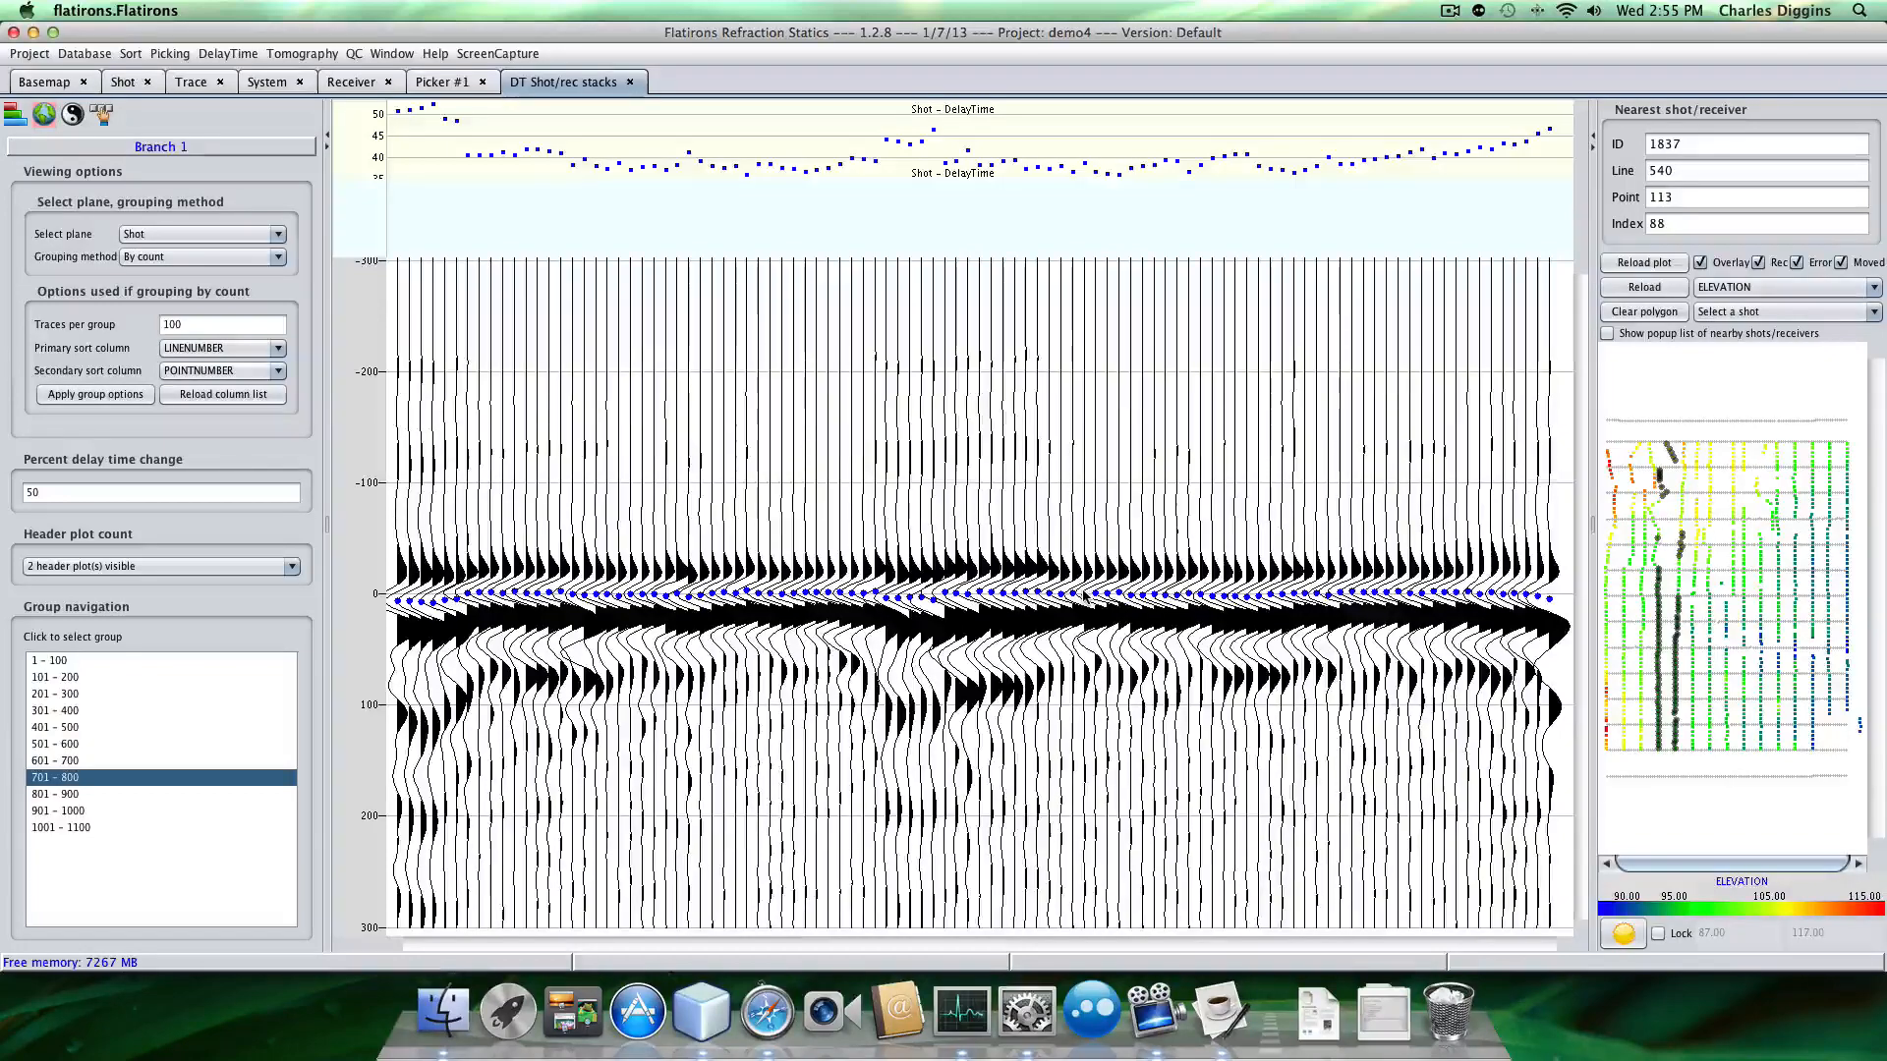
{"action": "left_click", "coordinate": [54, 793]}
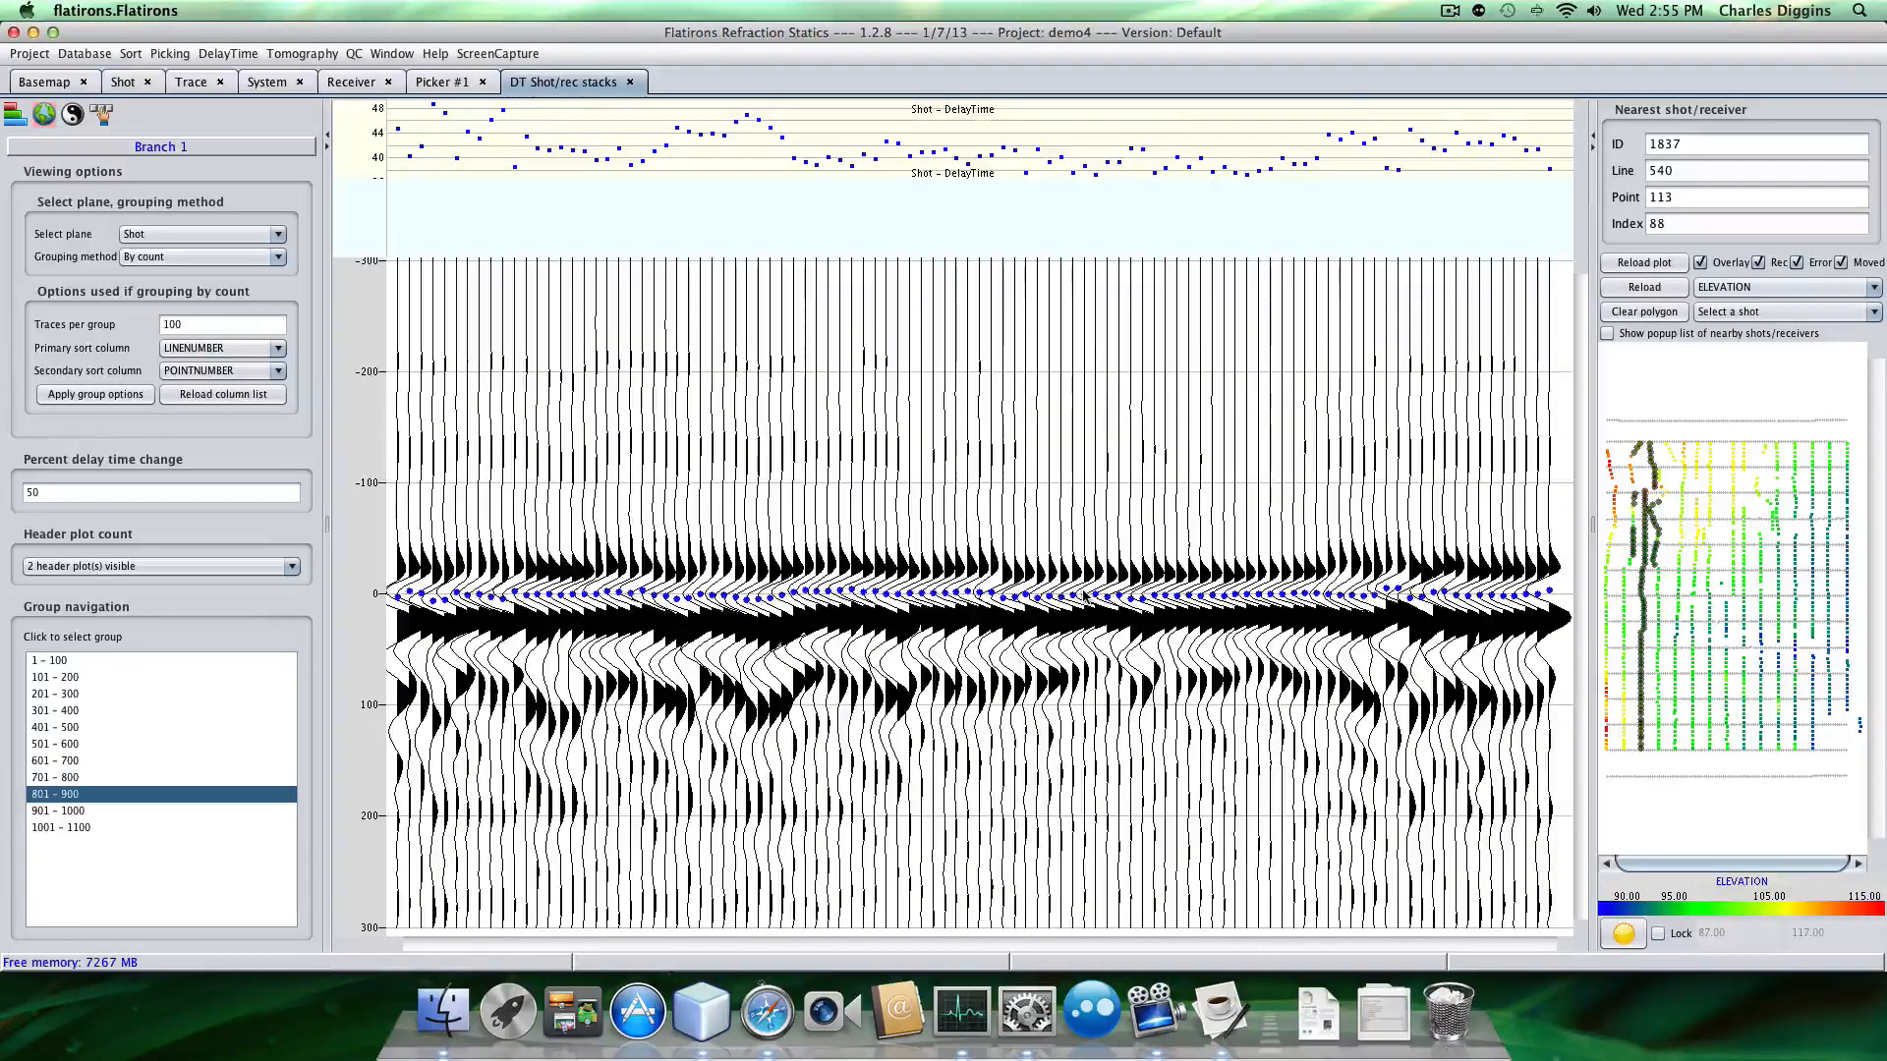
Compare shot groups 801–900, 901–1000 and 1001–1100, then return to 401–500.
{"action": "left_click", "coordinate": [60, 828]}
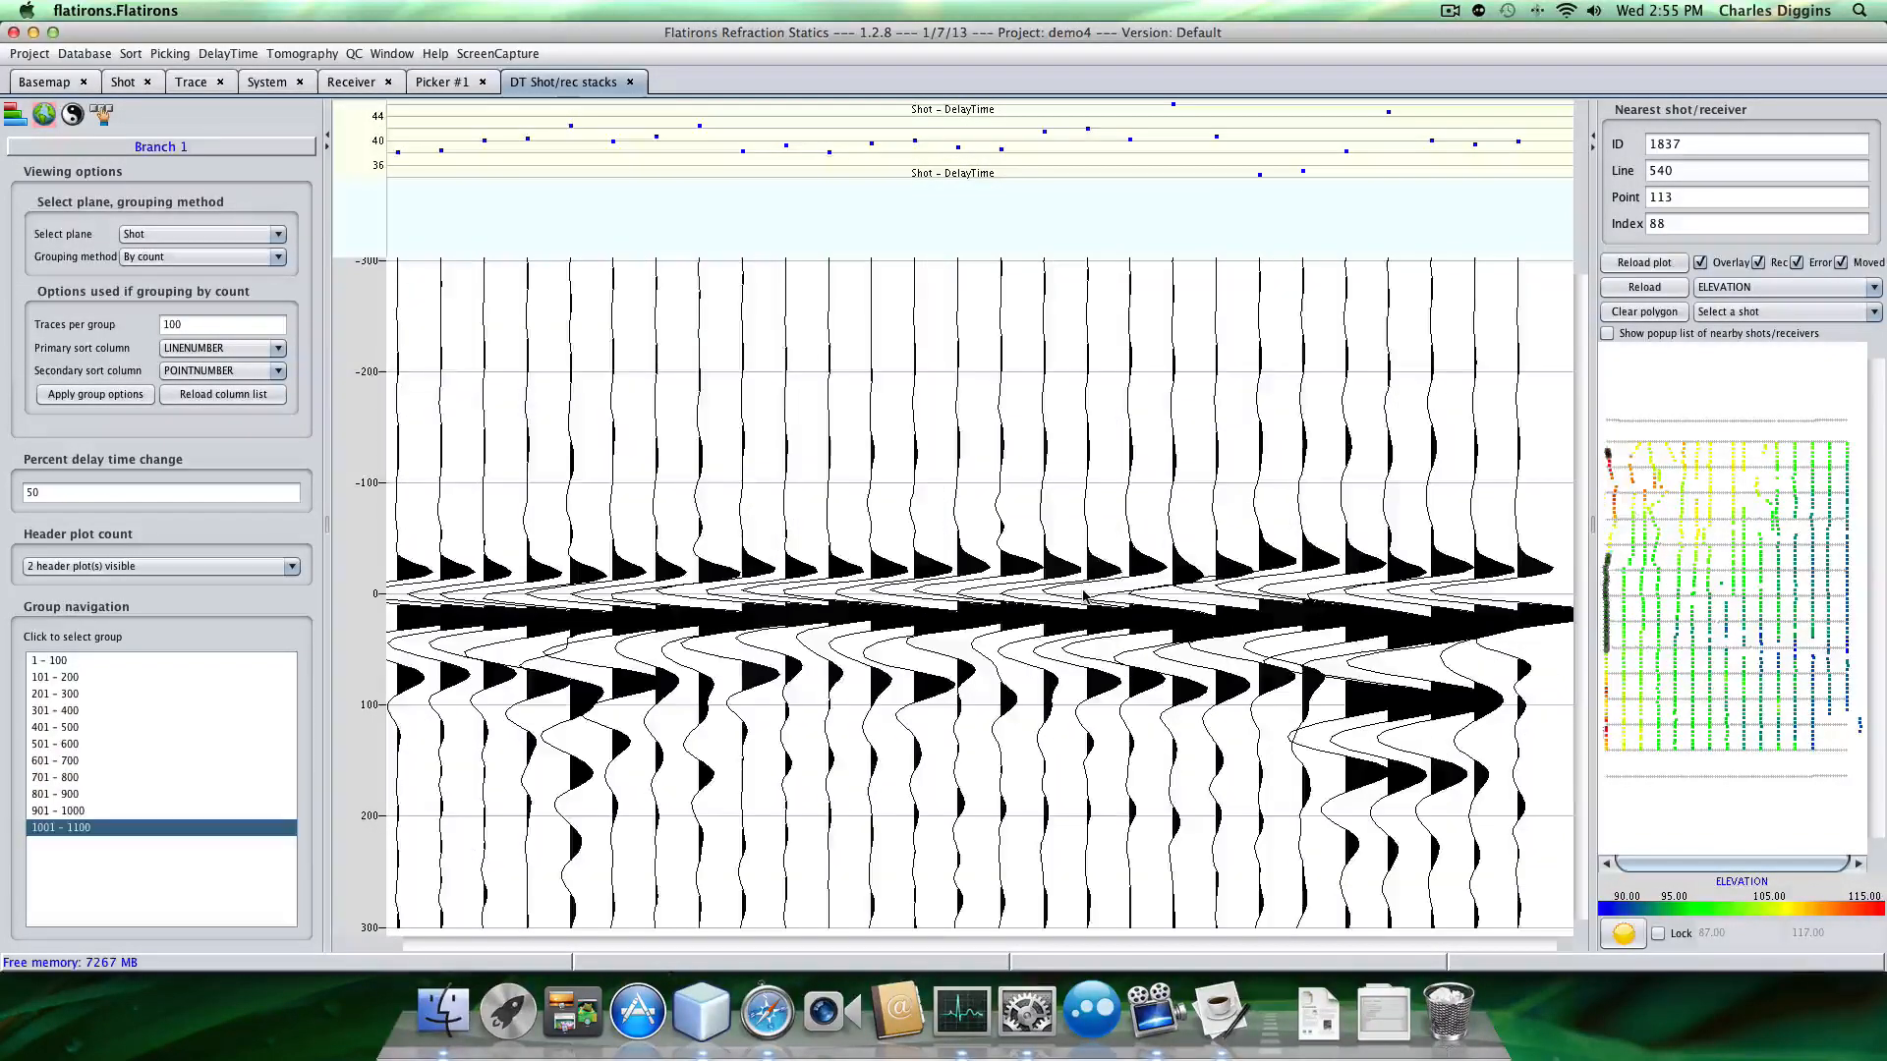
{"action": "left_click", "coordinate": [55, 810]}
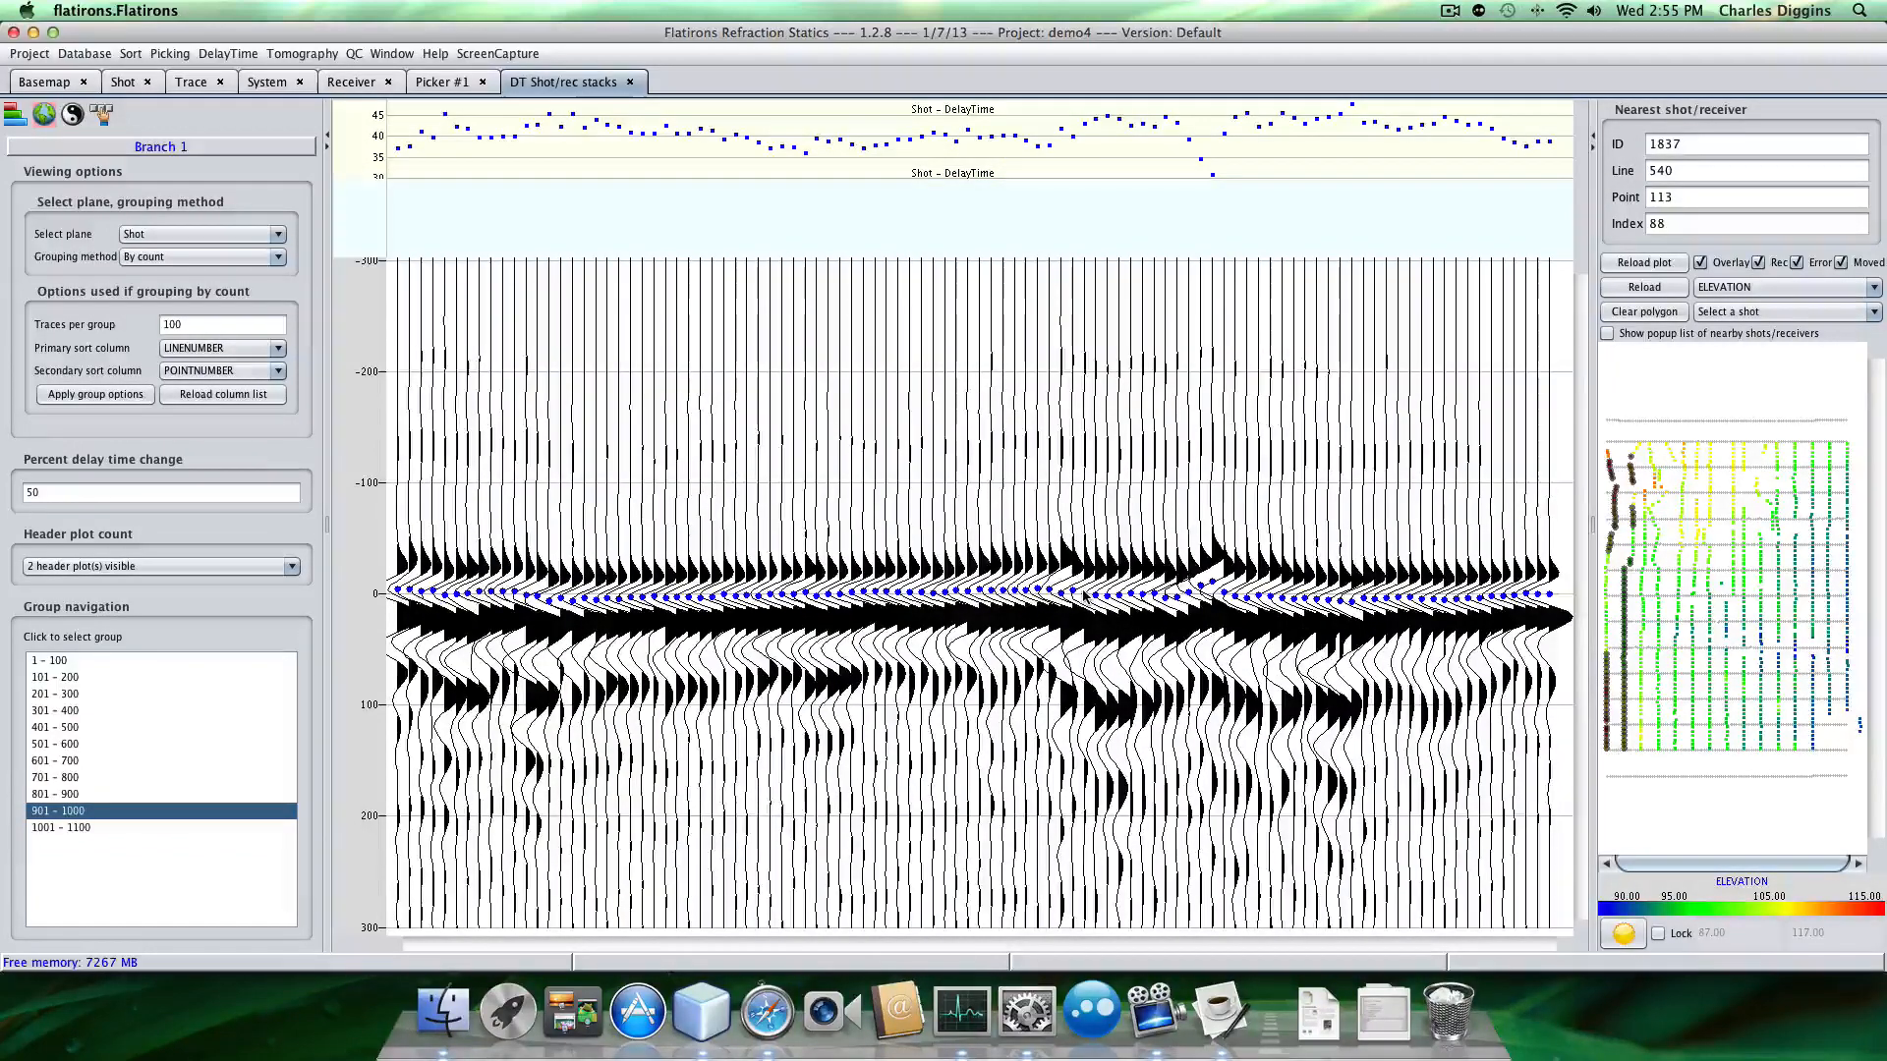
{"action": "left_click", "coordinate": [55, 794]}
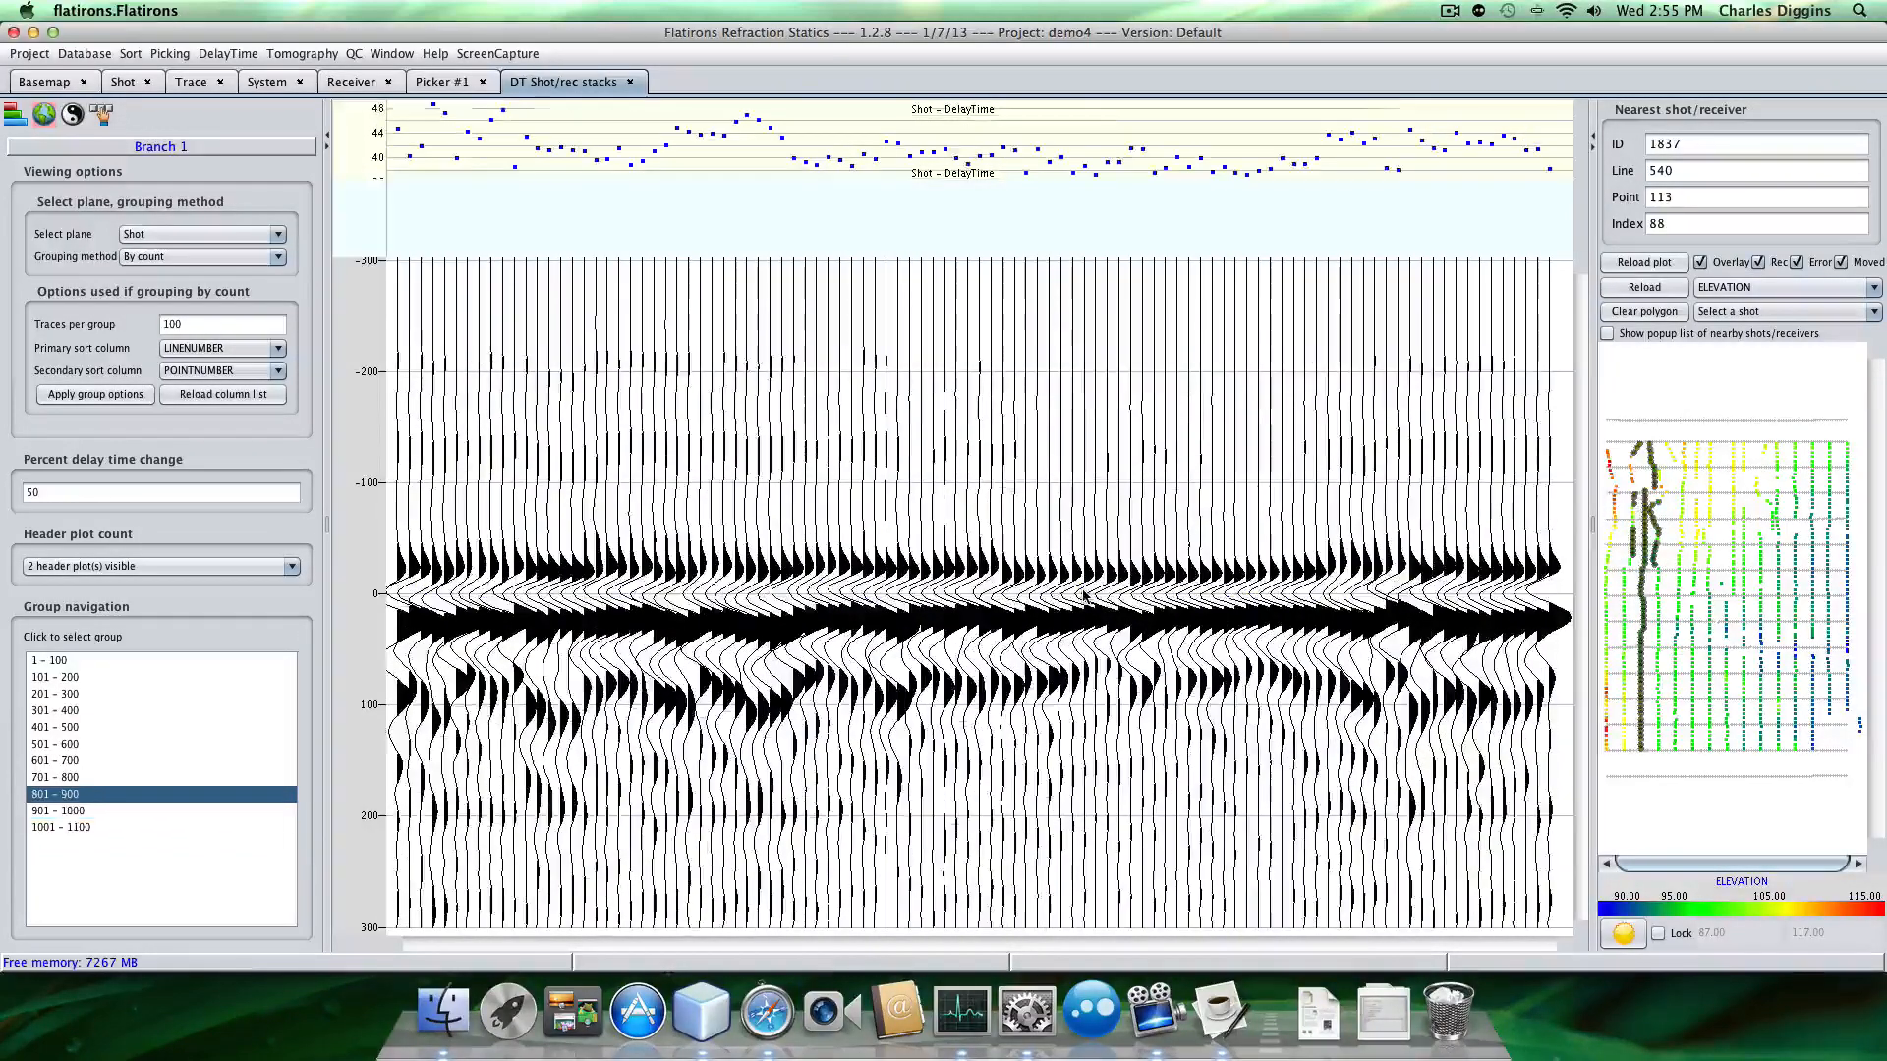
{"action": "left_click", "coordinate": [57, 809]}
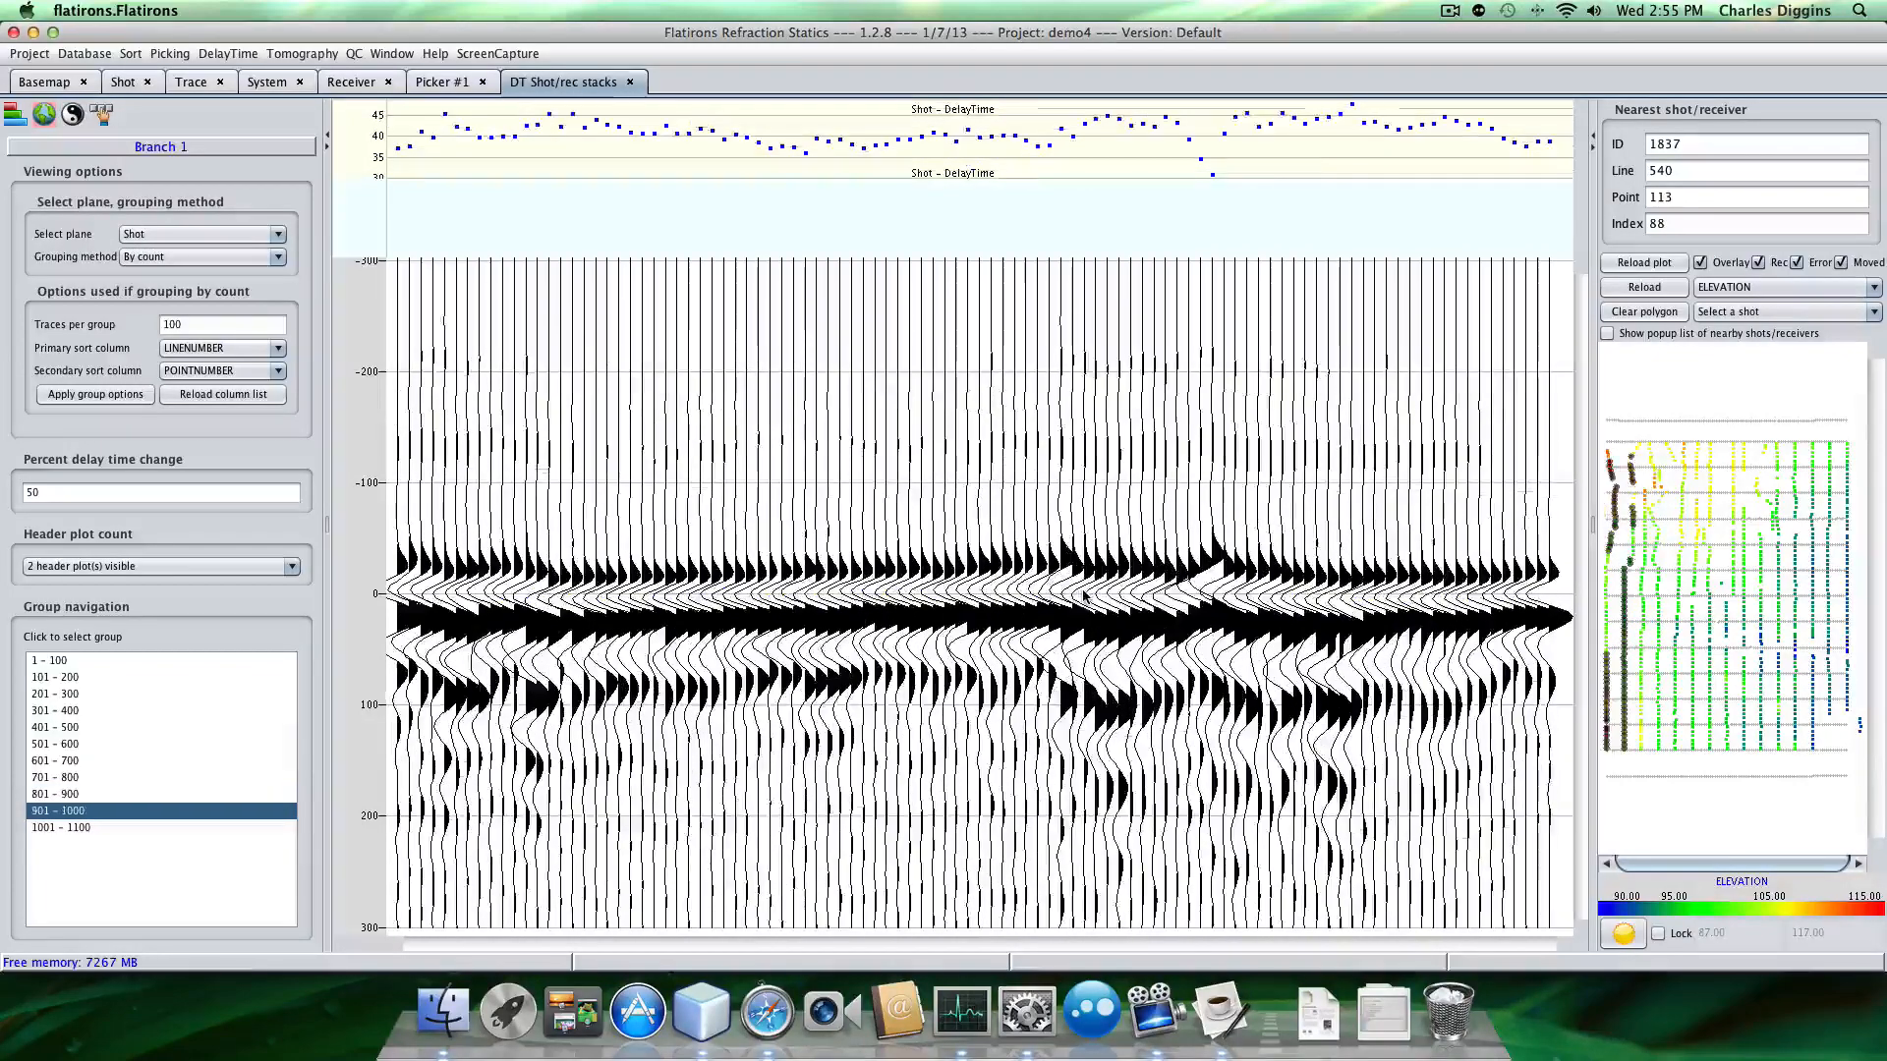
{"action": "left_click", "coordinate": [60, 827]}
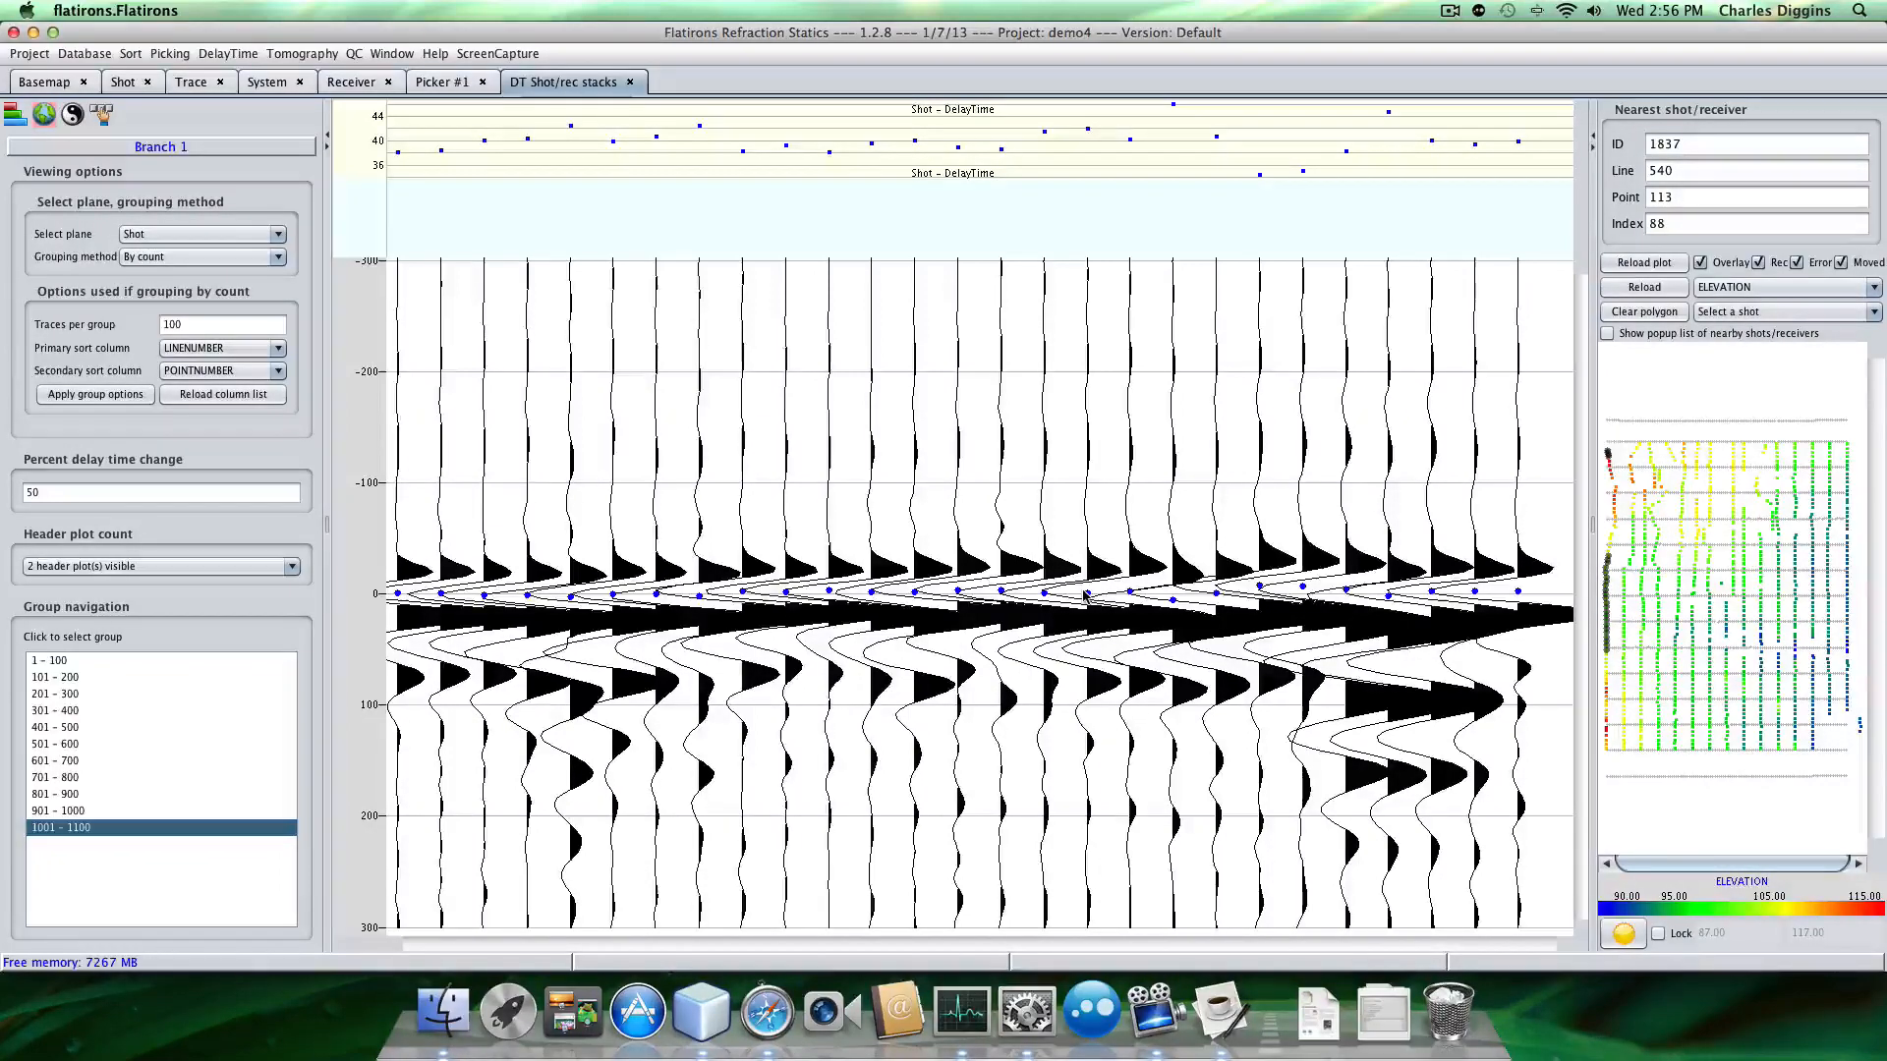
{"action": "left_click", "coordinate": [57, 810]}
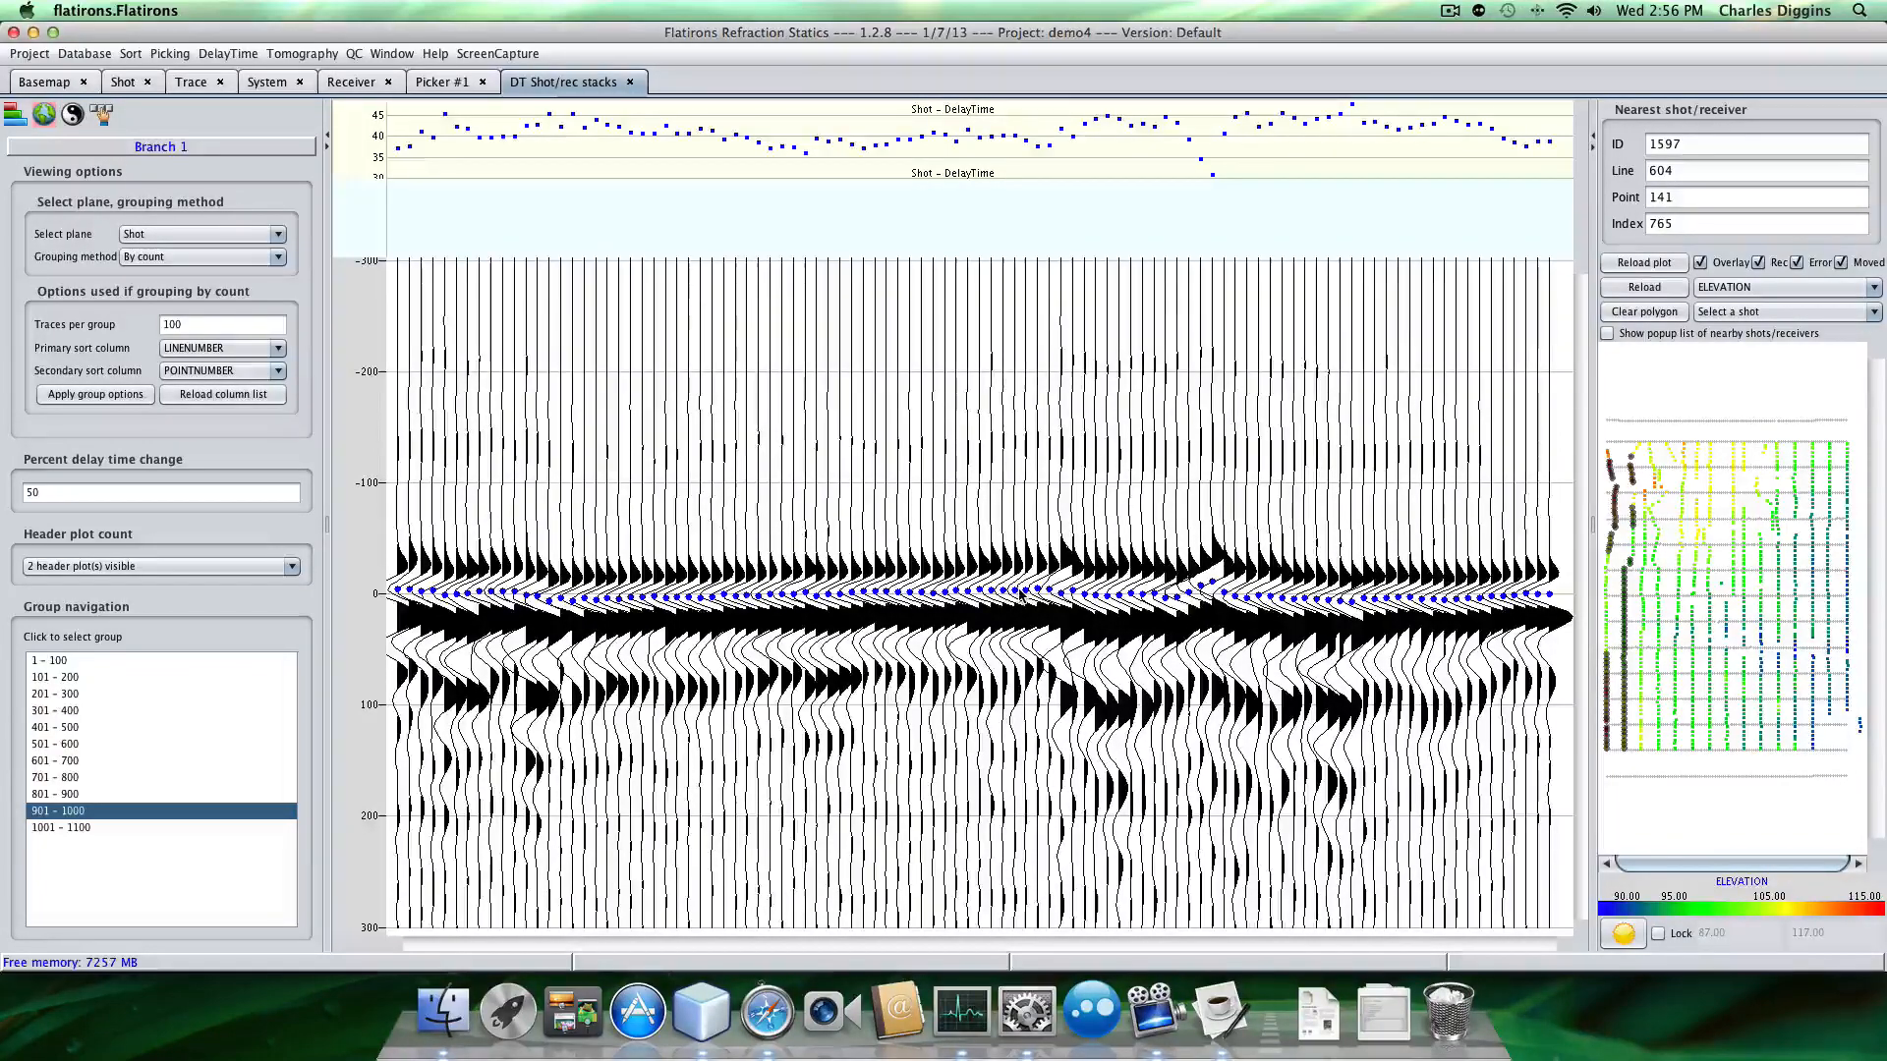
{"action": "left_click", "coordinate": [58, 827]}
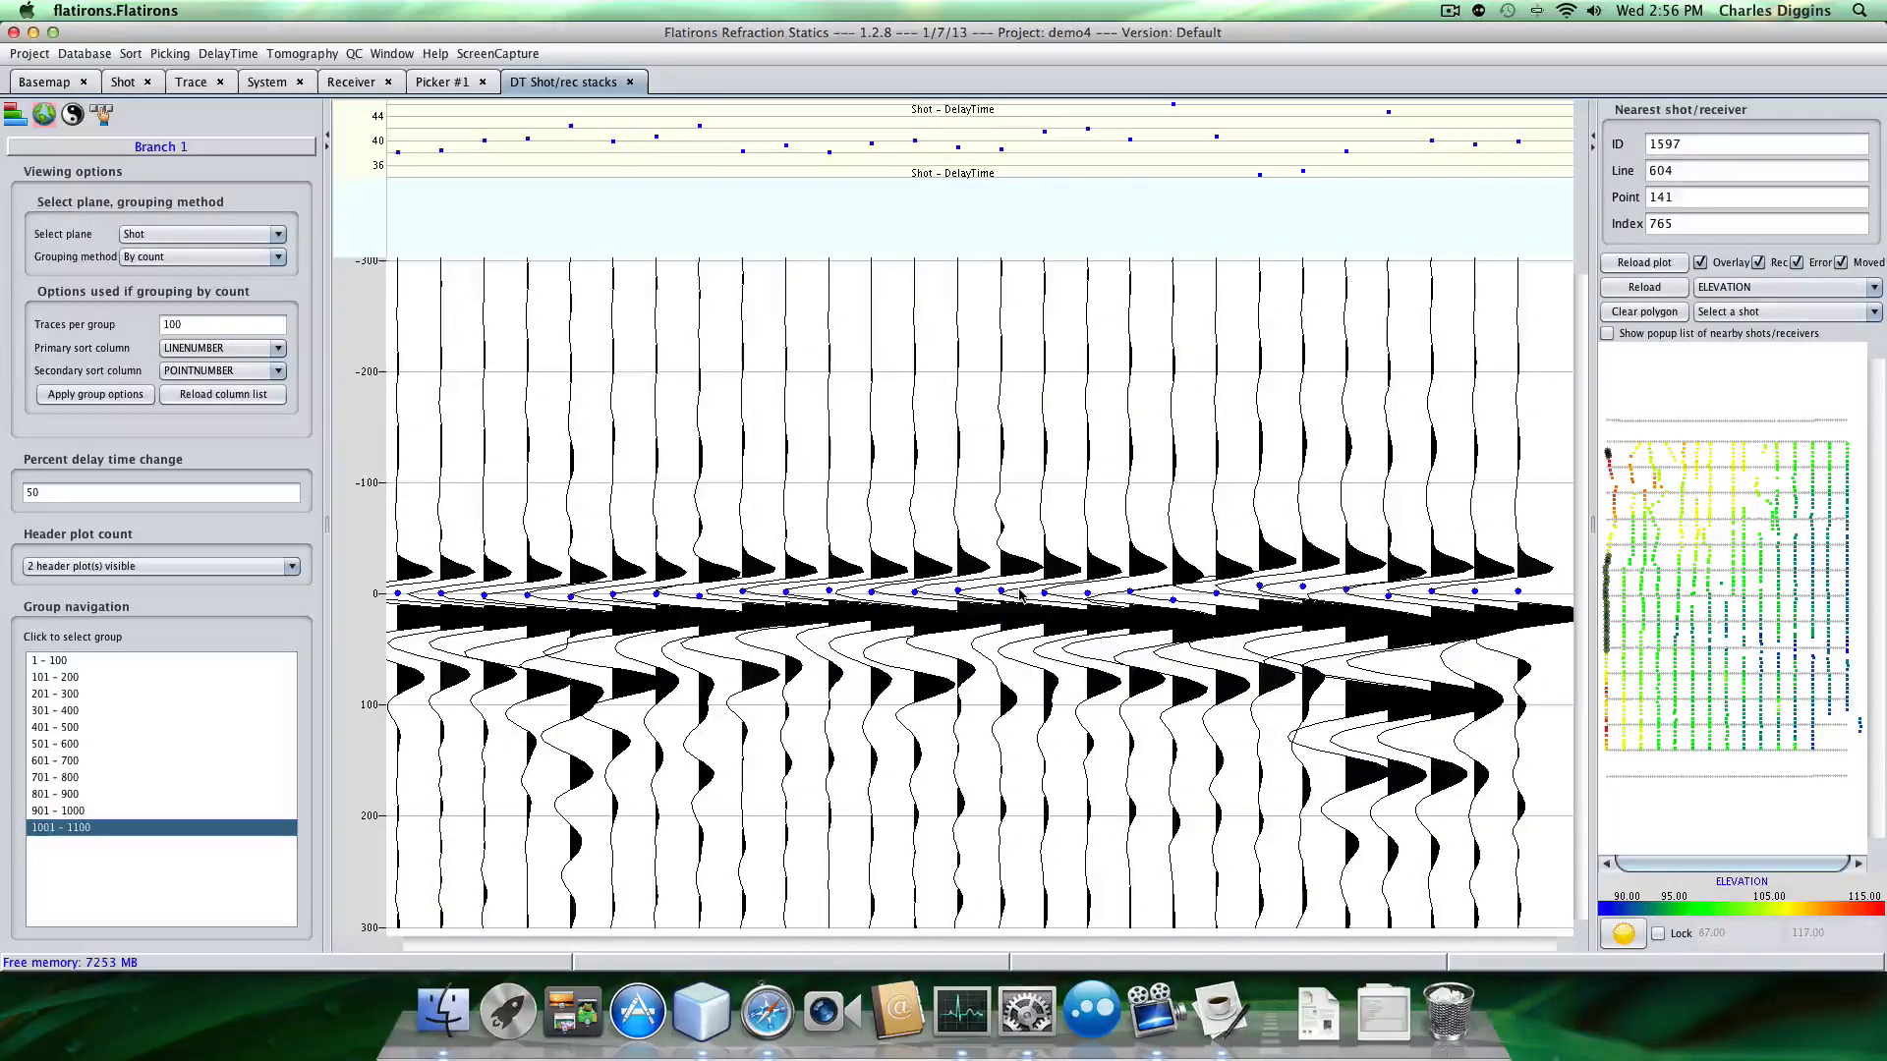
{"action": "left_click", "coordinate": [55, 810]}
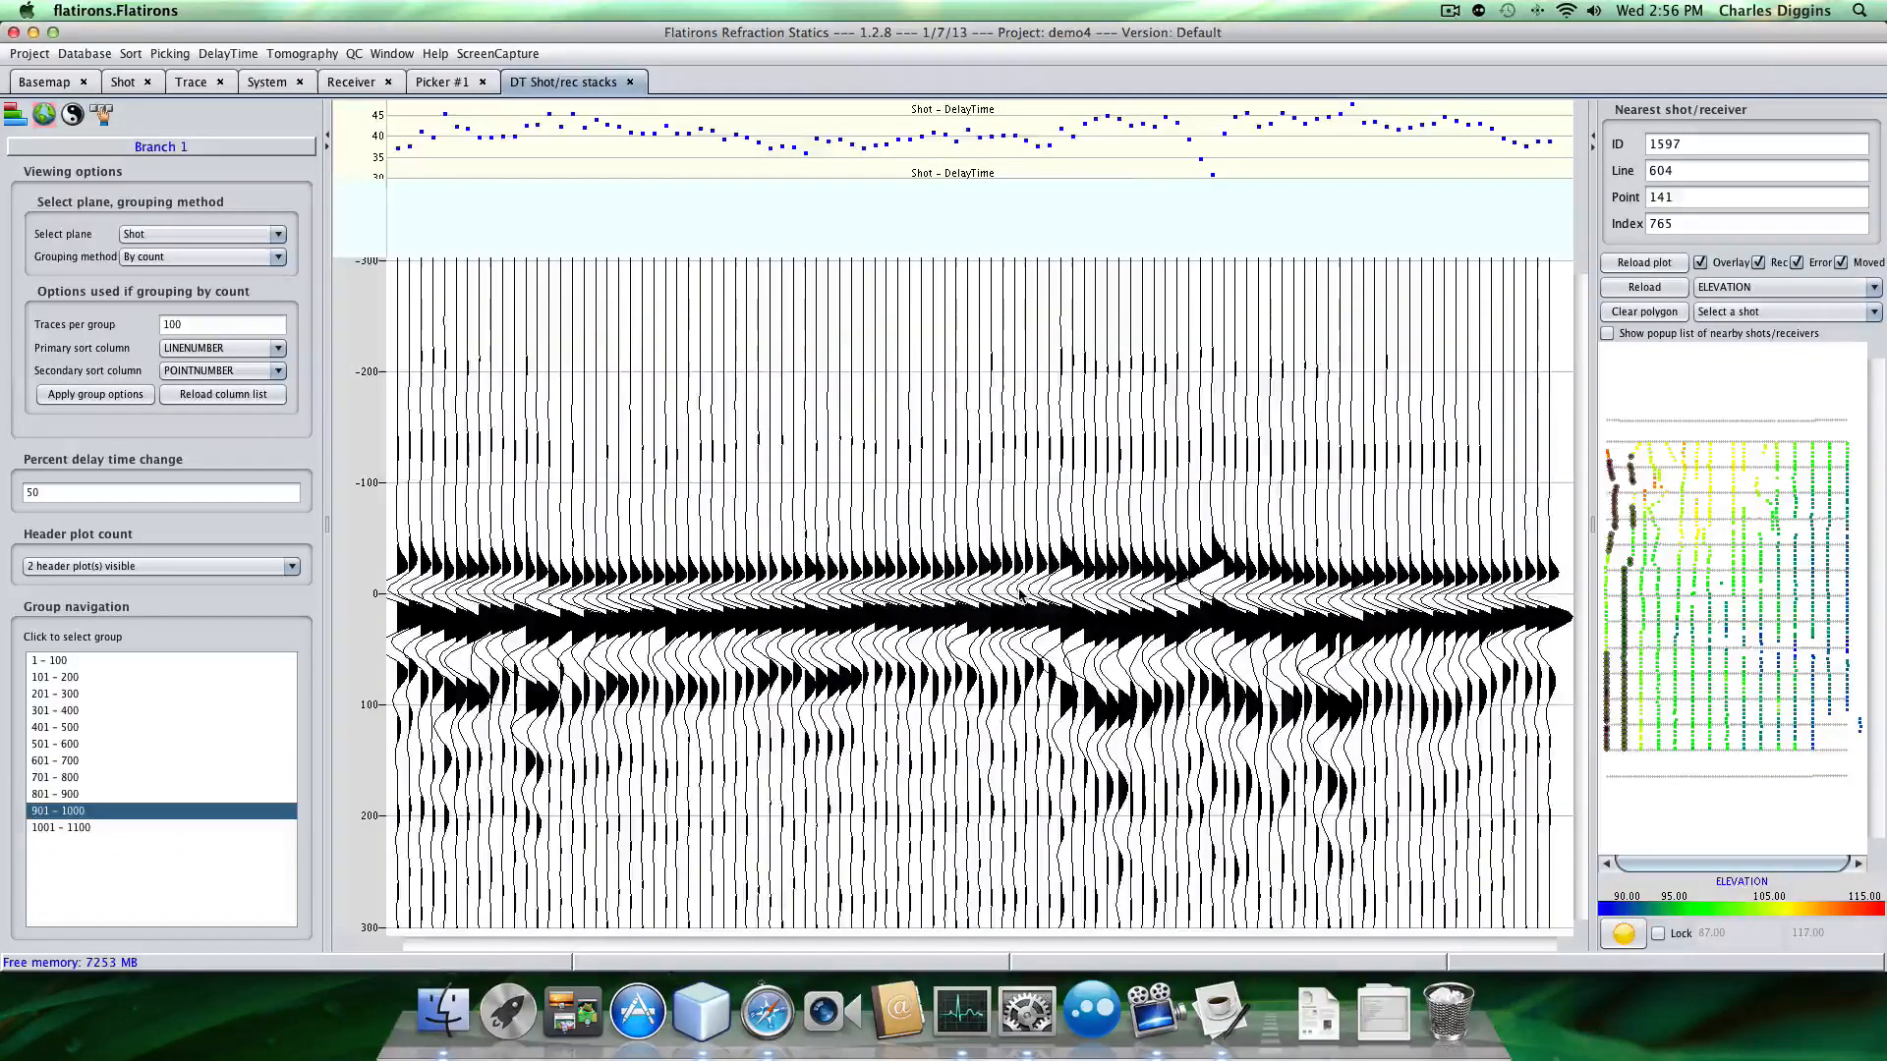
{"action": "left_click", "coordinate": [55, 727]}
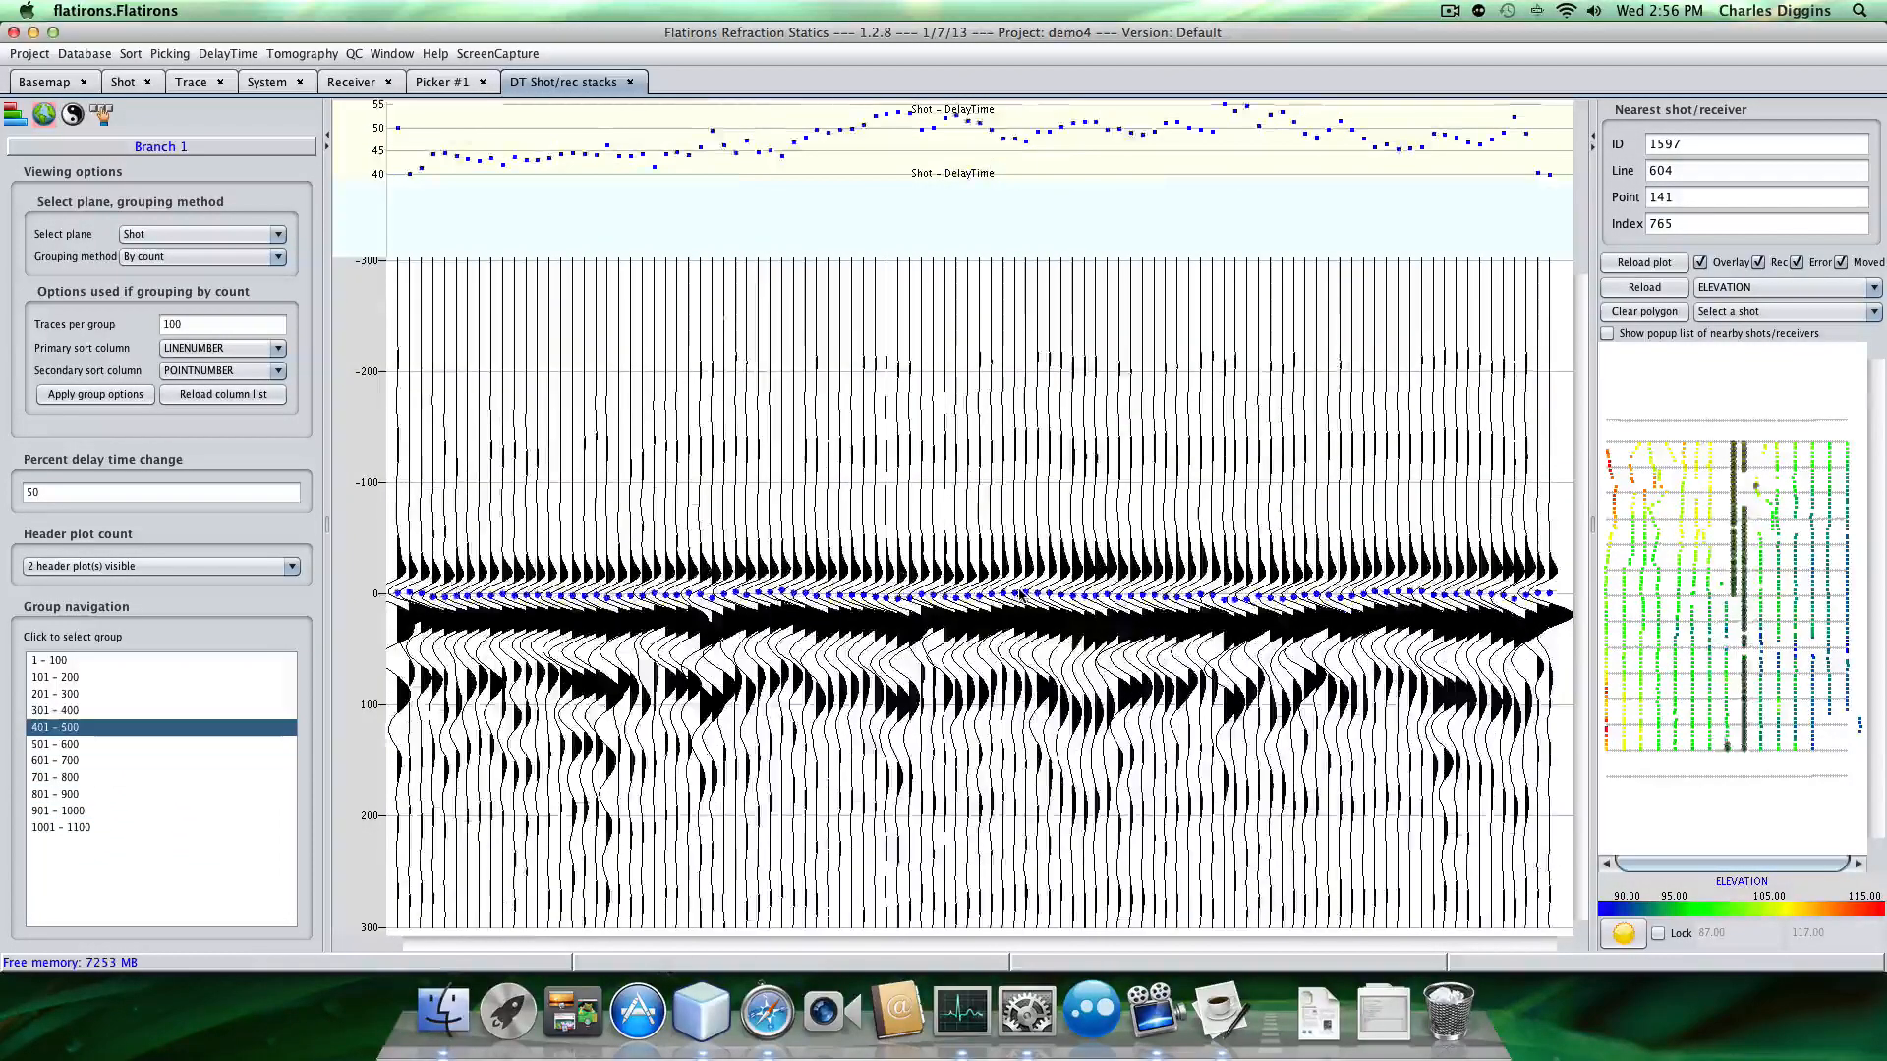
{"action": "left_click", "coordinate": [54, 660]}
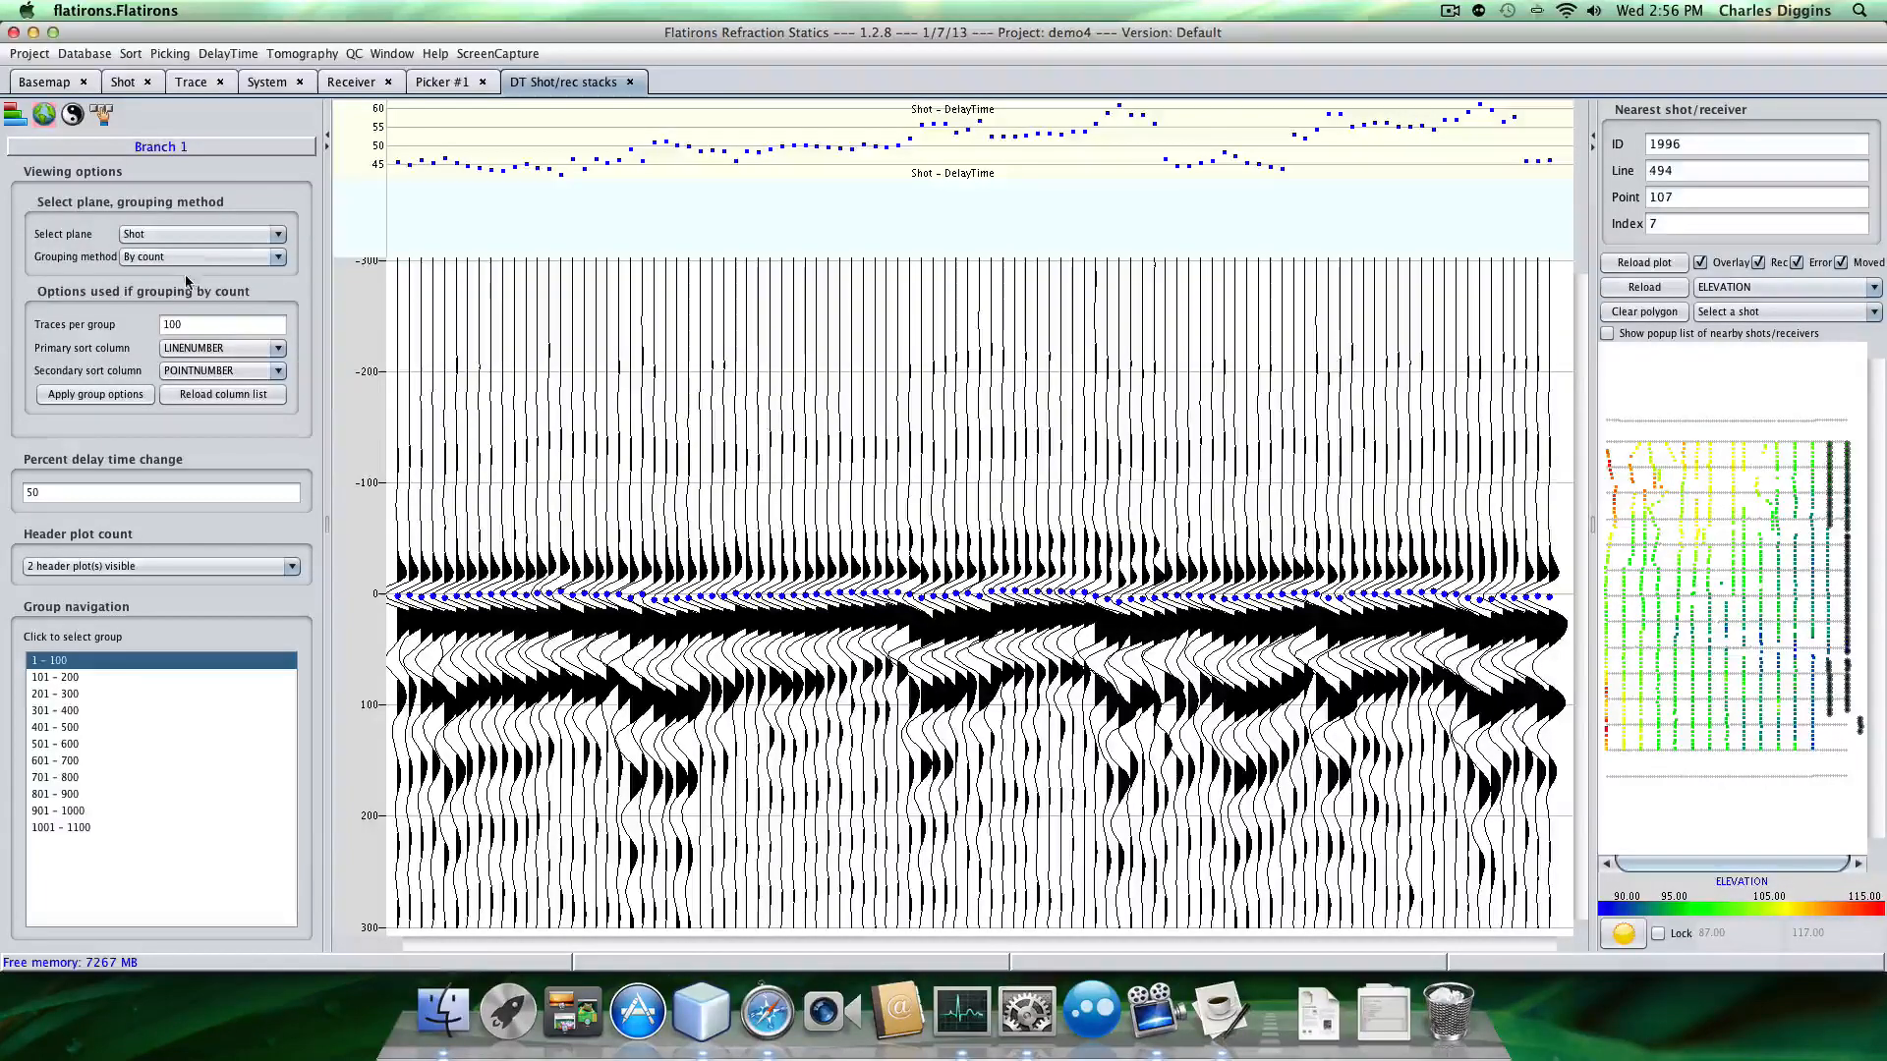
Group receiver stacks by LineNumber and inspect Lines 104, 108, 107 and 103.
{"action": "left_click", "coordinate": [199, 234]}
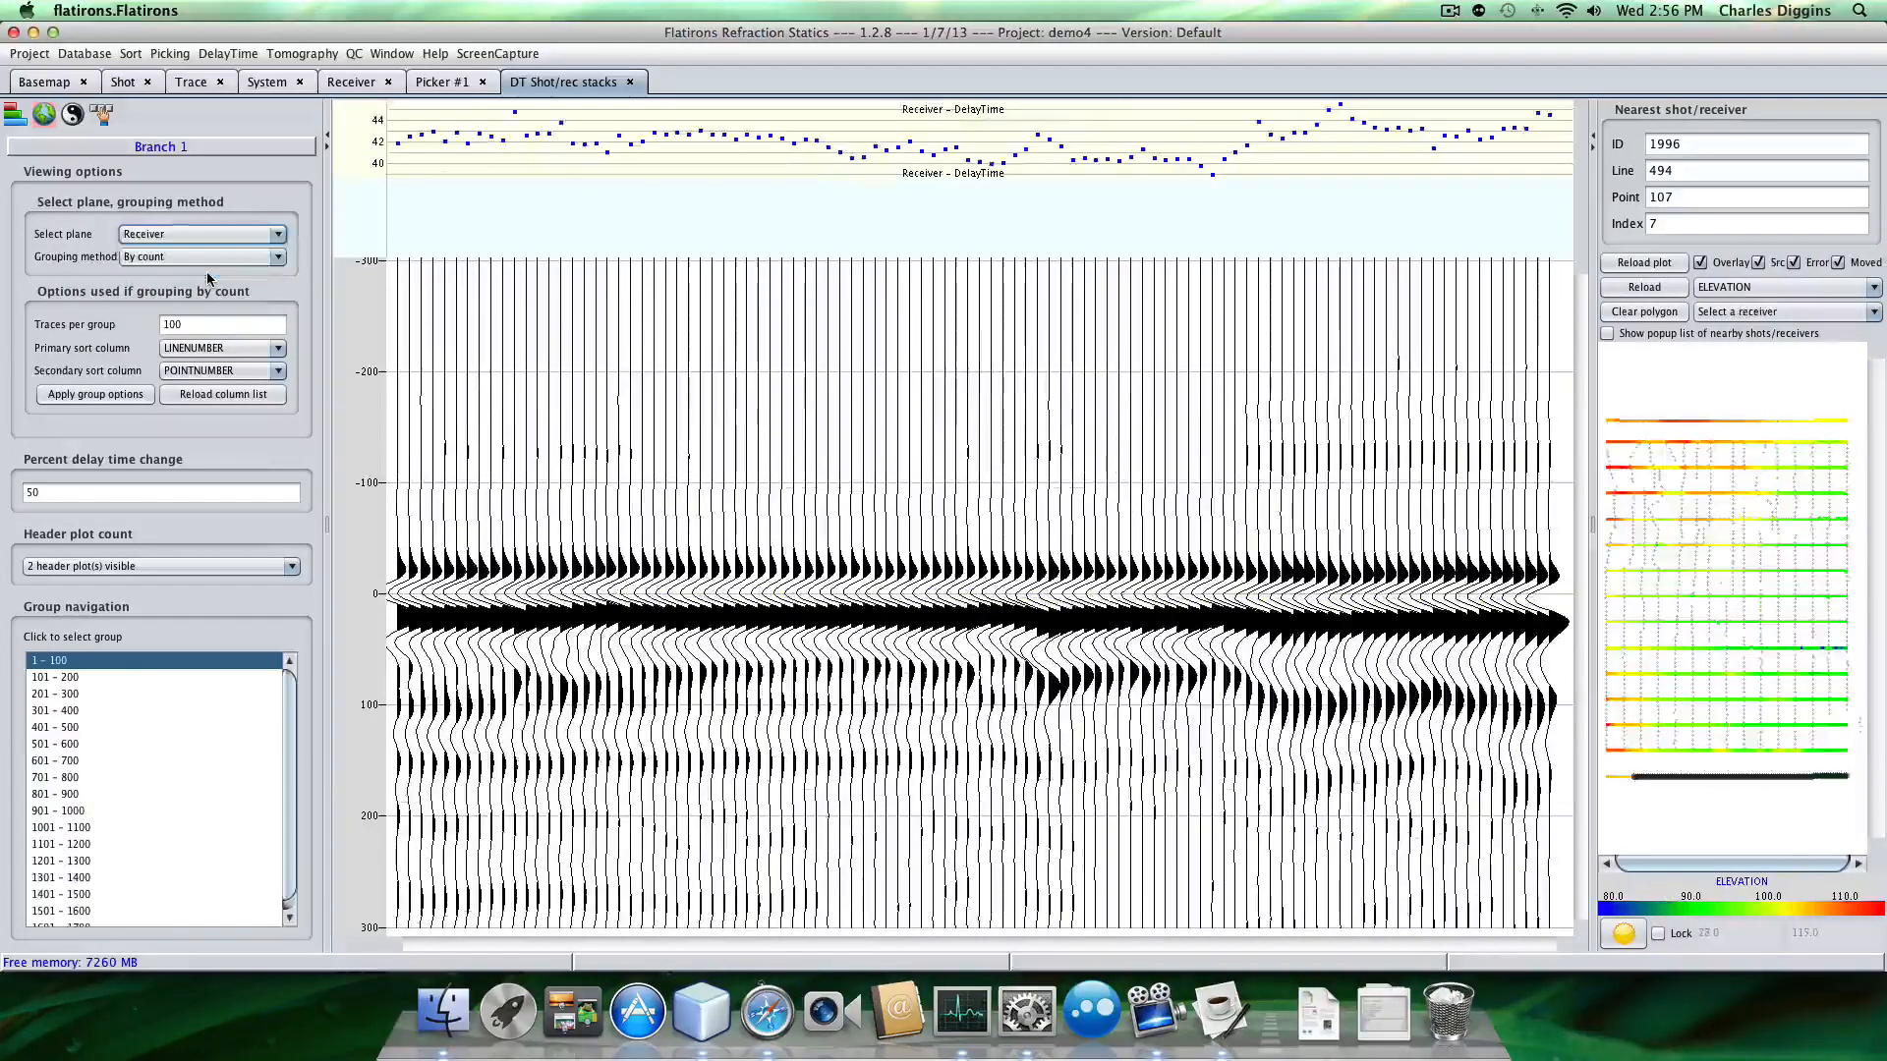
{"action": "left_click", "coordinate": [199, 257]}
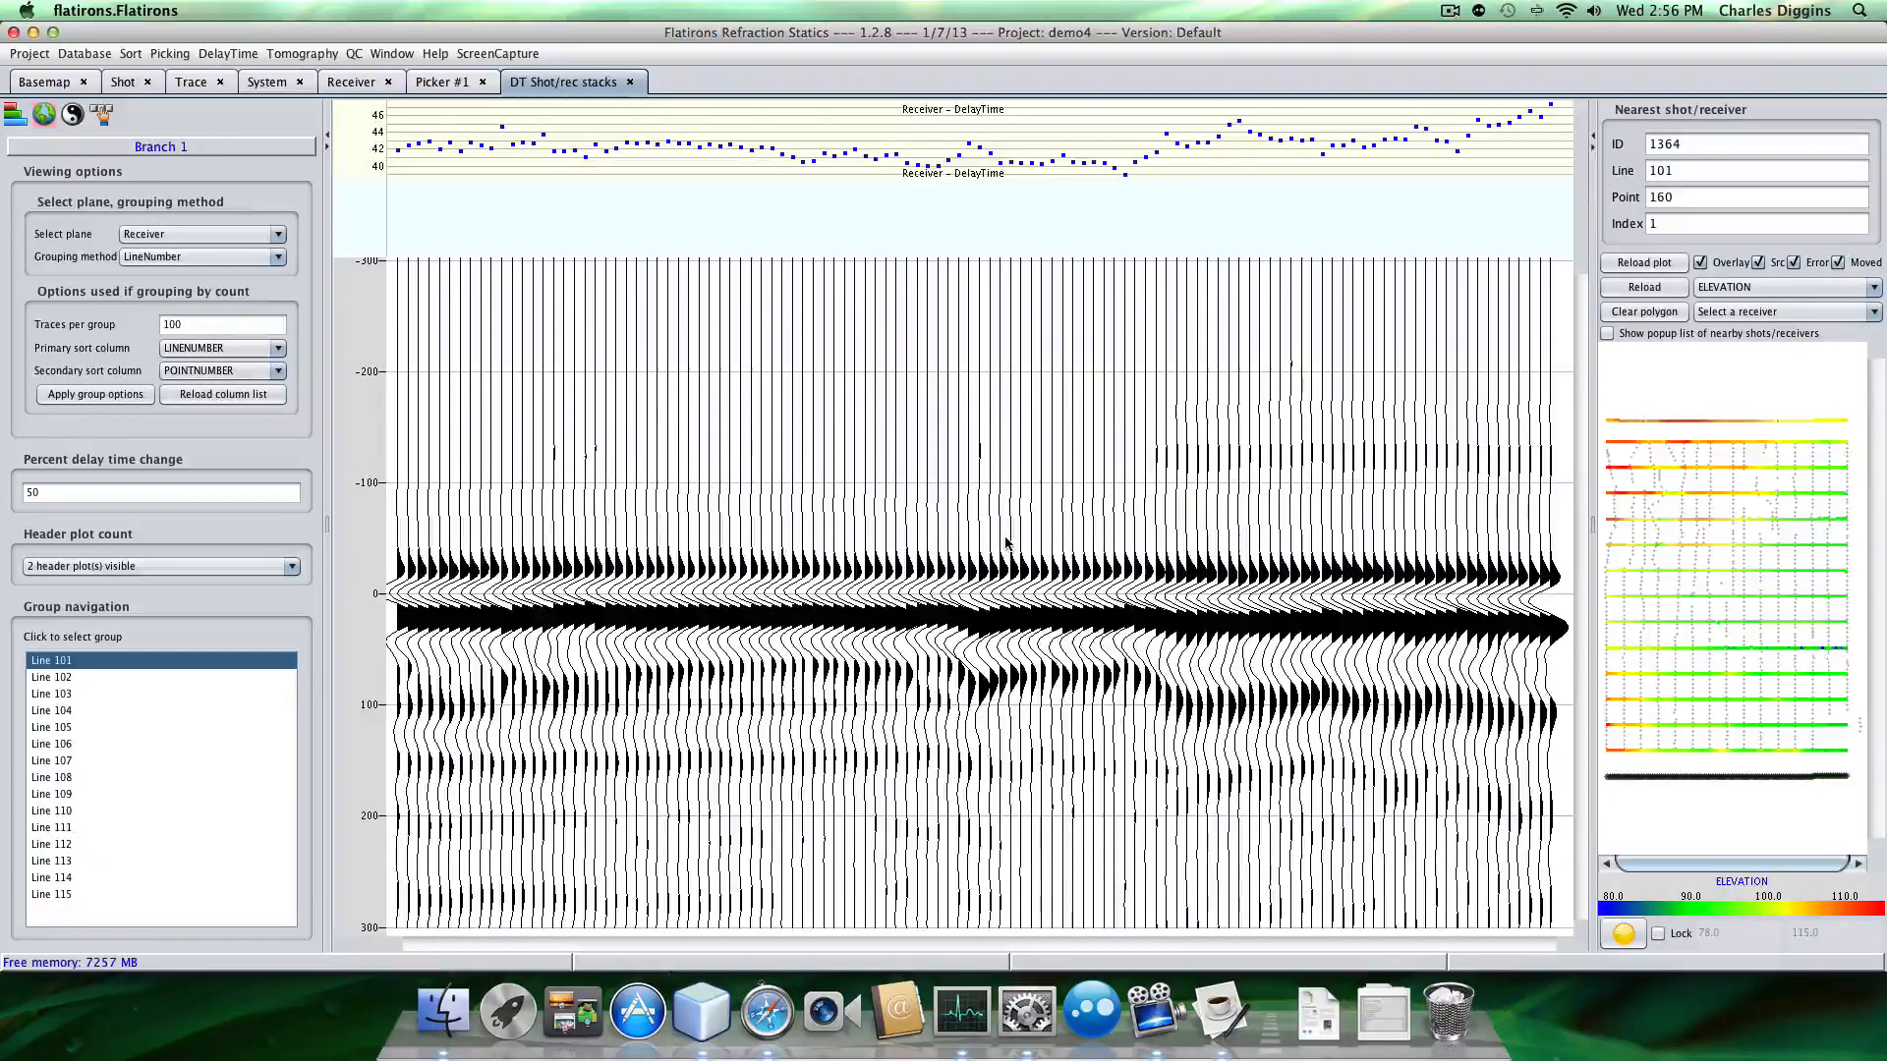
{"action": "left_click", "coordinate": [50, 709]}
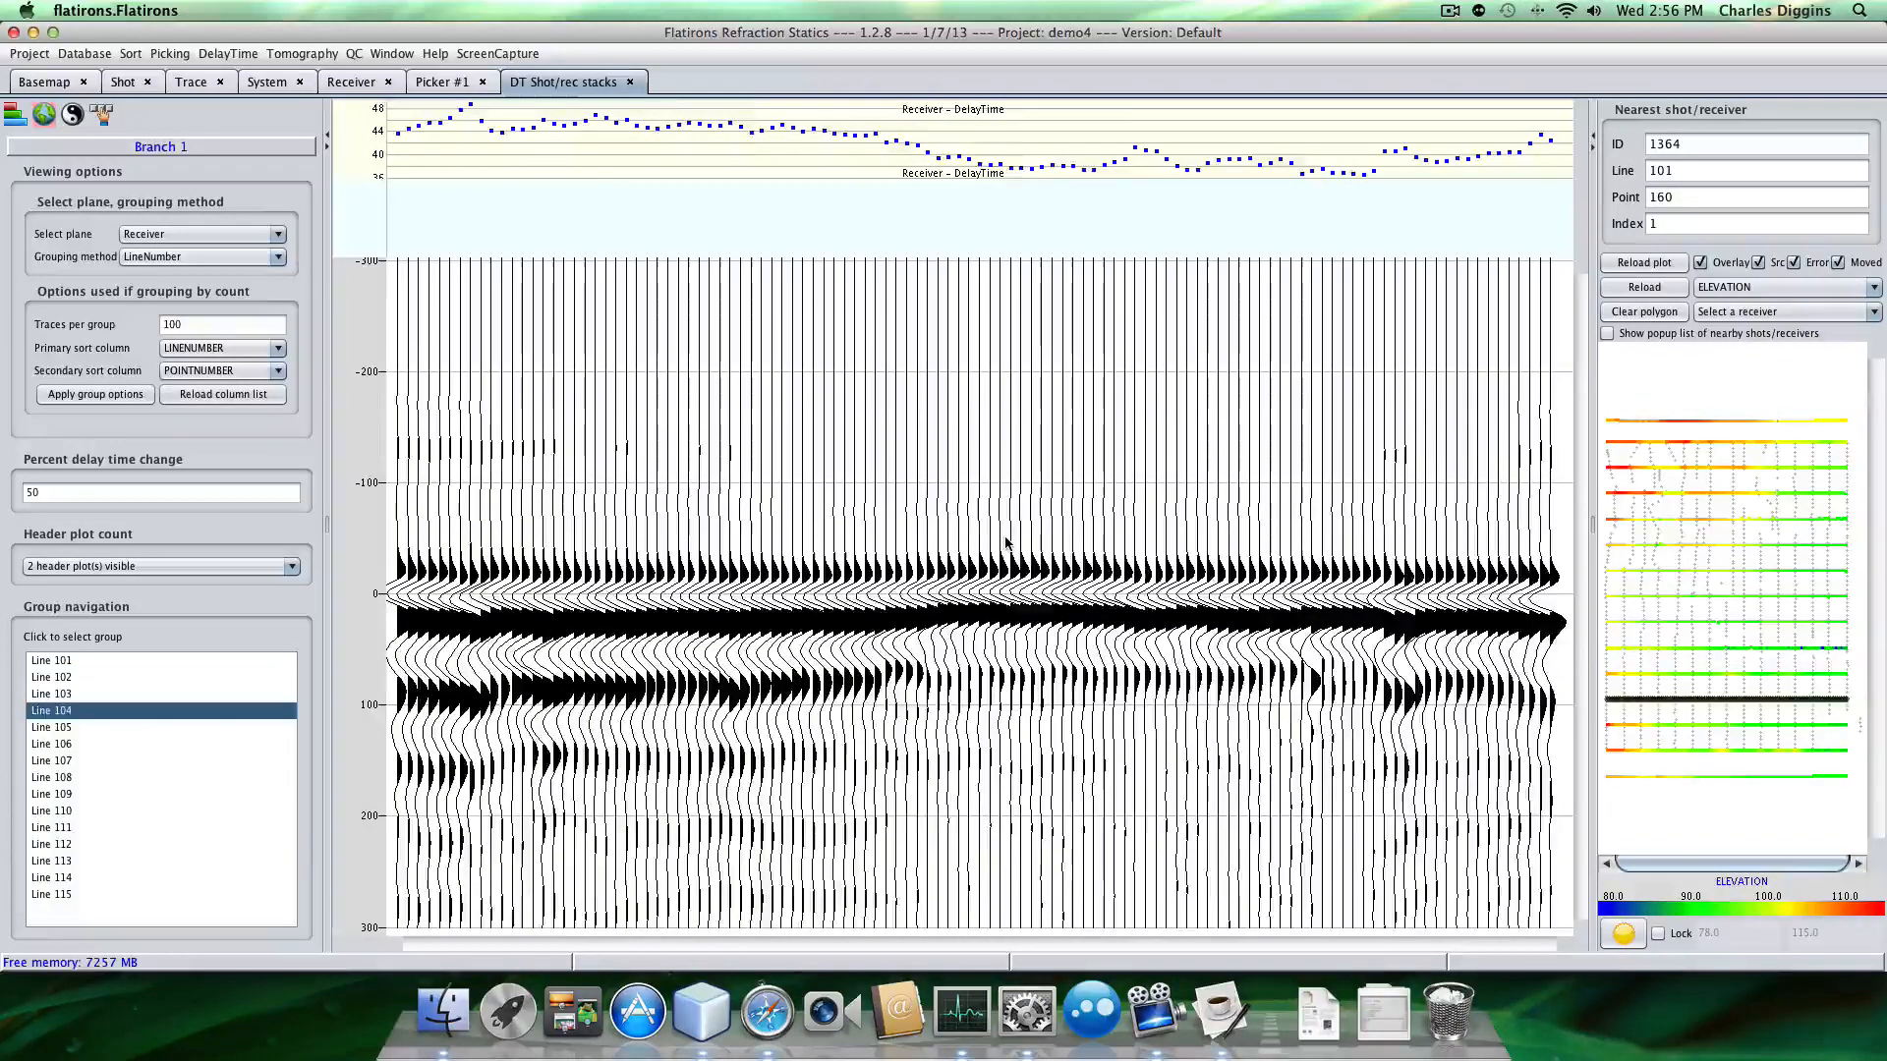
{"action": "left_click", "coordinate": [50, 777]}
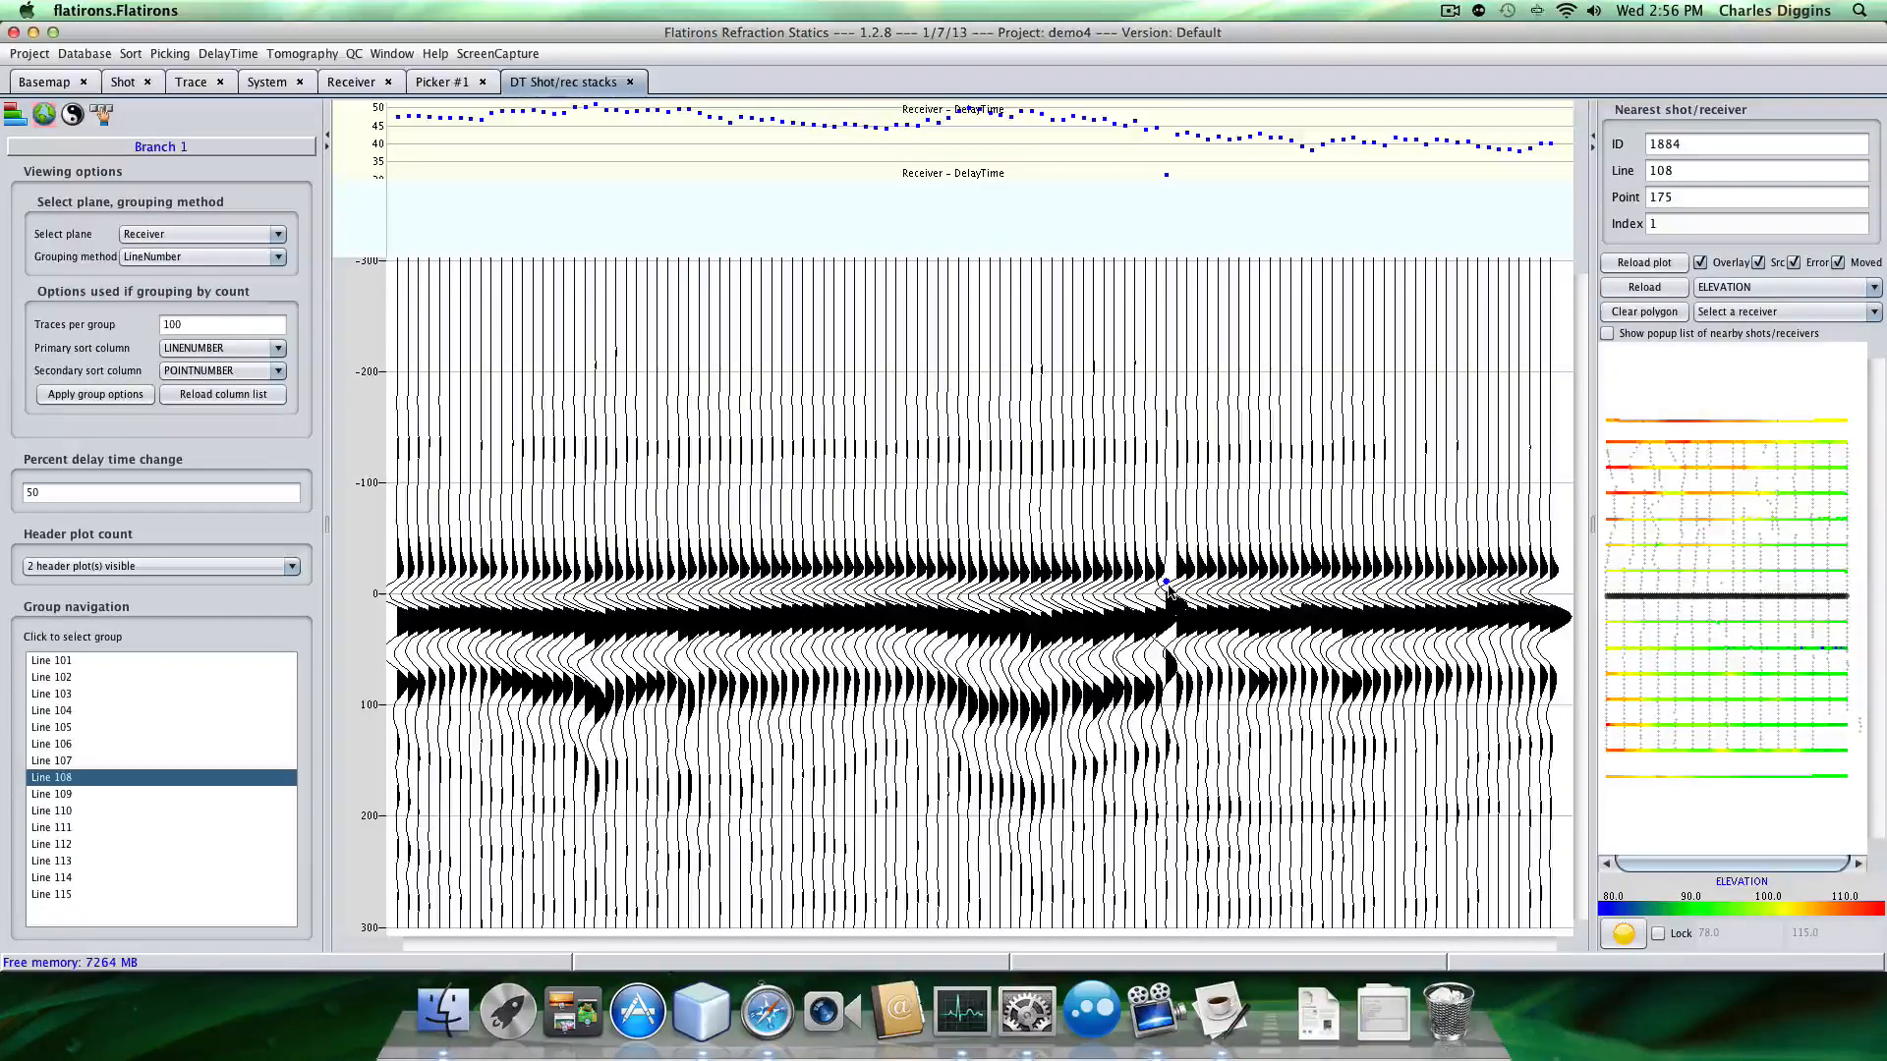
{"action": "left_click", "coordinate": [50, 759]}
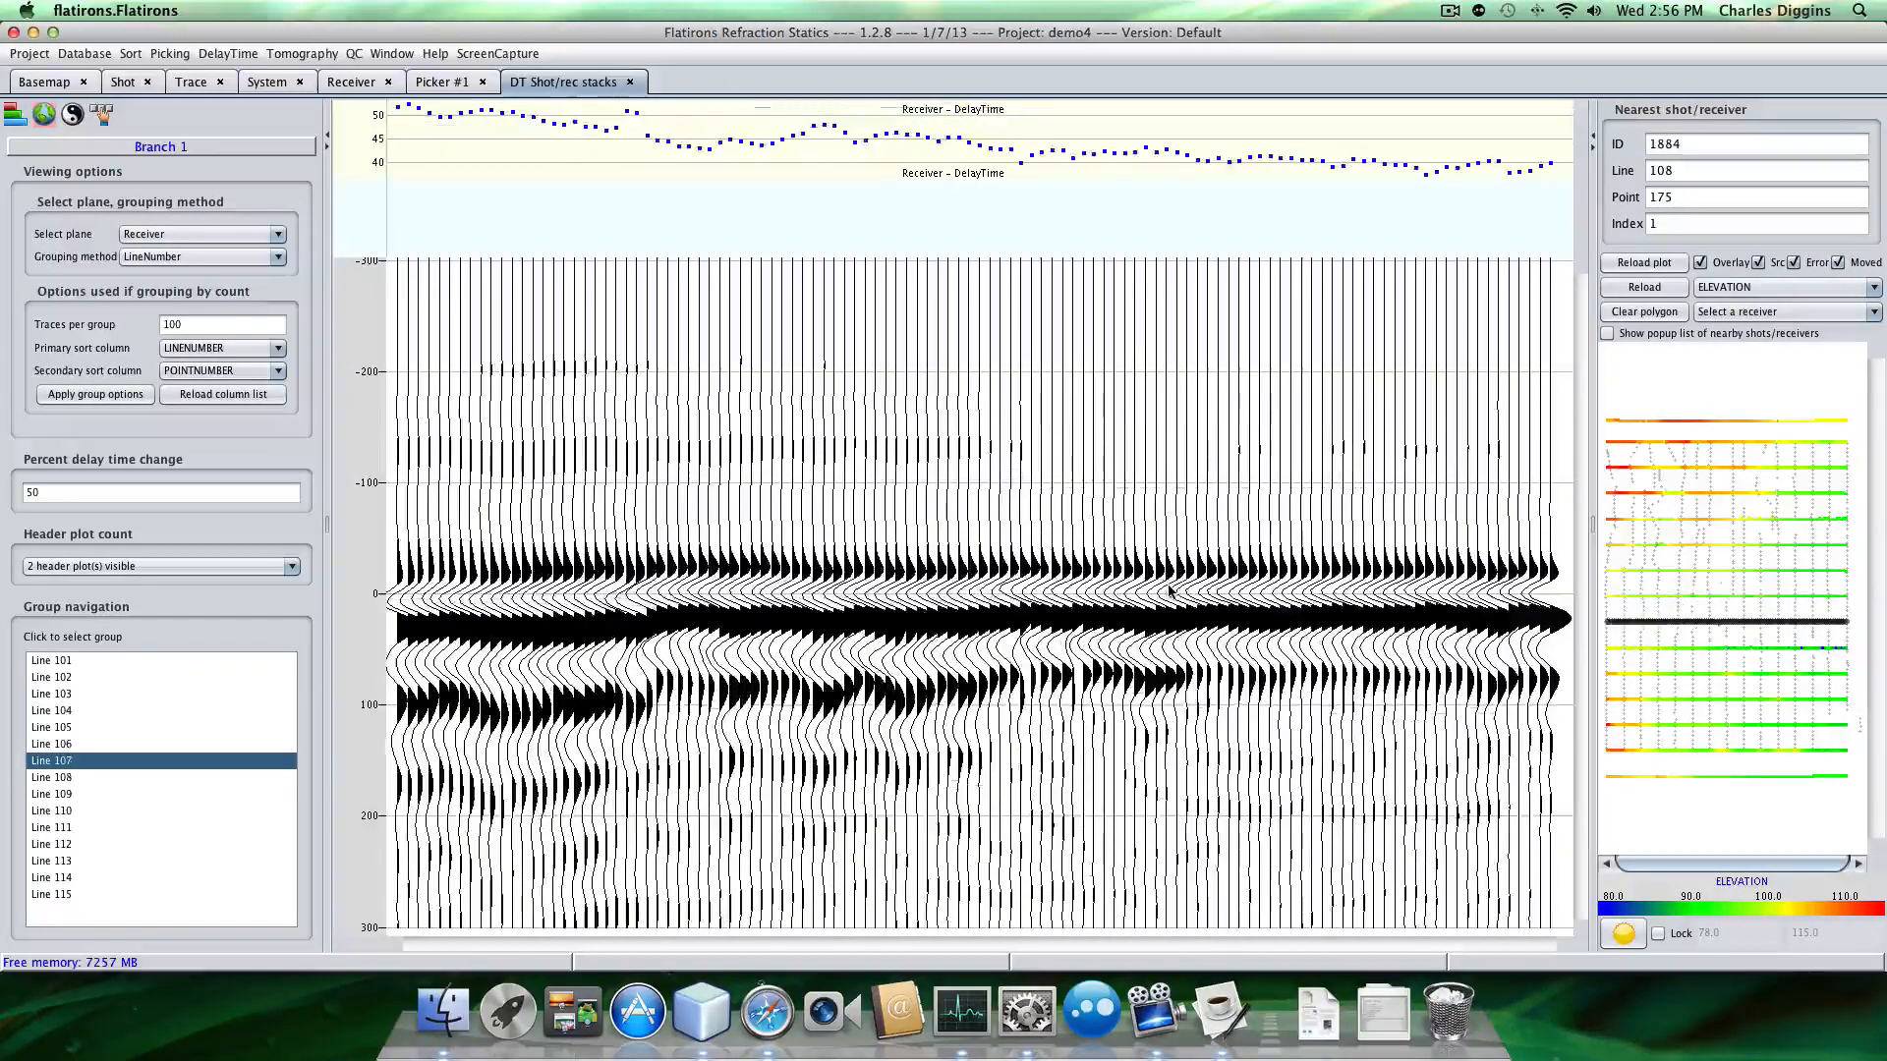
{"action": "left_click", "coordinate": [51, 692]}
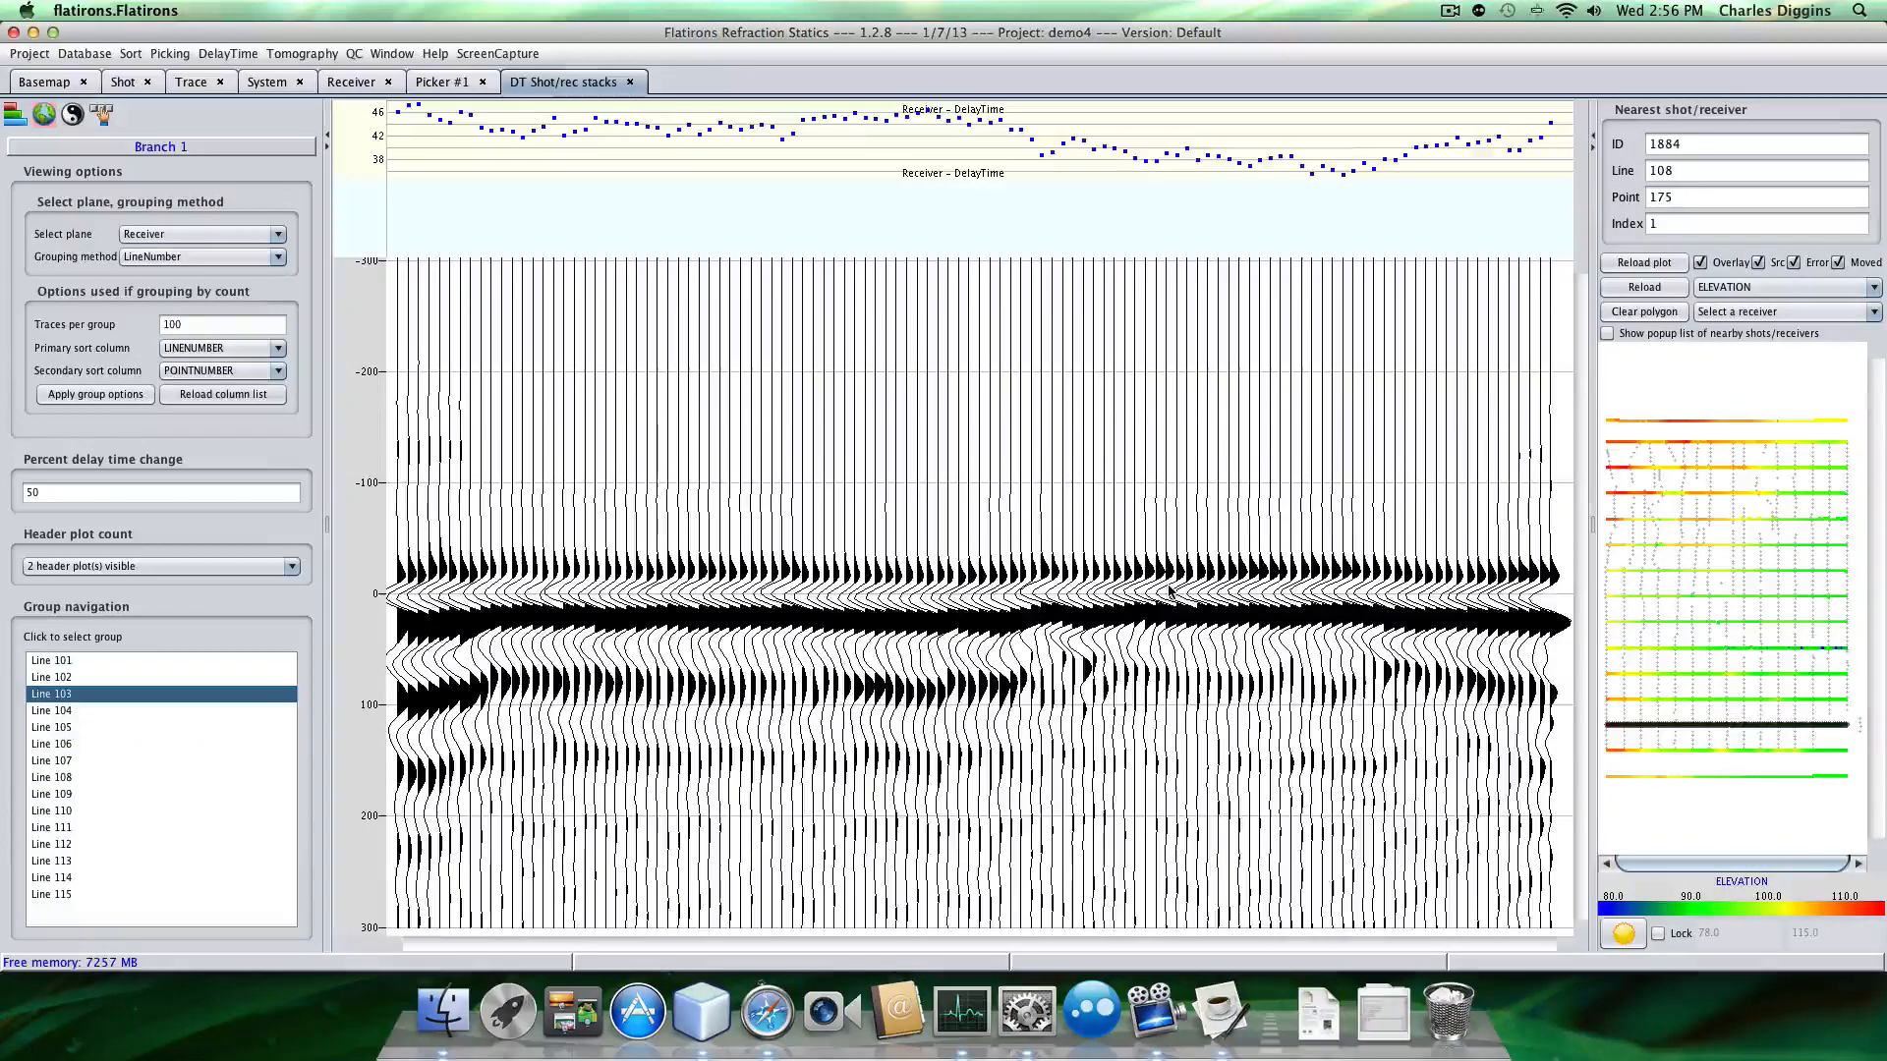
{"action": "left_click", "coordinate": [50, 659]}
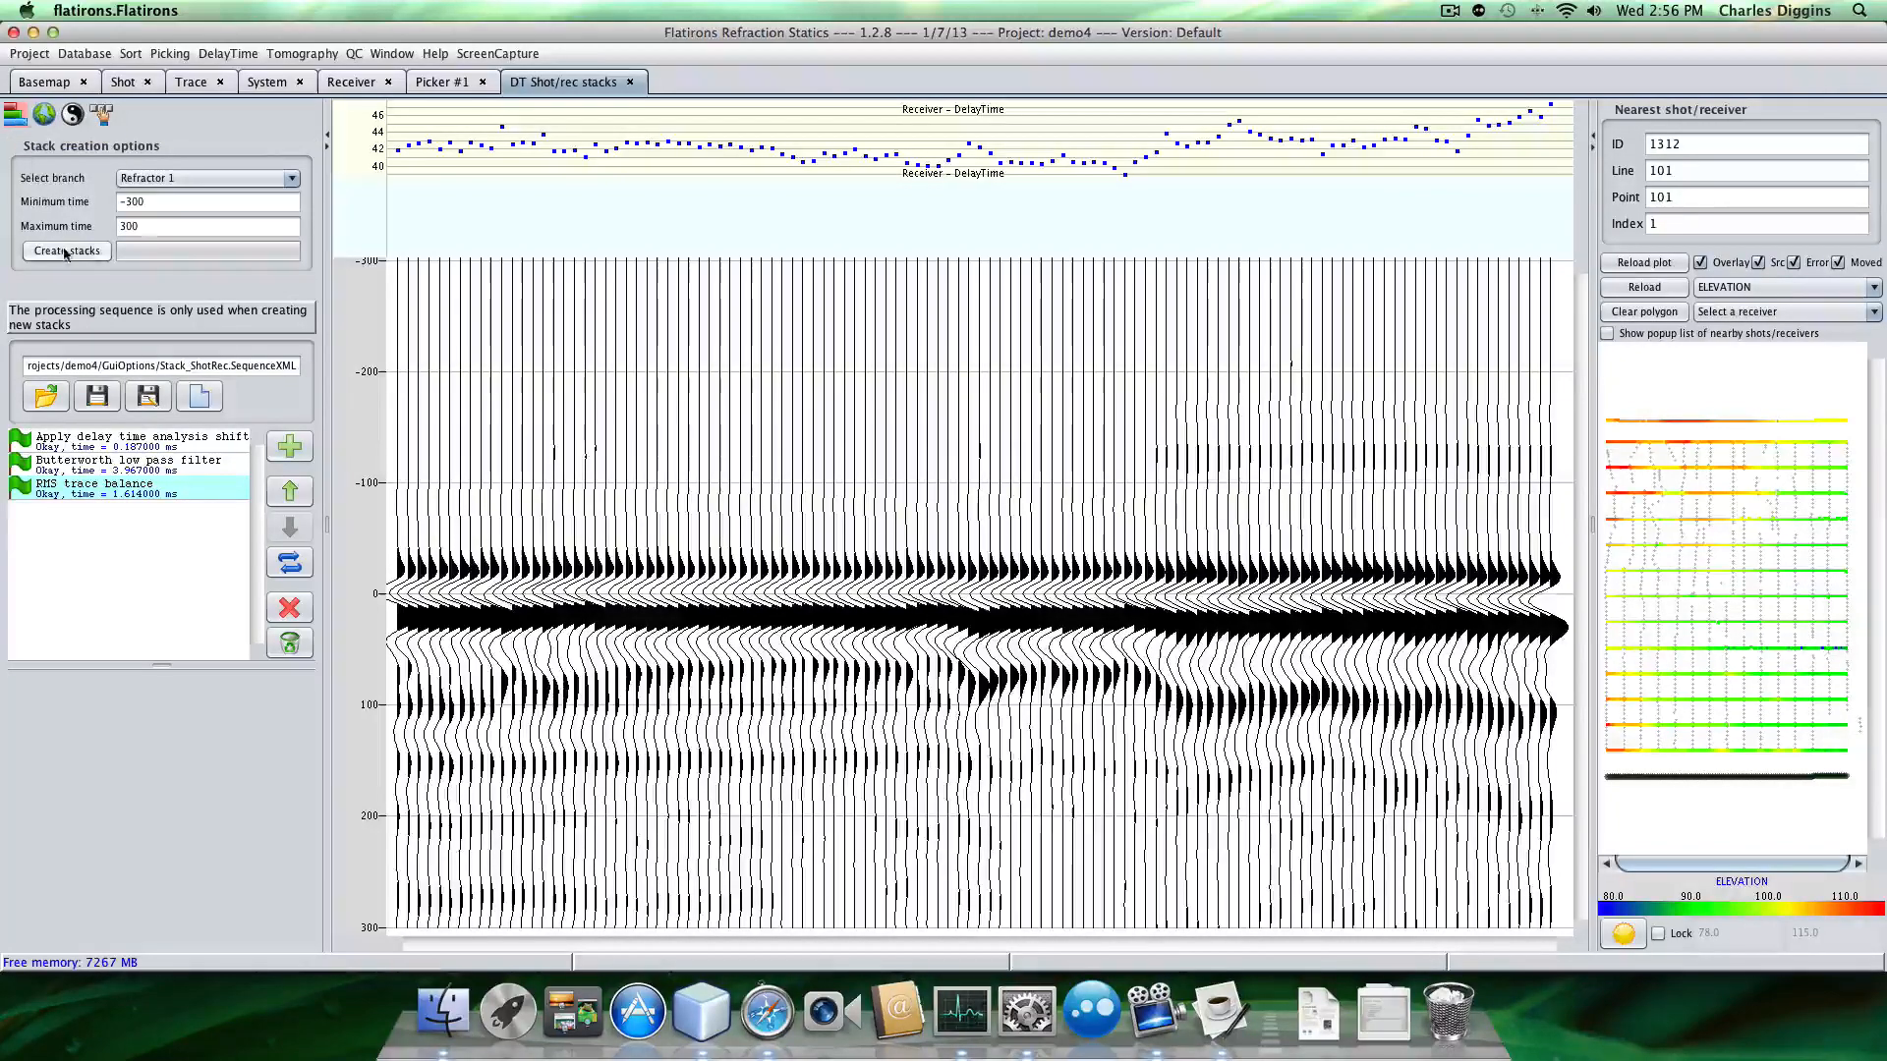
Recreate the Refractor 1 delay-time stacks again with -300 to 300 ms.
{"action": "left_click", "coordinate": [65, 251]}
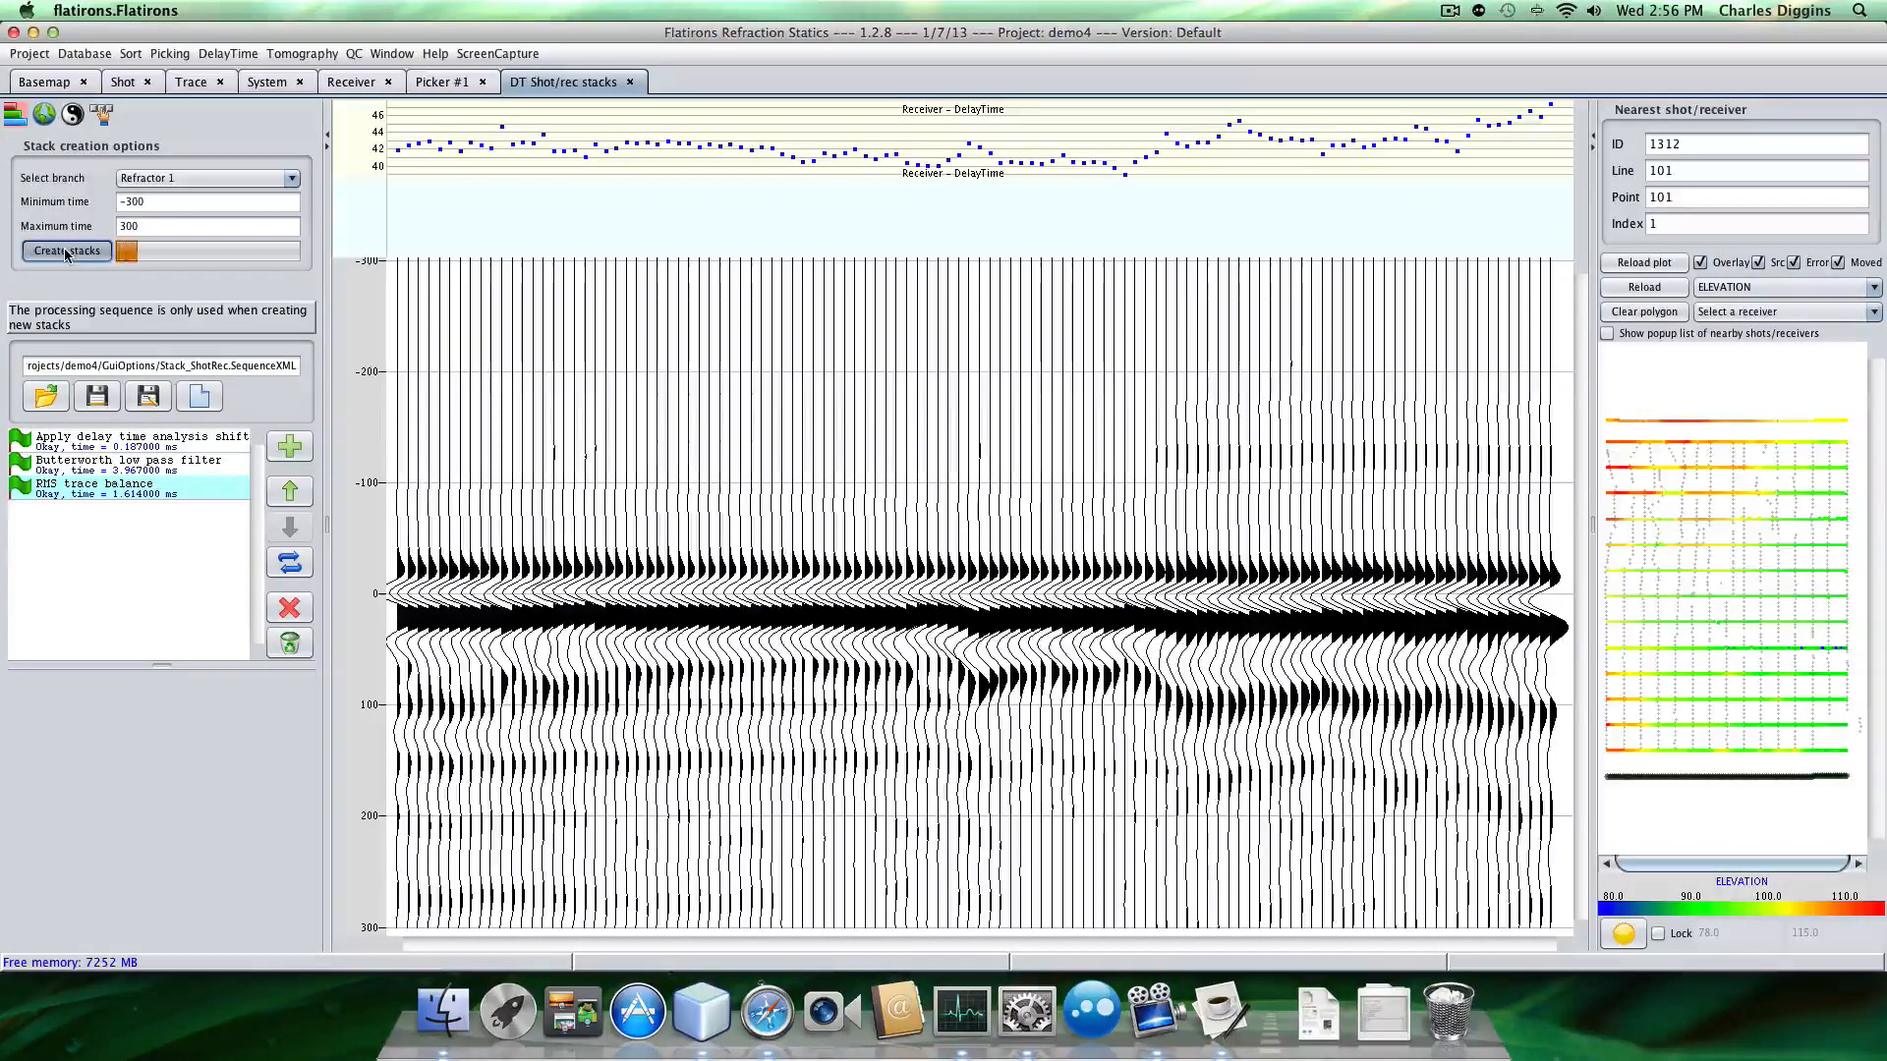
{"action": "left_click", "coordinate": [65, 251]}
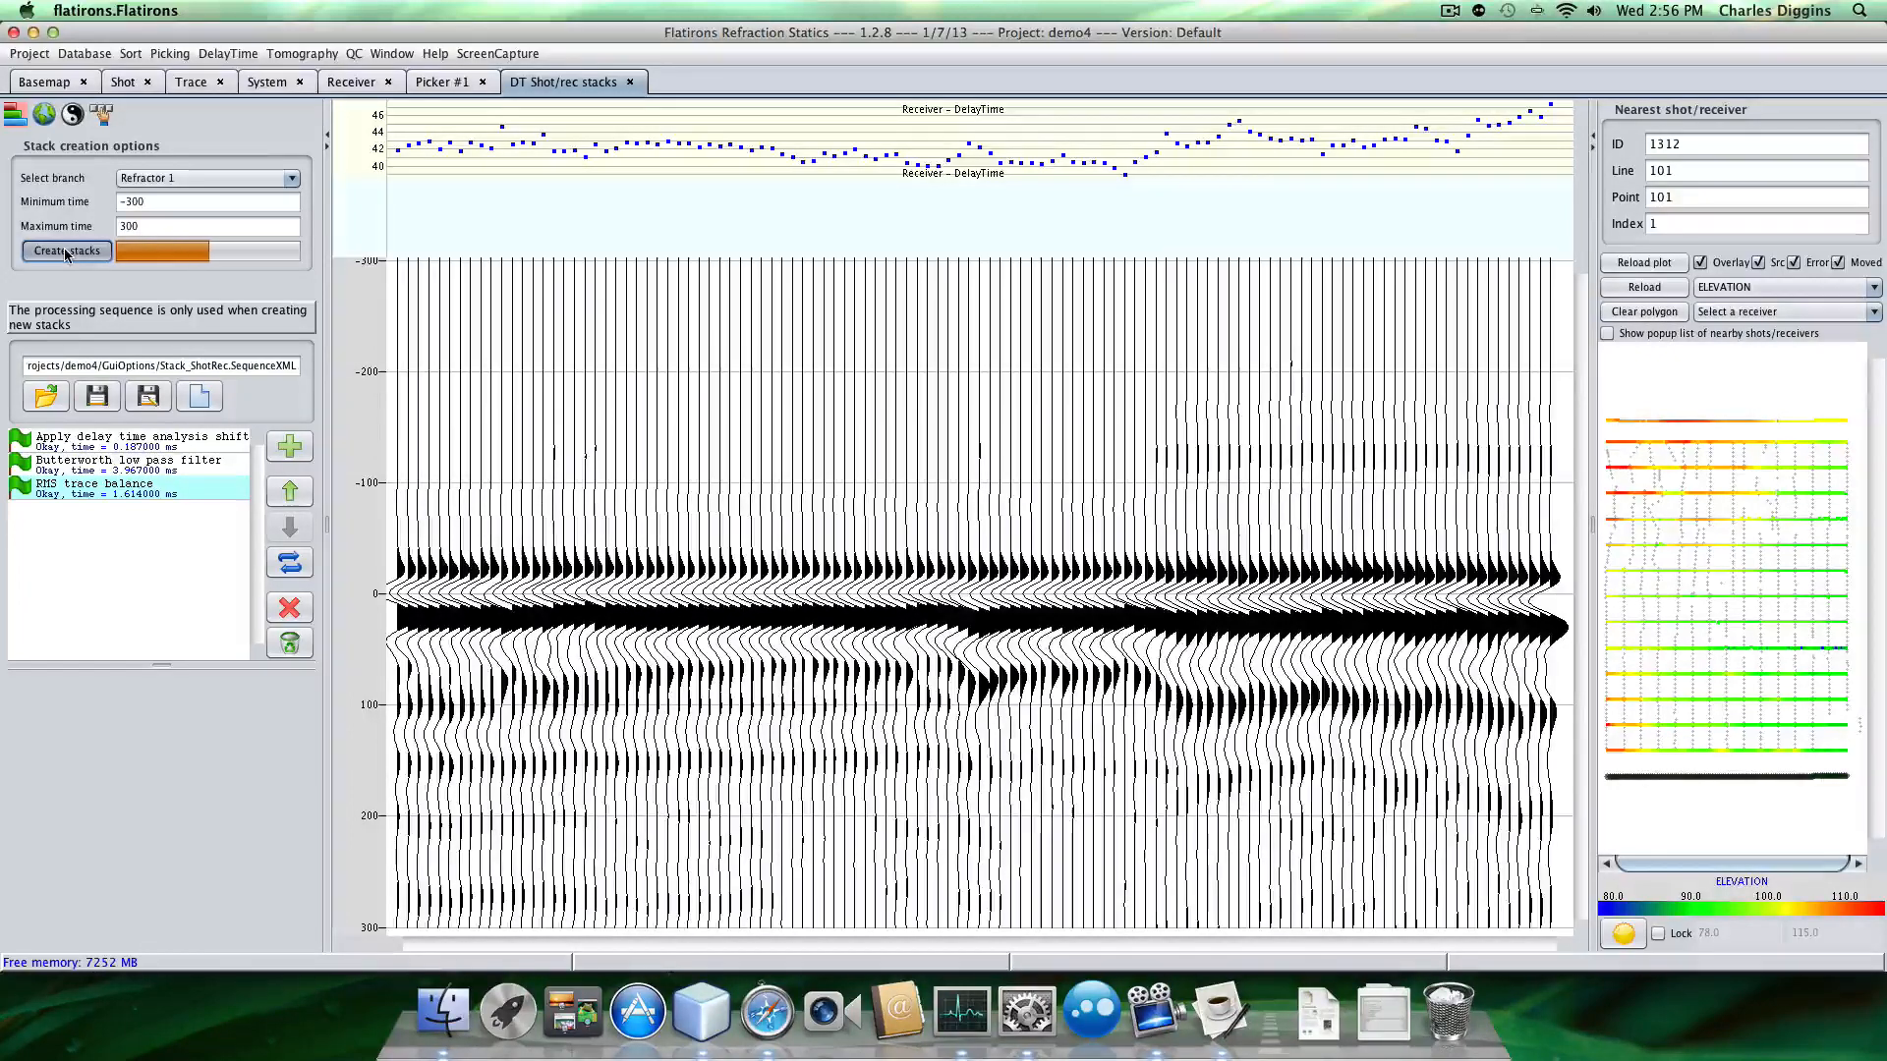
{"action": "left_click", "coordinate": [65, 252]}
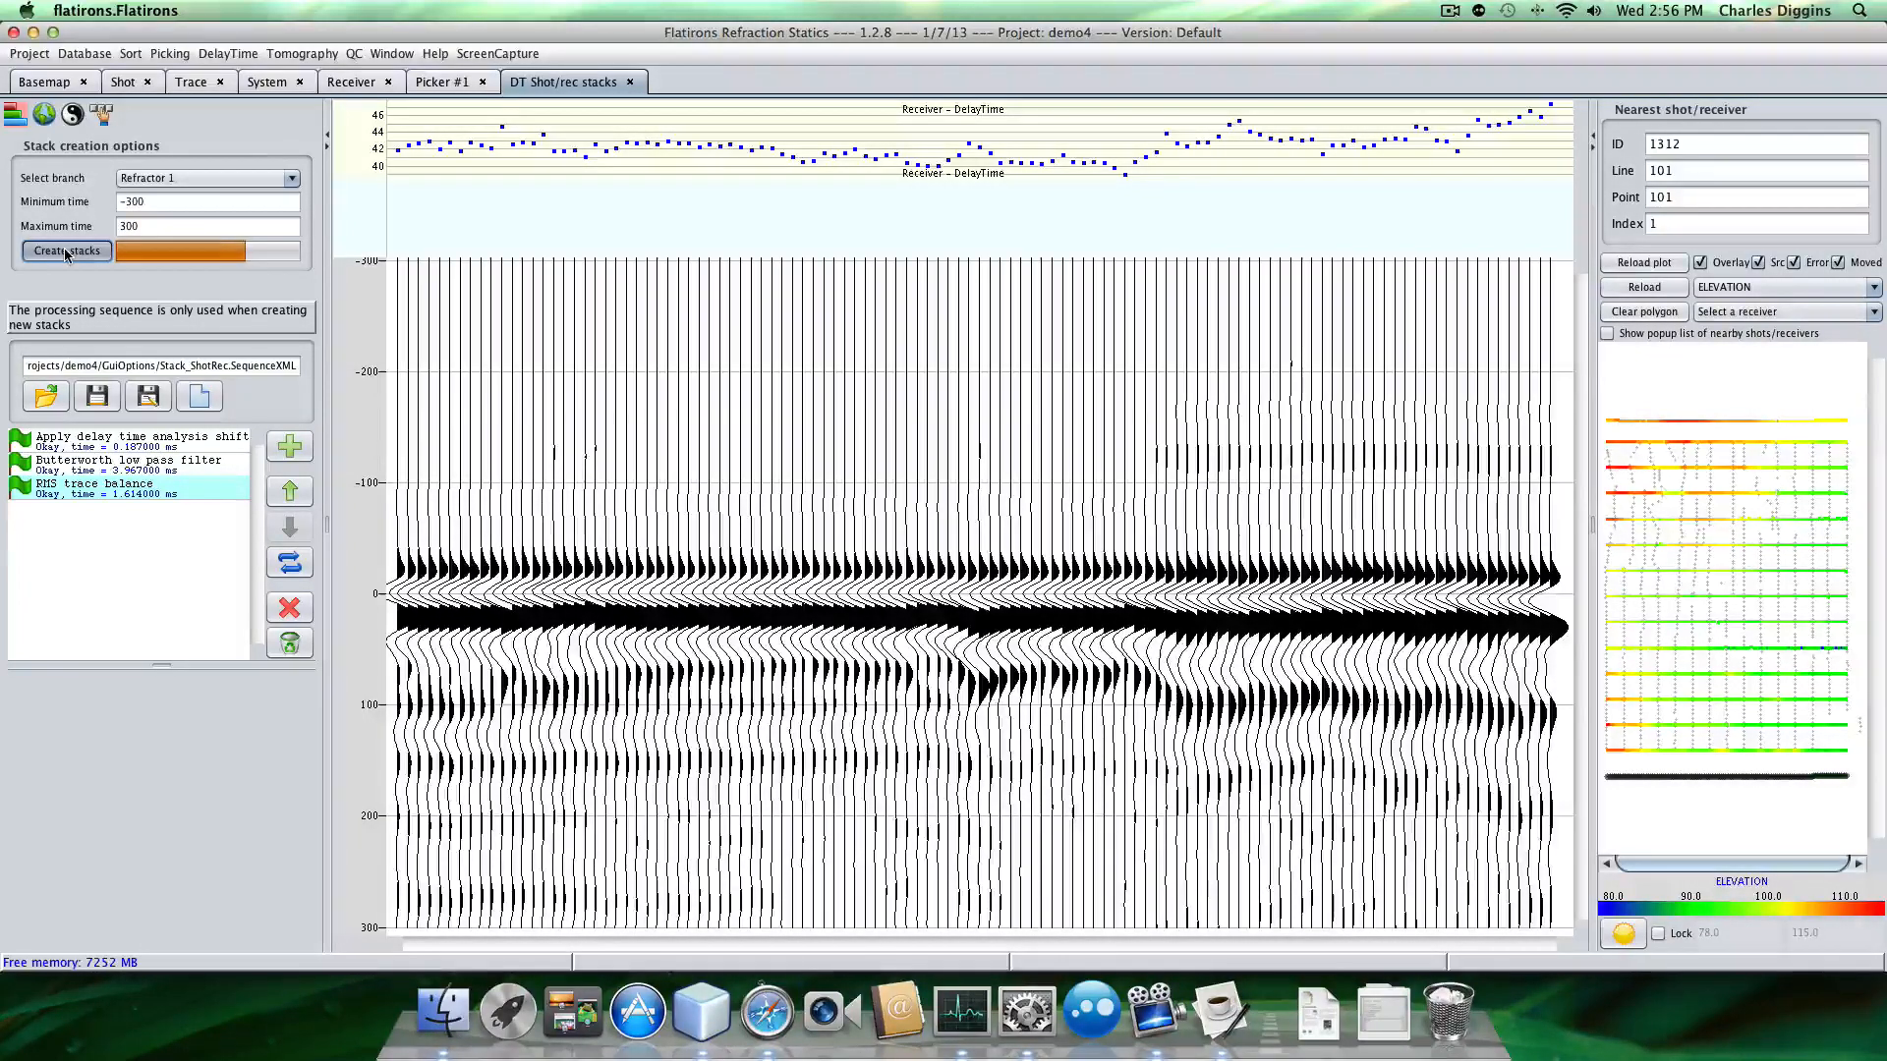
{"action": "left_click", "coordinate": [65, 251]}
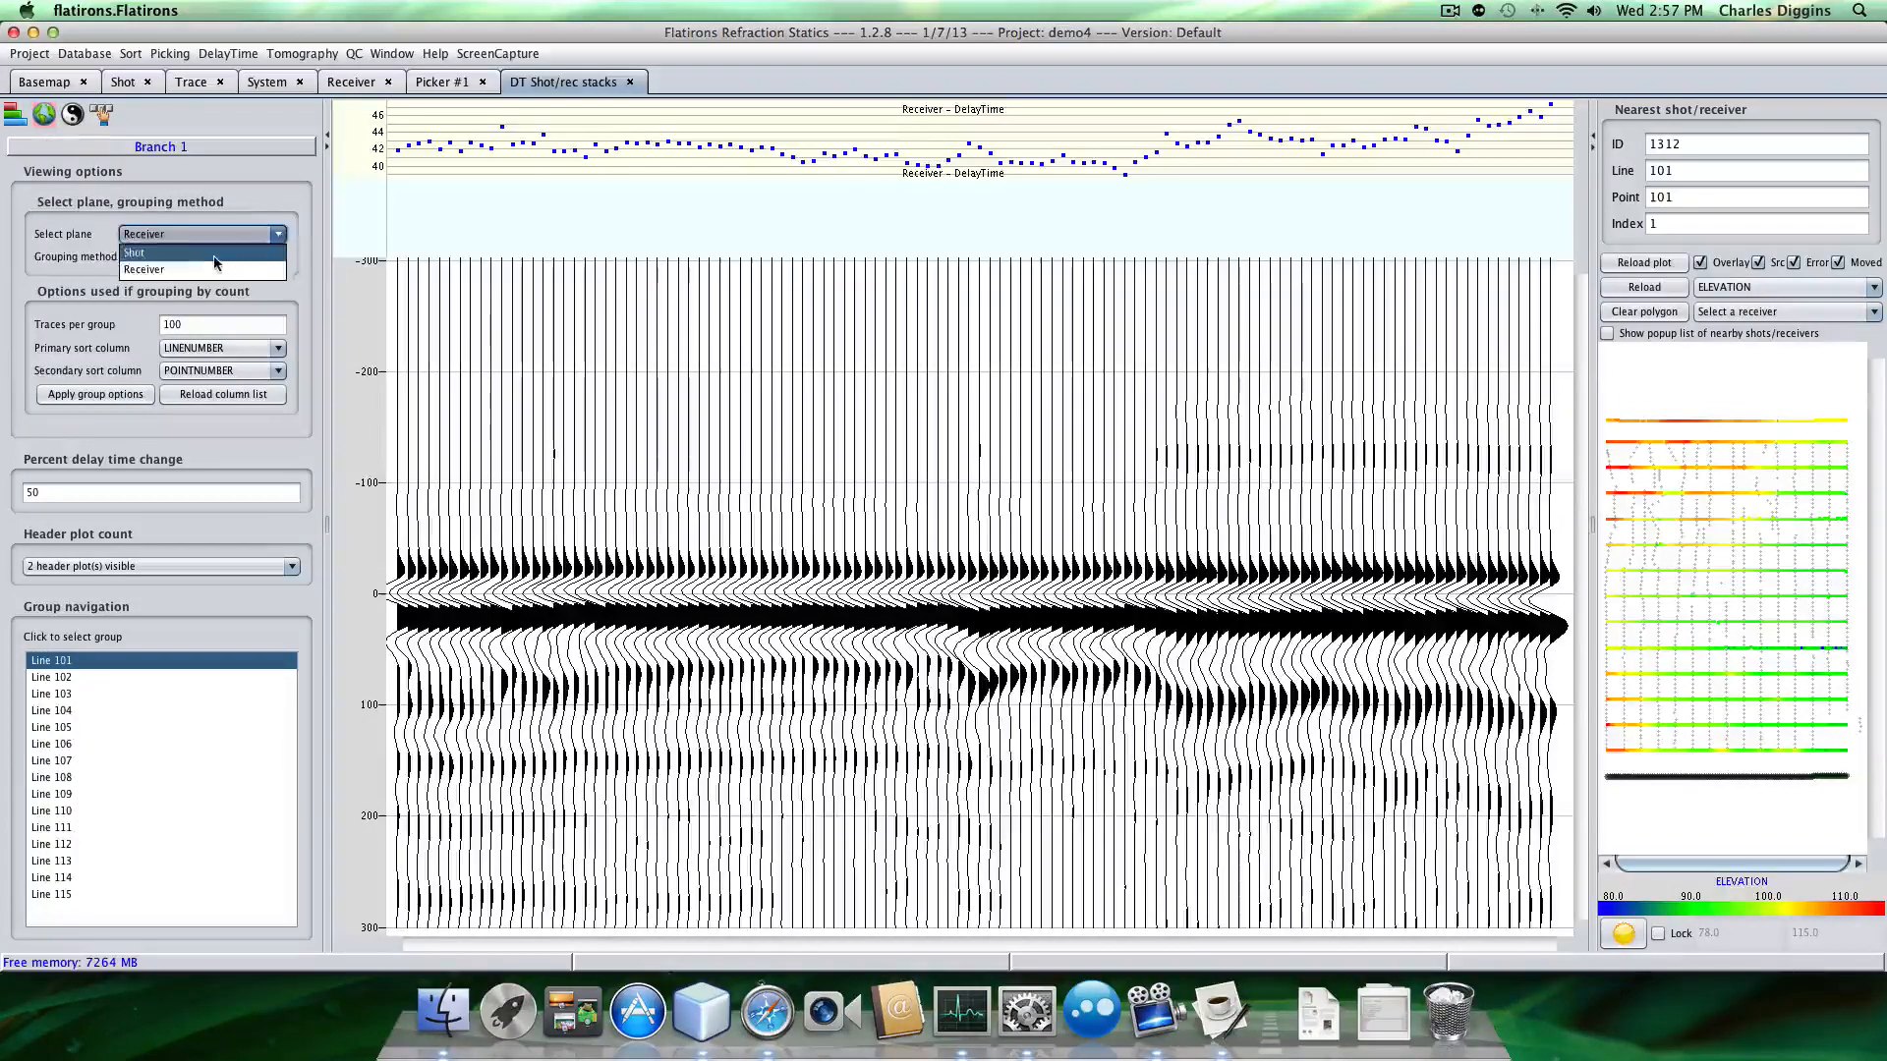
Group shot stacks by count and view groups 501–600 and 1001–1100.
{"action": "left_click", "coordinate": [134, 251]}
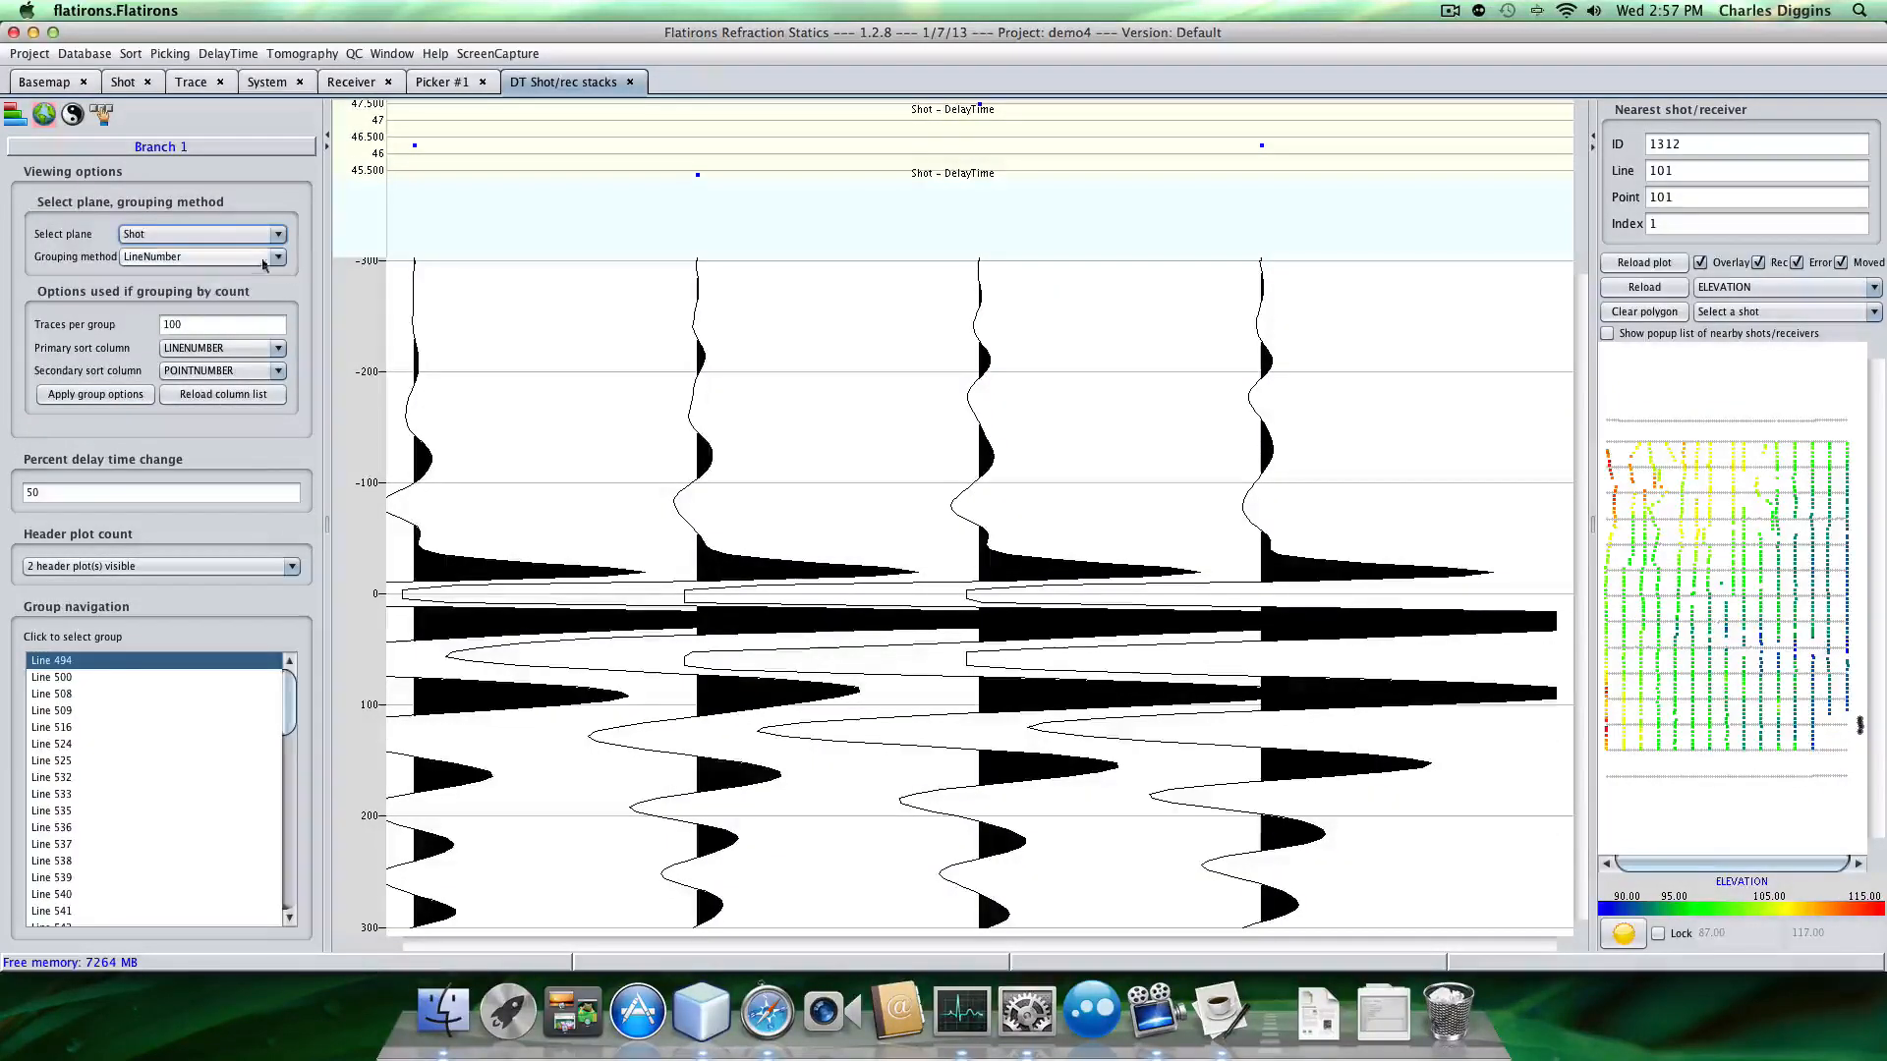
{"action": "left_click", "coordinate": [279, 257]}
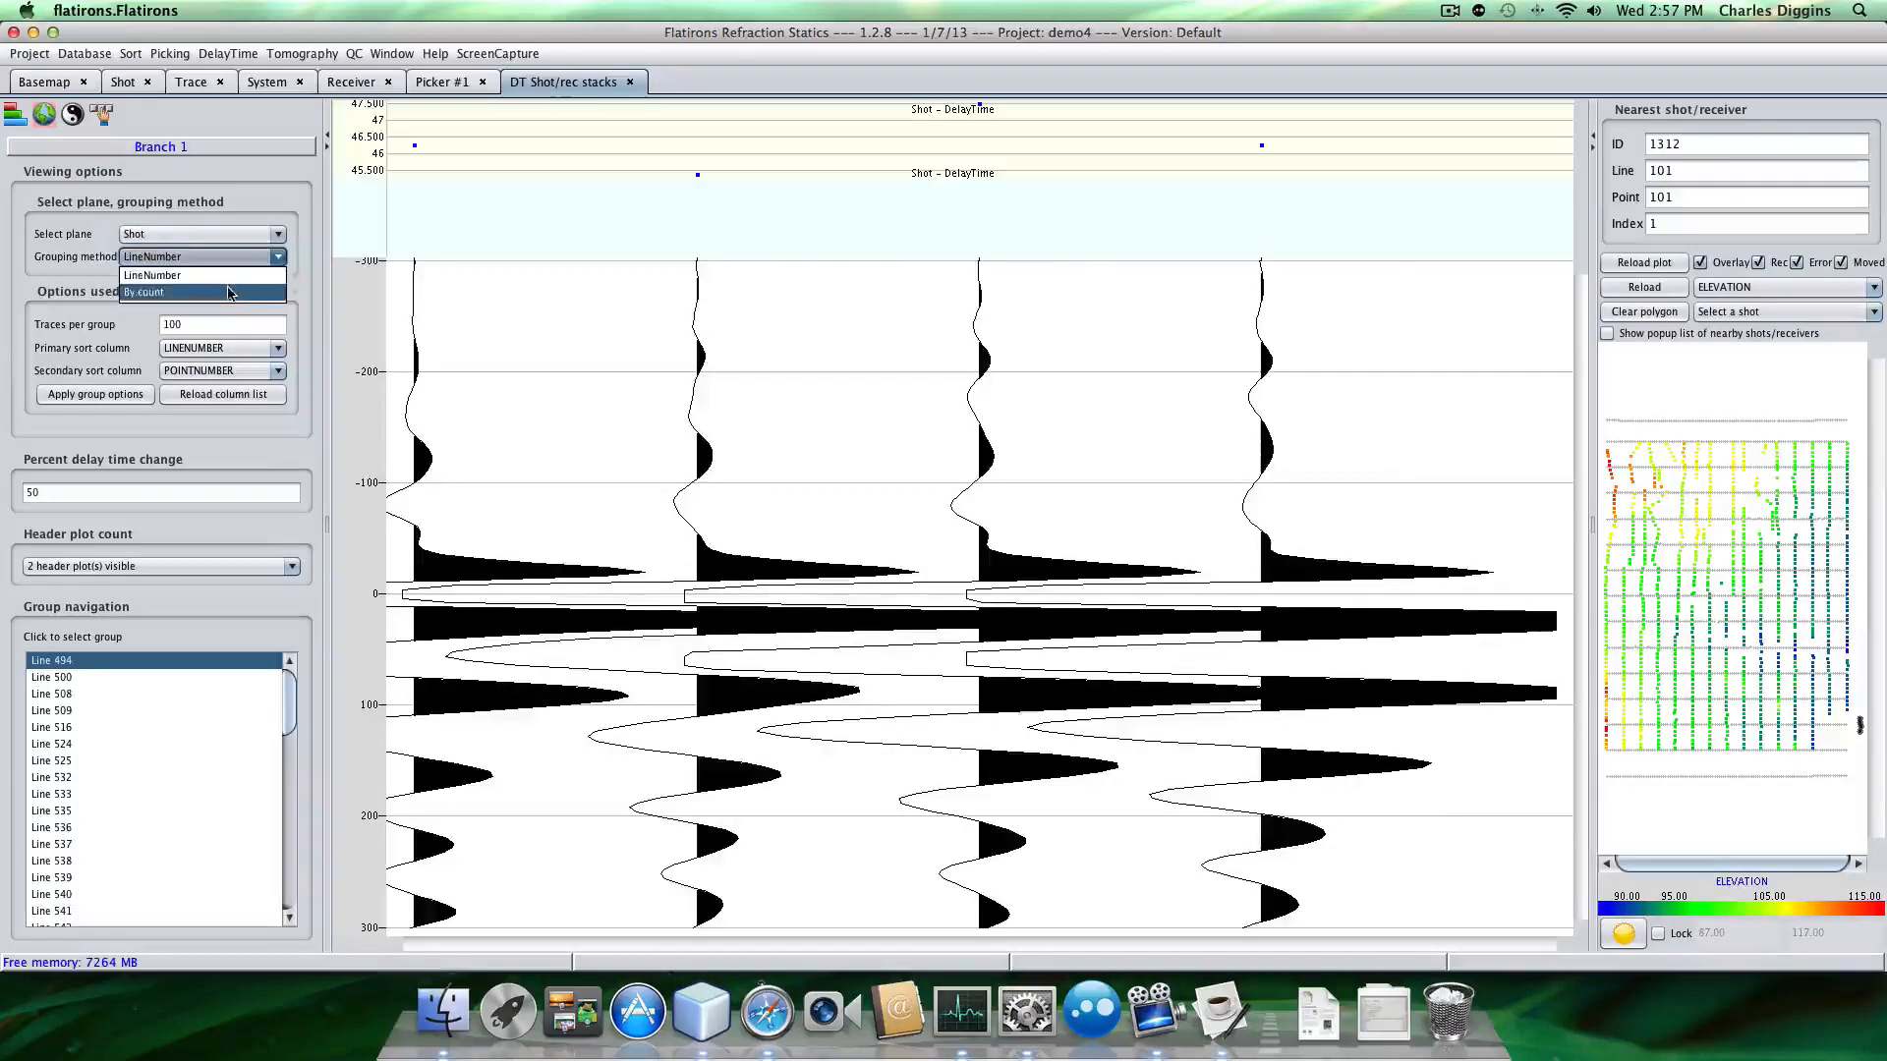
{"action": "left_click", "coordinate": [145, 293]}
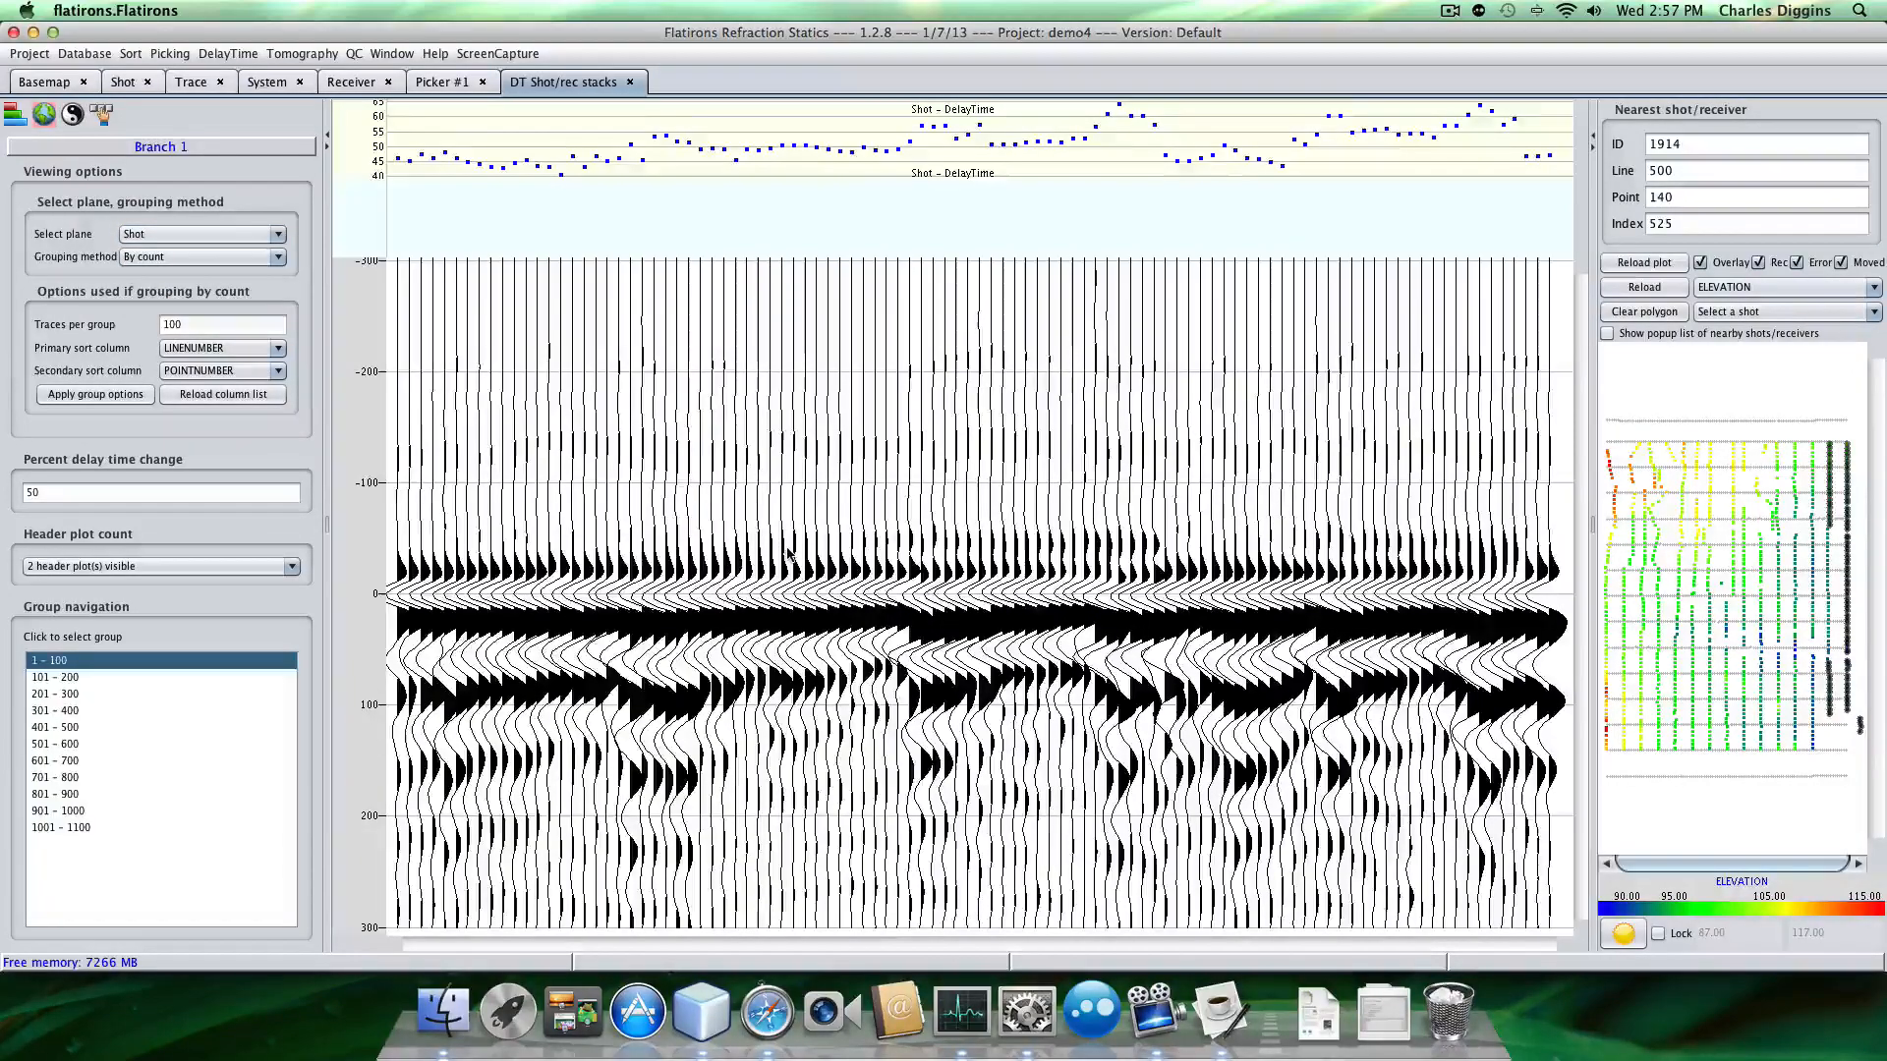
{"action": "left_click", "coordinate": [54, 743]}
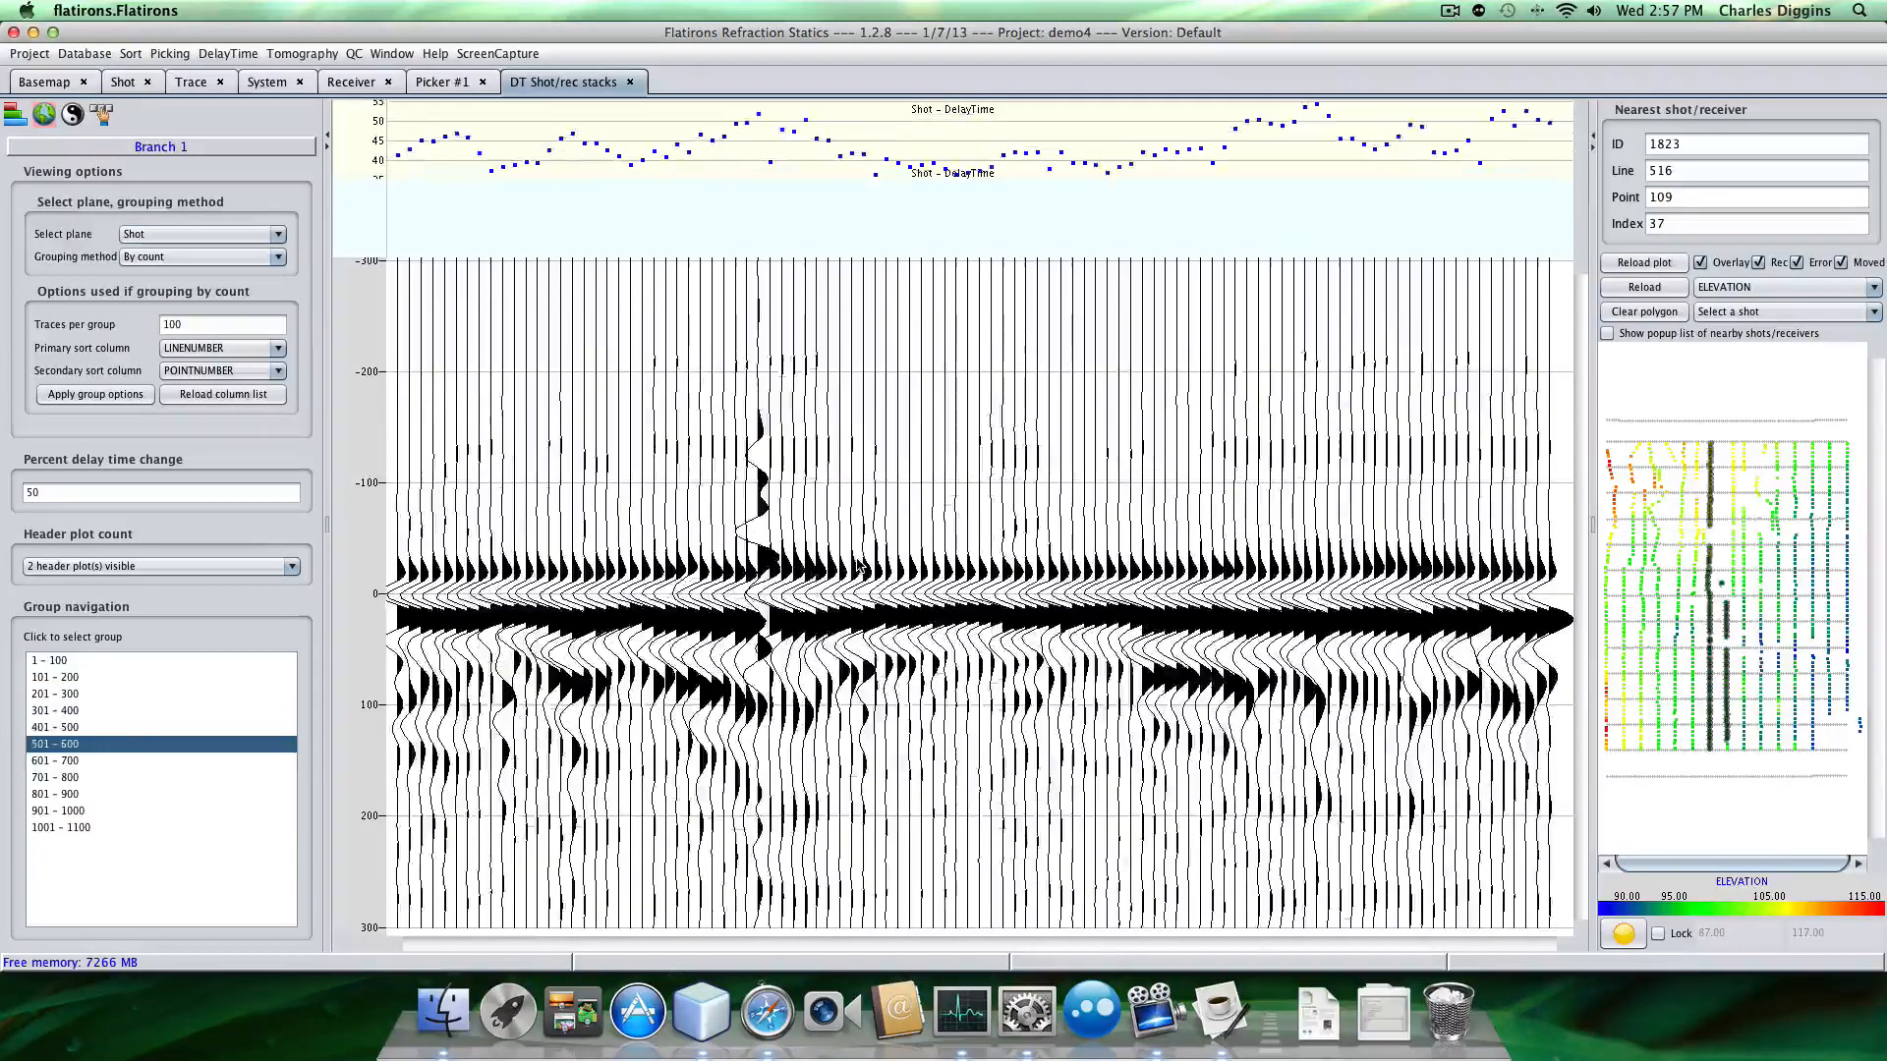
{"action": "left_click", "coordinate": [60, 827]}
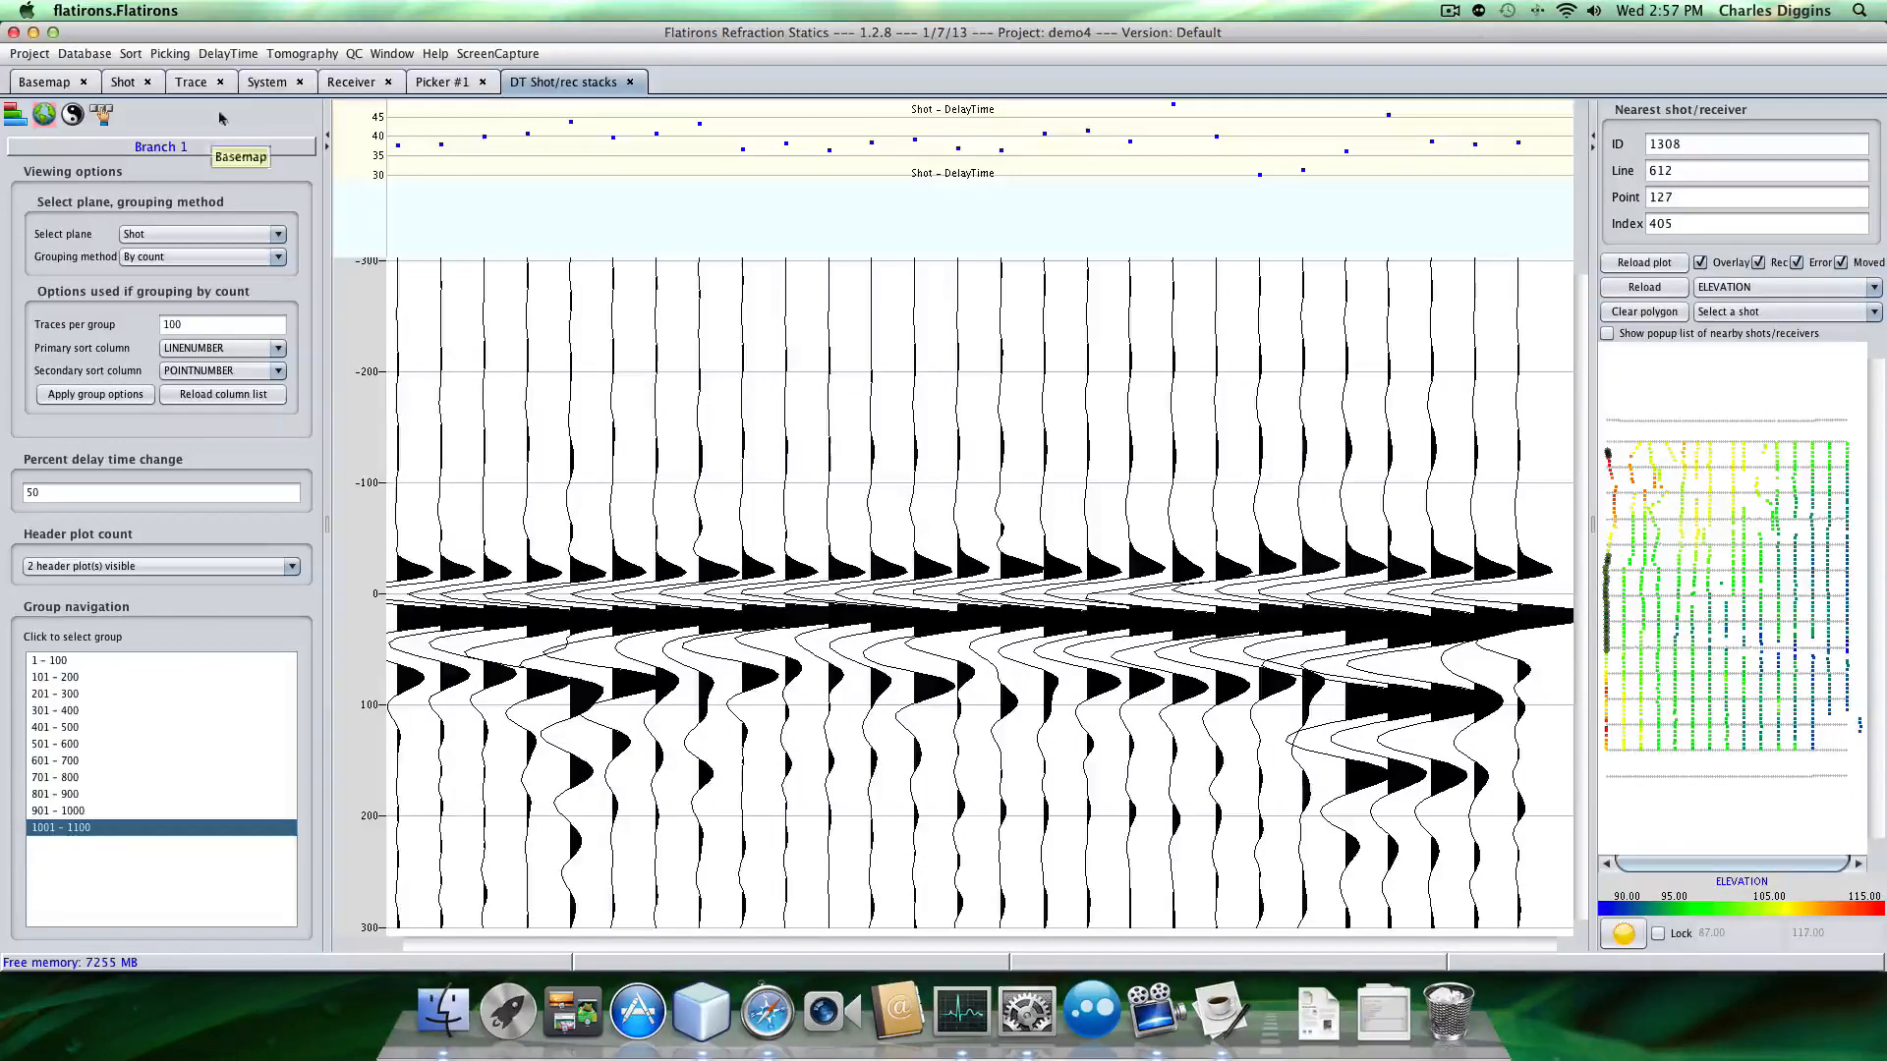
Switch to the Picker #1 view showing the shifted shot traces.
{"action": "left_click", "coordinate": [440, 81]}
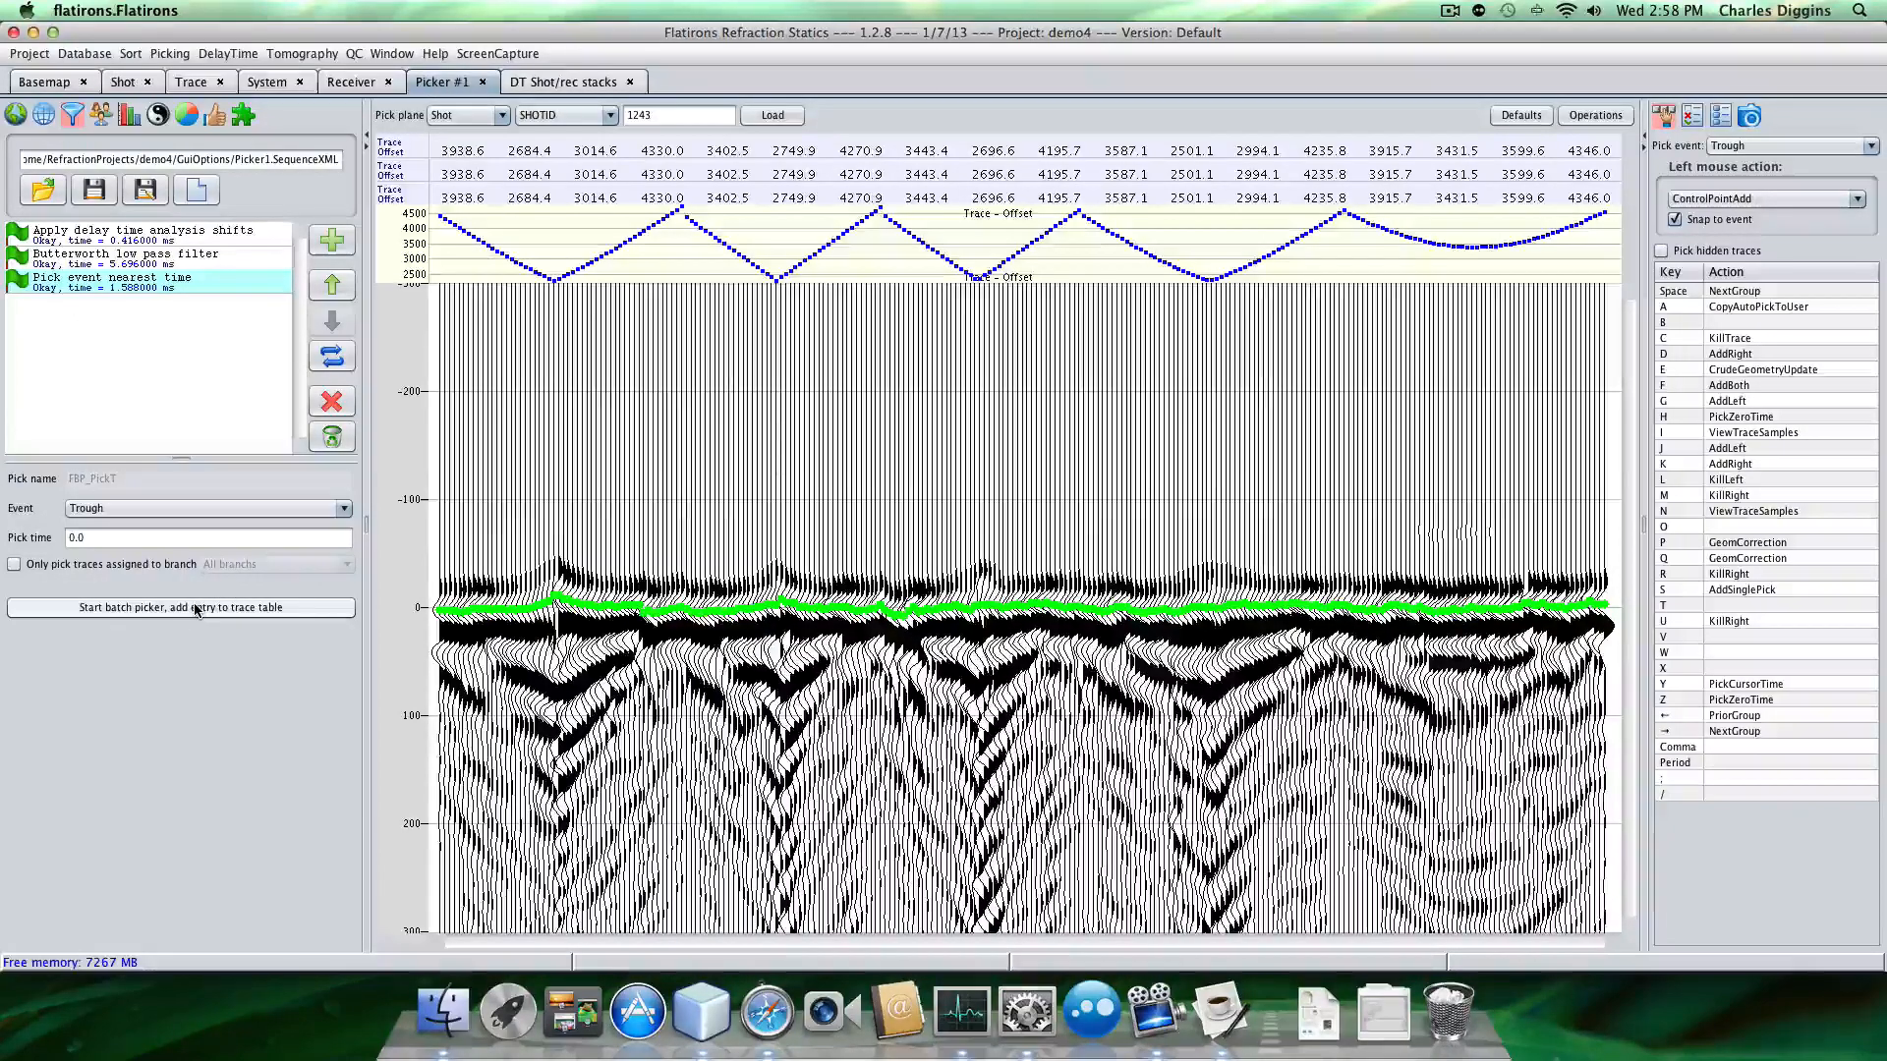
Batch-pick the trough and copy FBP_PickT picks into FBP_User.
{"action": "left_click", "coordinate": [180, 606]}
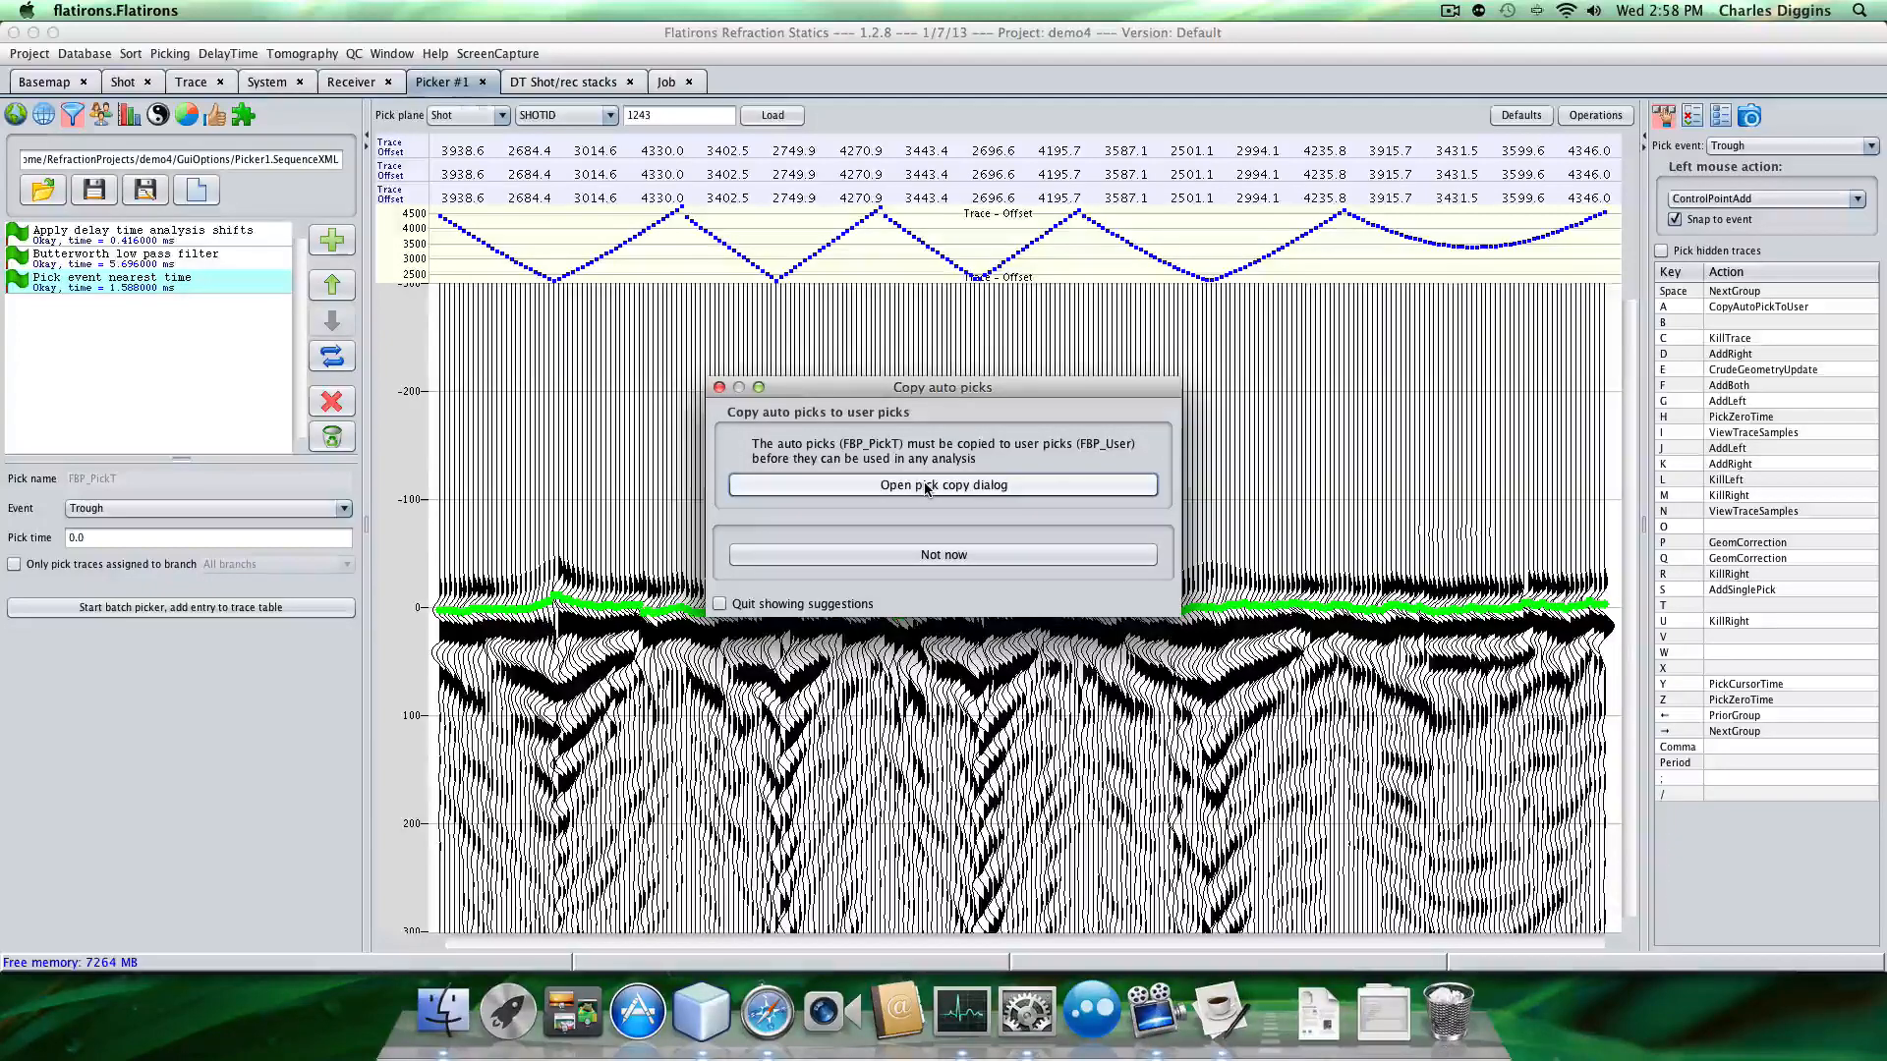
{"action": "left_click", "coordinate": [942, 485]}
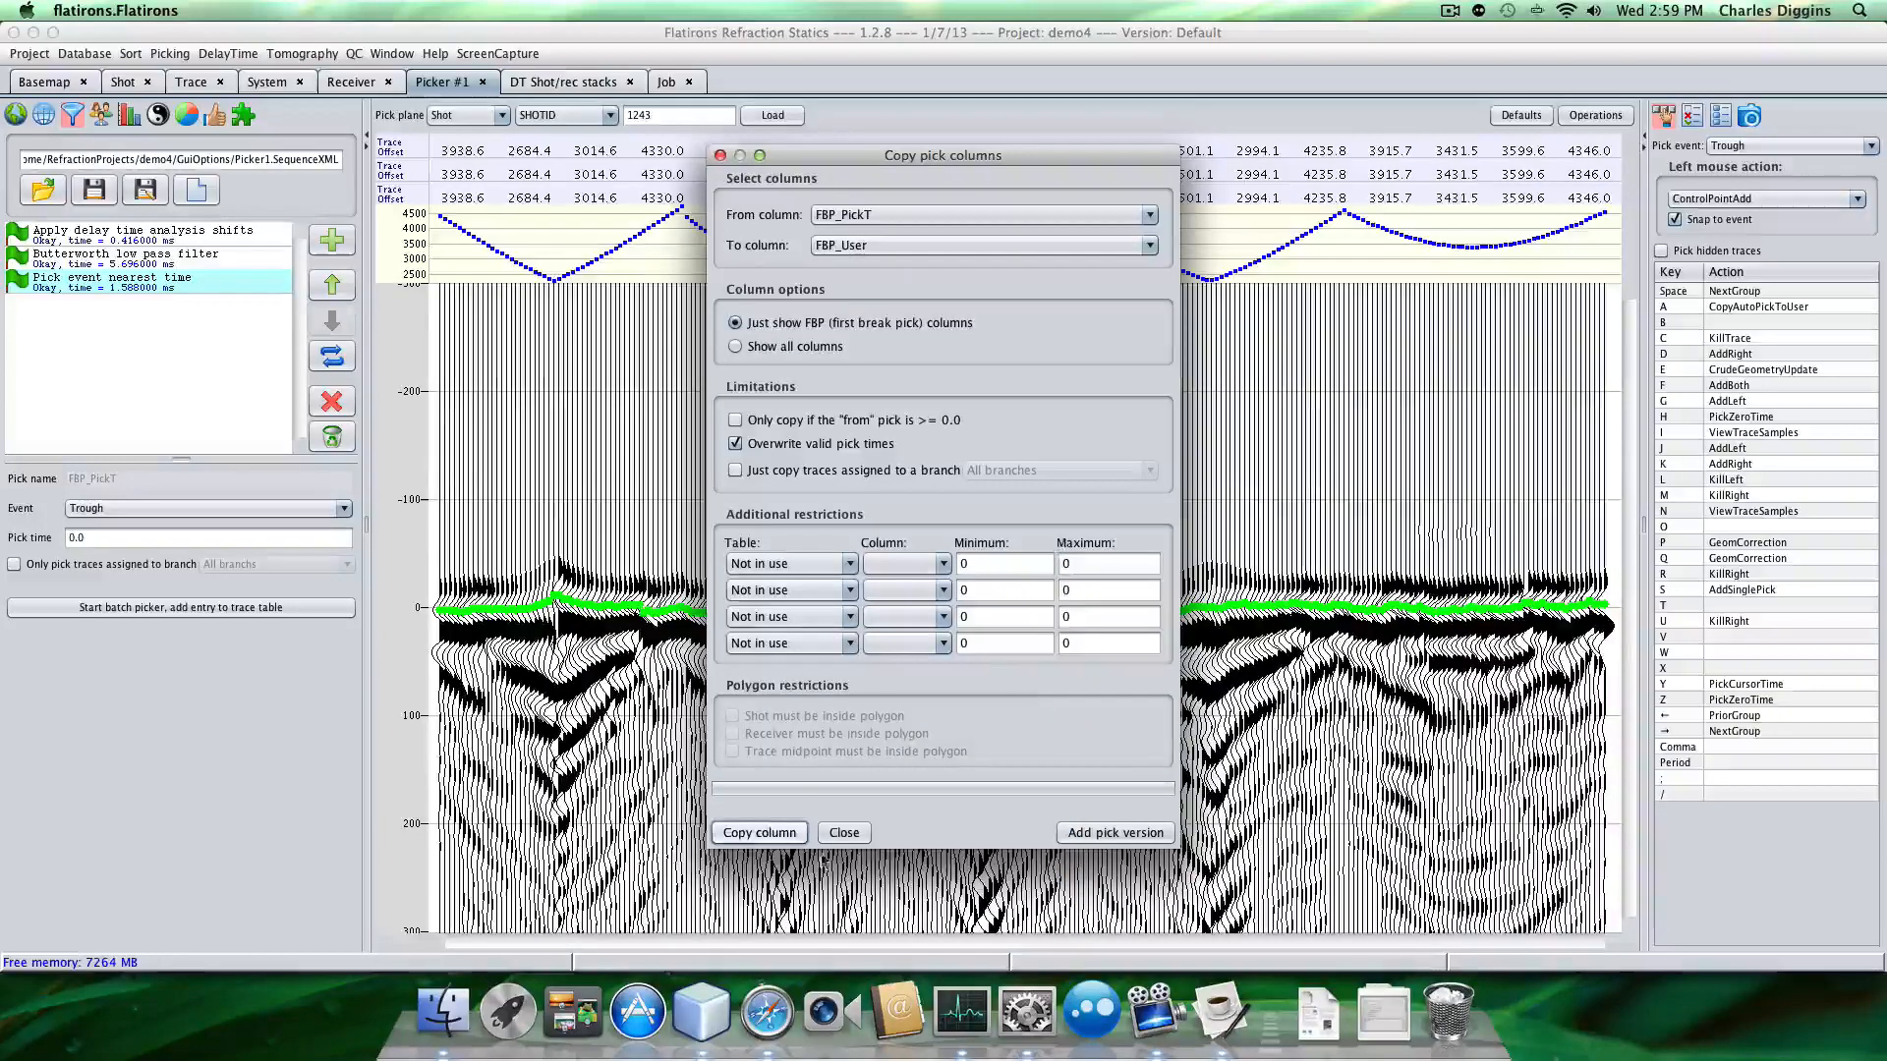
{"action": "left_click", "coordinate": [758, 832]}
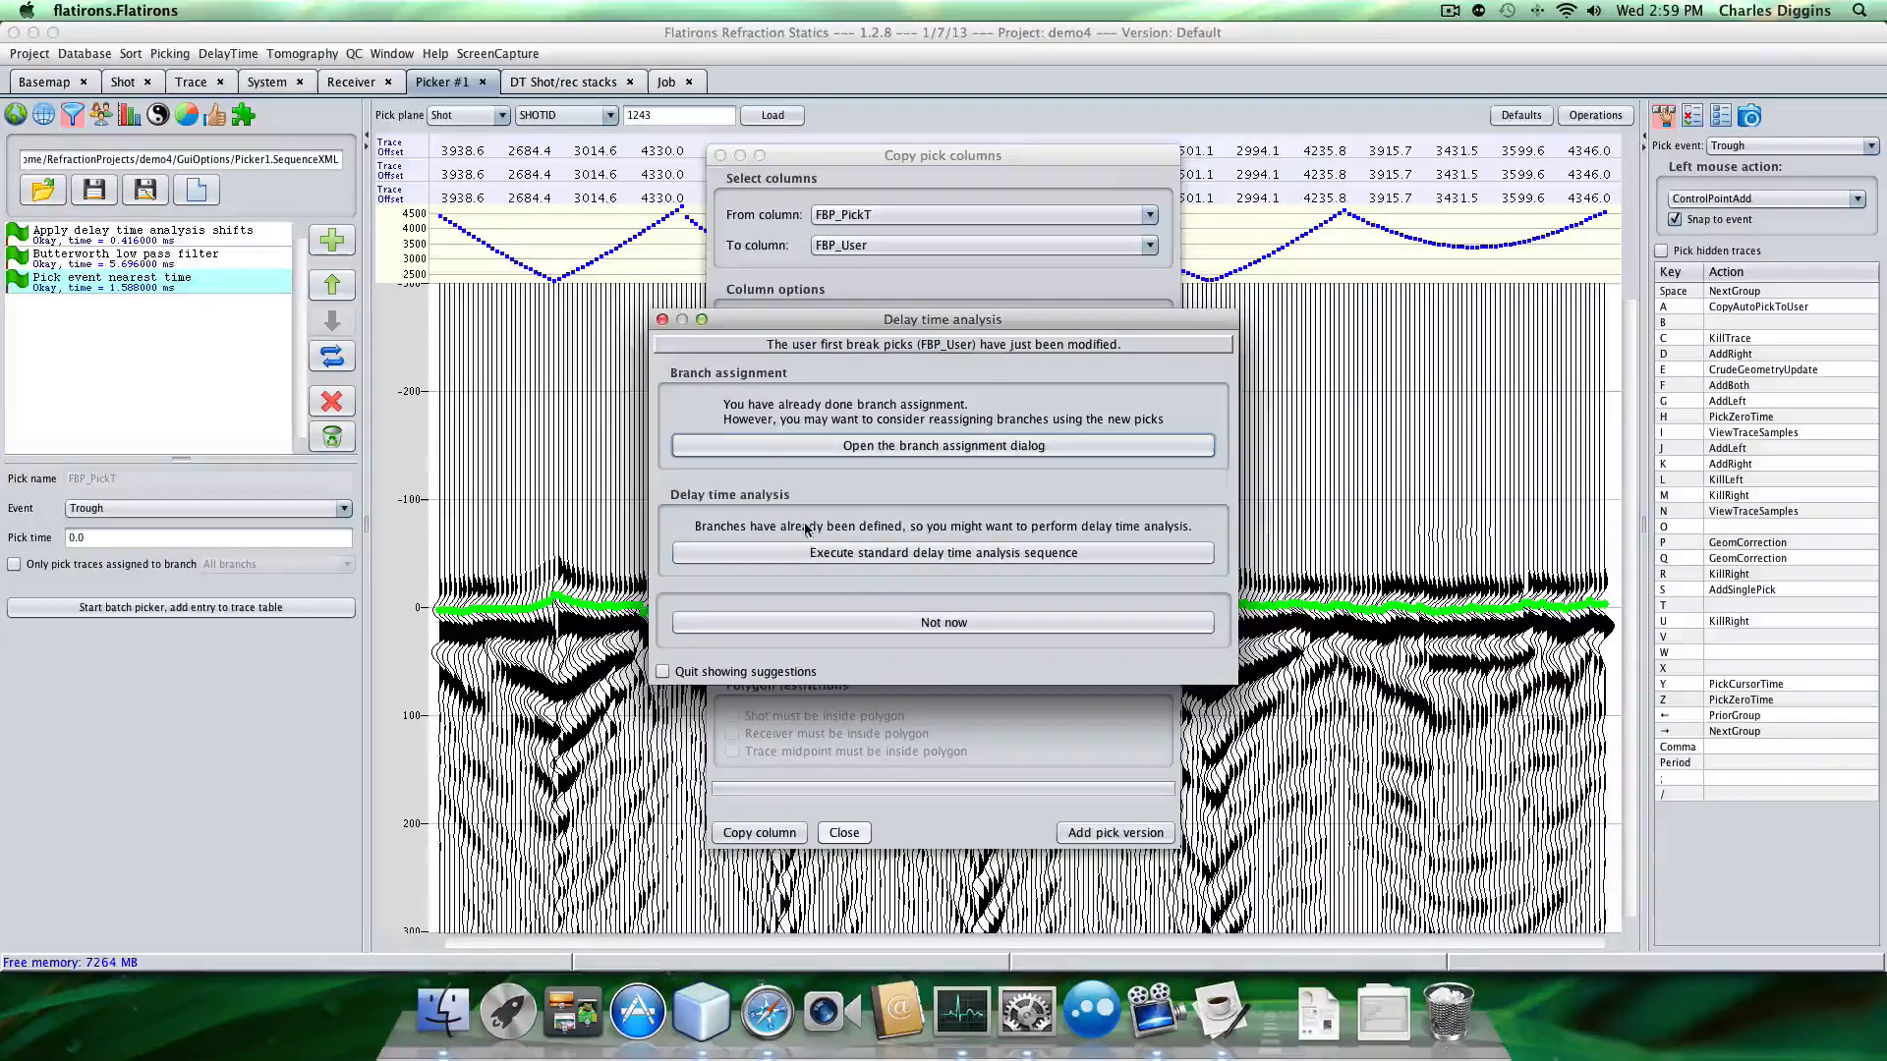
Check the refractor branch assignment for the copied picks, then close that window.
{"action": "left_click", "coordinate": [943, 623]}
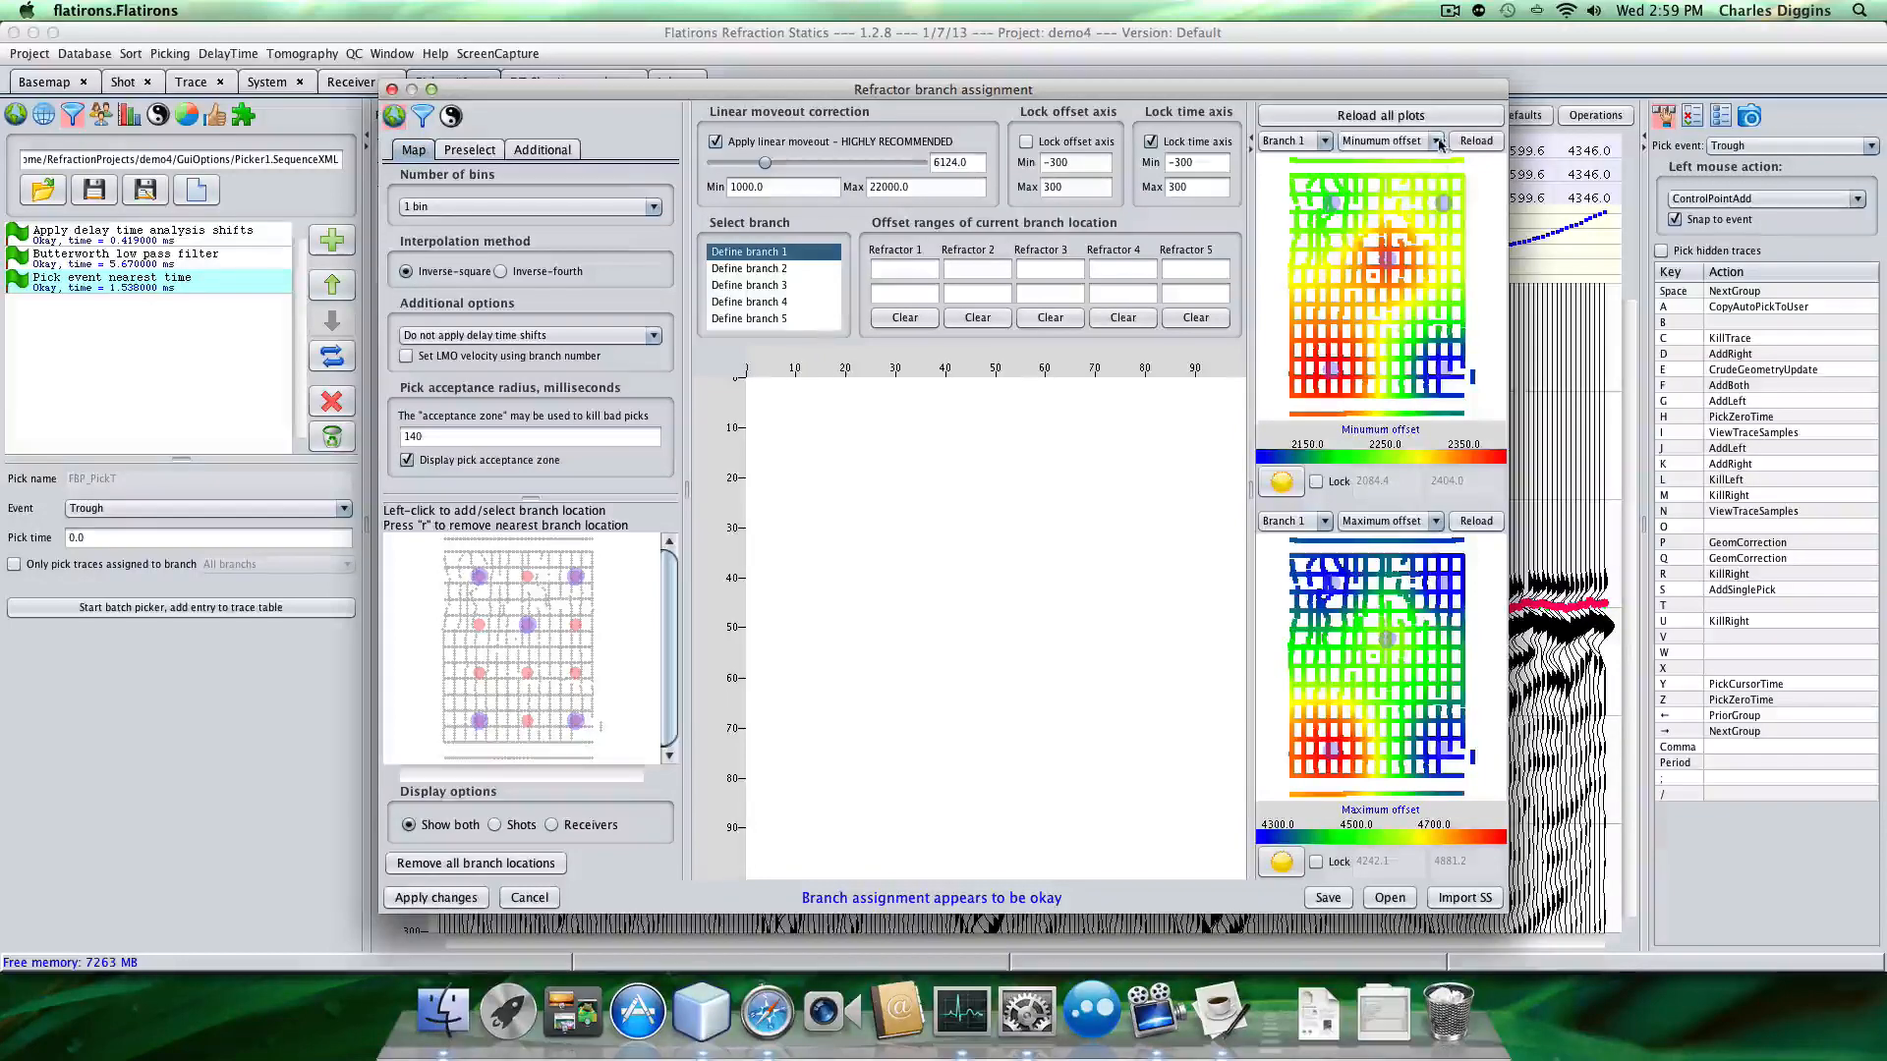
{"action": "left_click", "coordinate": [1389, 140]}
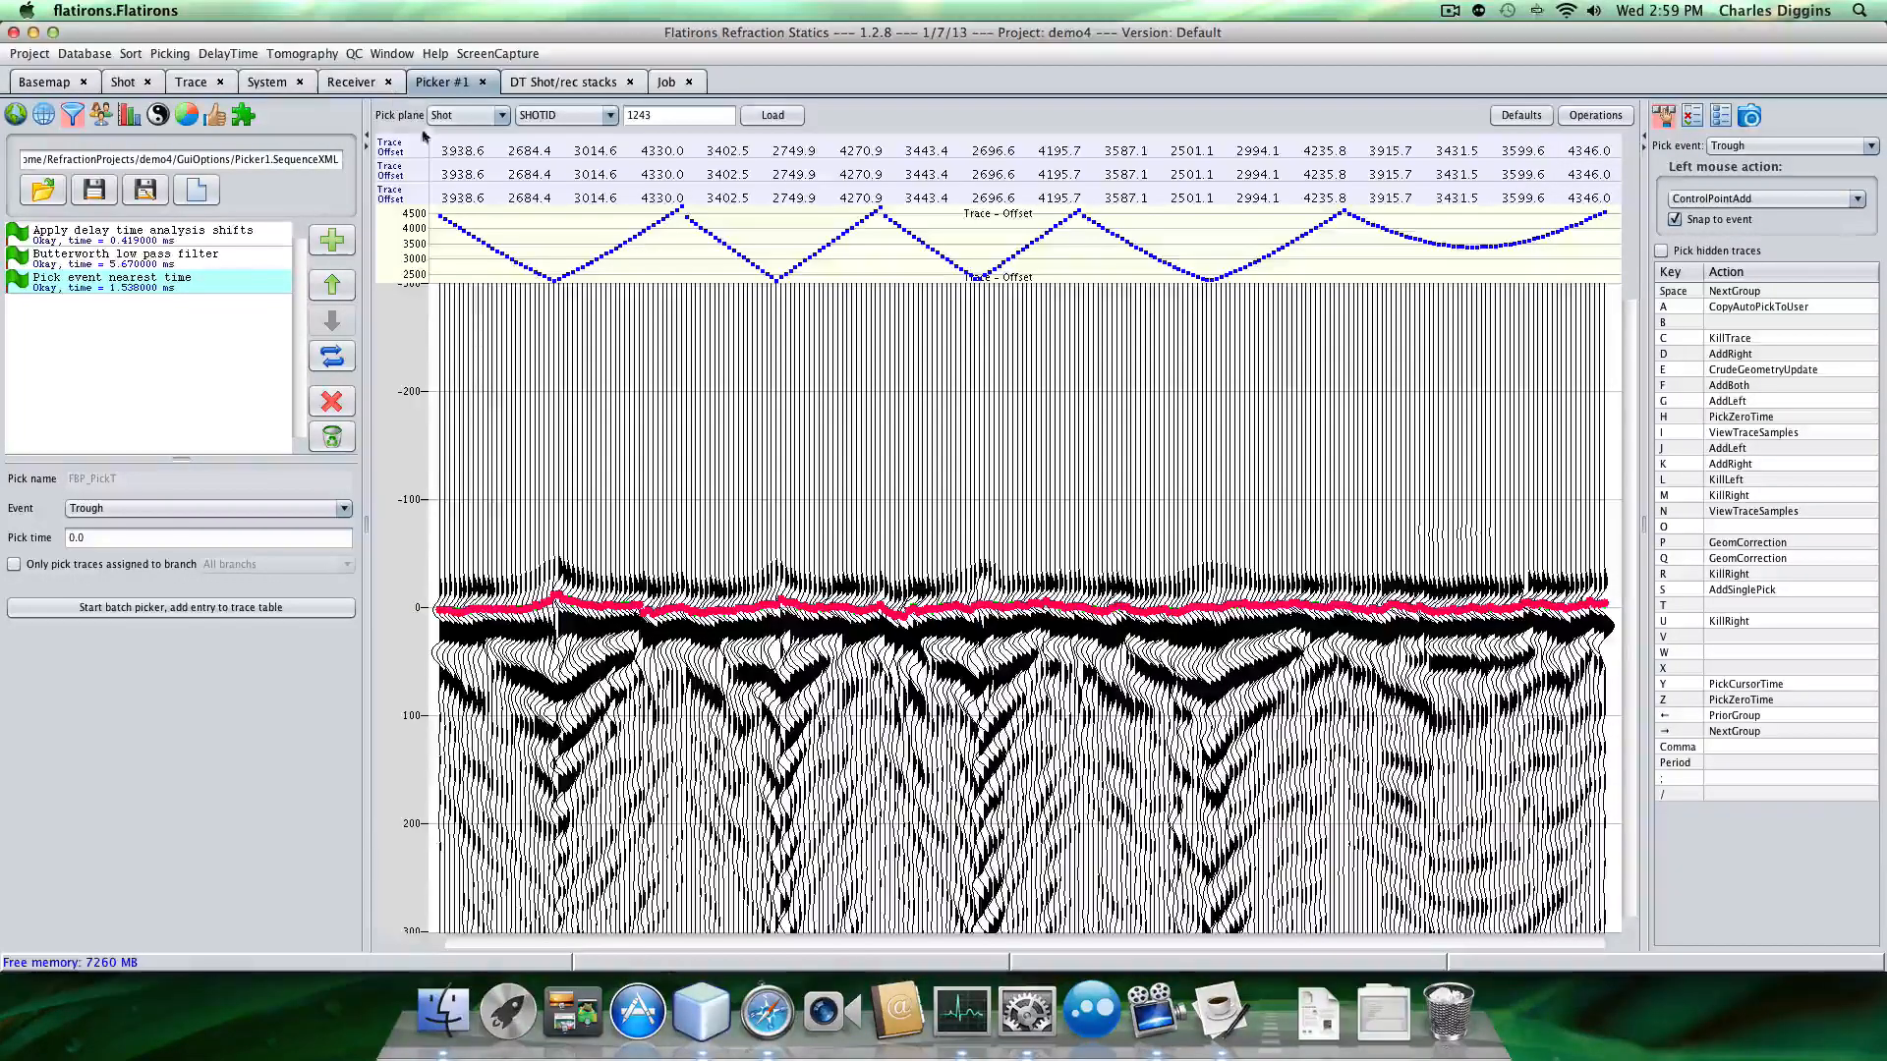
Run the default delay-time analysis sequence on the new user picks, then return to Picker #1.
{"action": "left_click", "coordinate": [226, 53]}
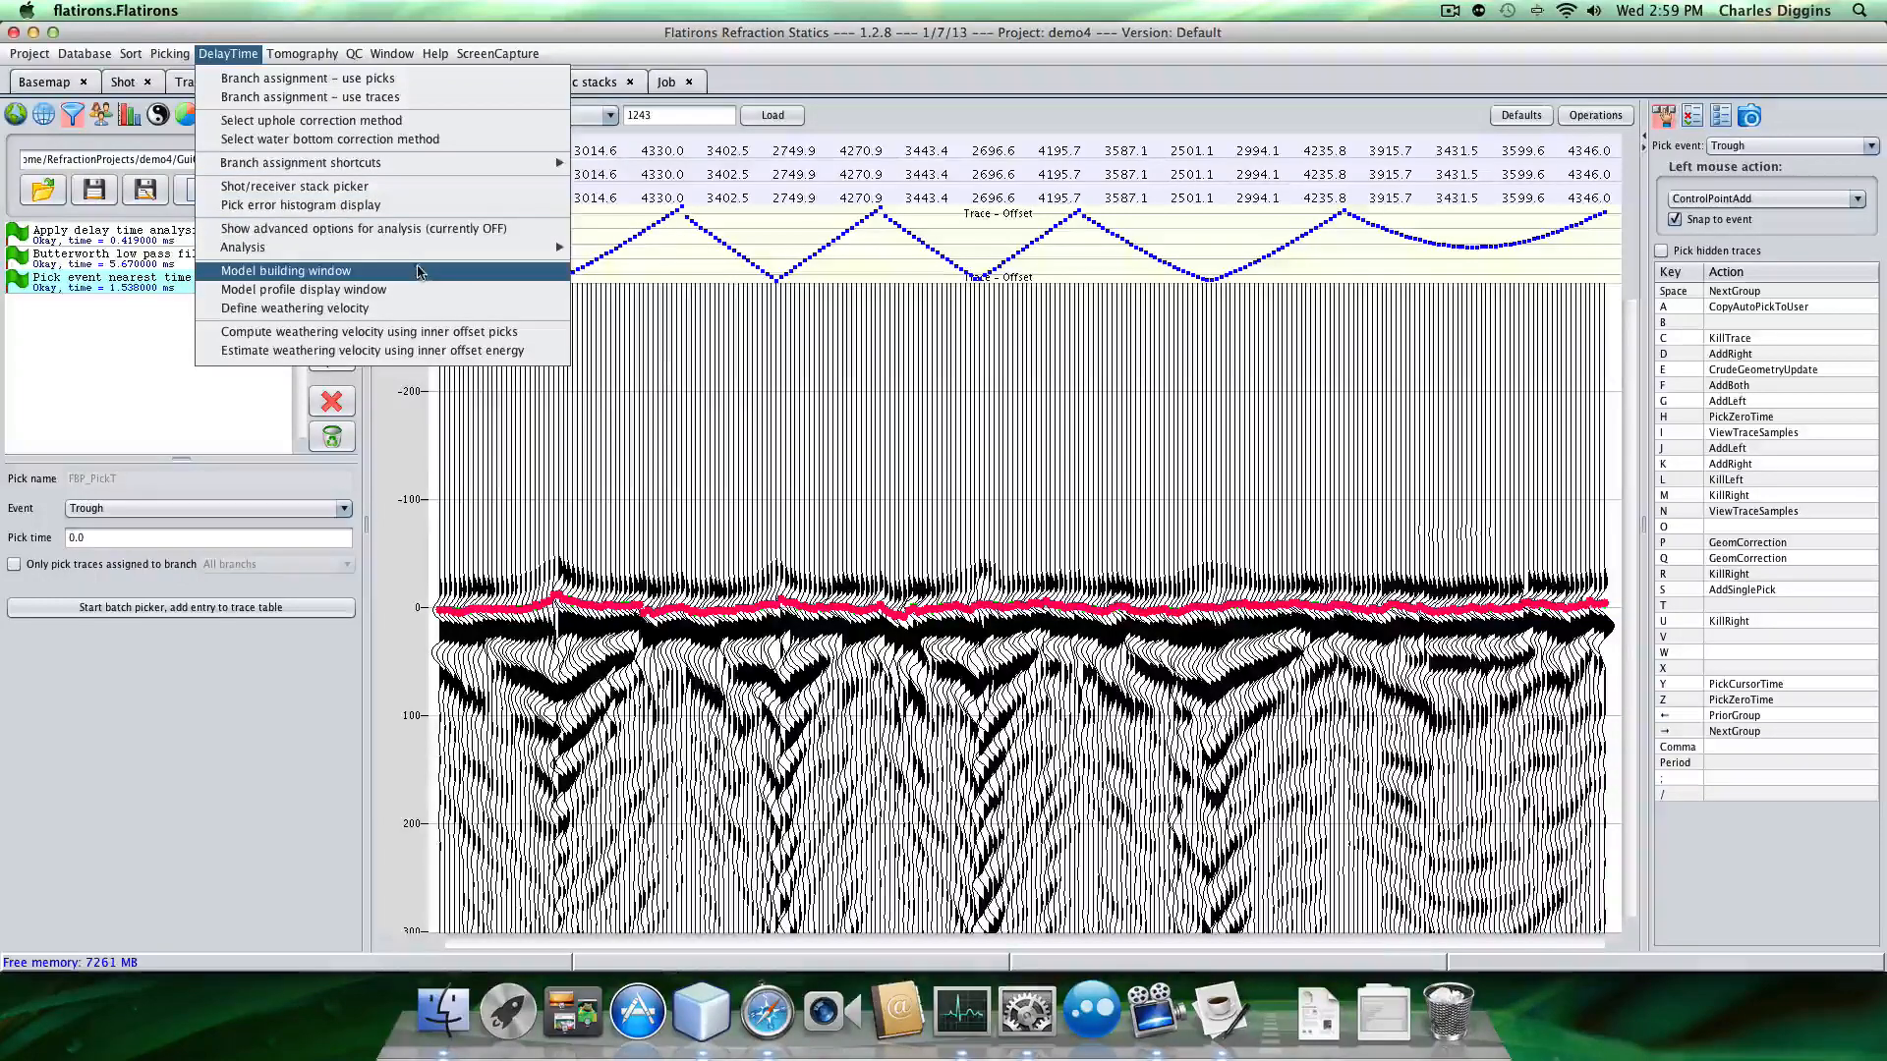
{"action": "mouse_move", "coordinate": [294, 186]}
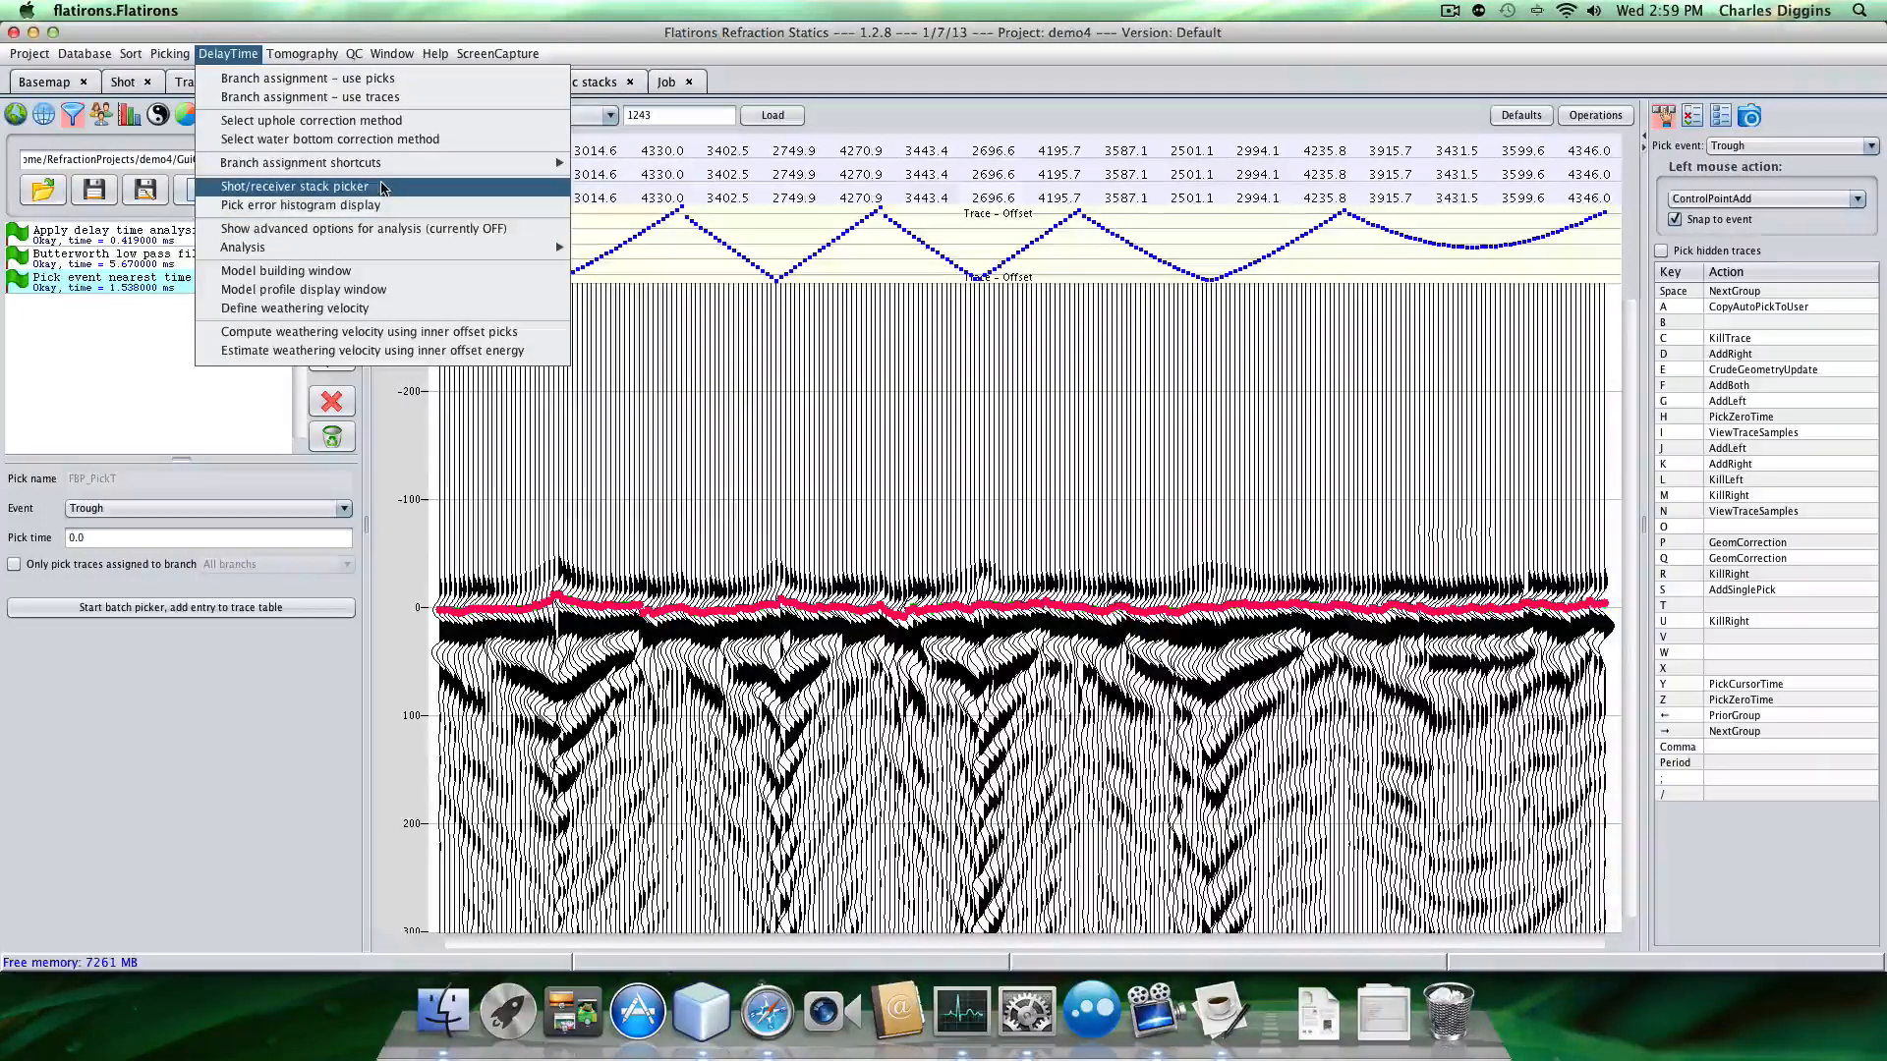
{"action": "mouse_move", "coordinate": [243, 248]}
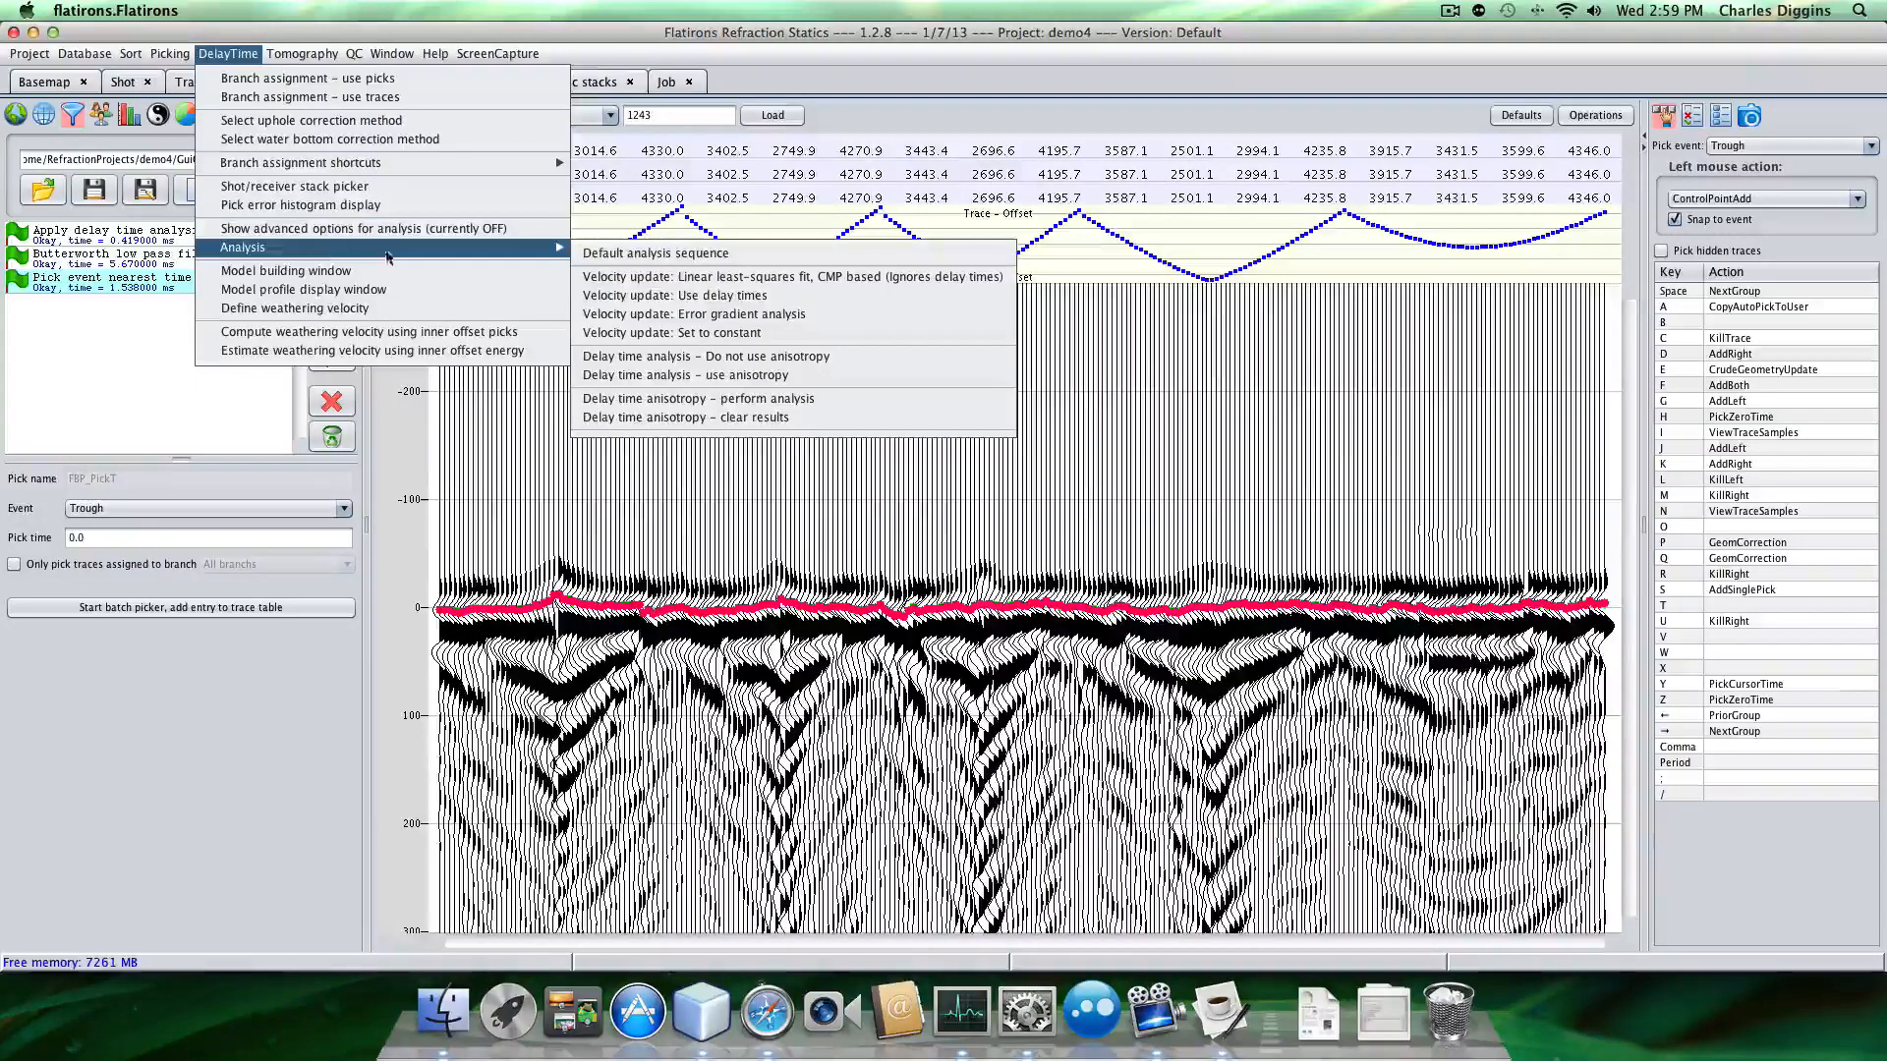
{"action": "left_click", "coordinate": [654, 252]}
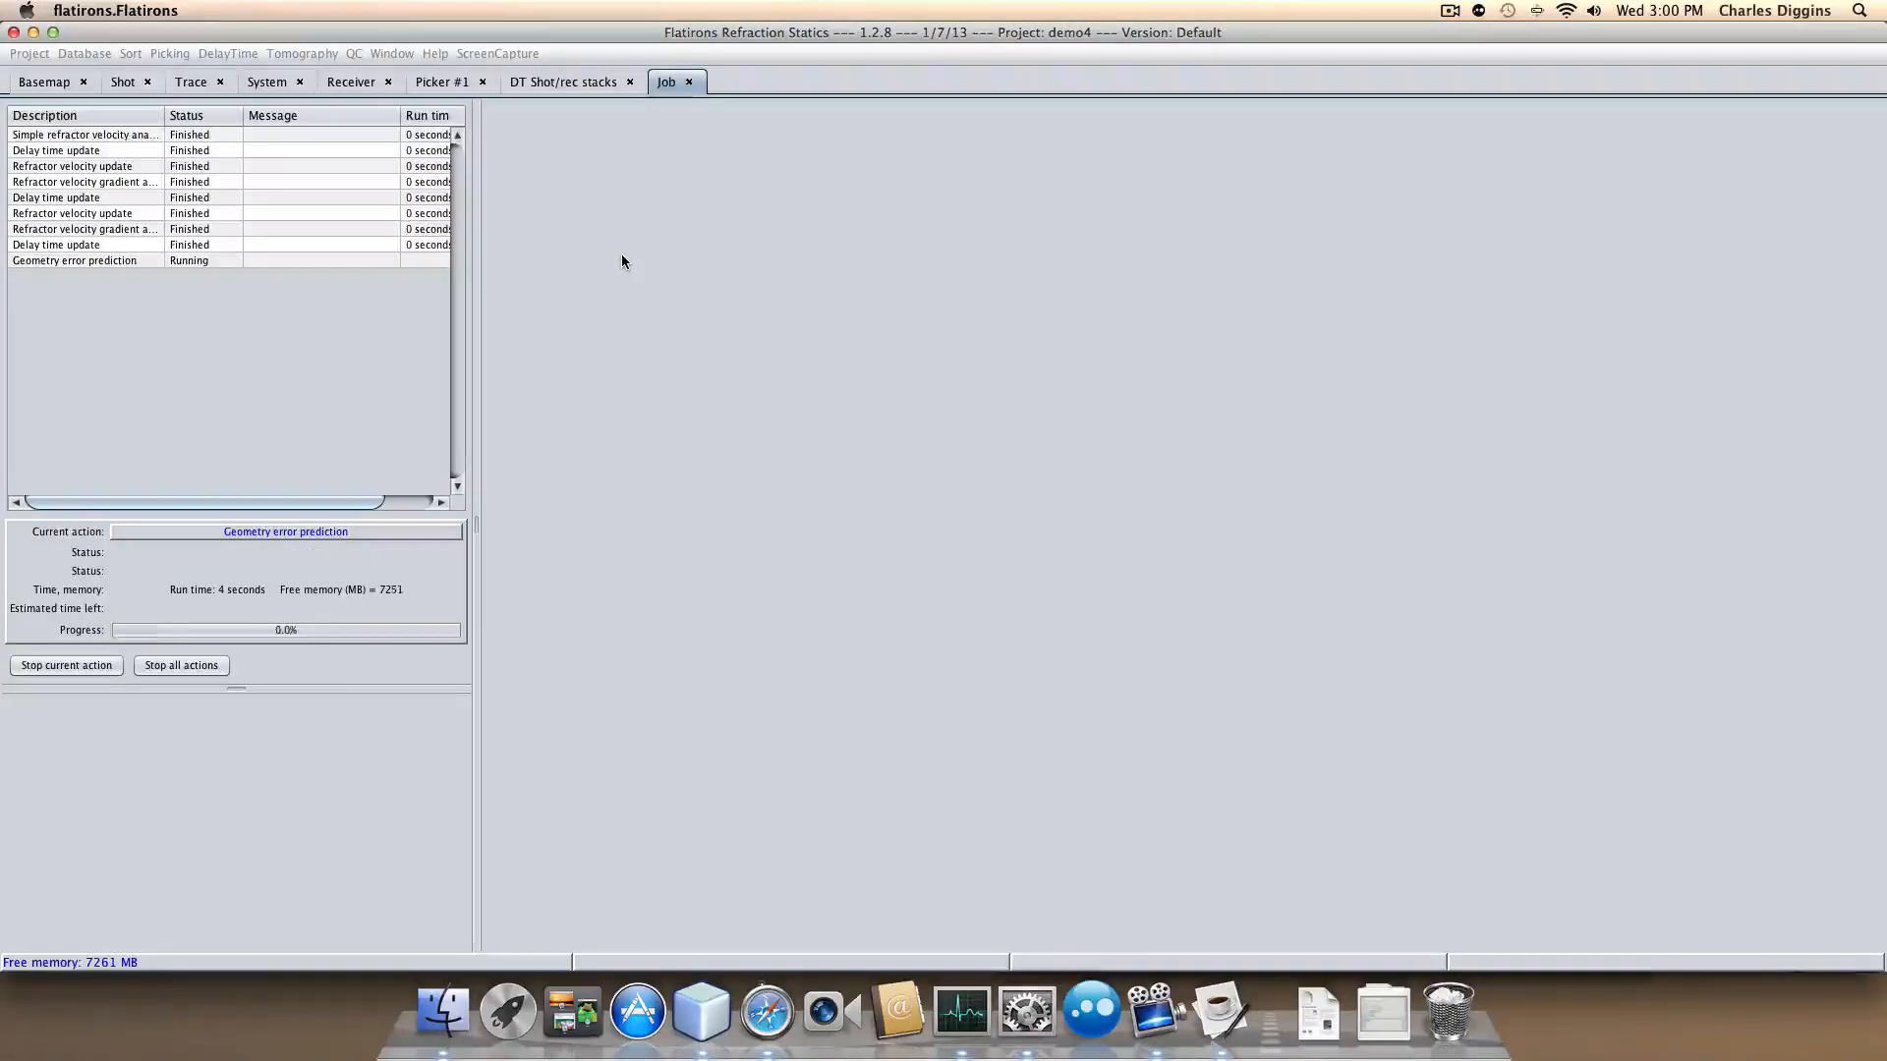
{"action": "left_click", "coordinate": [440, 81]}
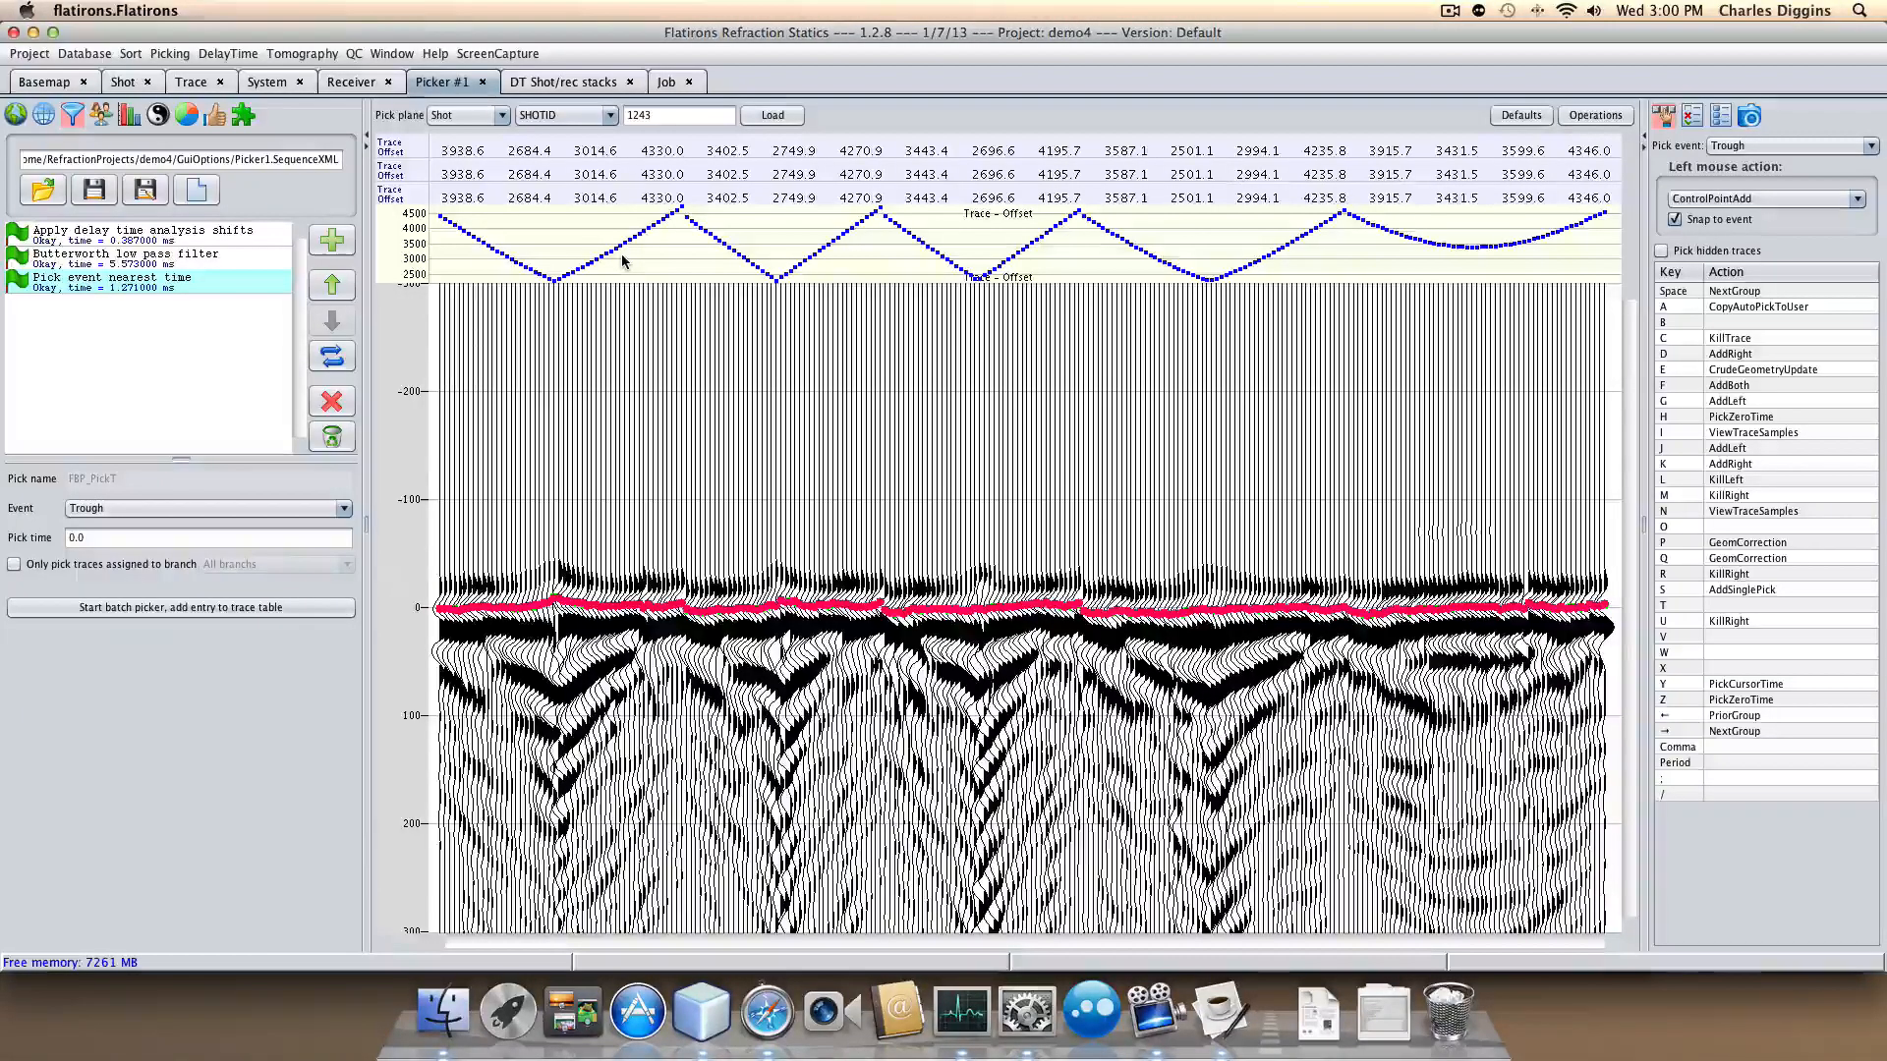